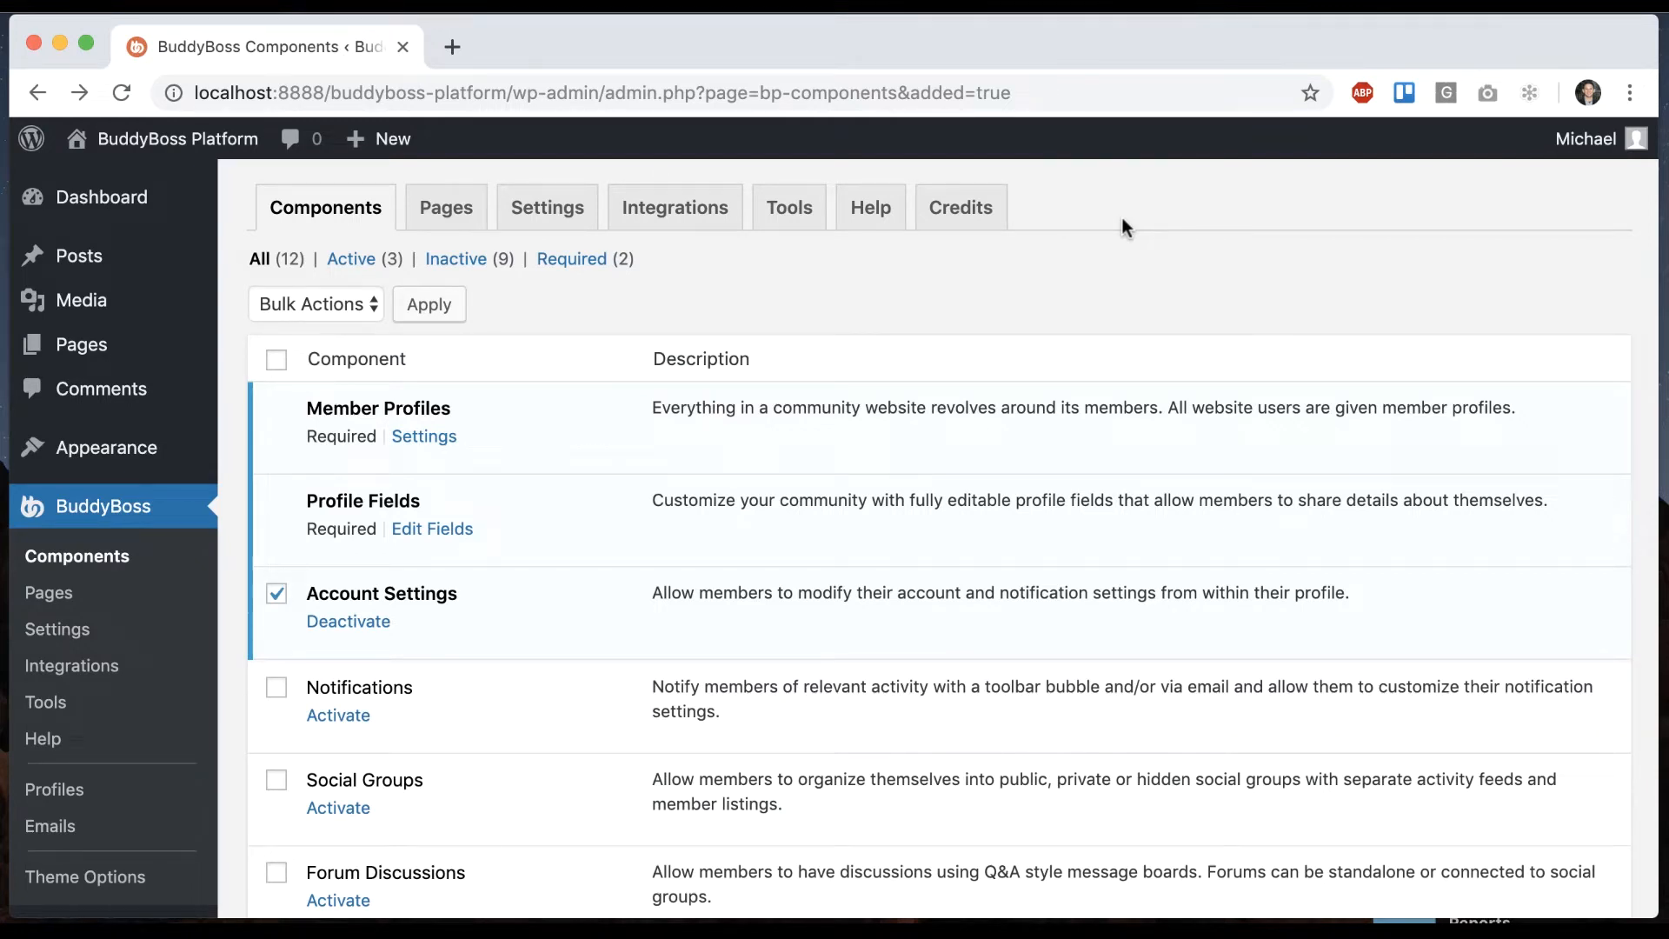
pyautogui.moveTo(338, 488)
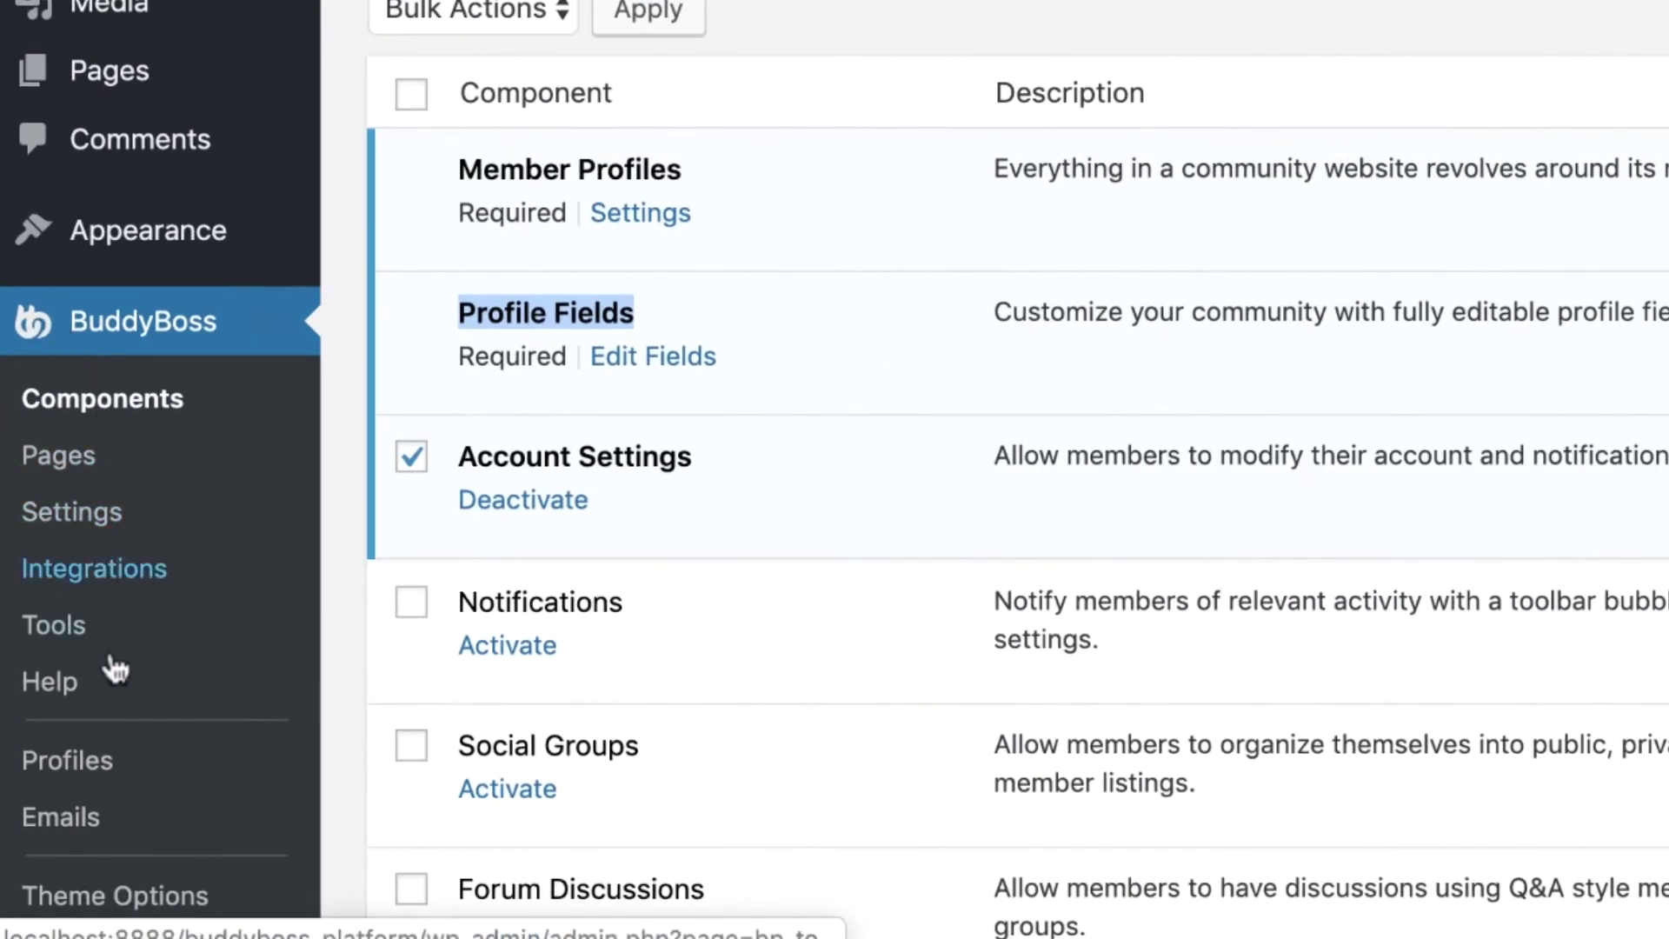
# Open BuddyBoss Profile Fields showing the Details set: First Name, Last Name, Nickname.
pyautogui.click(652, 355)
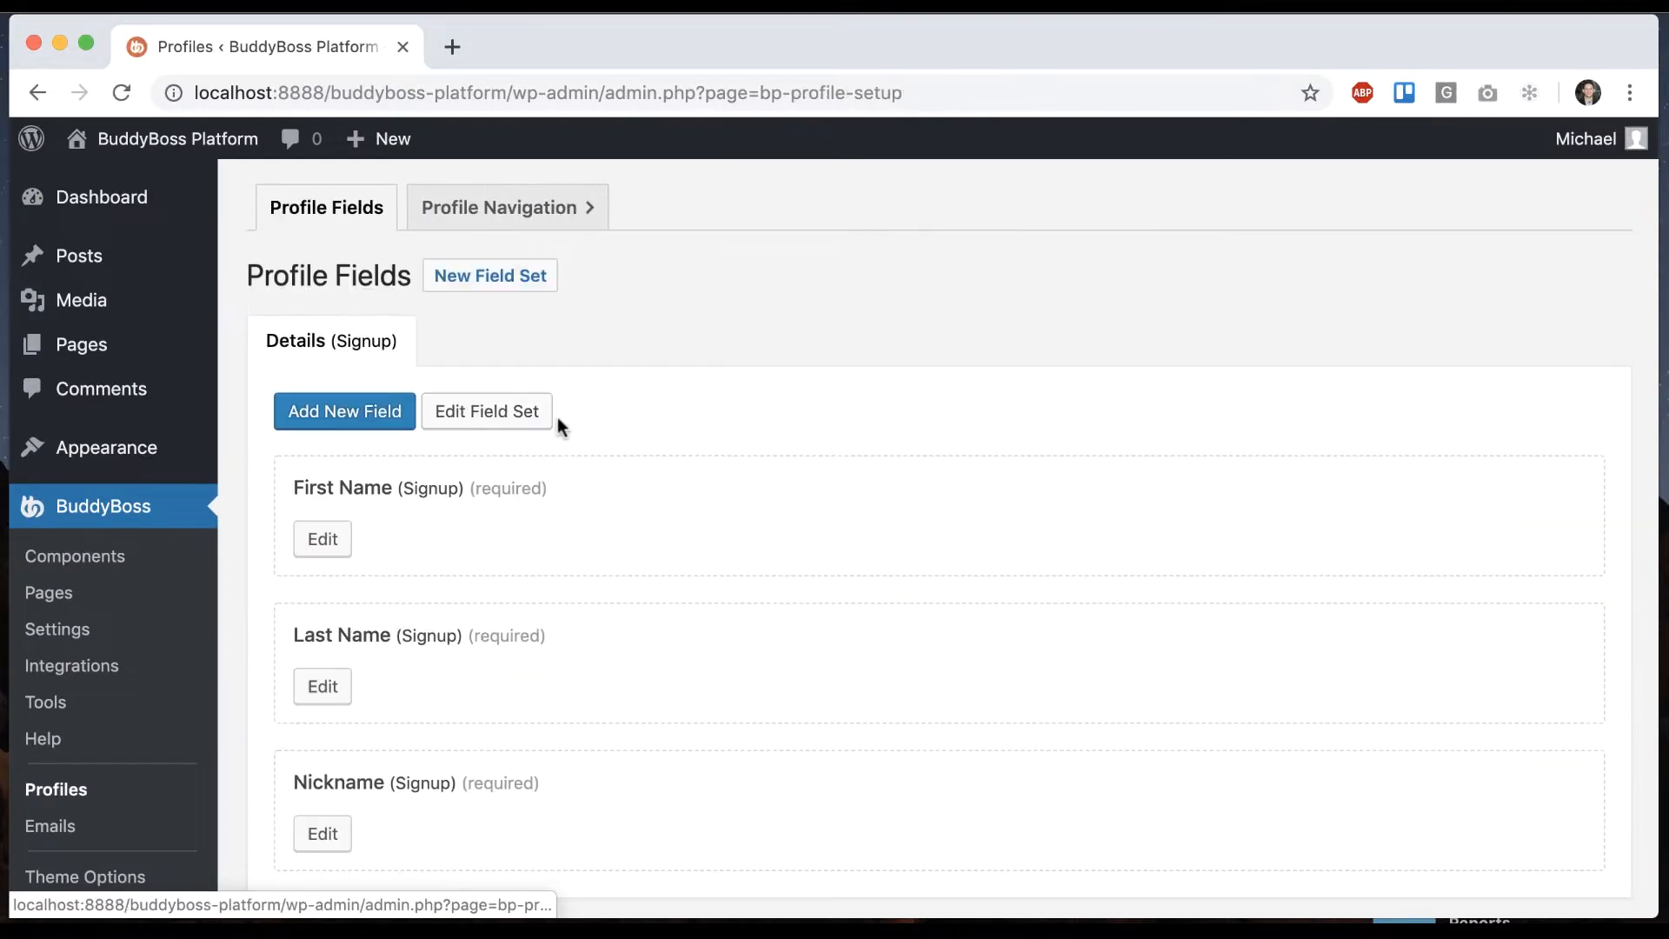
pyautogui.moveTo(711, 375)
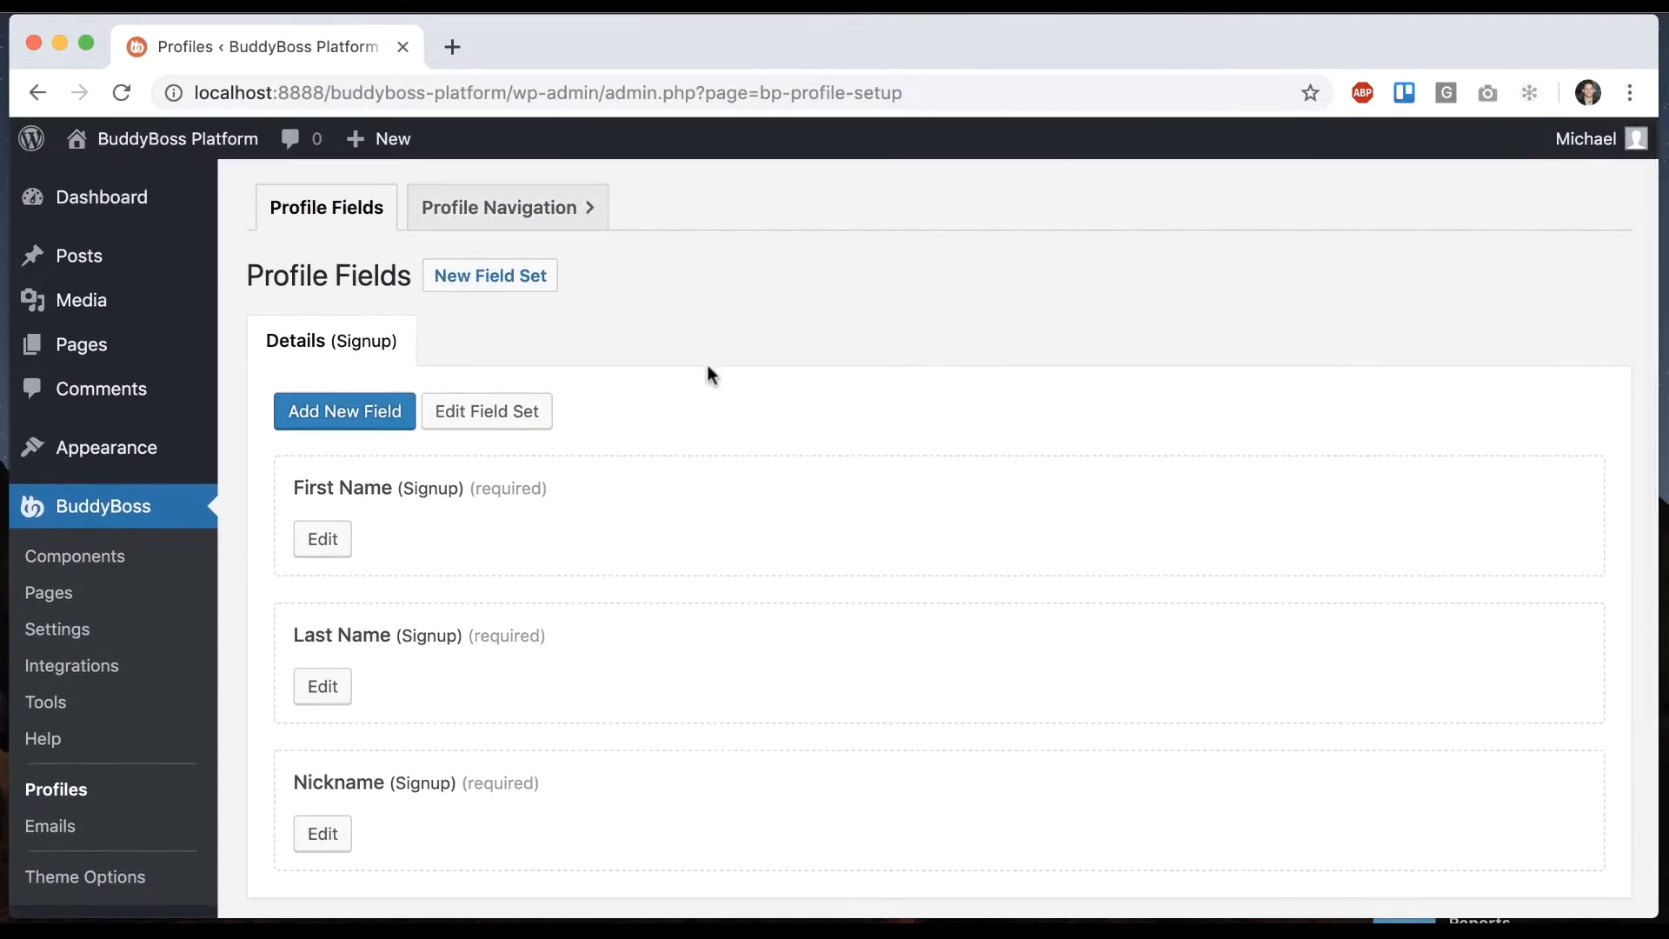
pyautogui.moveTo(639, 518)
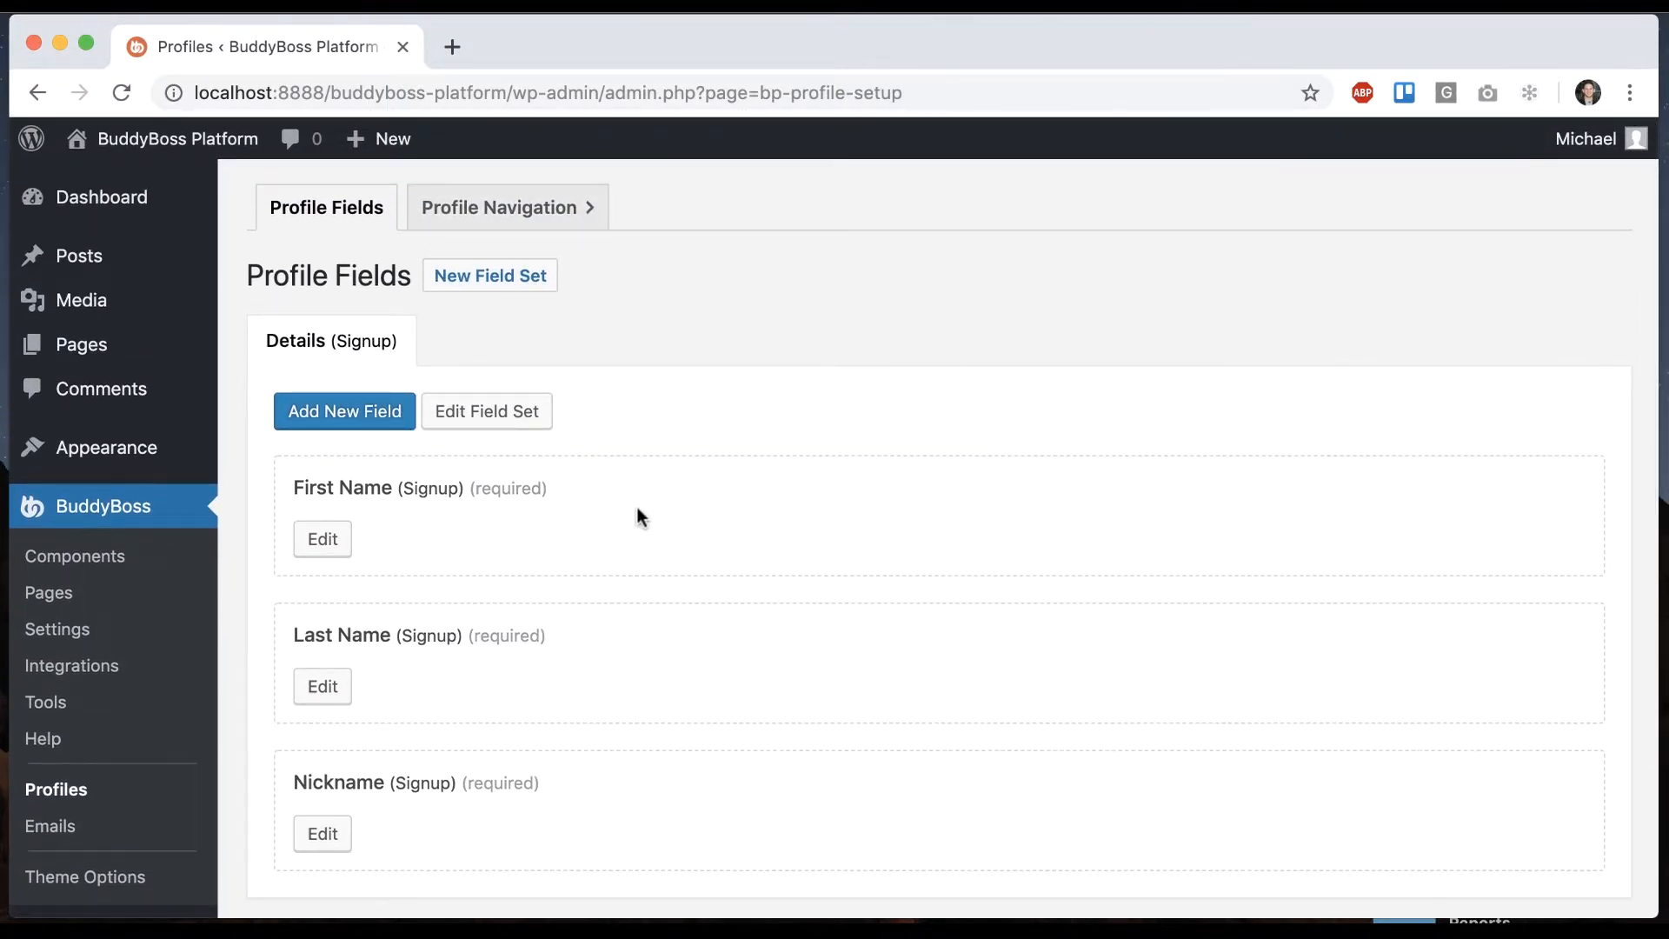
pyautogui.moveTo(361, 529)
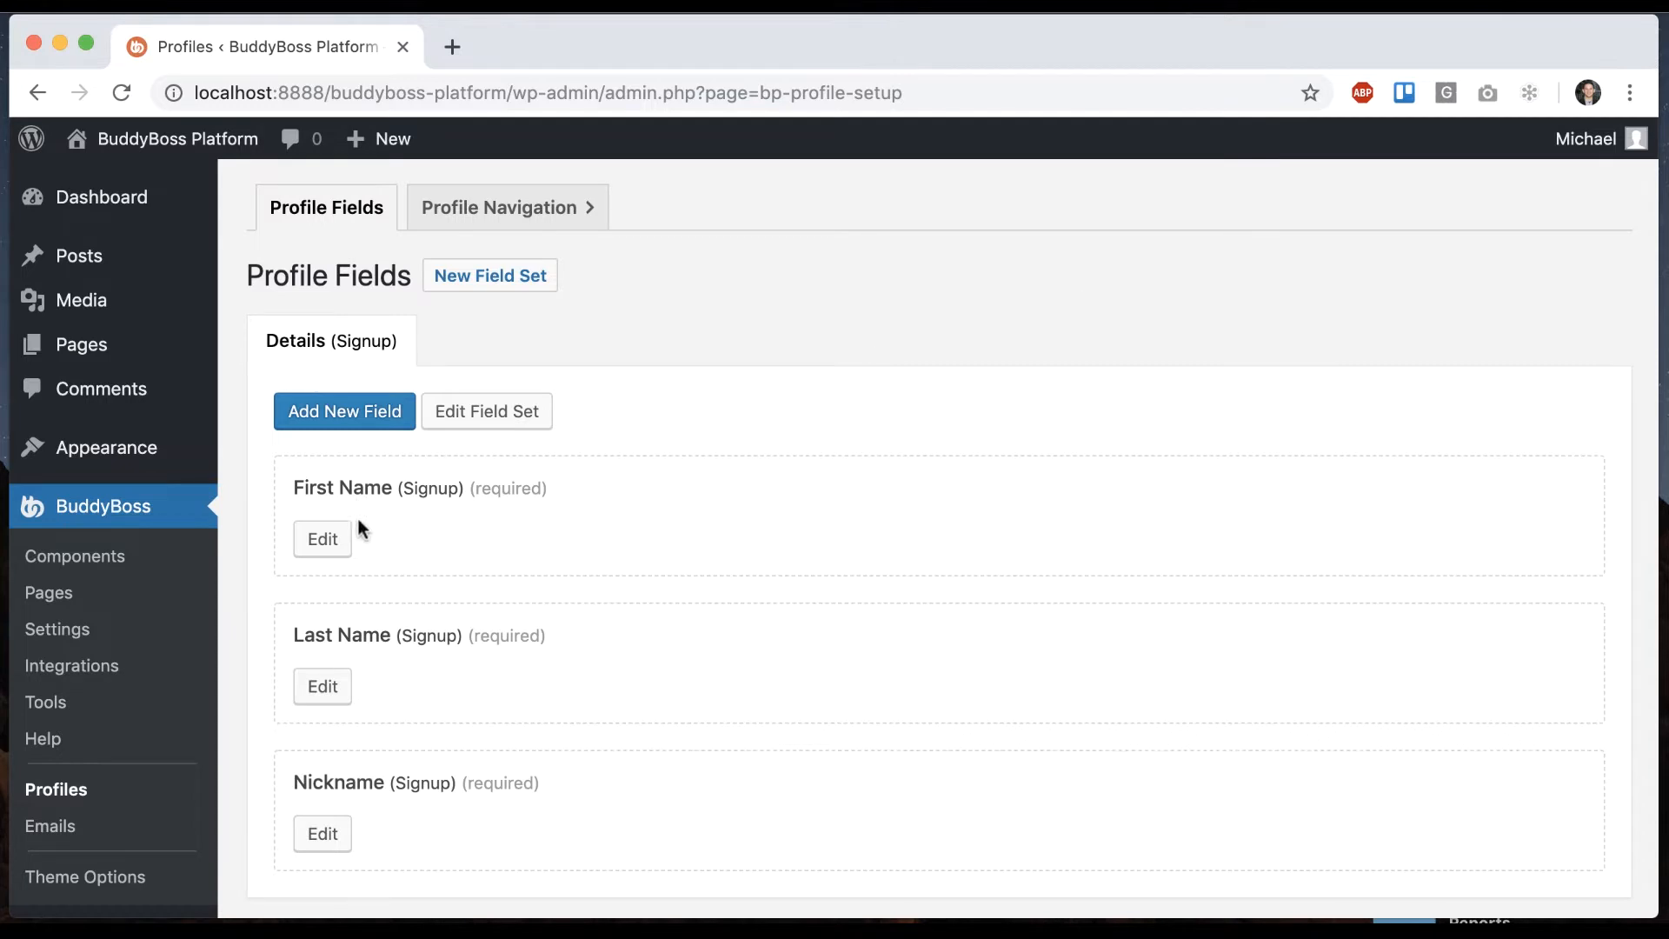
pyautogui.moveTo(637, 568)
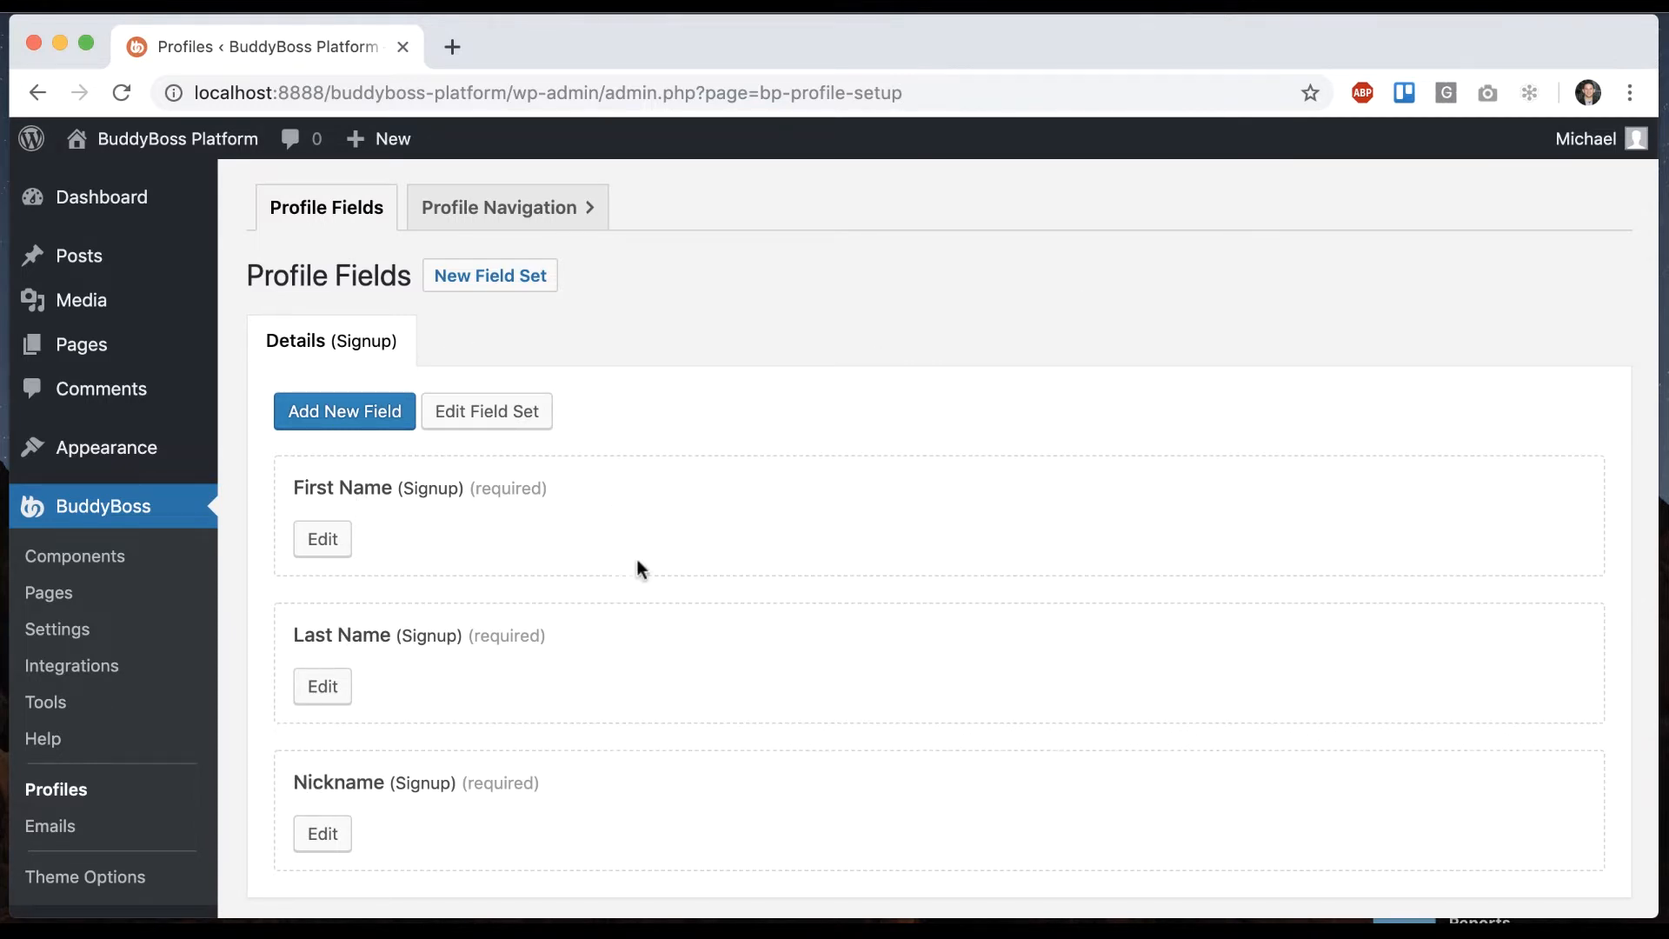
pyautogui.moveTo(602, 675)
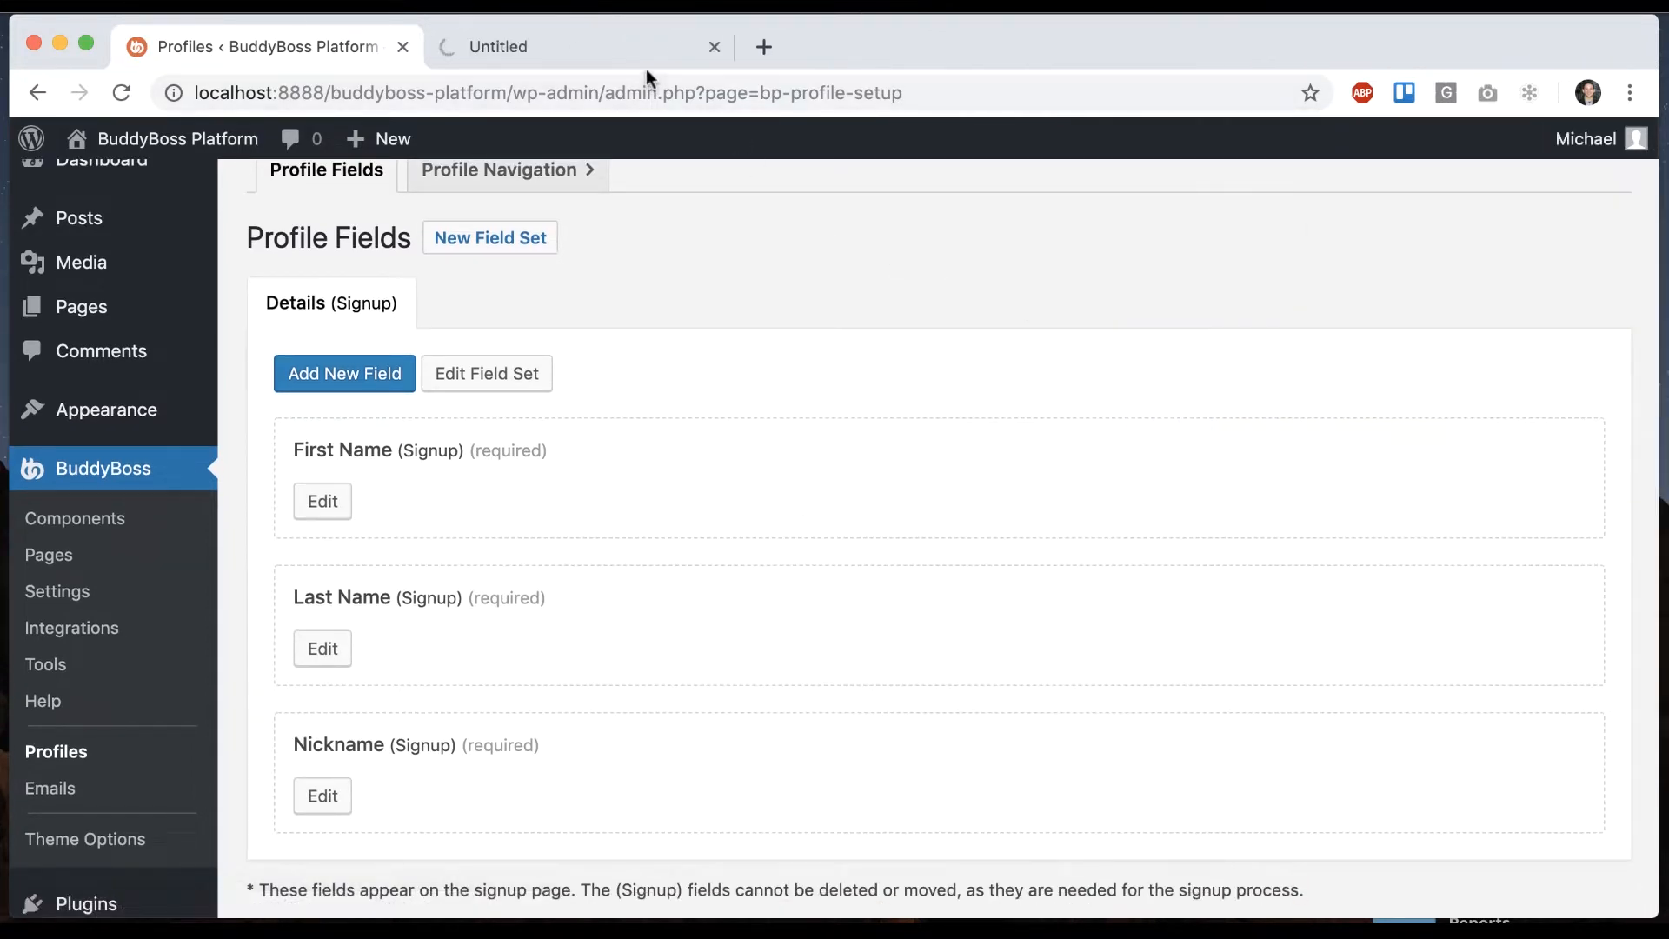
# Open Michael's front-end Edit Profile form from his member profile.
pyautogui.click(574, 47)
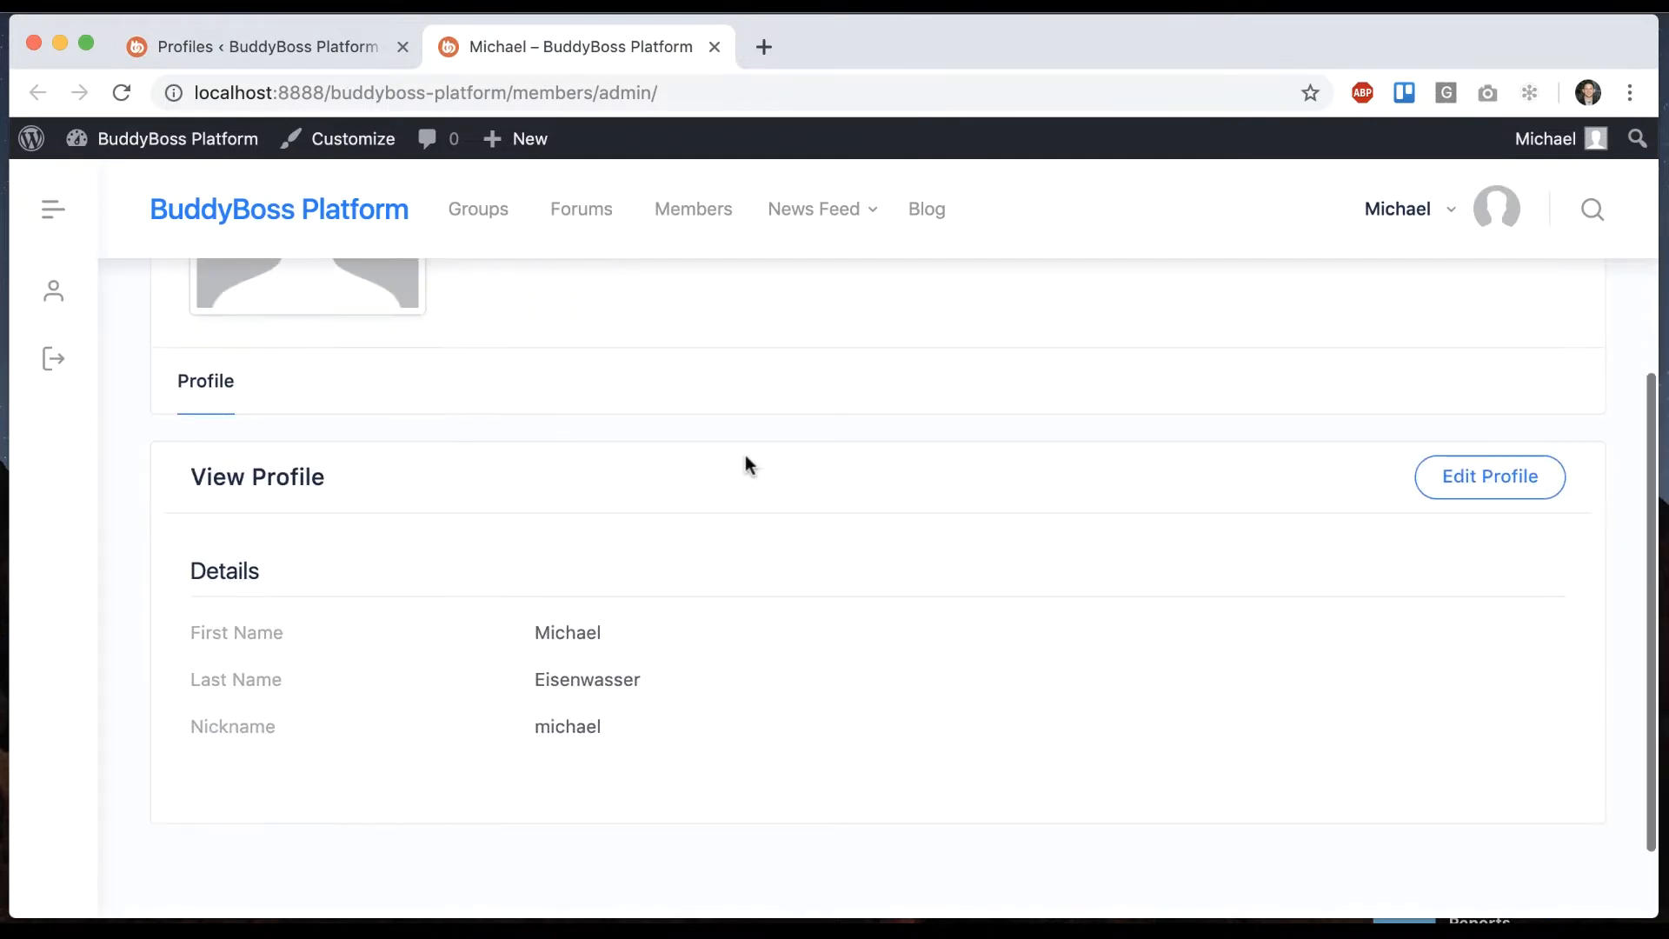
pyautogui.scroll(-3)
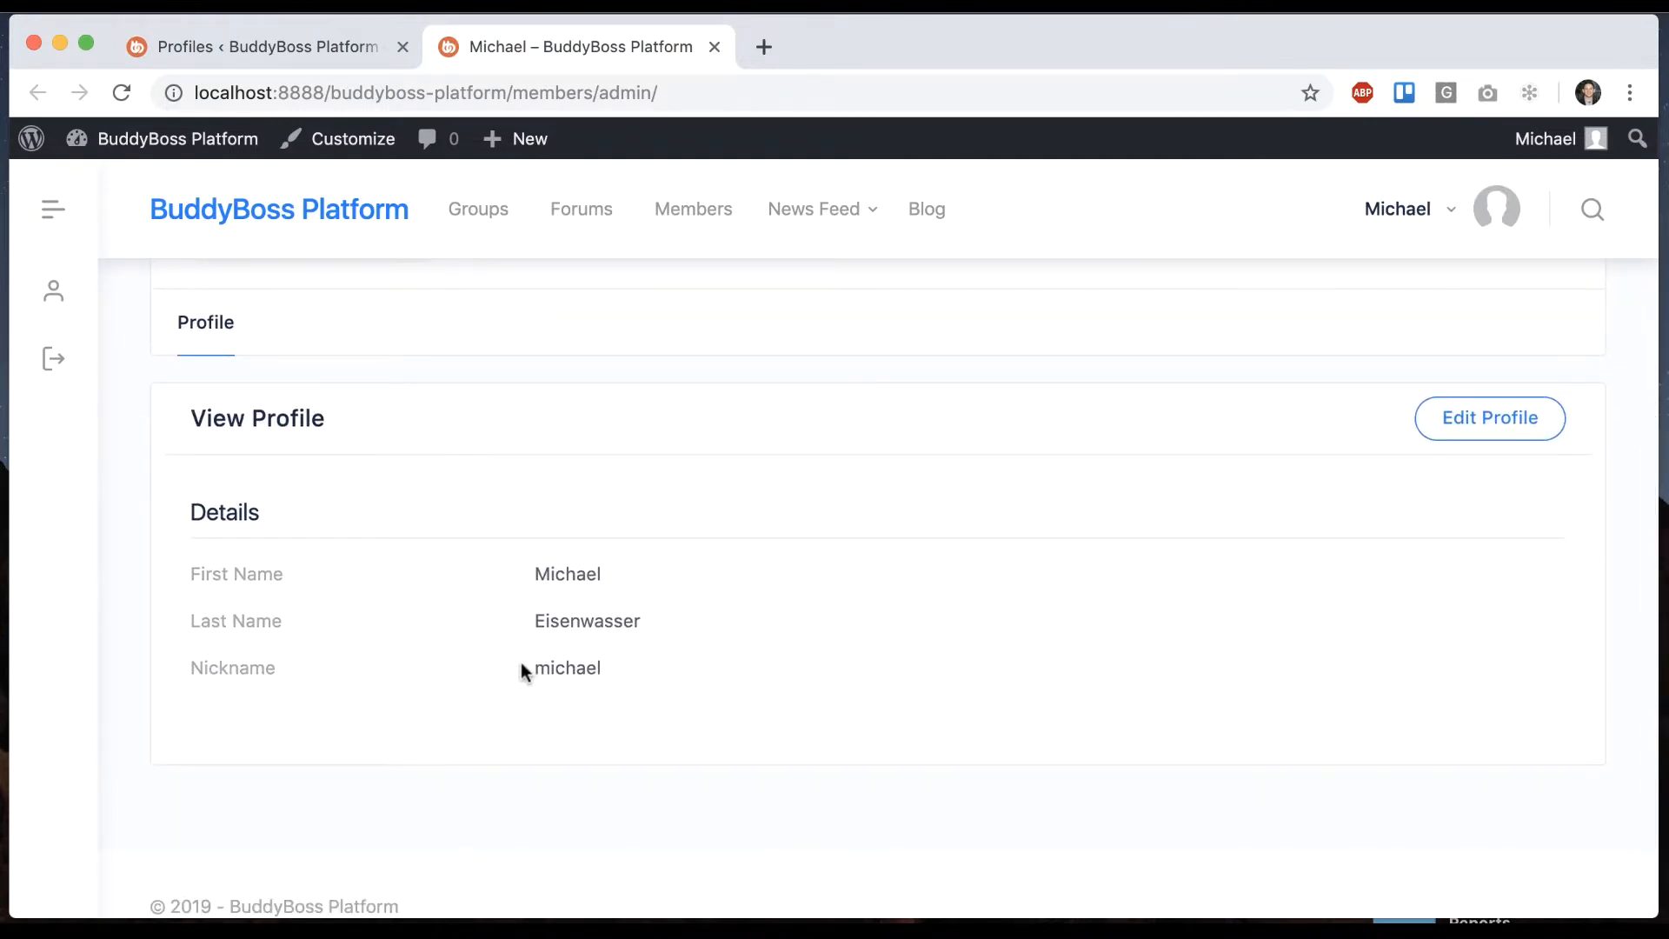
pyautogui.click(1488, 417)
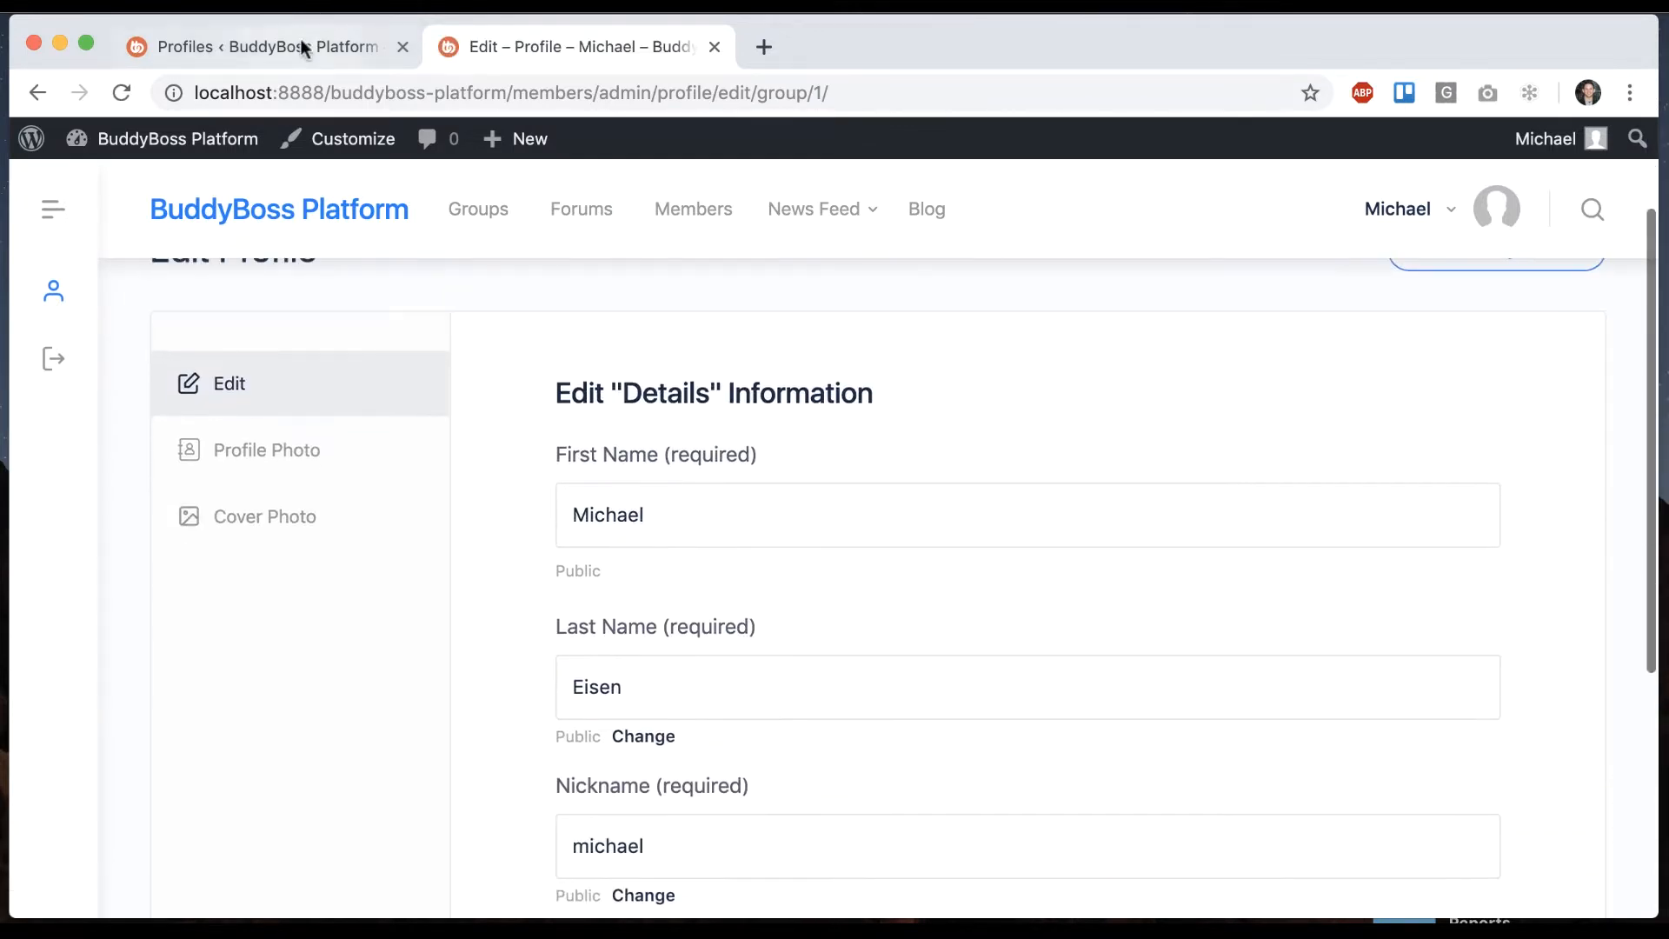
pyautogui.click(261, 46)
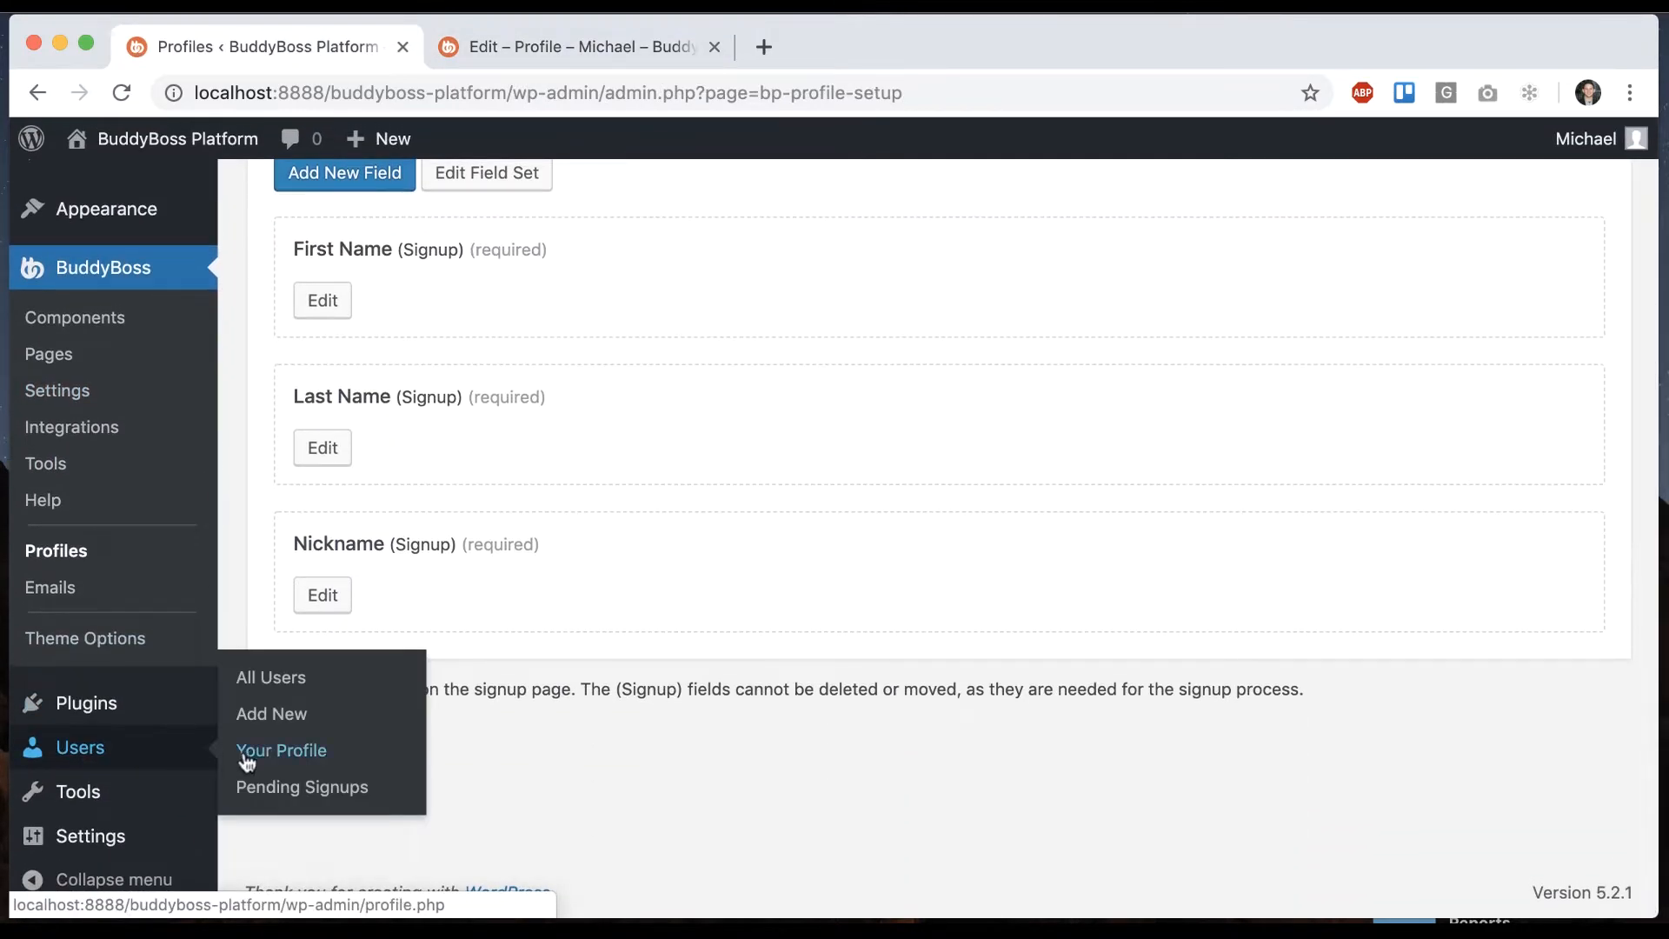
pyautogui.click(281, 751)
pyautogui.write('Eisenwas')
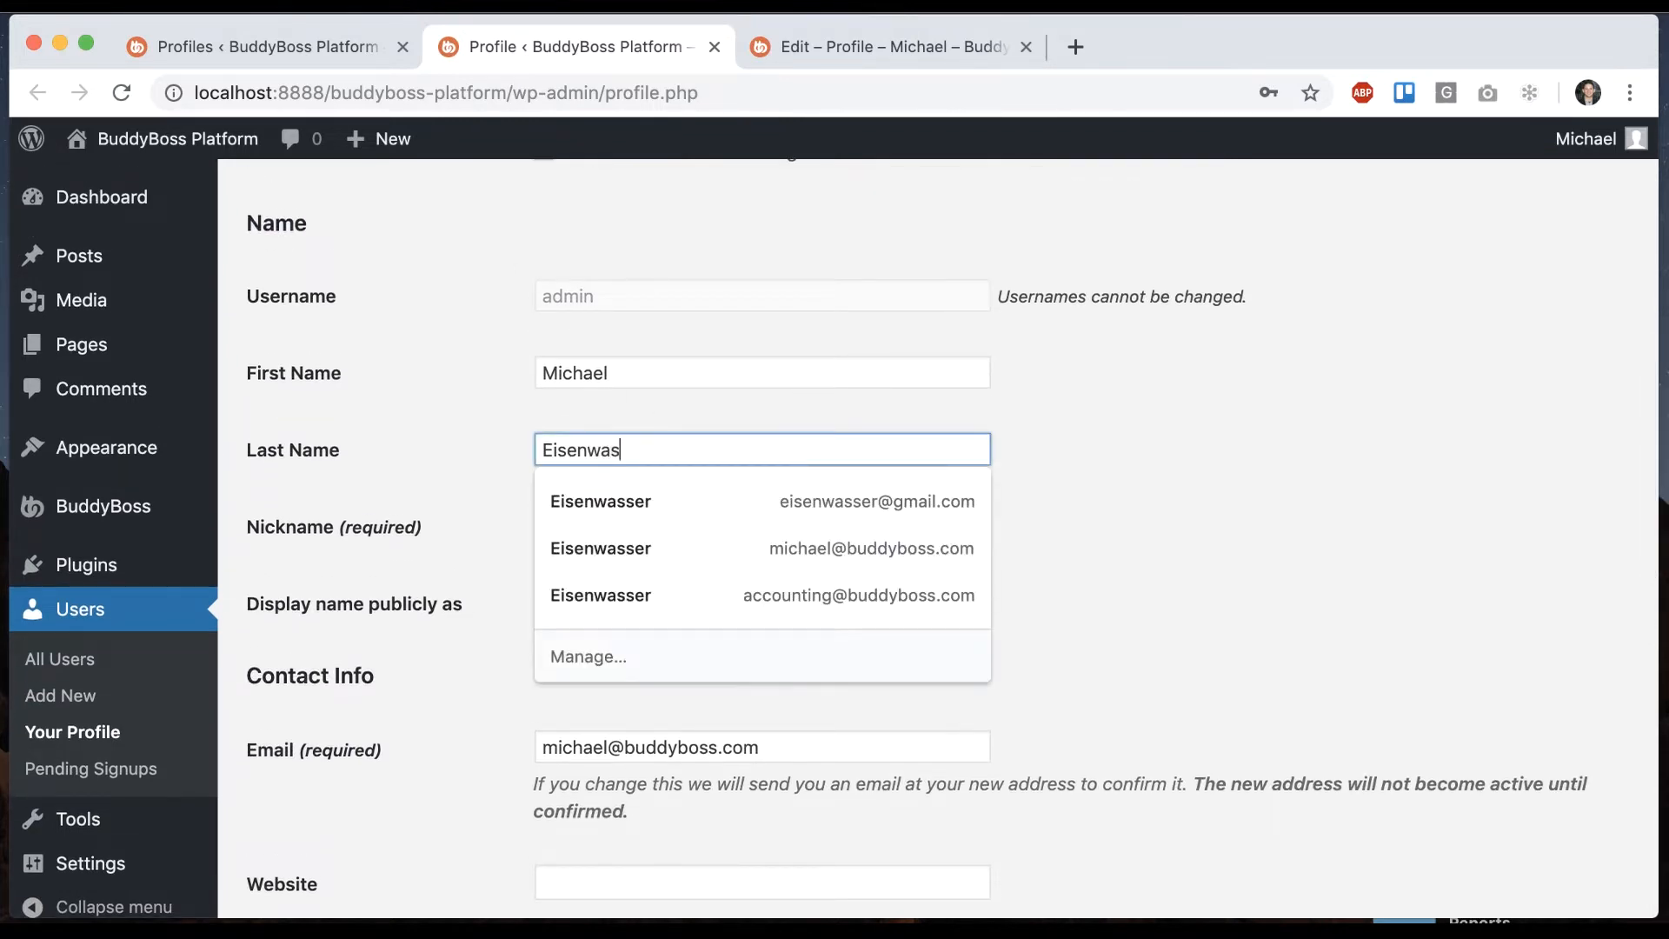
pyautogui.scroll(-3)
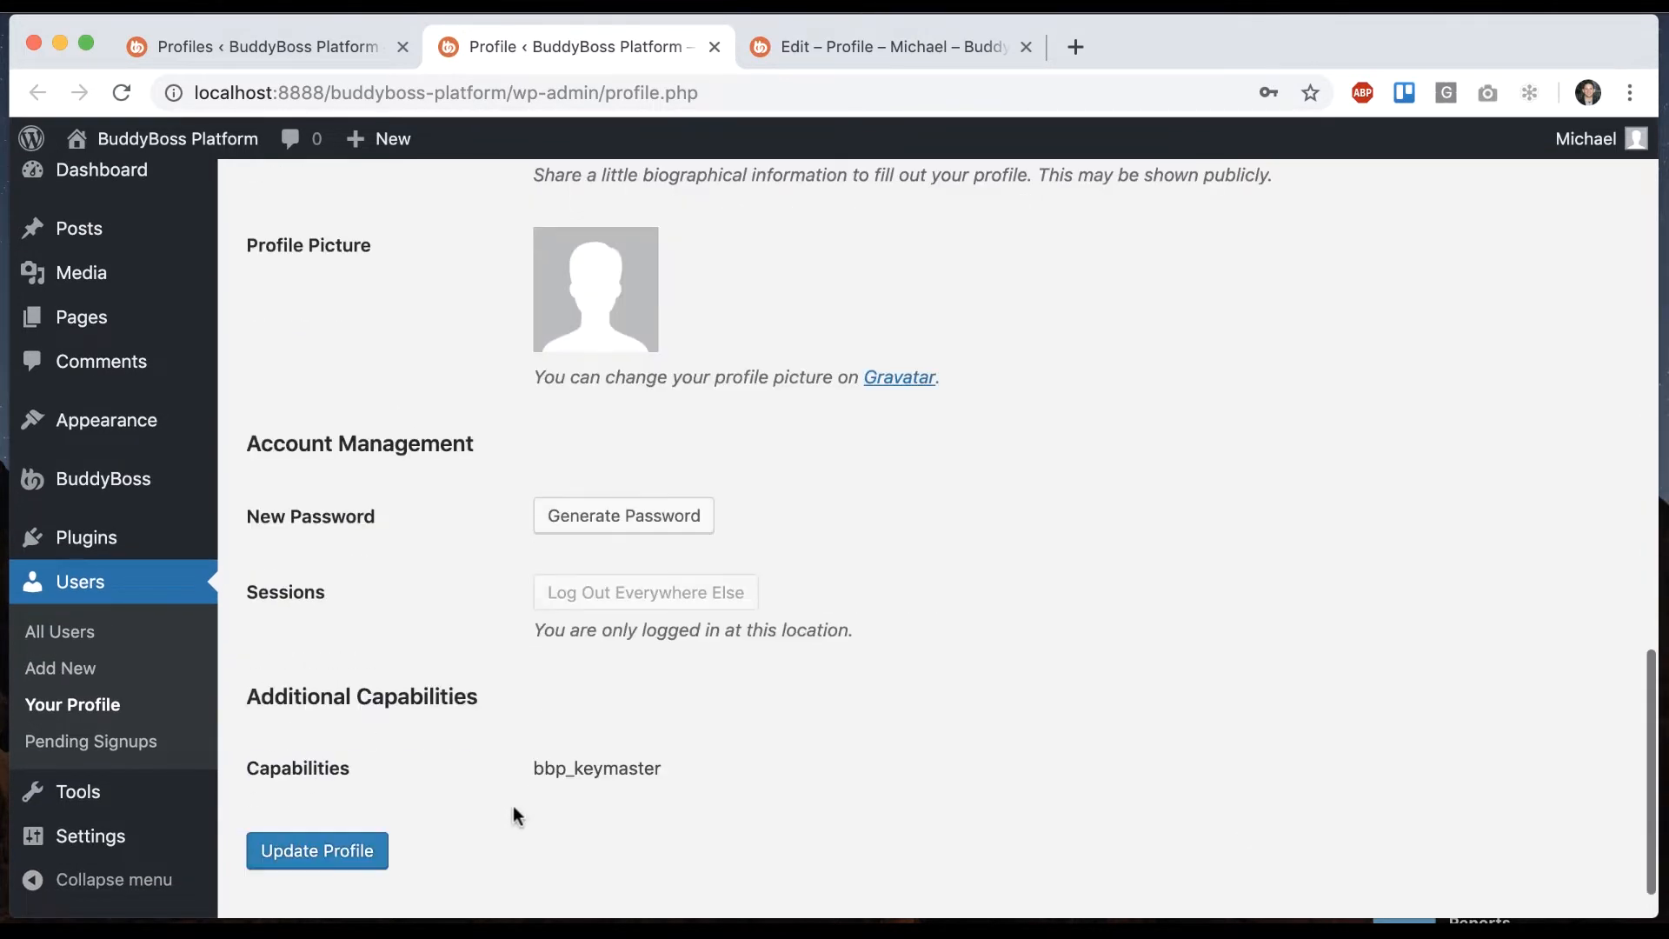
pyautogui.click(316, 851)
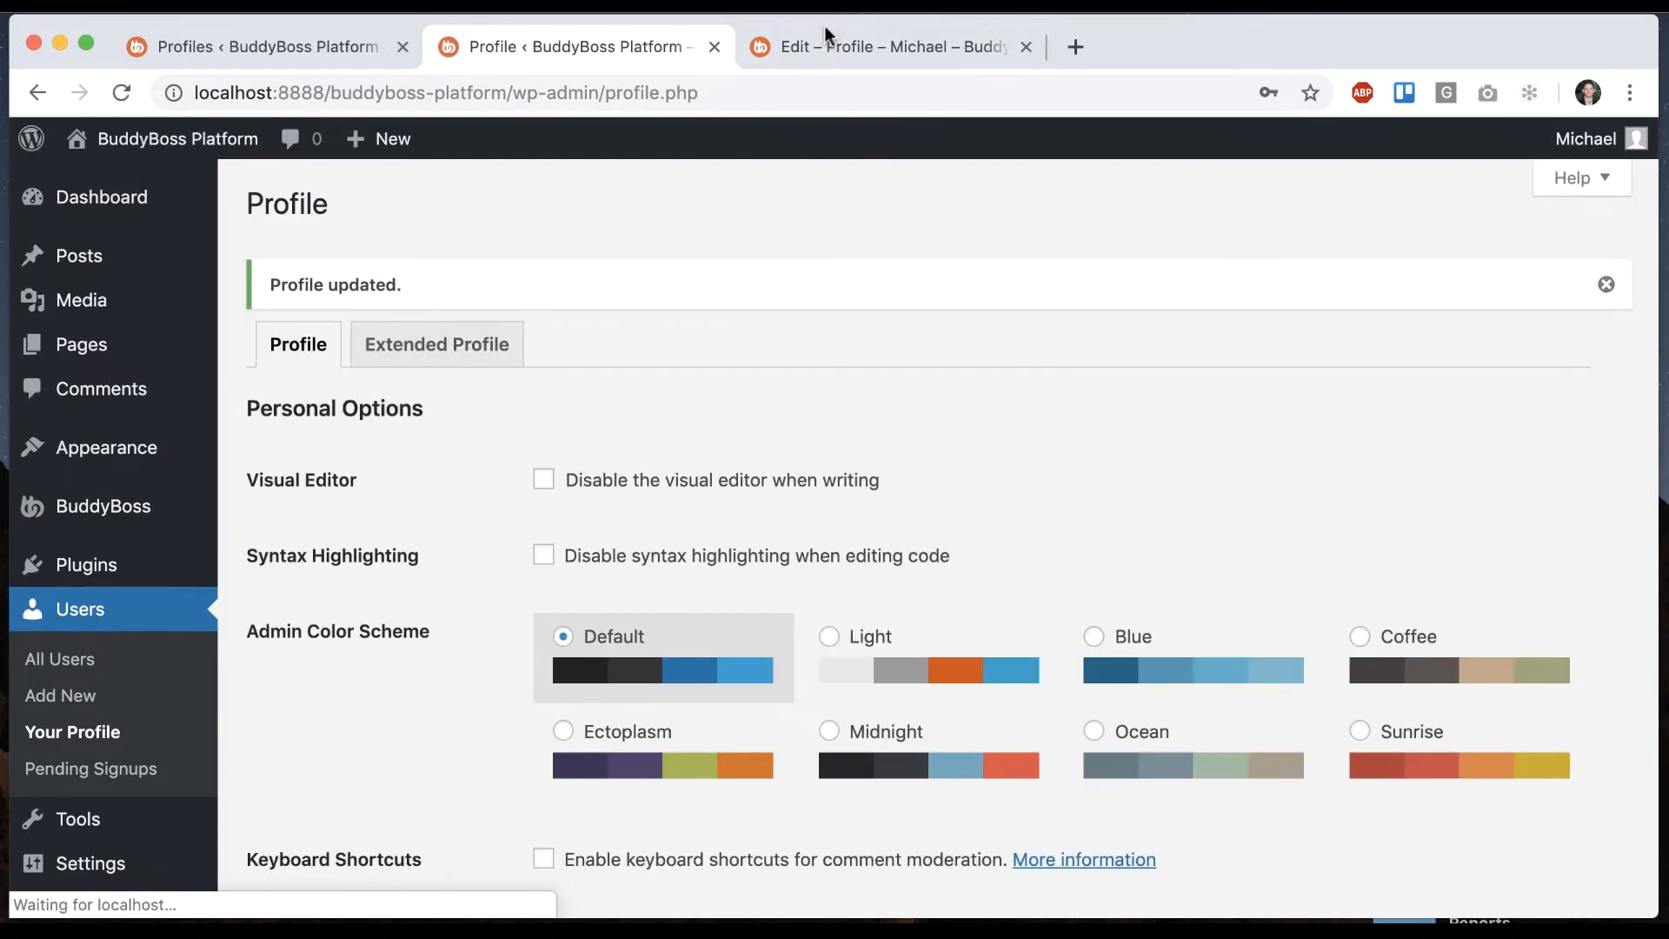
pyautogui.click(888, 46)
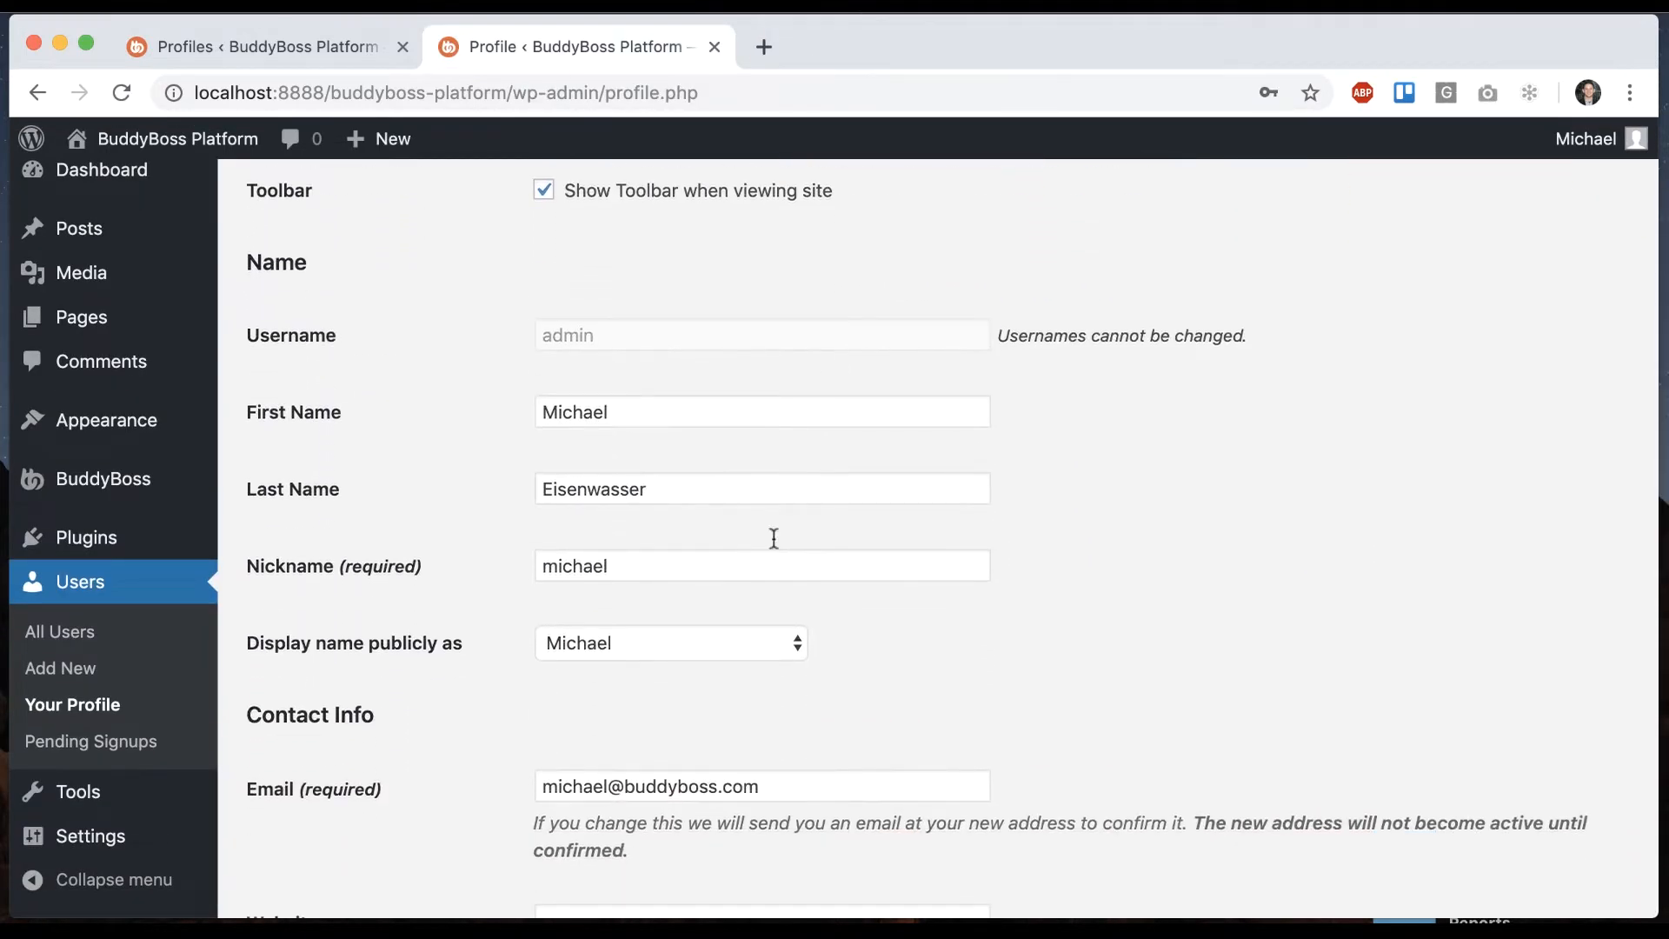
pyautogui.moveTo(565, 378)
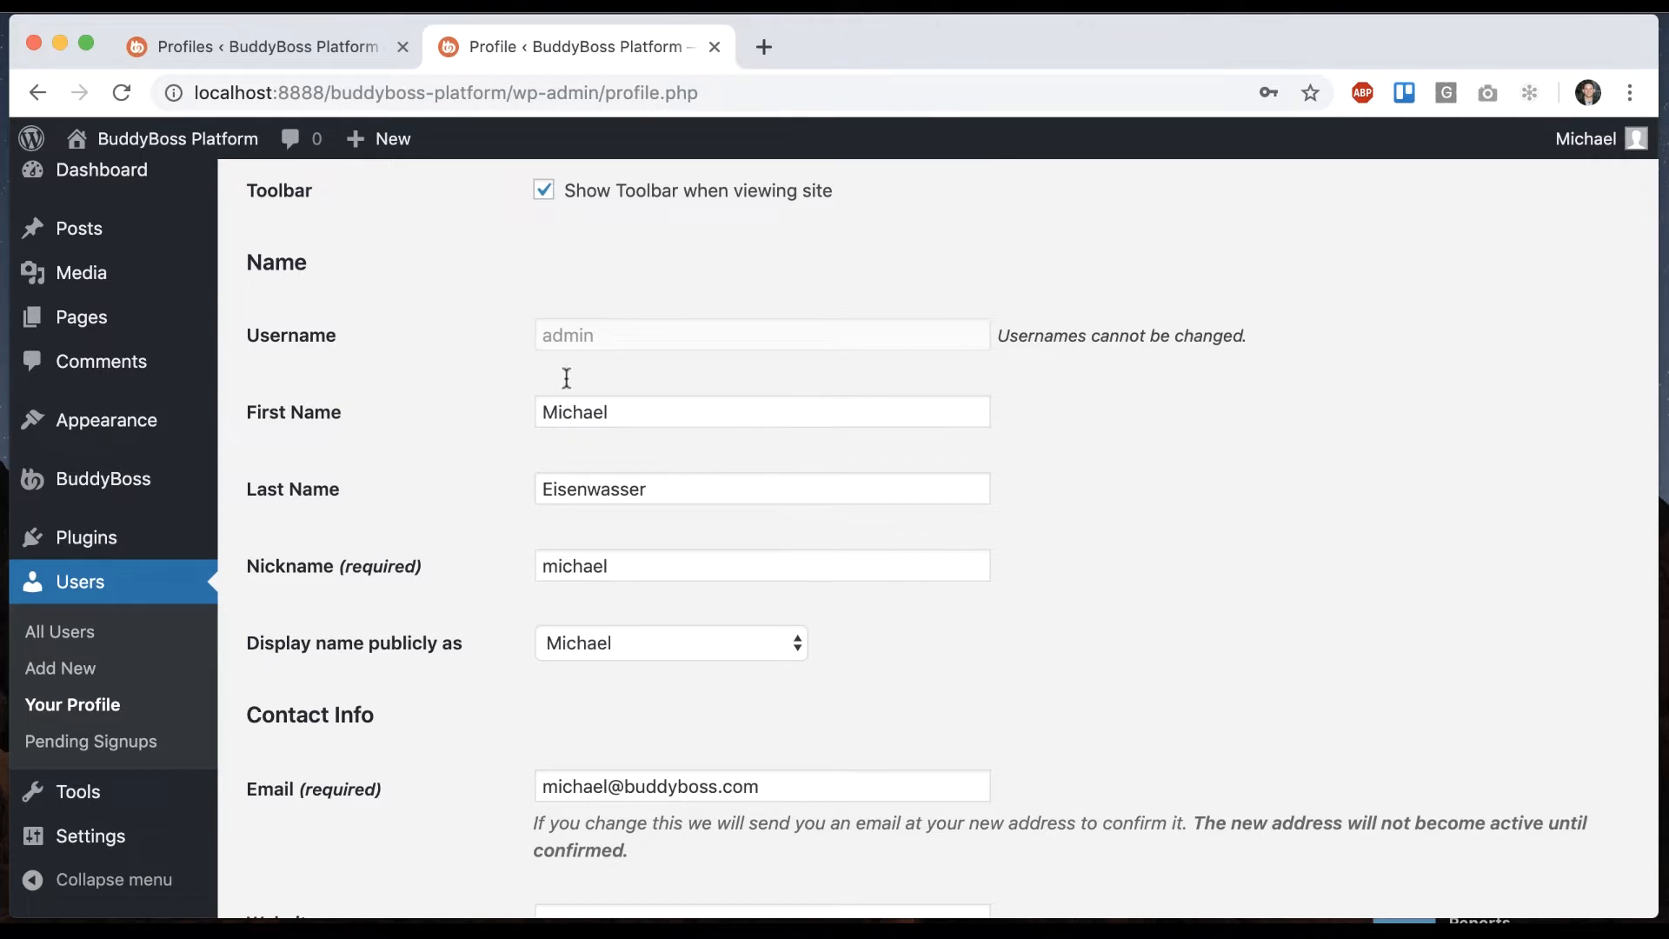
pyautogui.moveTo(493, 499)
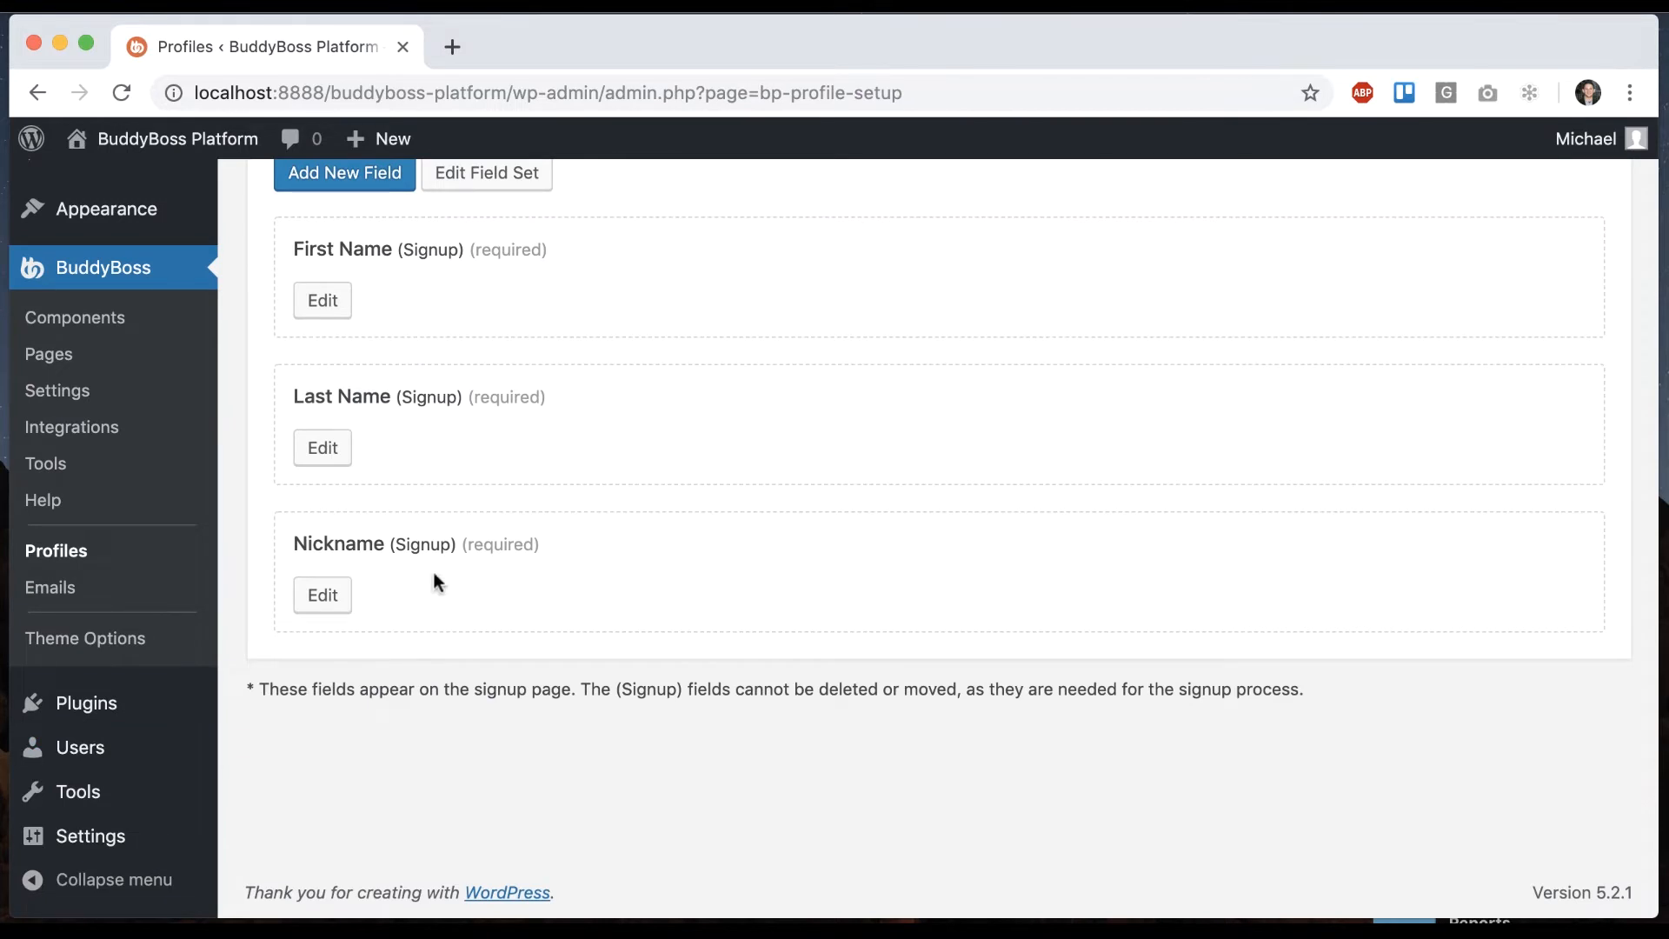
pyautogui.moveTo(1540, 181)
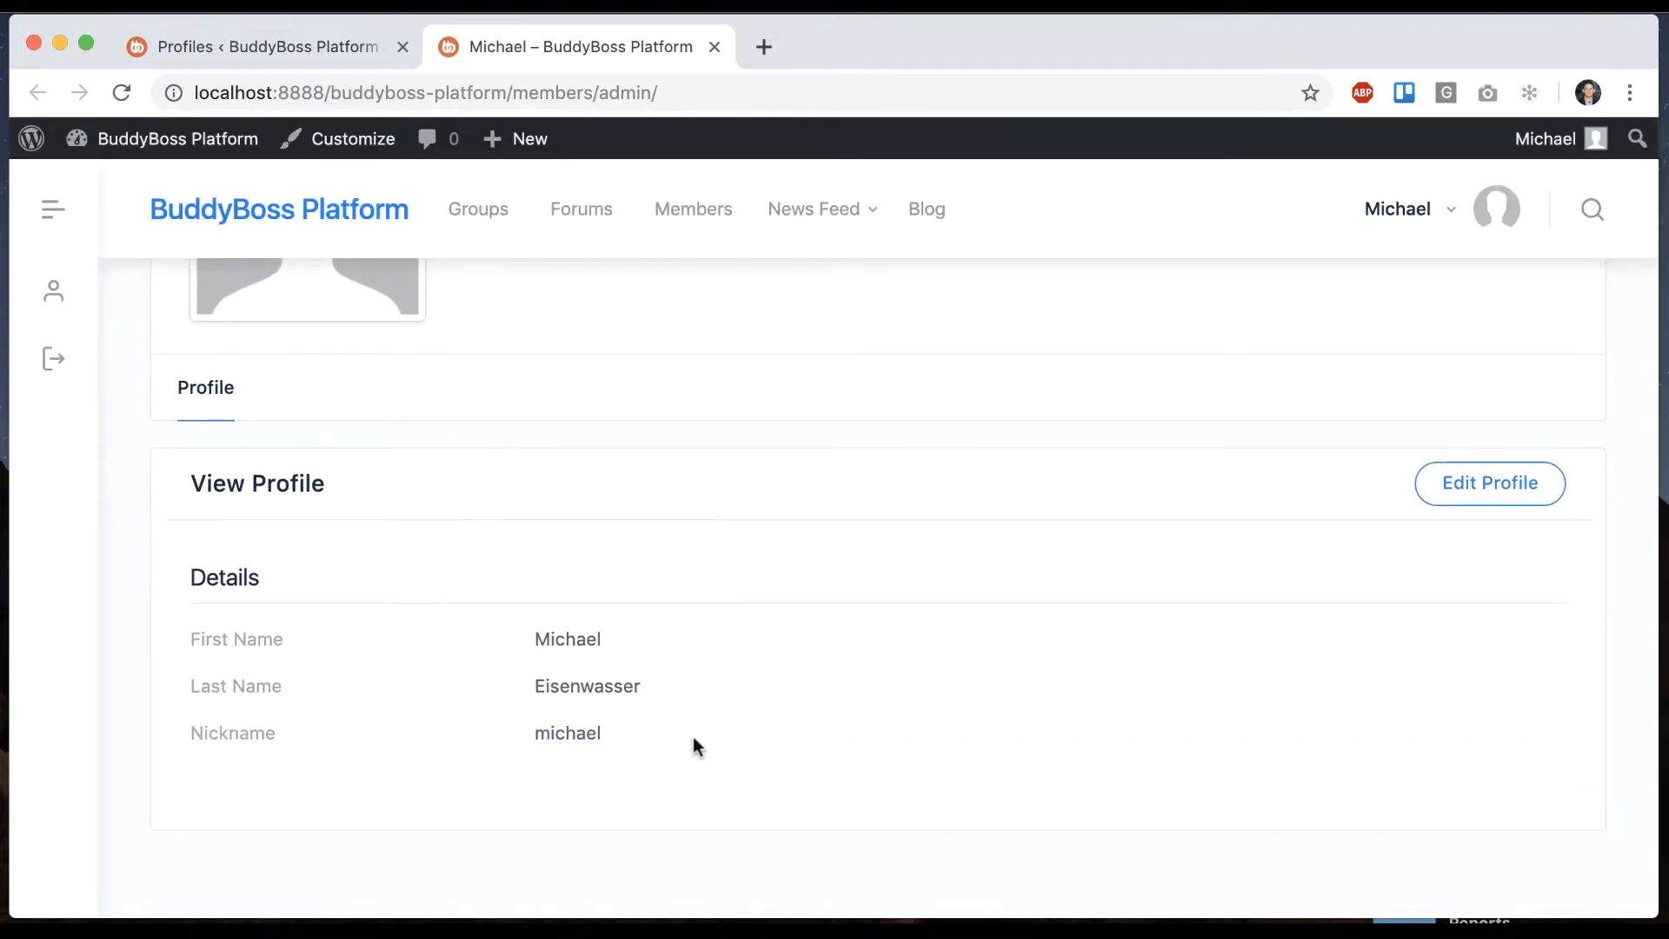
# Scroll back up to the top of the admin Profile Fields list.
pyautogui.scroll(3)
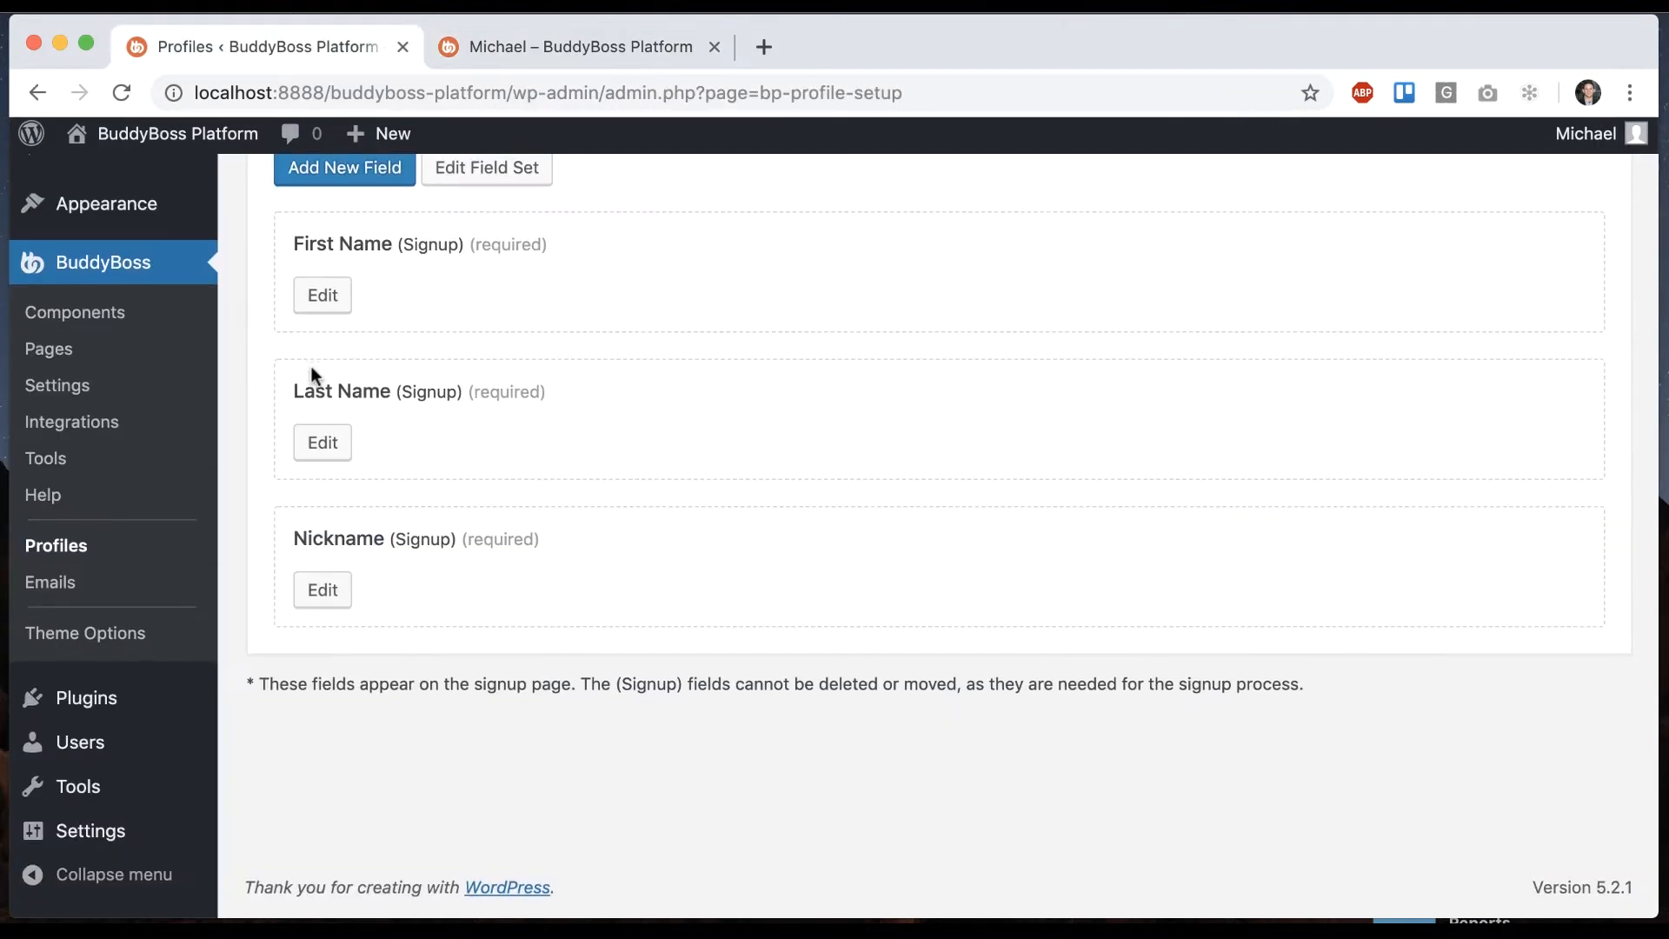
pyautogui.click(75, 312)
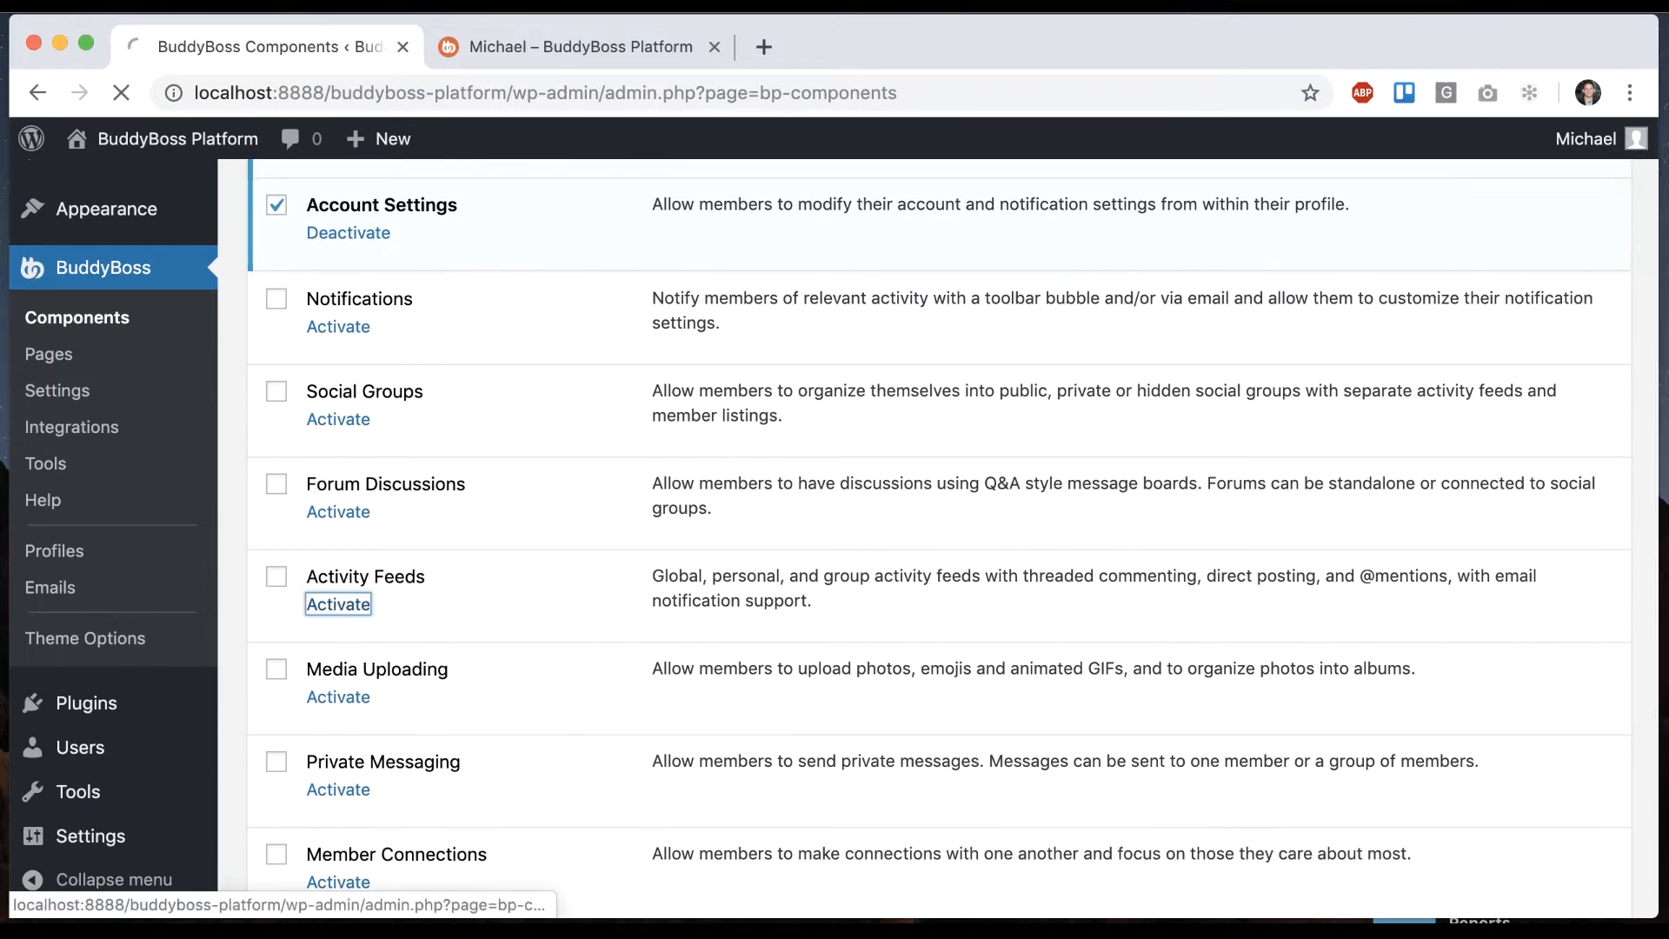
pyautogui.click(580, 46)
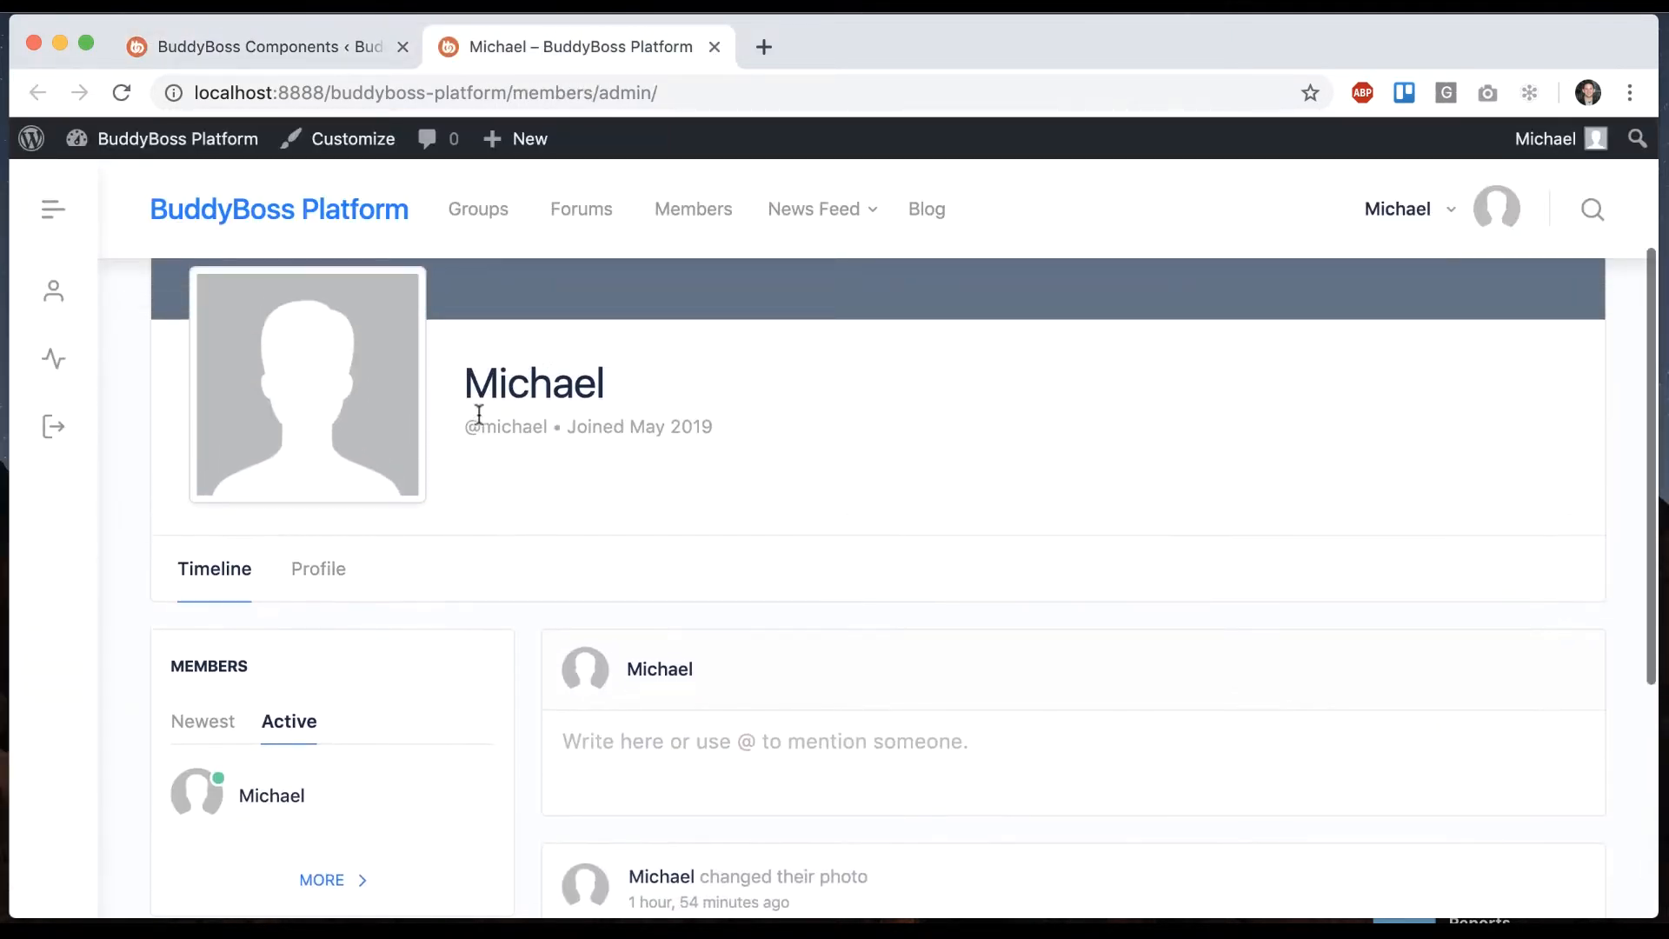
pyautogui.moveTo(754, 218)
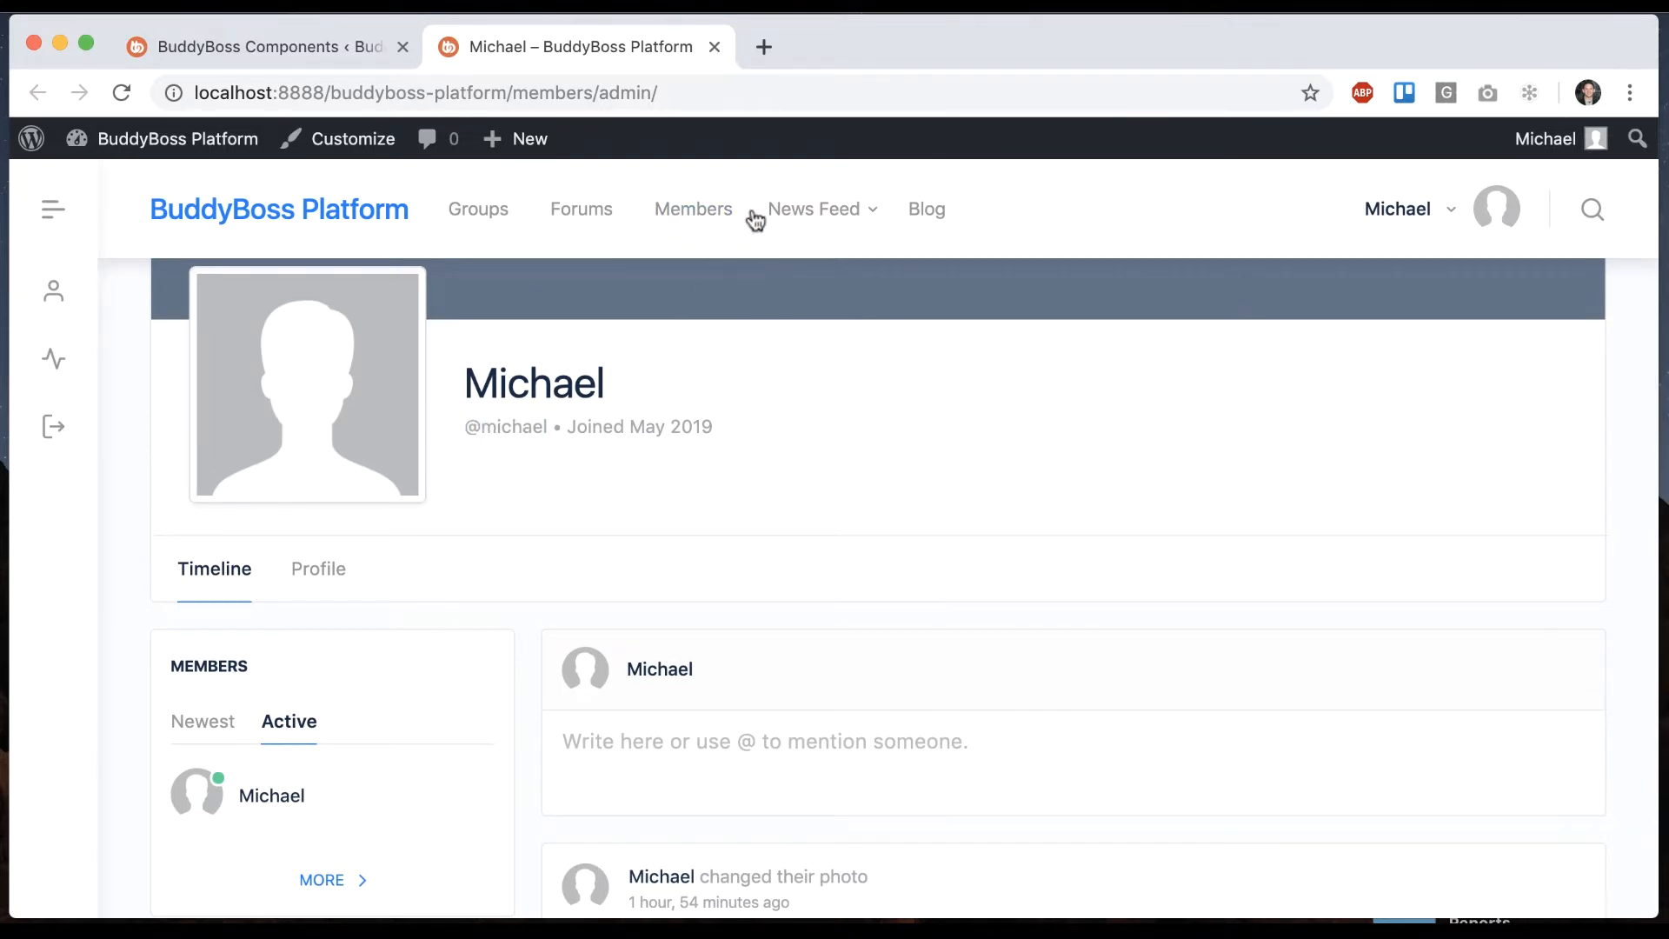
pyautogui.click(813, 209)
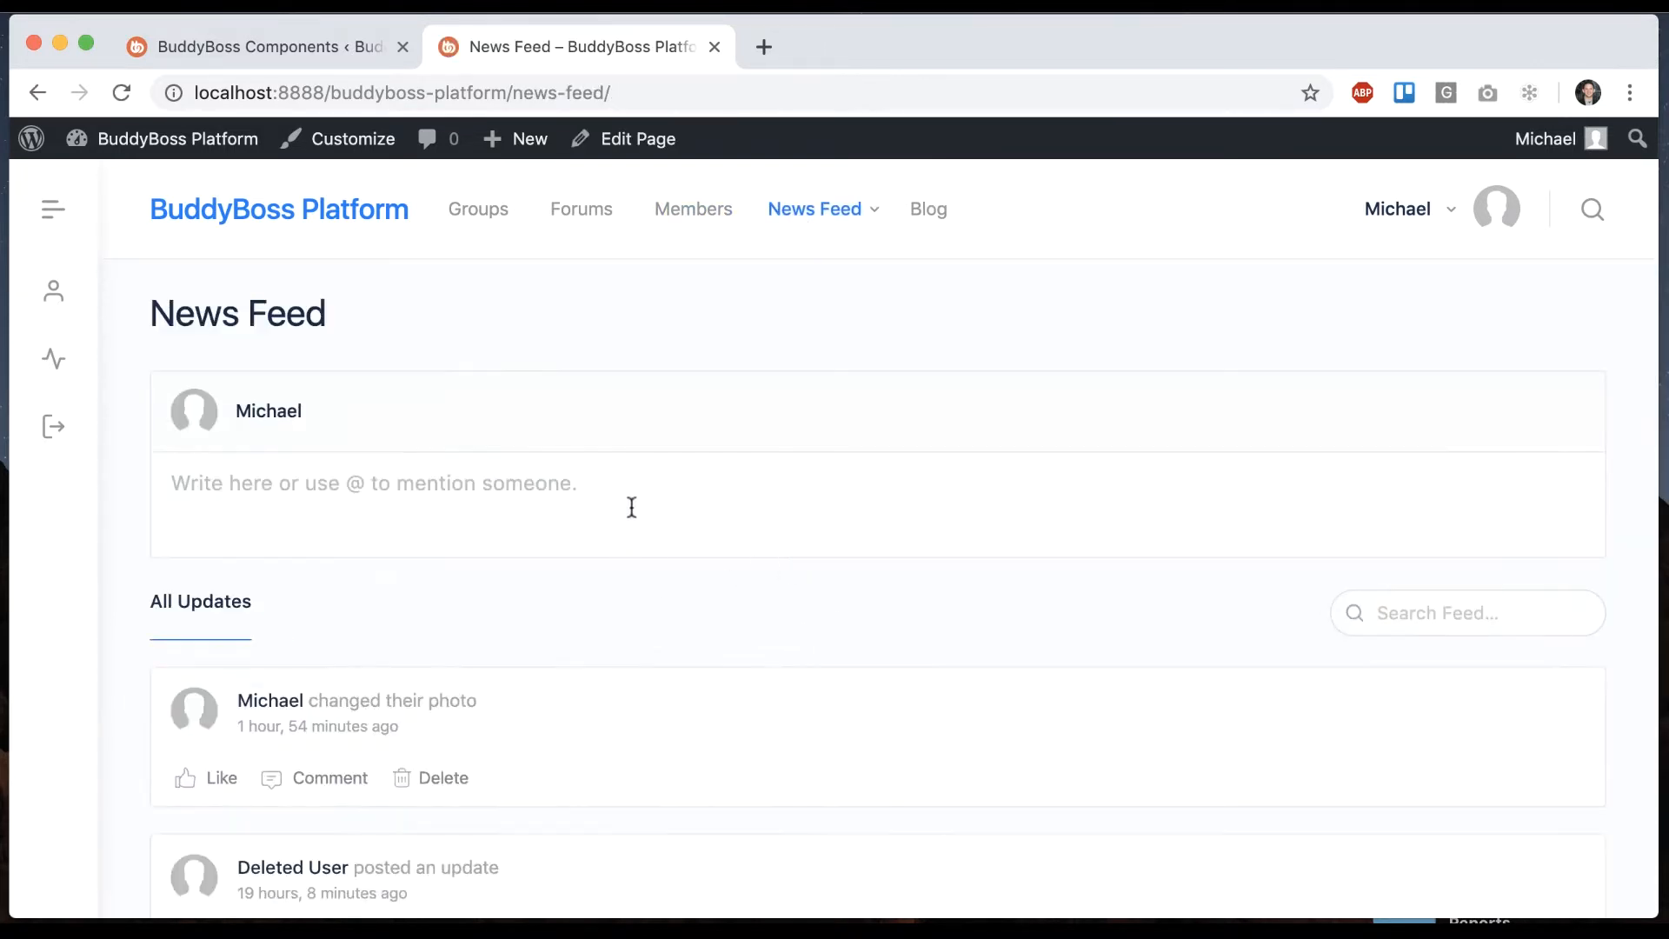
pyautogui.write('@mic')
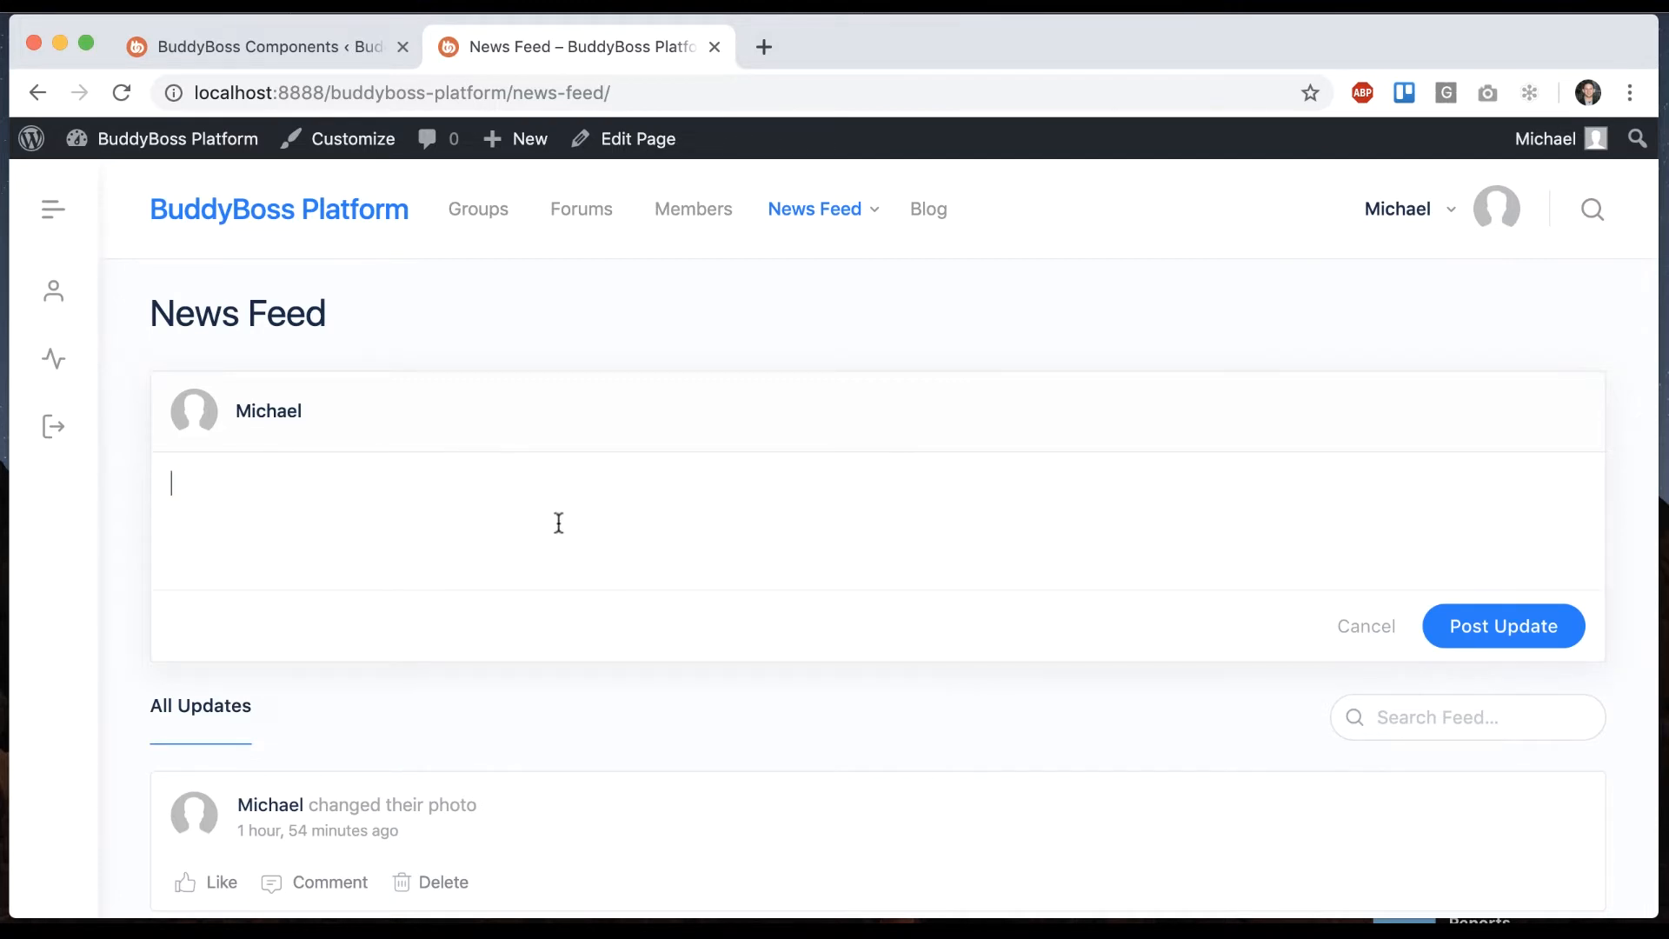
pyautogui.moveTo(511, 38)
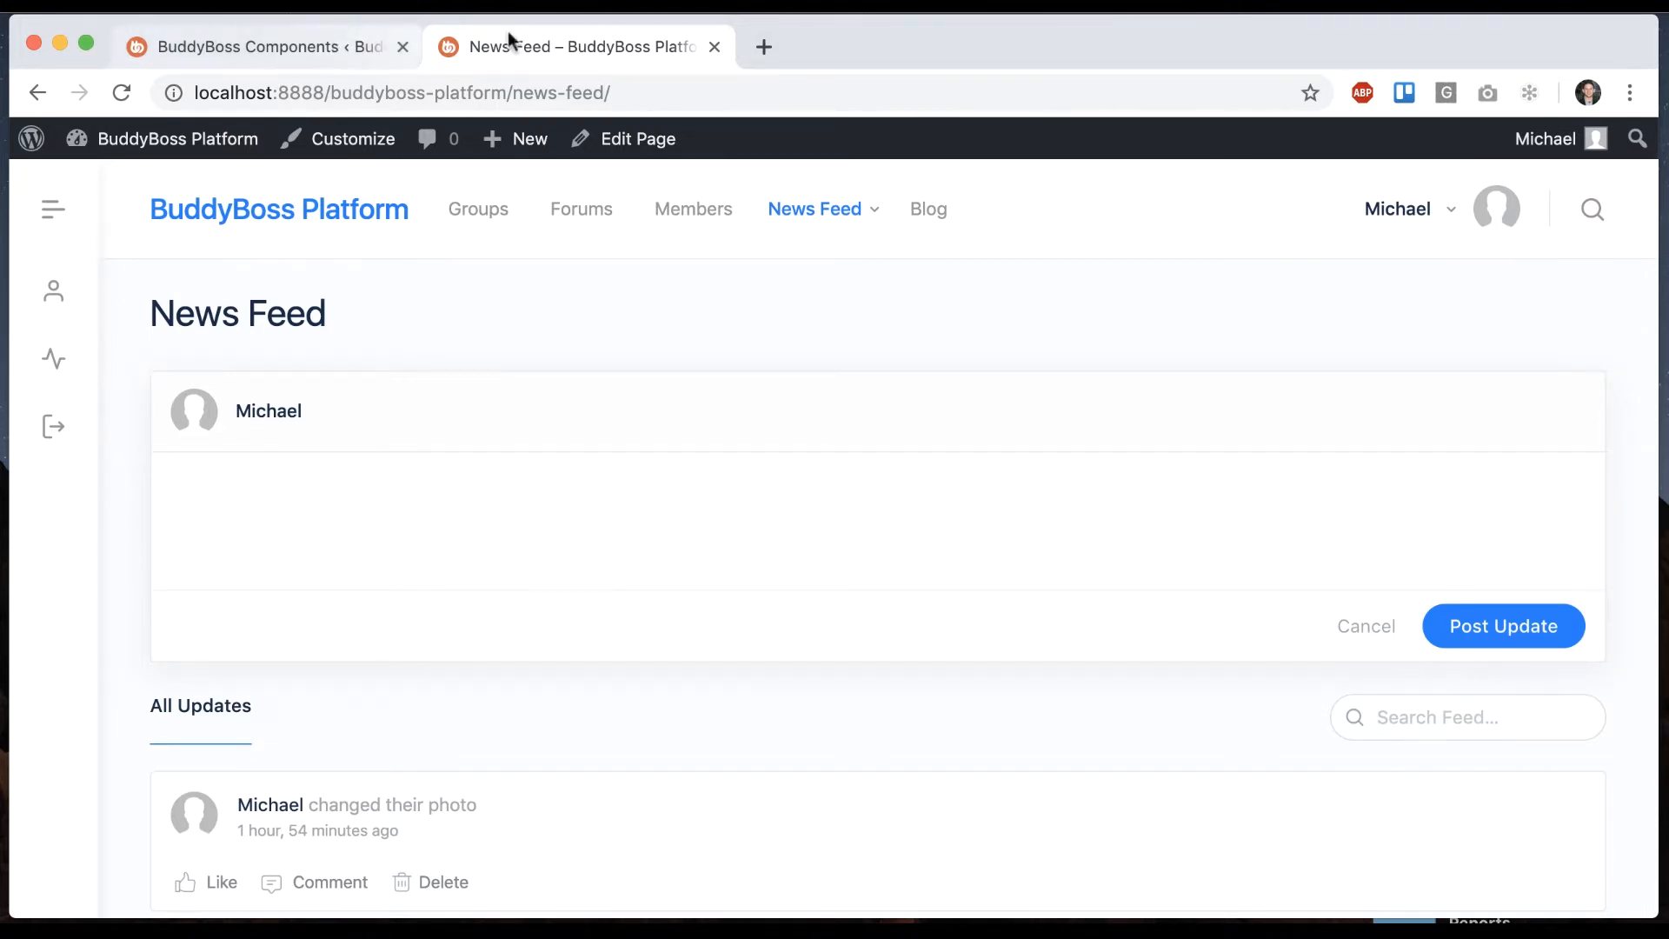
# Open the Profiles tab of BuddyBoss Settings, showing First Name as display name format.
pyautogui.click(261, 46)
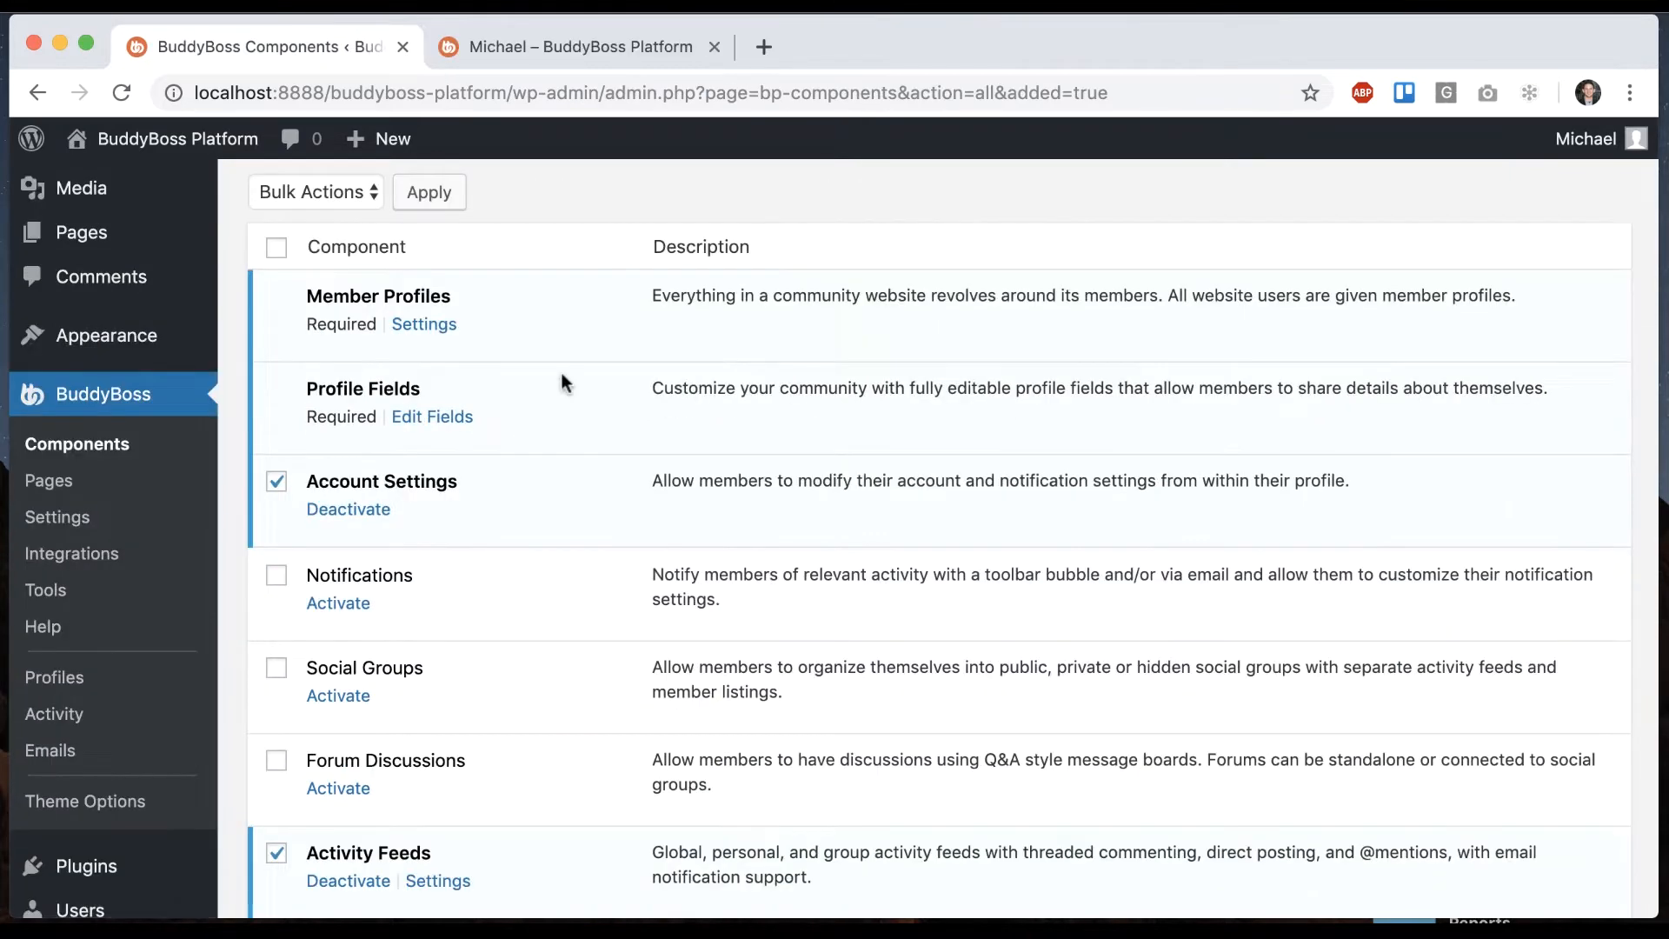
pyautogui.moveTo(57, 517)
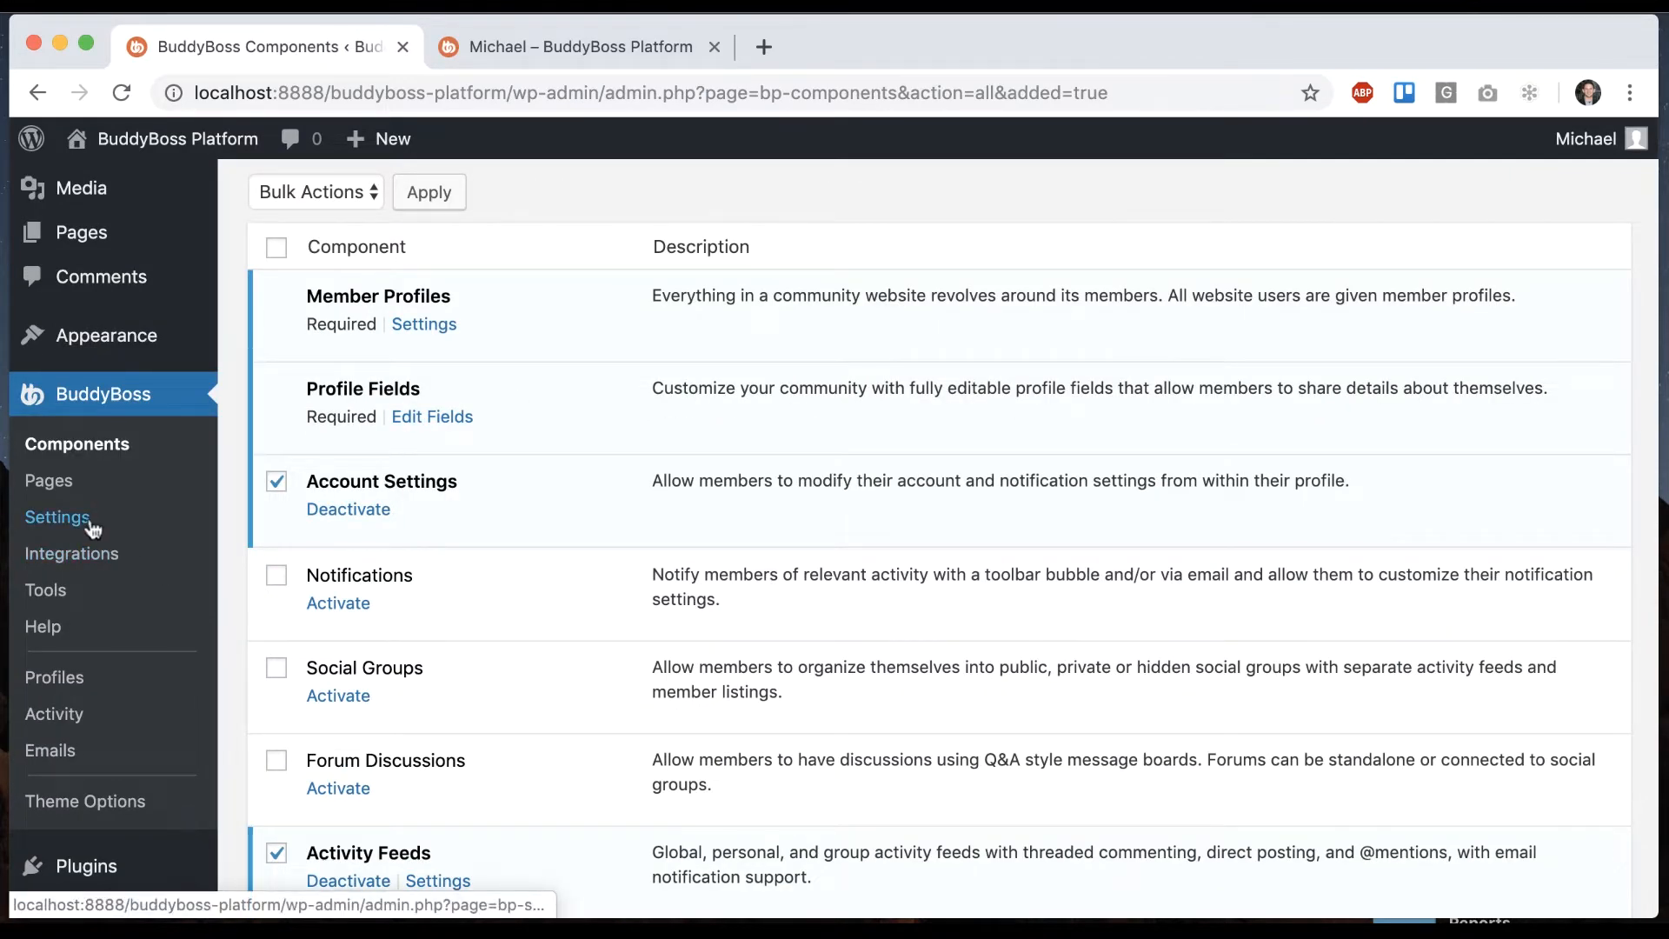
pyautogui.click(58, 517)
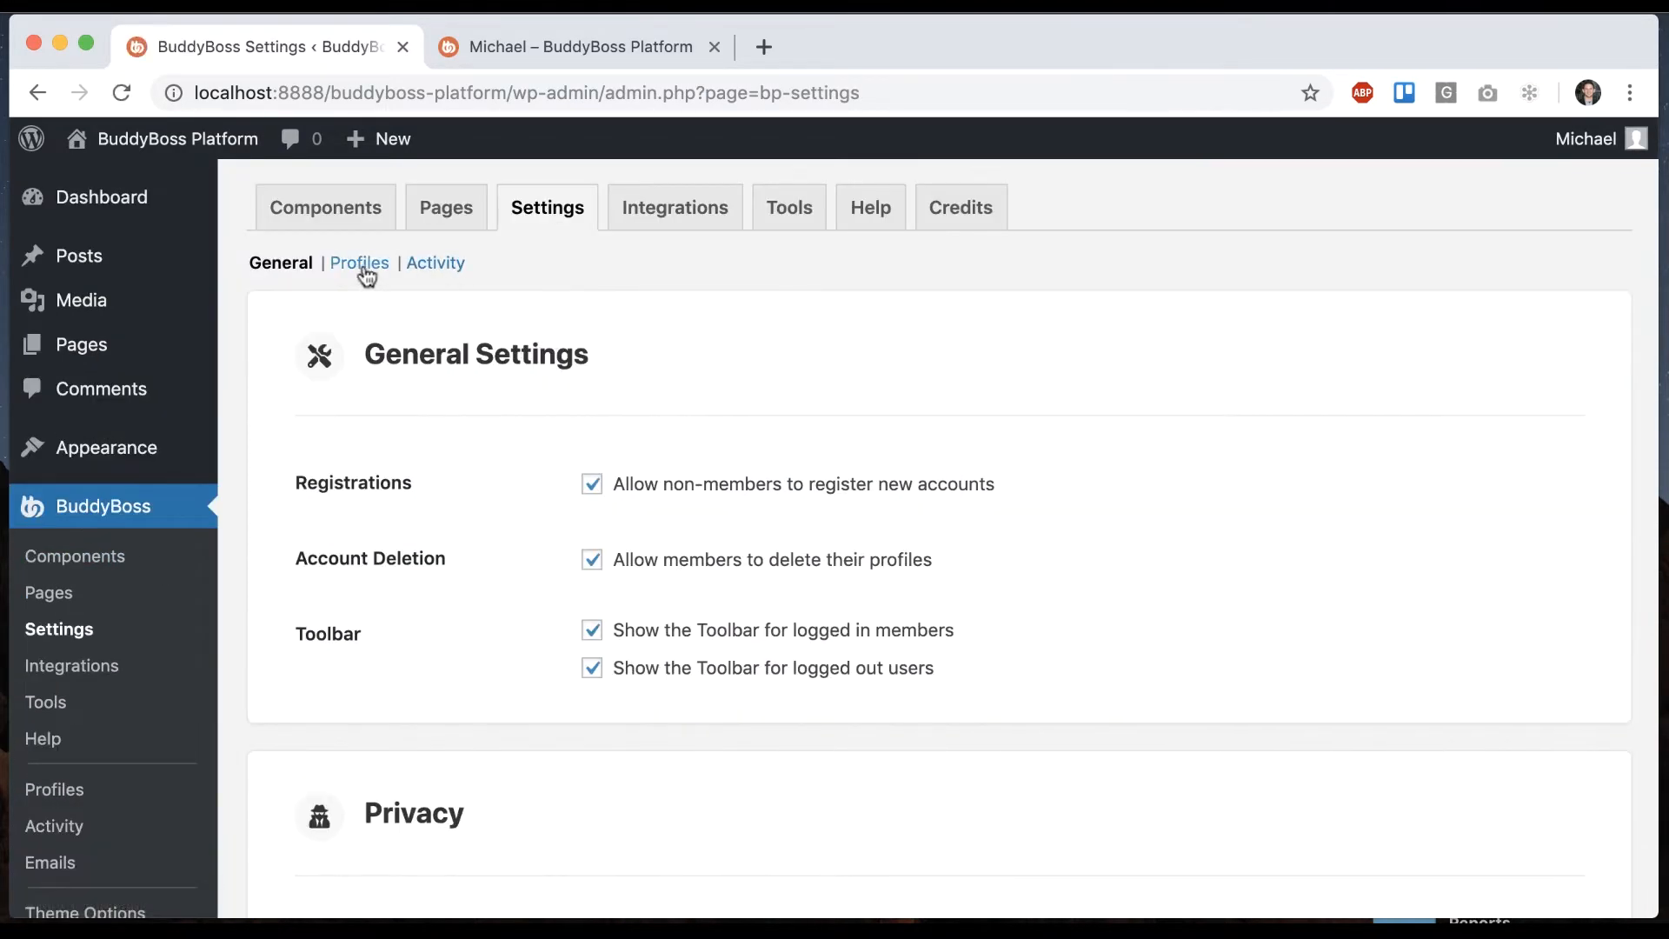
pyautogui.click(359, 263)
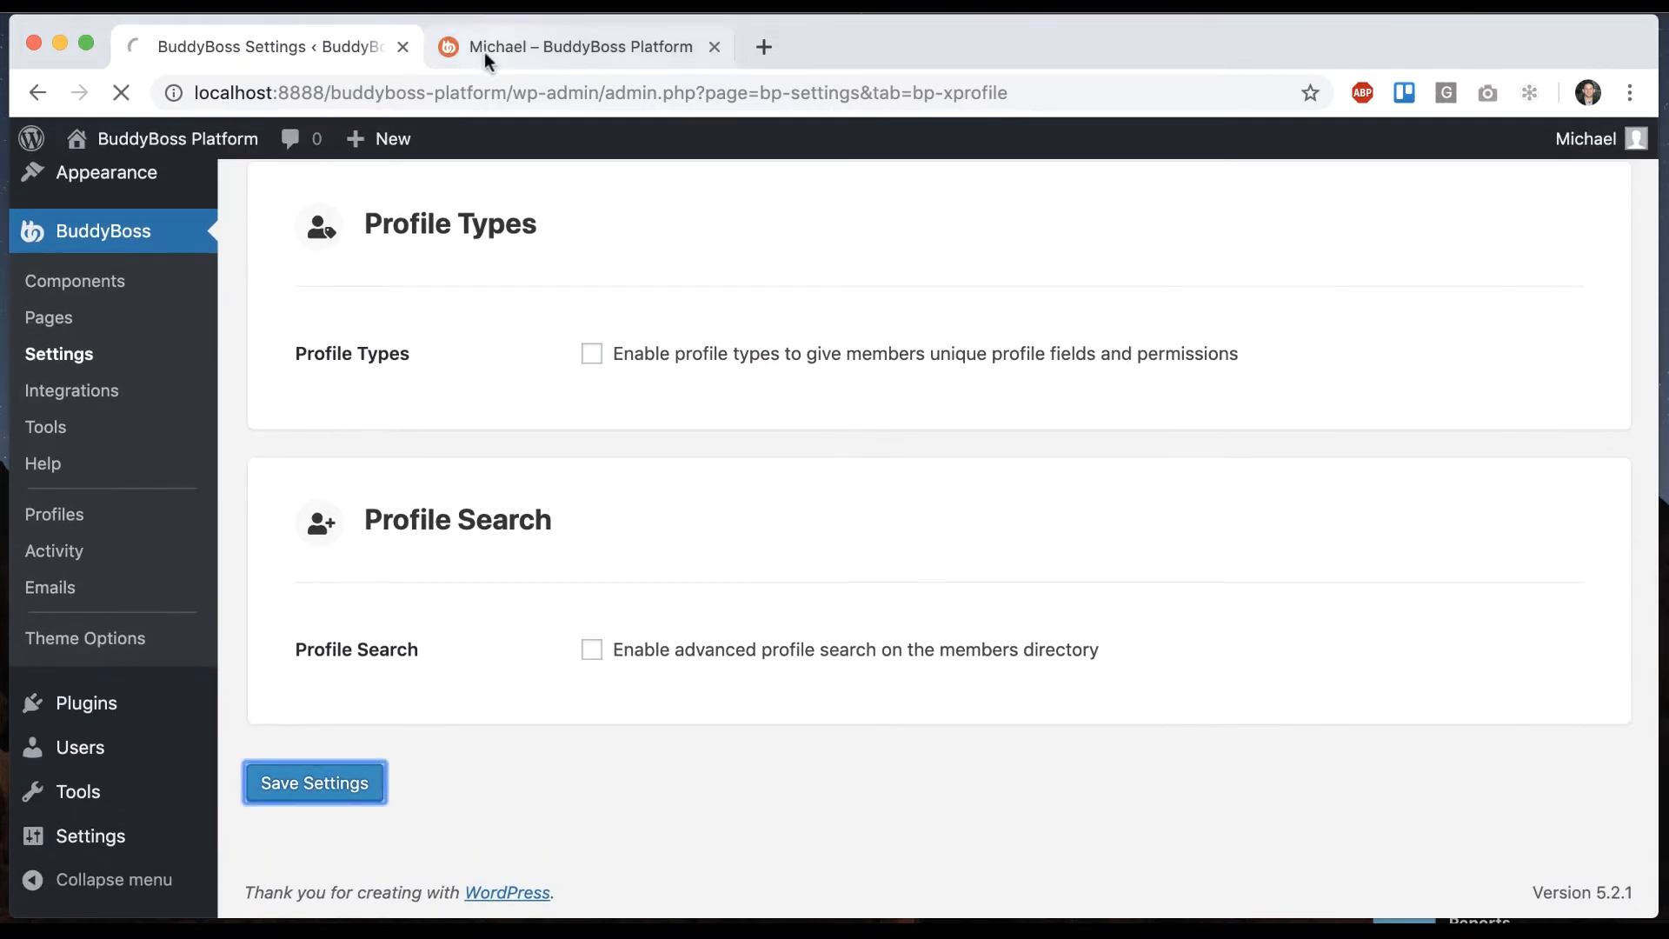
pyautogui.click(580, 47)
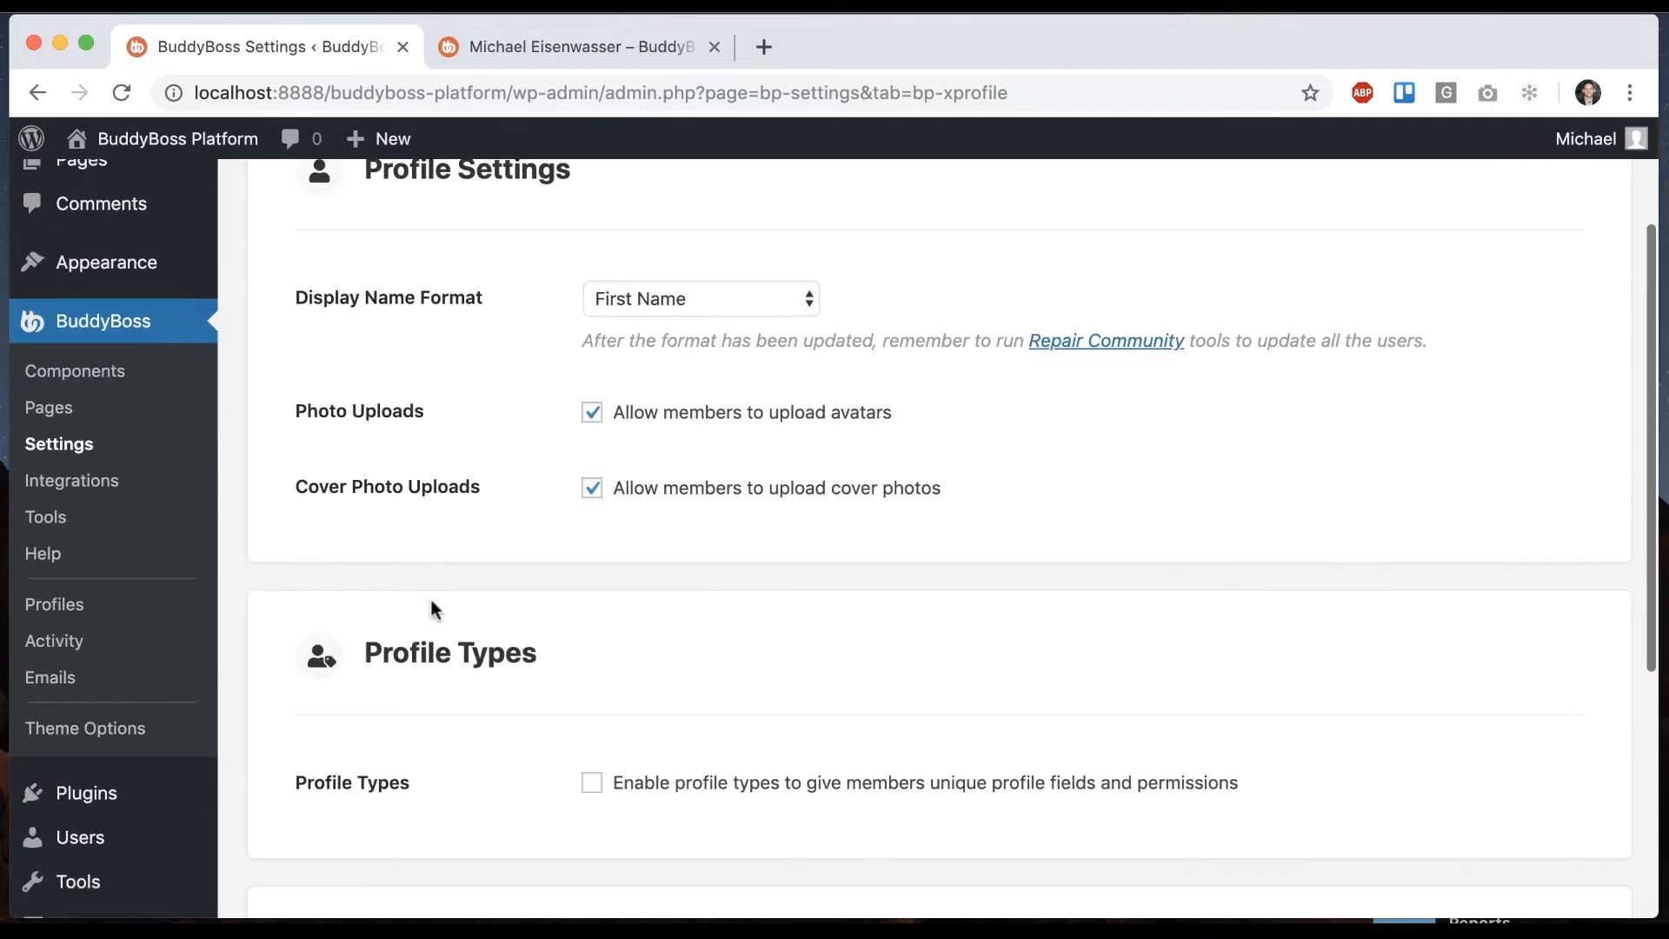
# Add a 'Favorite Color' profile field with alternate title 'What is your favorite color?' and save.
pyautogui.click(53, 604)
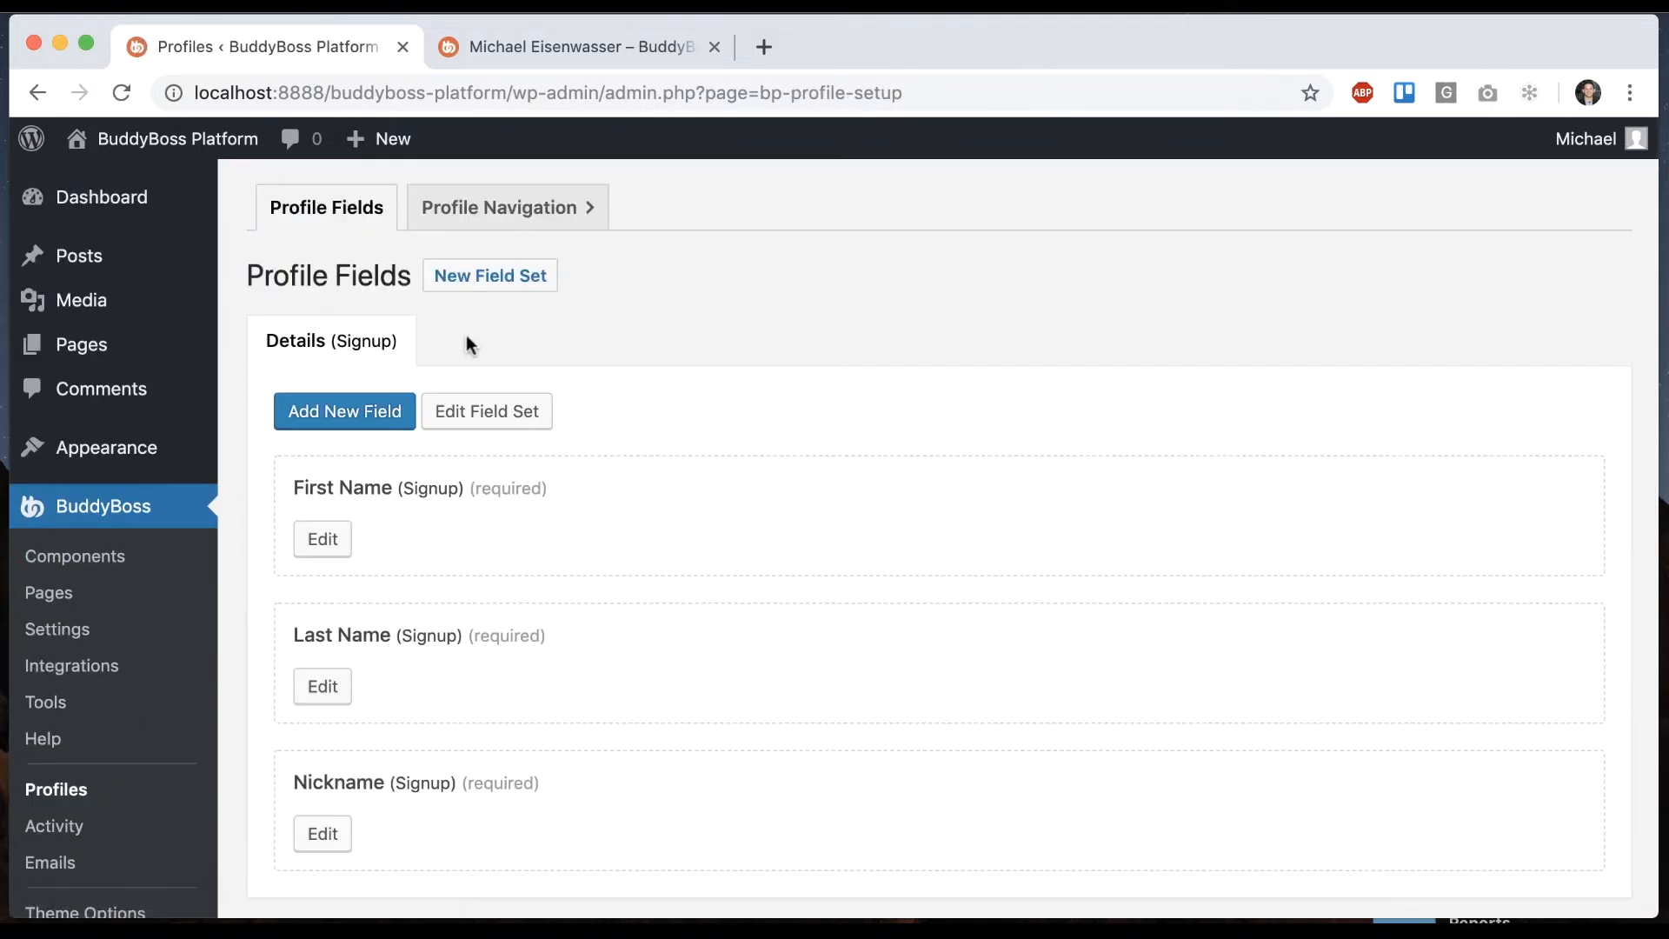
pyautogui.moveTo(537, 447)
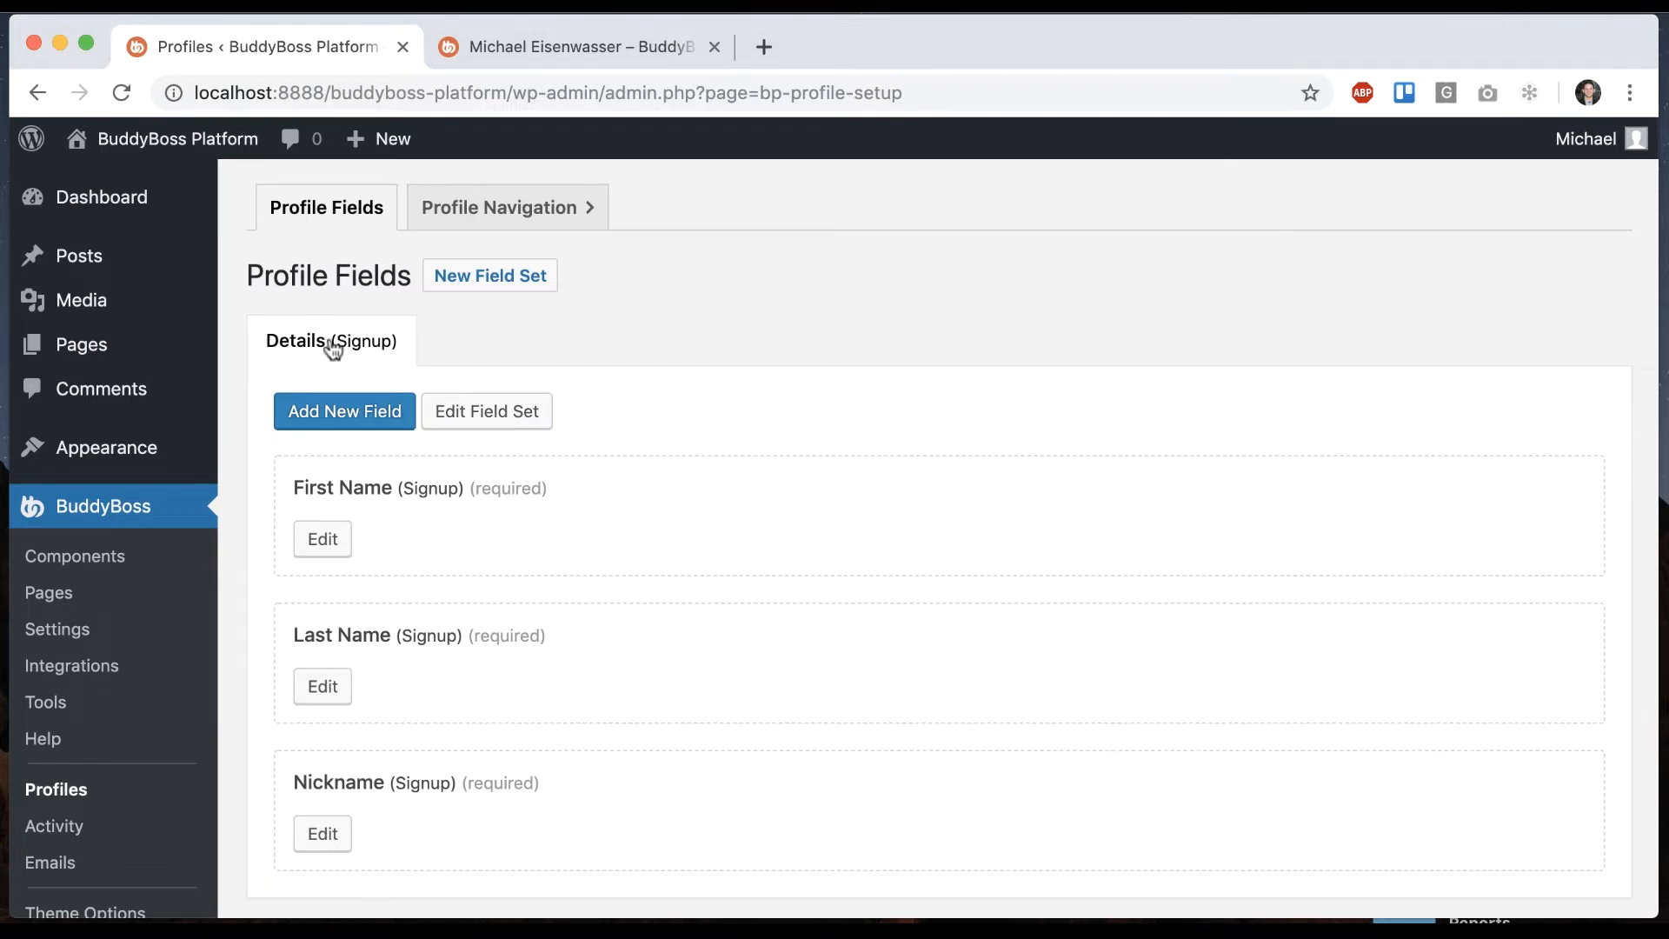
pyautogui.moveTo(475, 555)
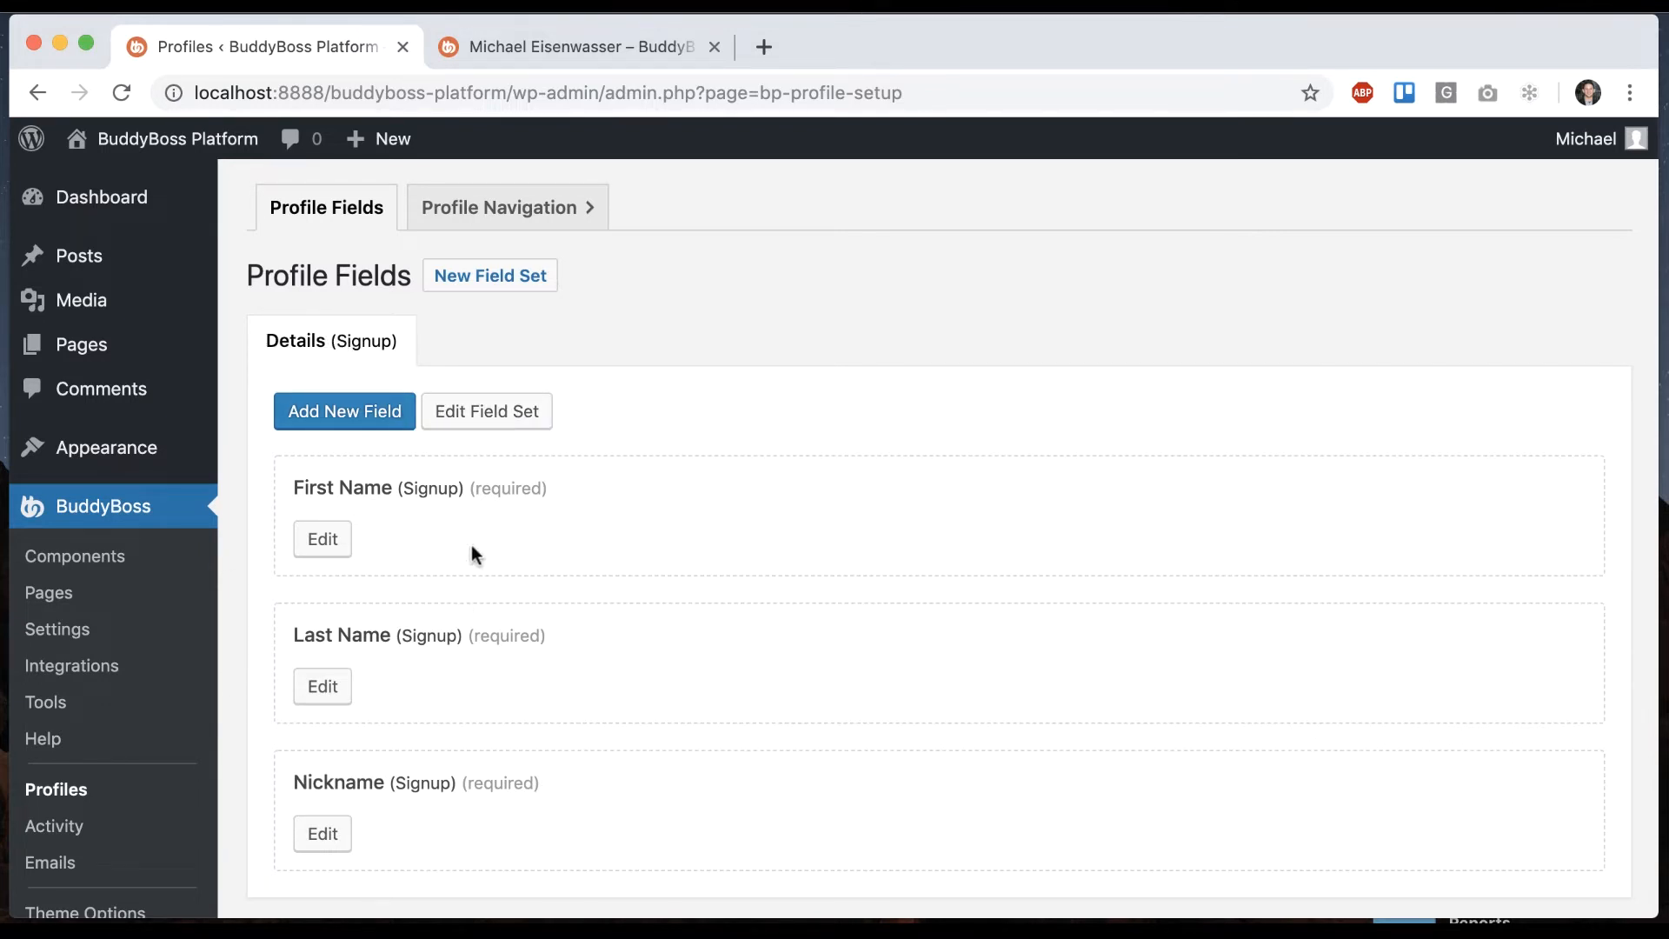
pyautogui.click(344, 411)
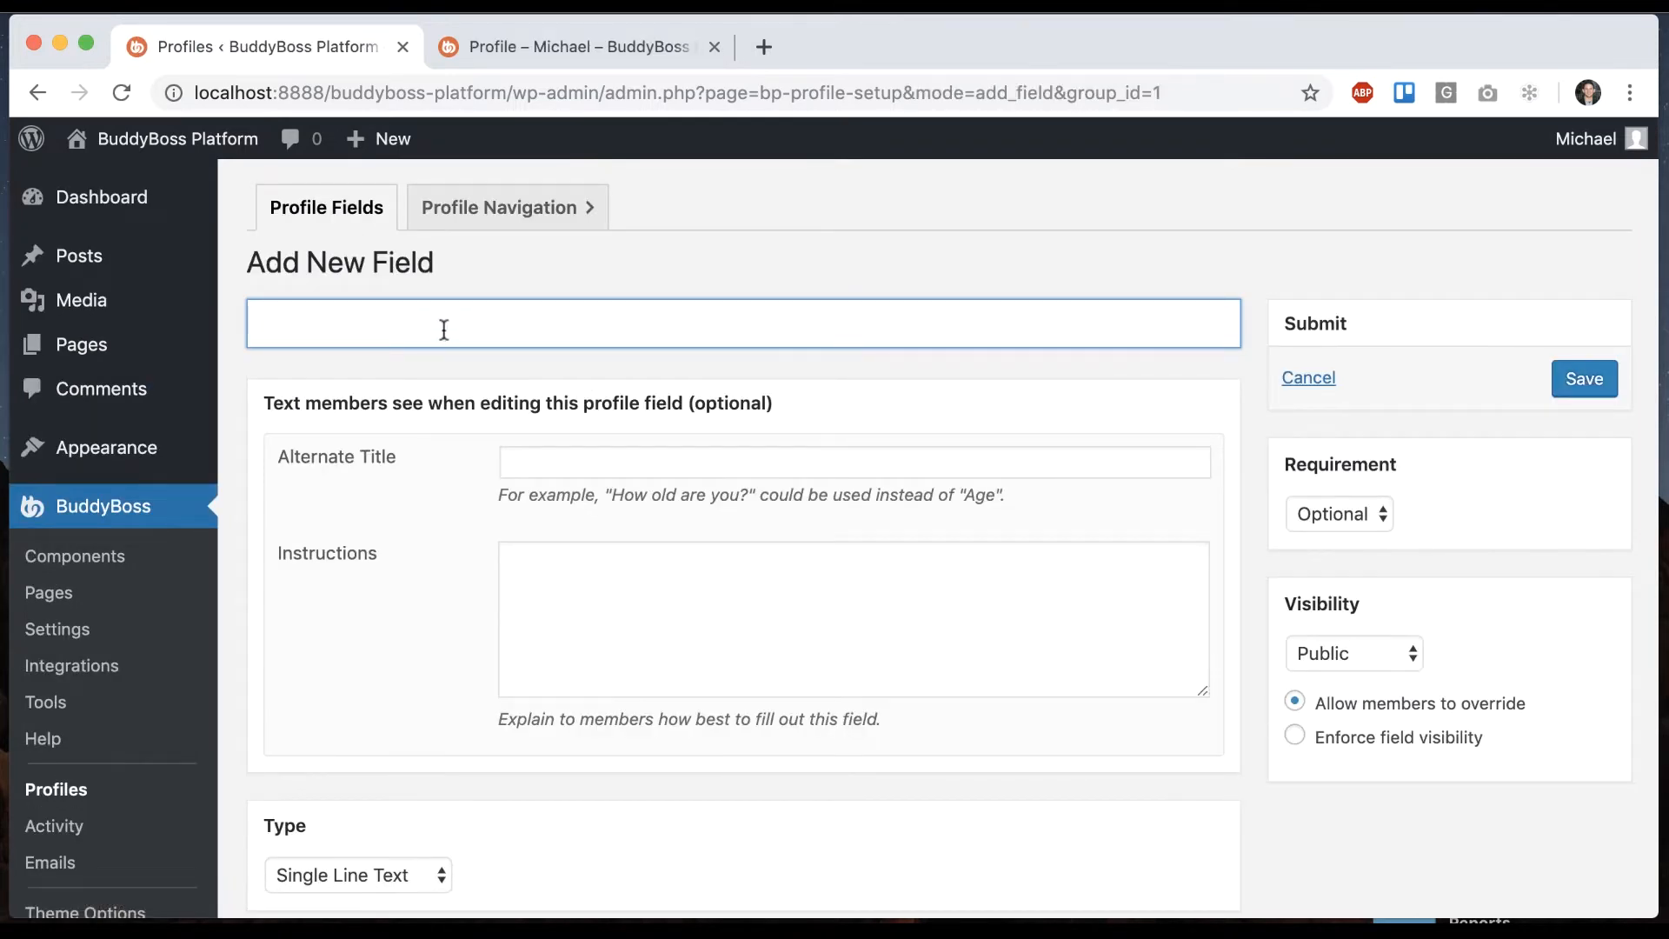
pyautogui.write('Favo')
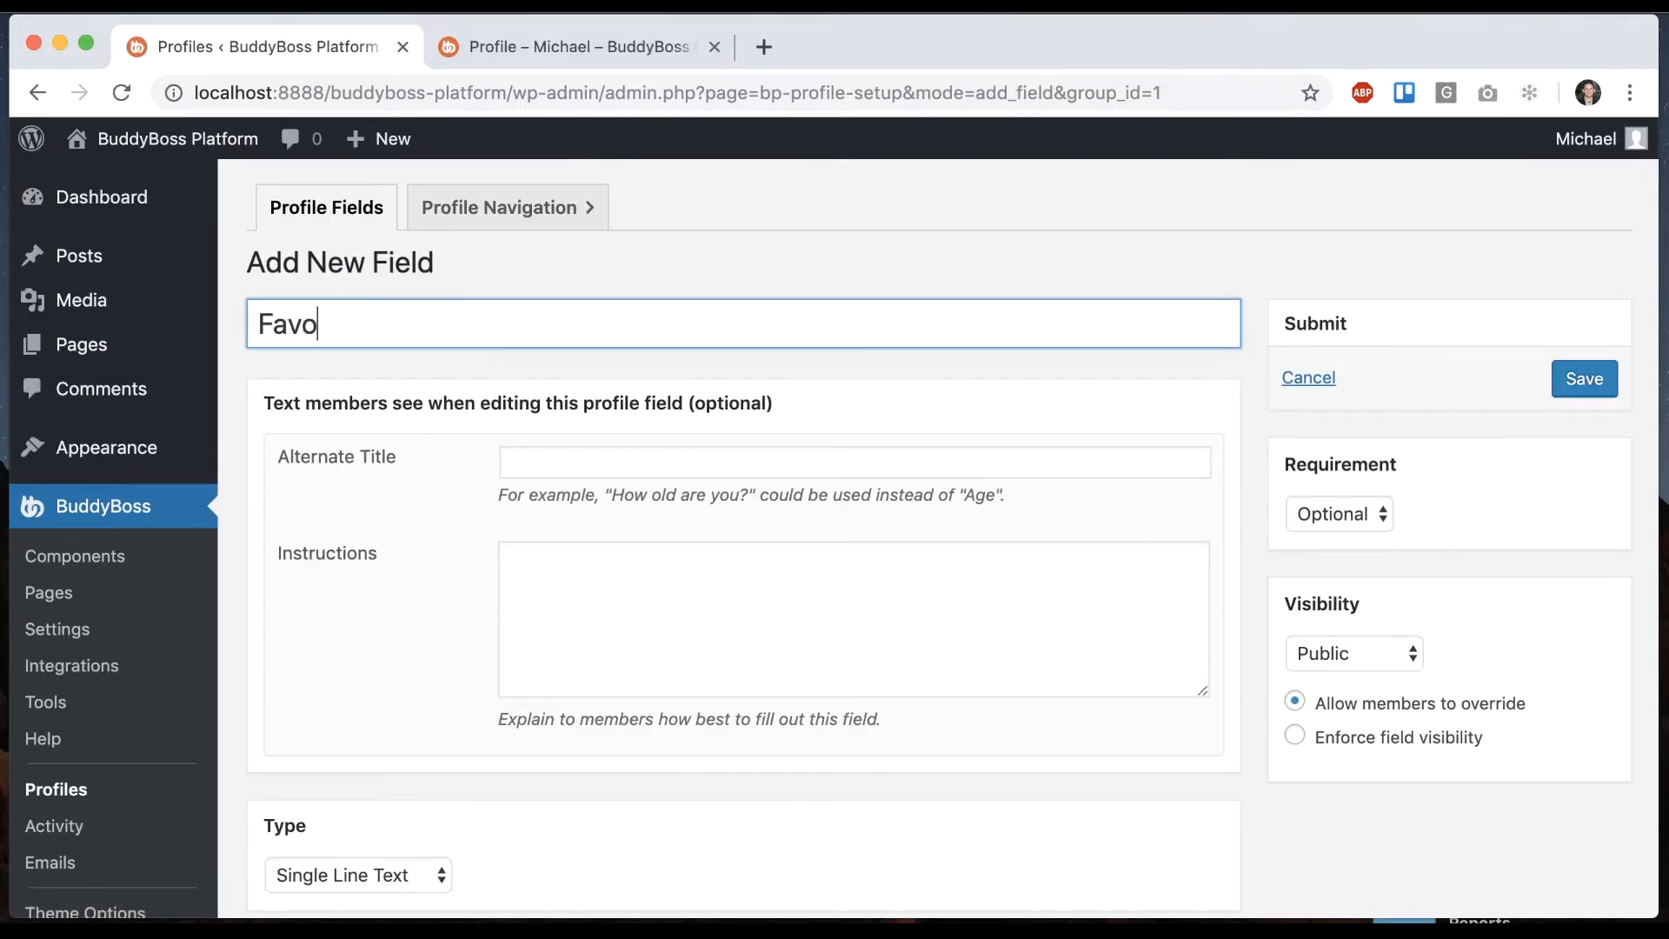
pyautogui.write('rite Color')
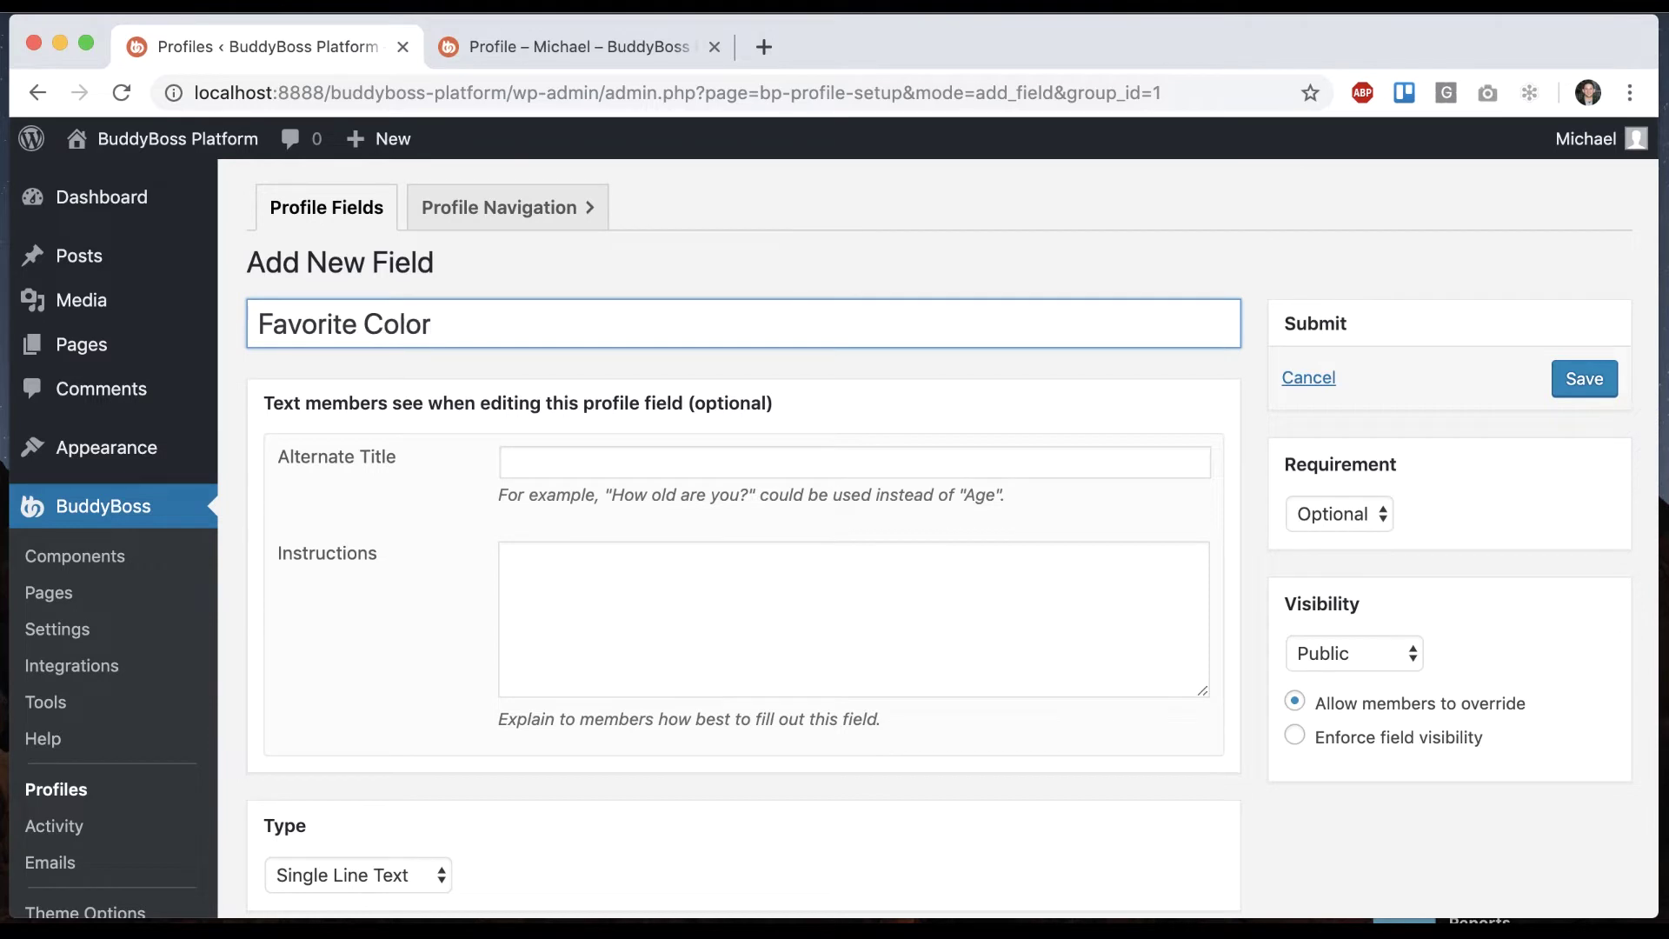
pyautogui.scroll(-3)
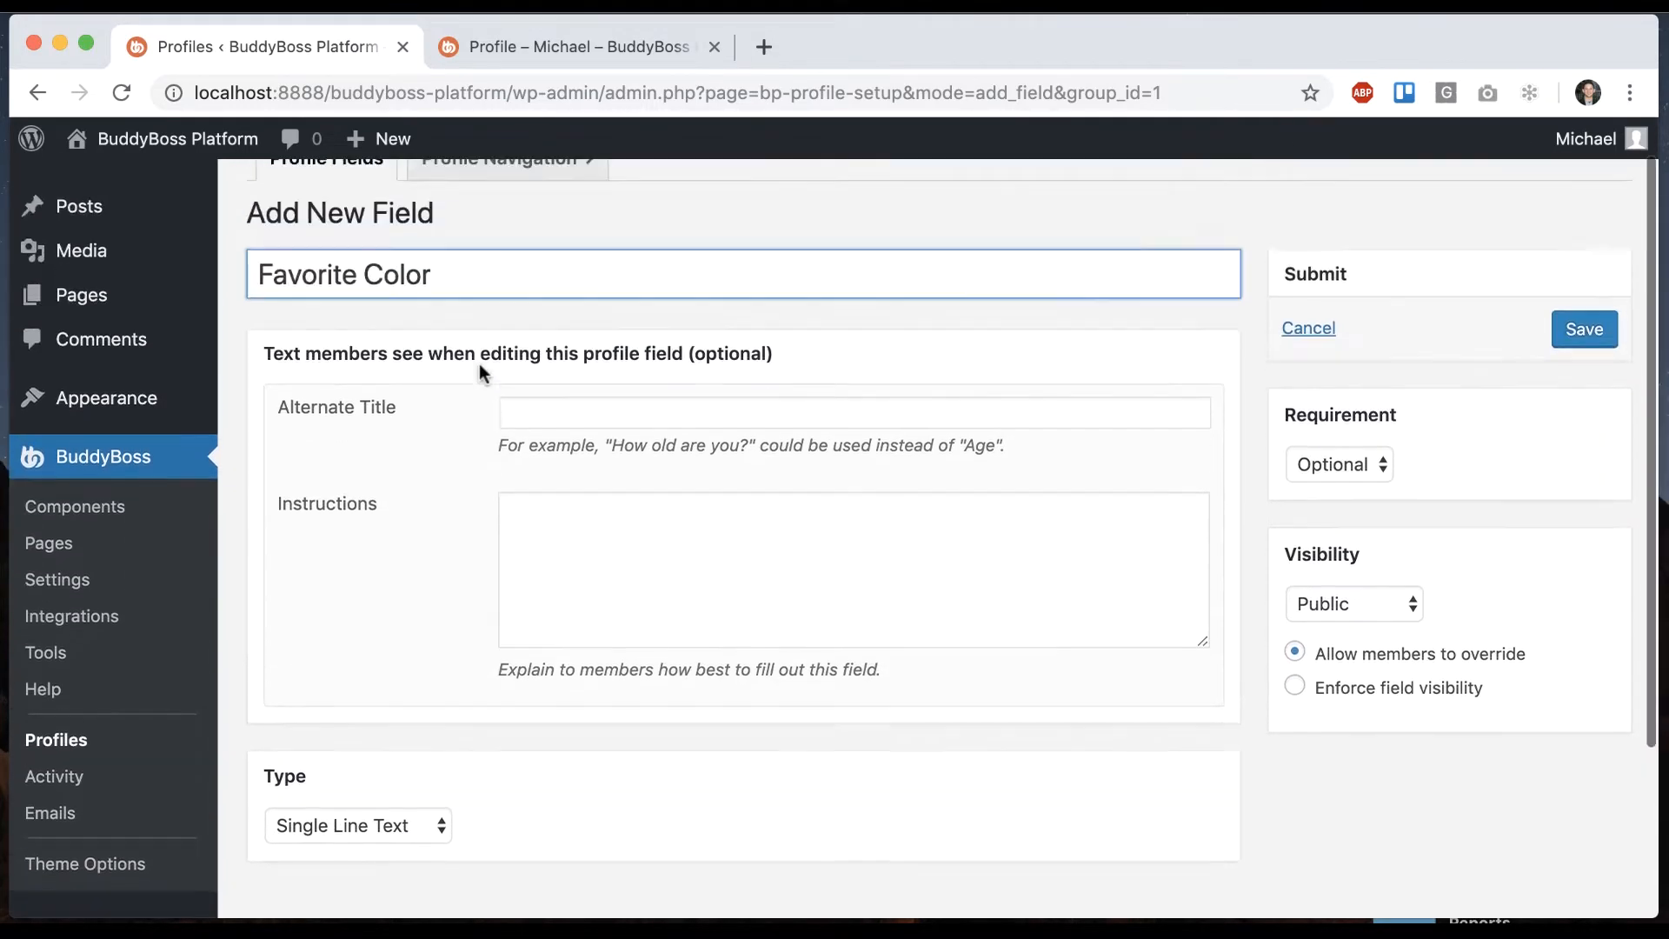
pyautogui.scroll(3)
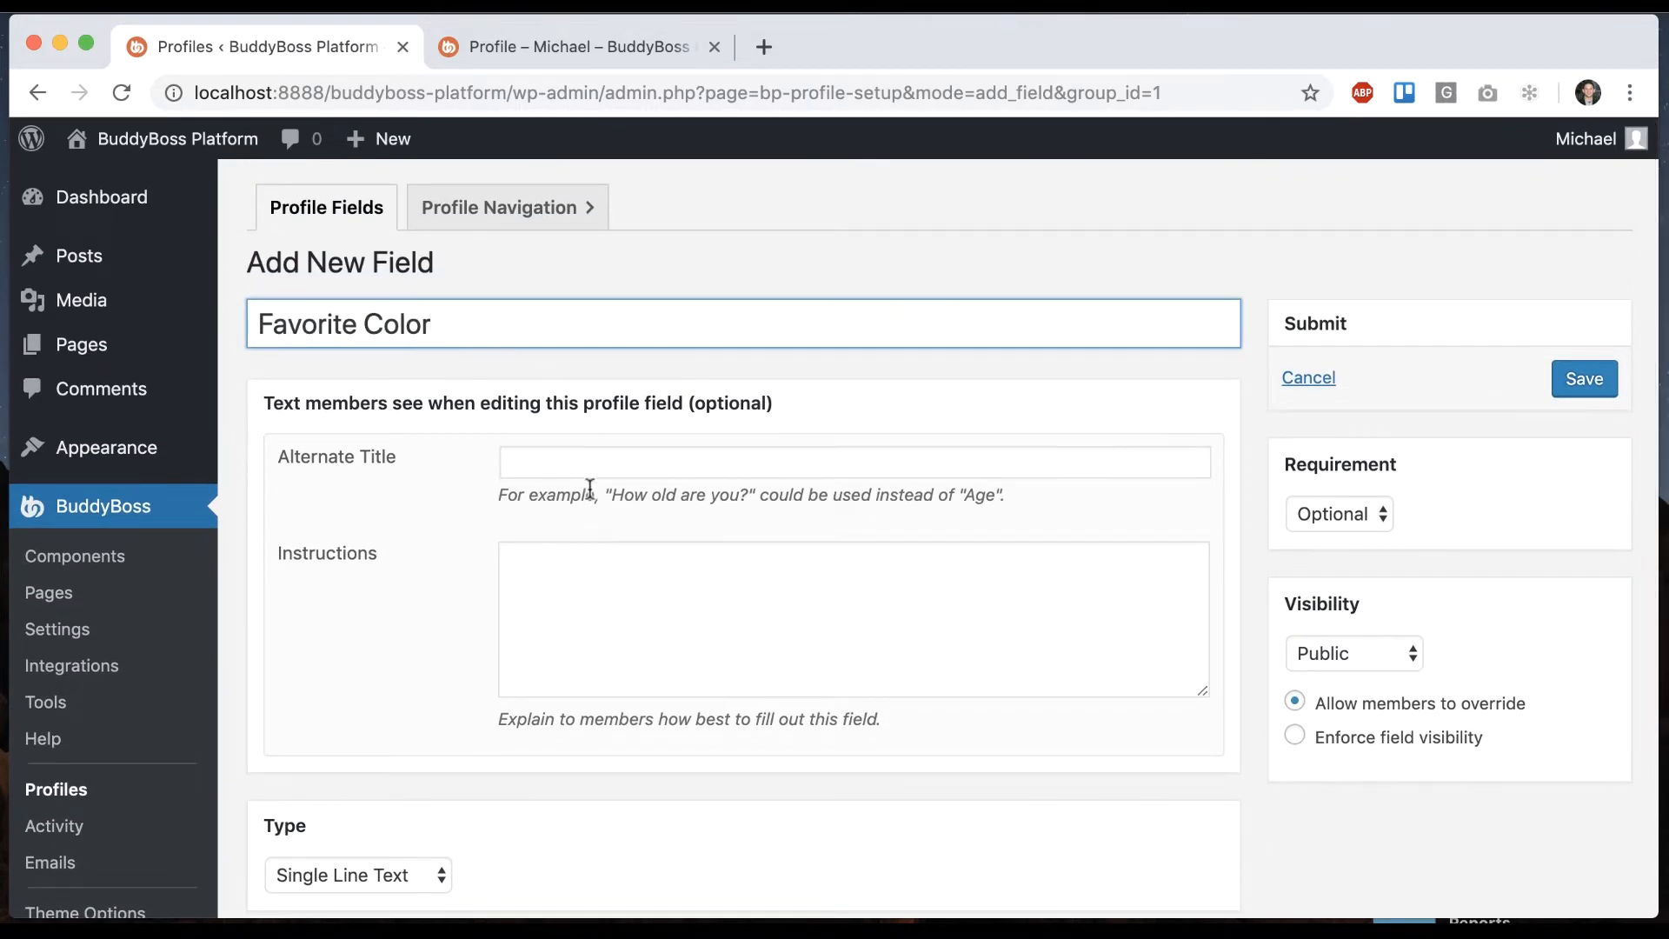
pyautogui.write('What')
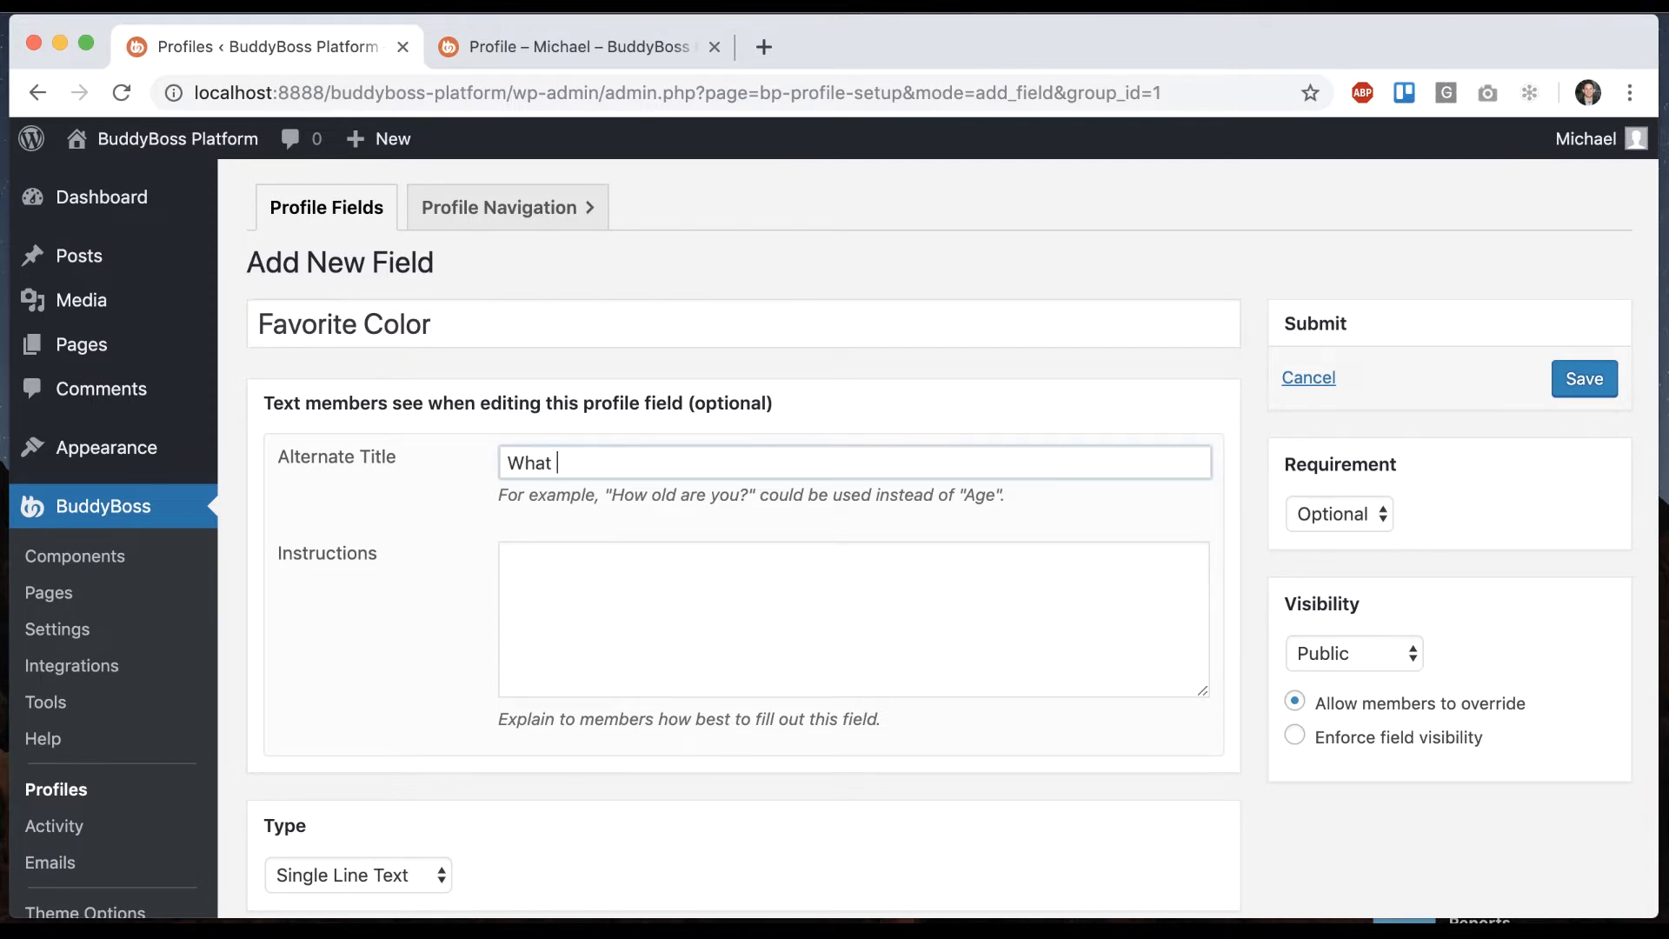
pyautogui.write('is your favorite')
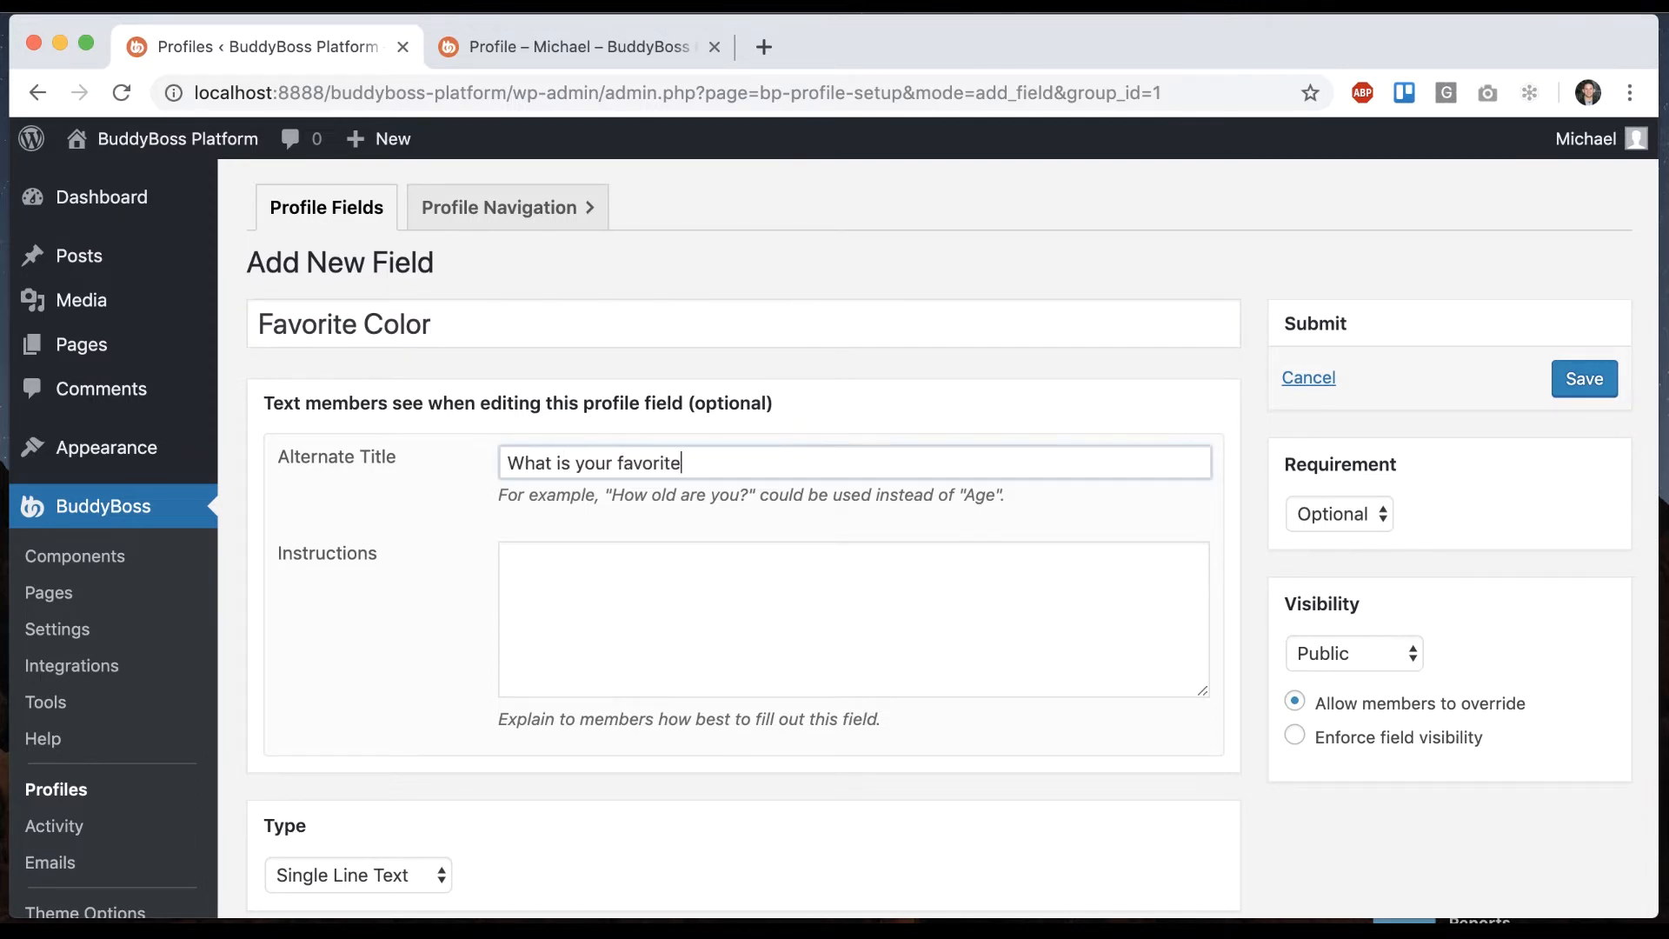
pyautogui.write('color?')
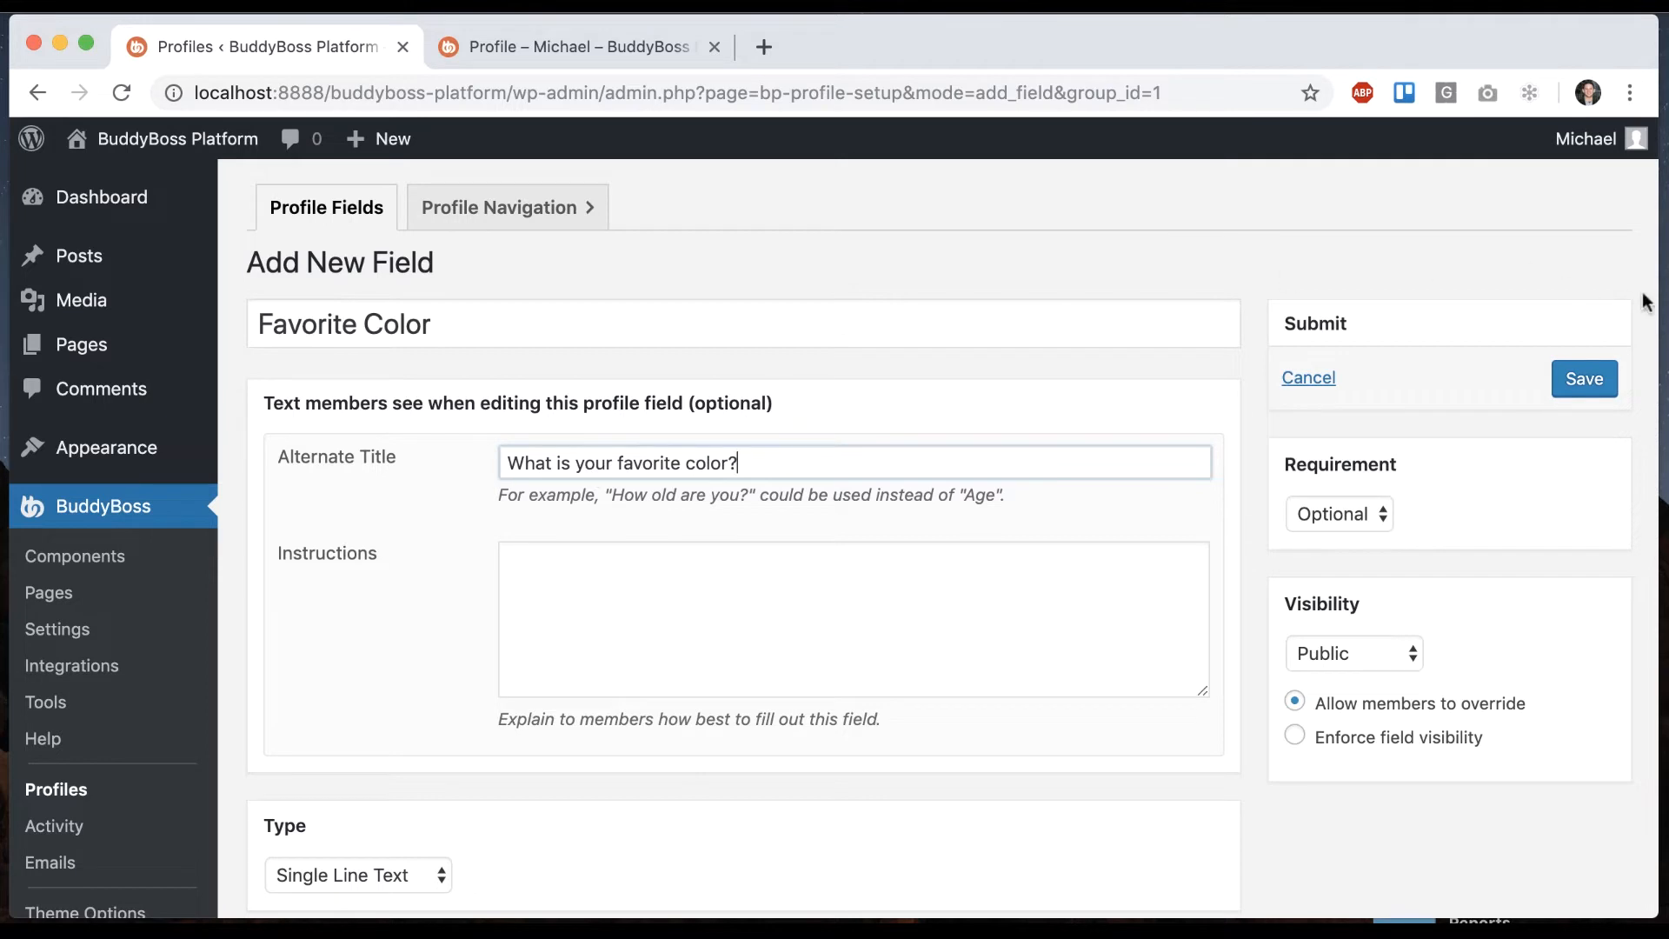
pyautogui.click(574, 46)
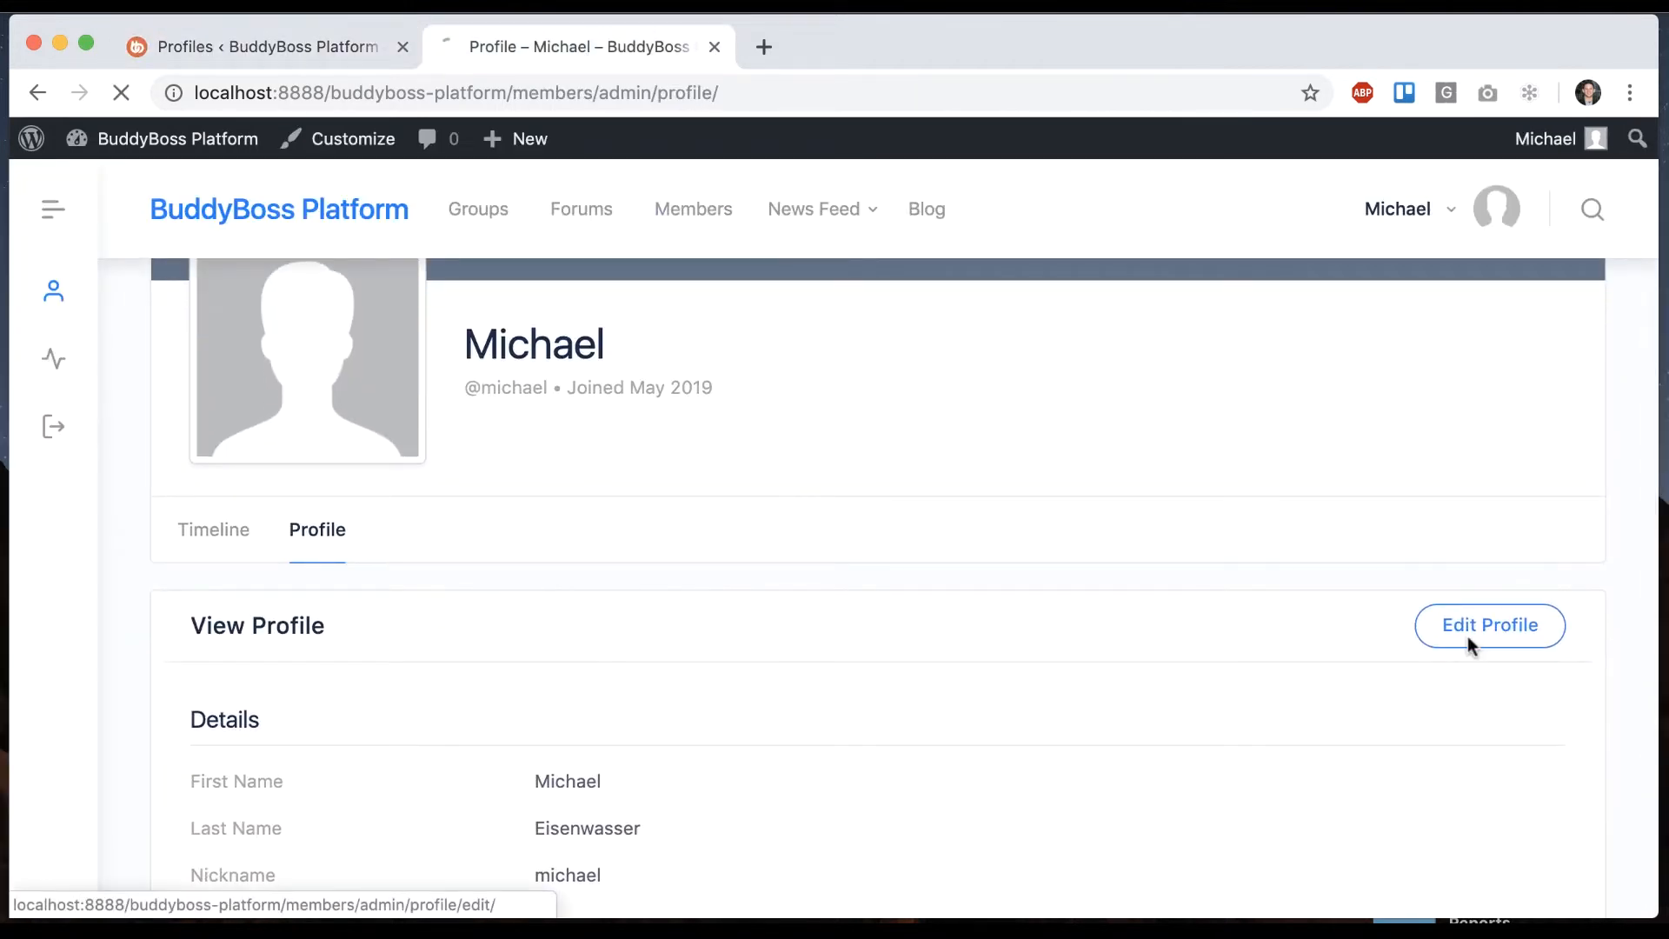
# Save Blue as Michael's favorite color and view his updated profile.
pyautogui.click(1489, 626)
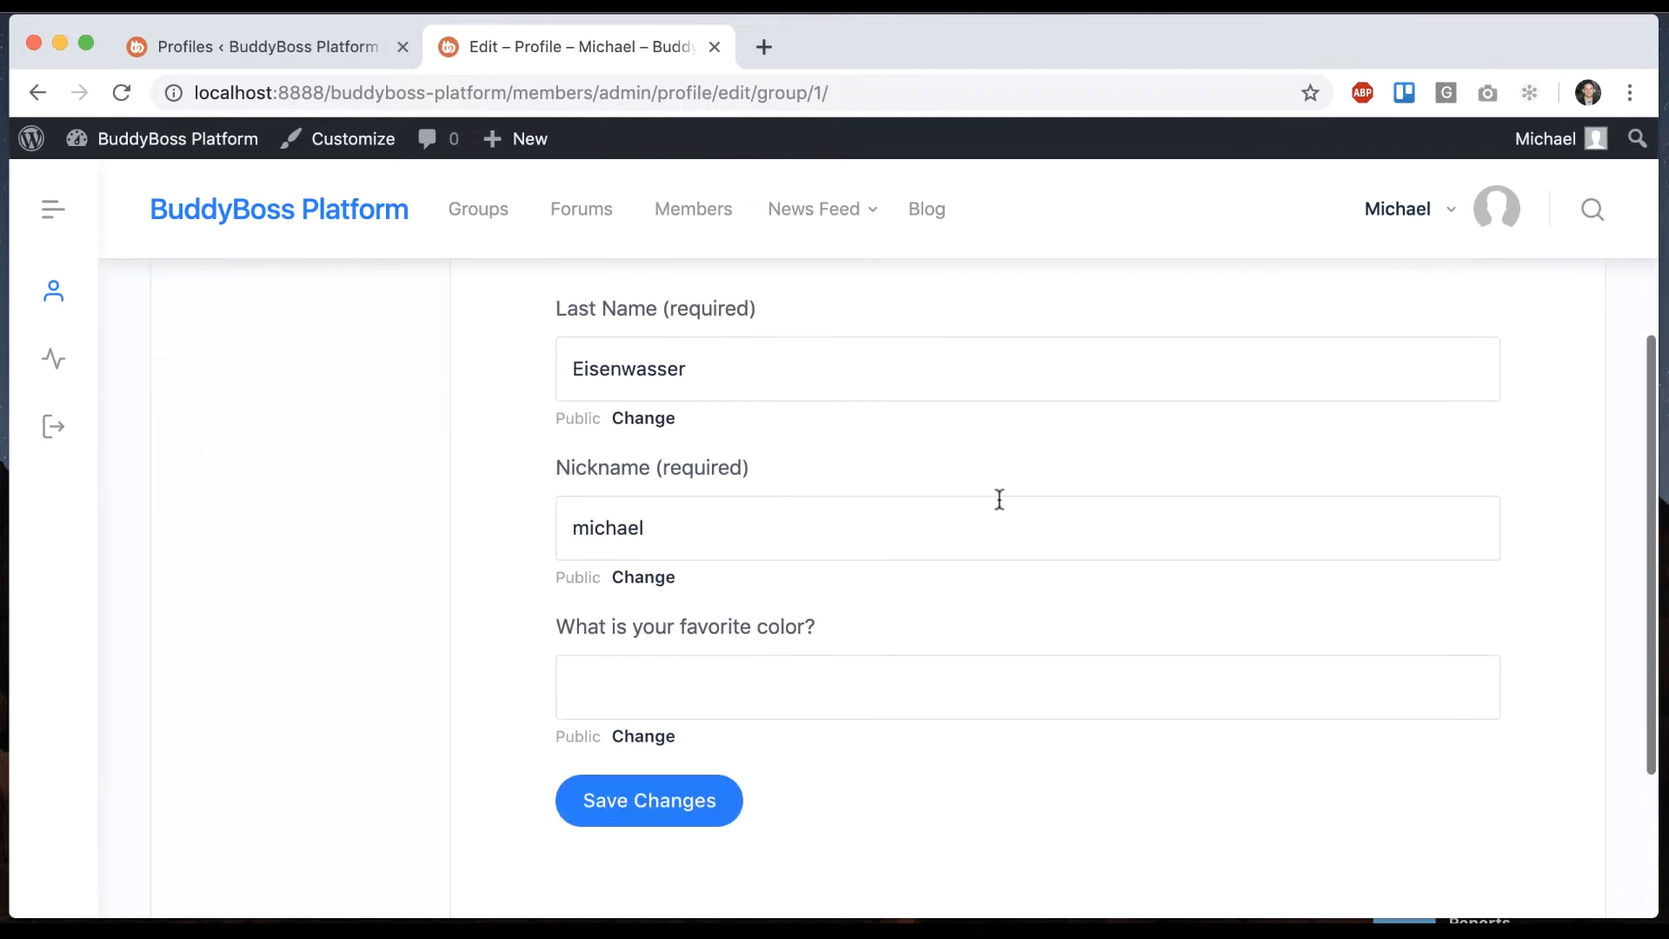
pyautogui.write('Blue')
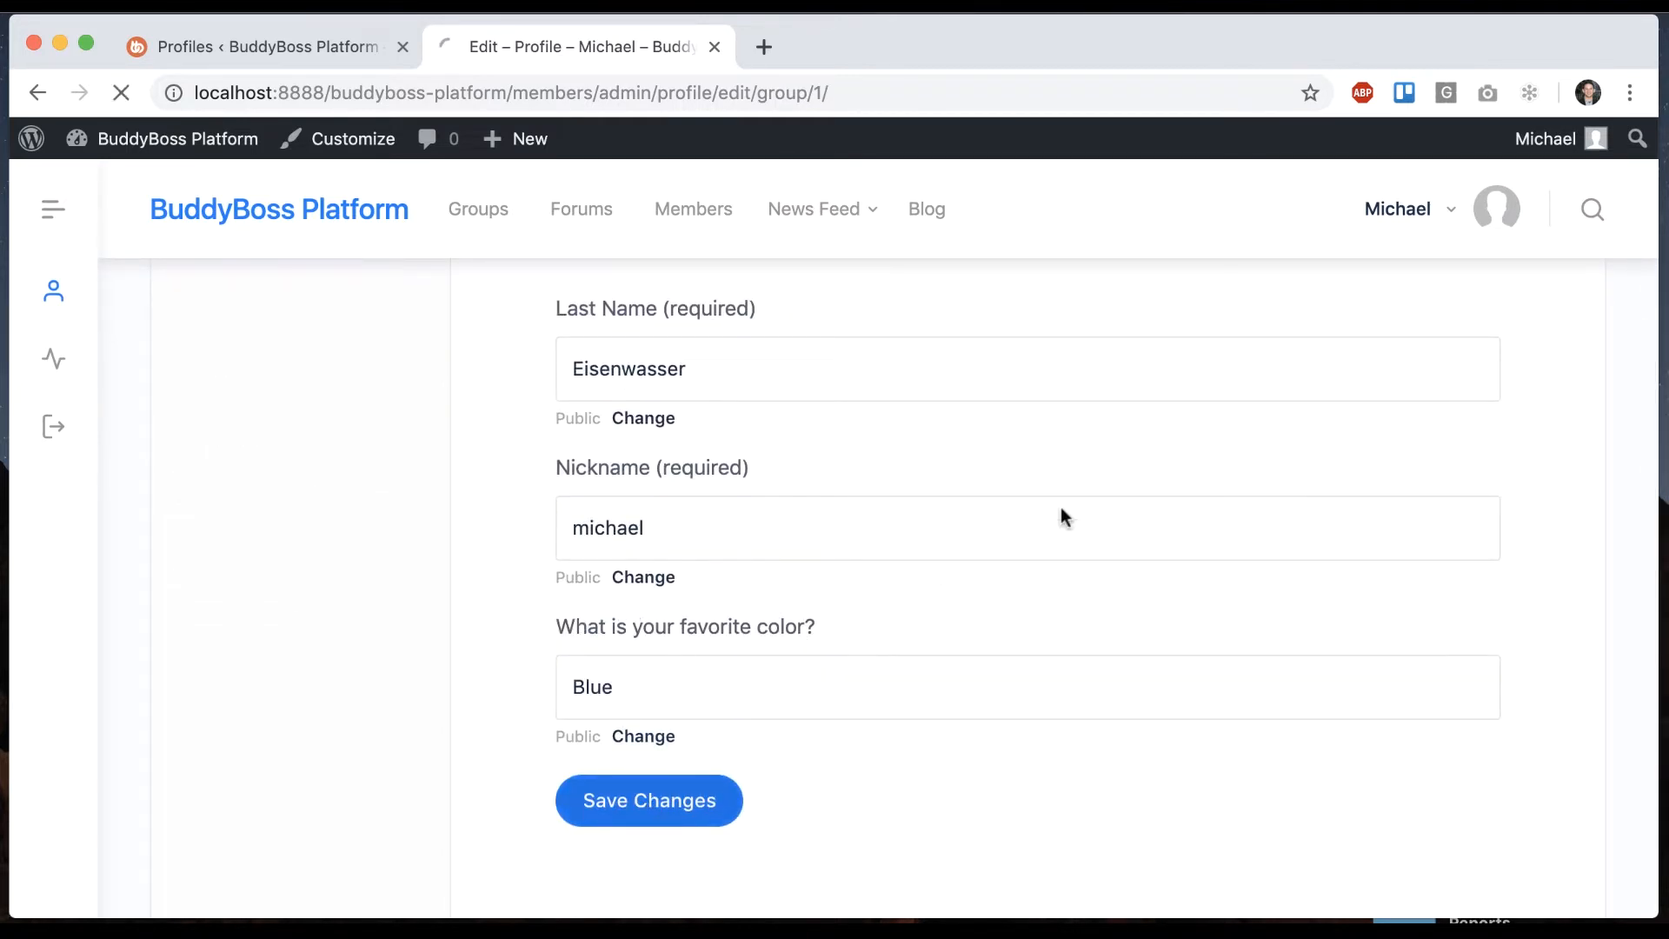
pyautogui.click(649, 801)
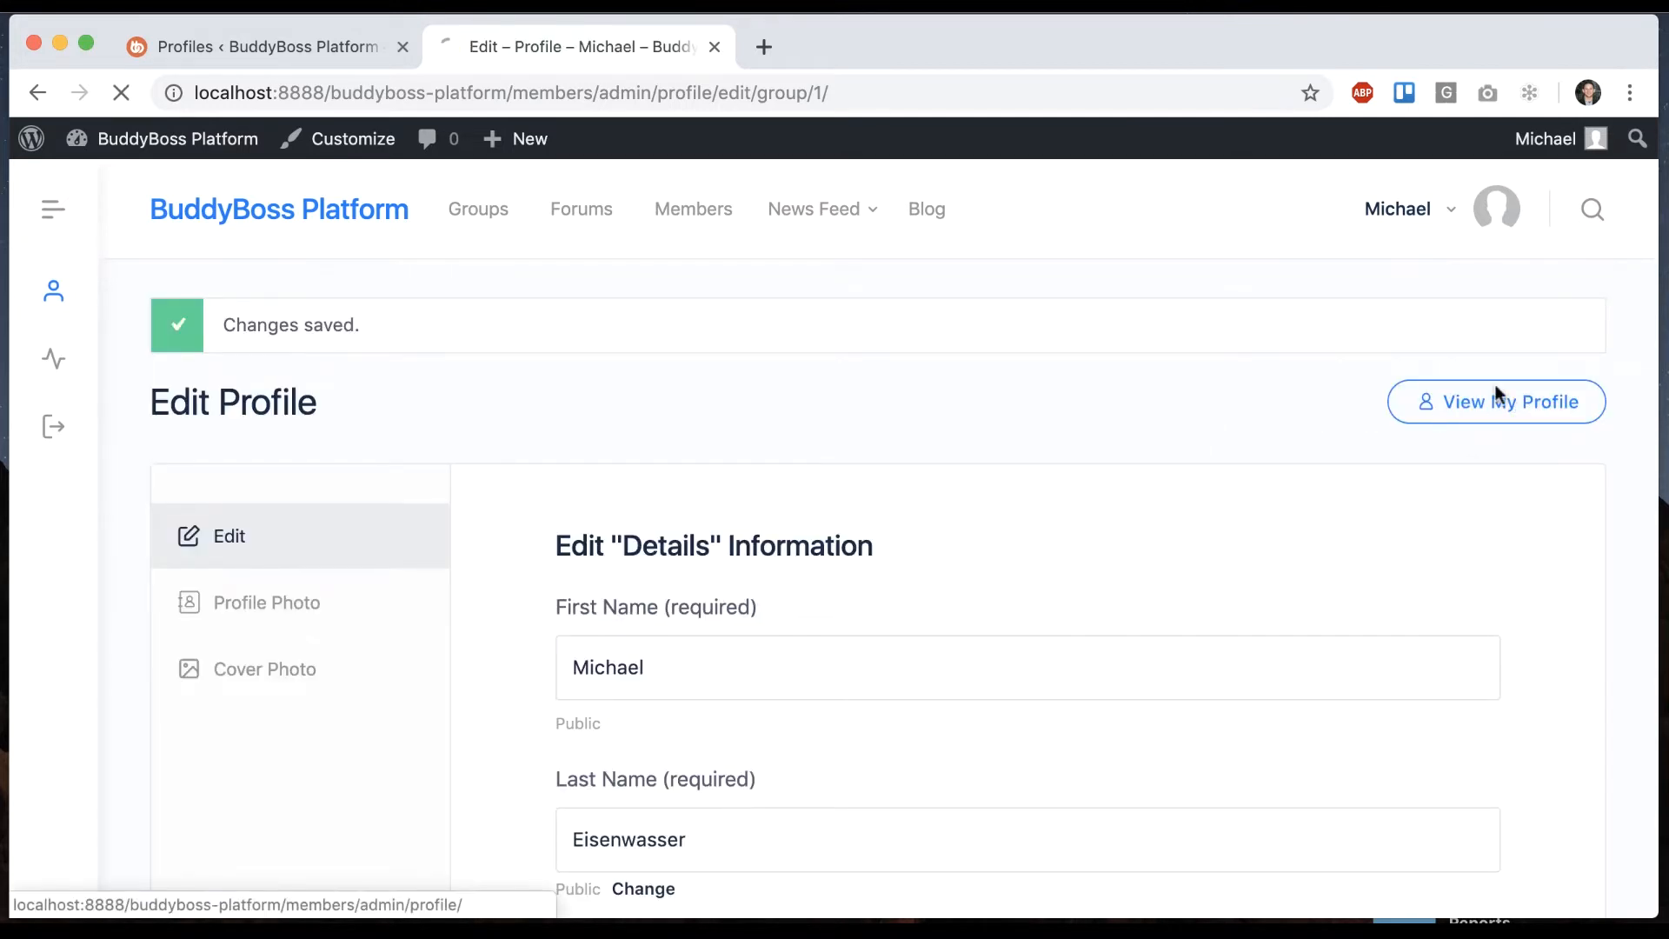
pyautogui.click(1494, 402)
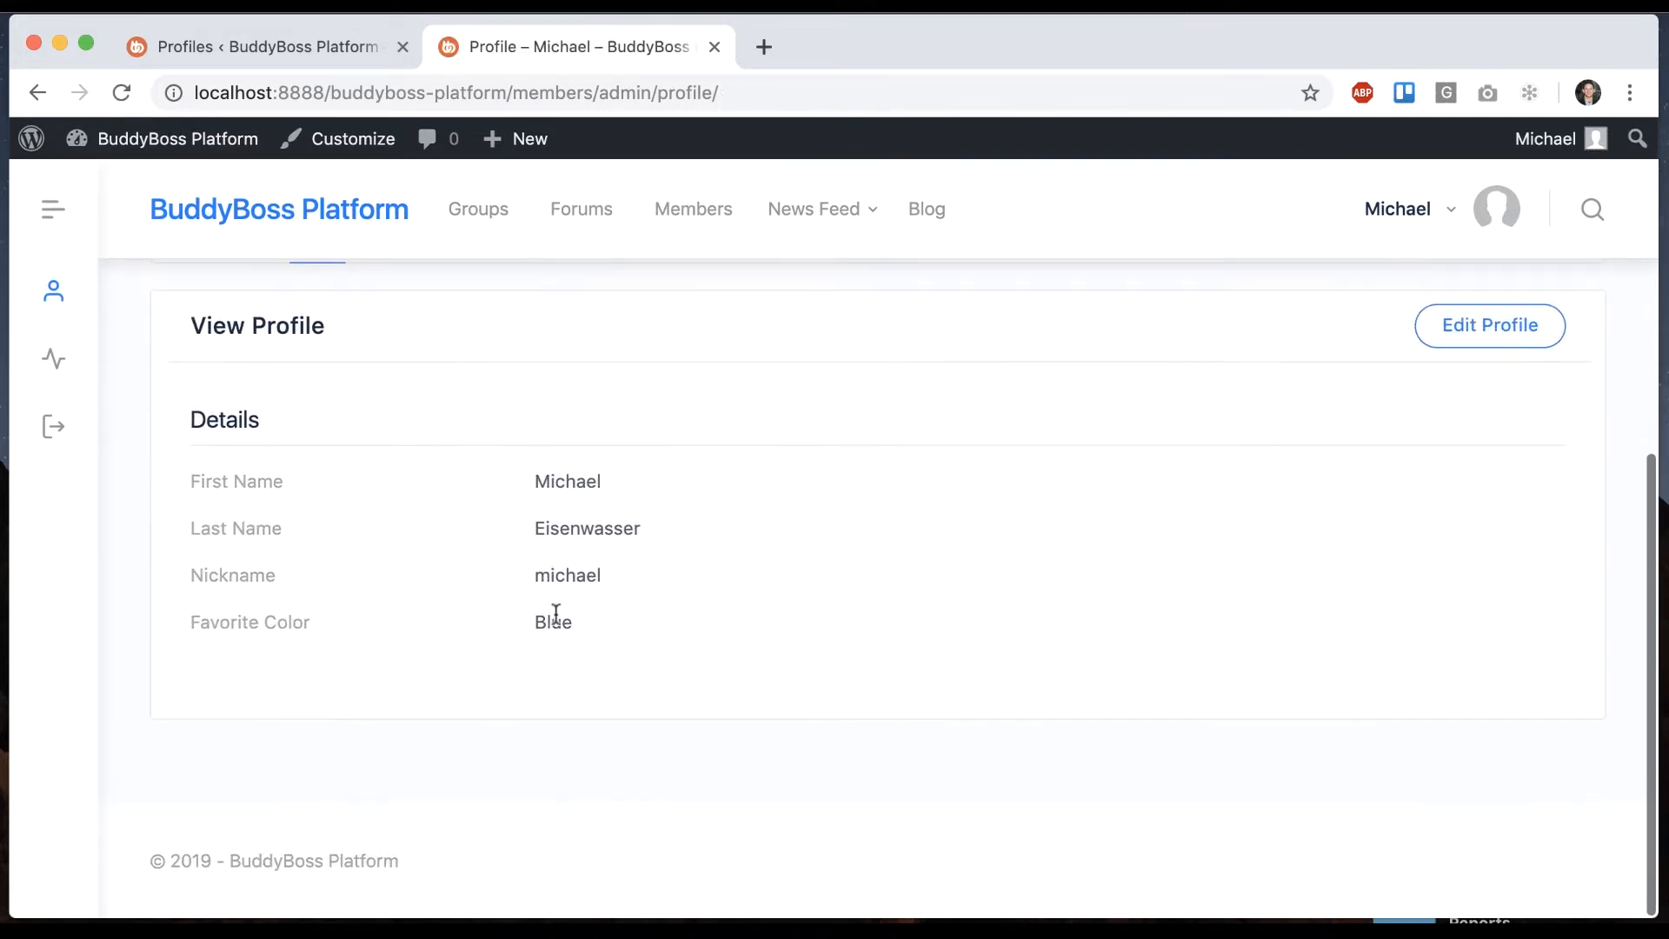
pyautogui.click(260, 46)
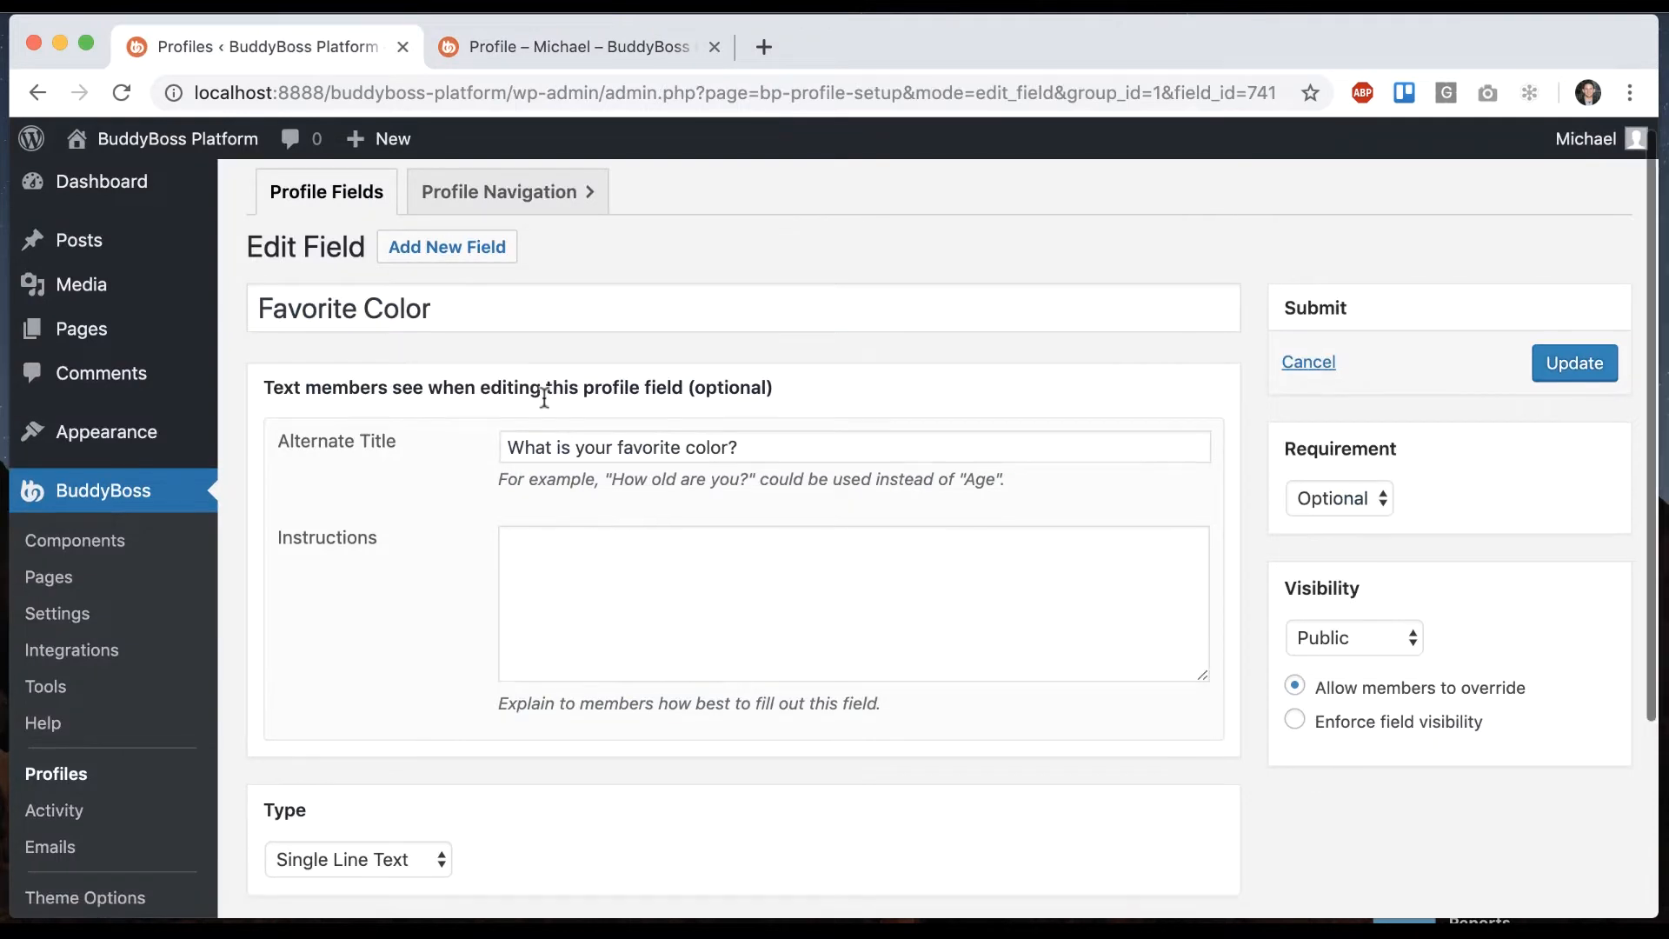
# Make Favorite Color a Radio Buttons field with Blue, Red, Yellow and instructions 'Pick from the radio buttons.'.
pyautogui.click(356, 859)
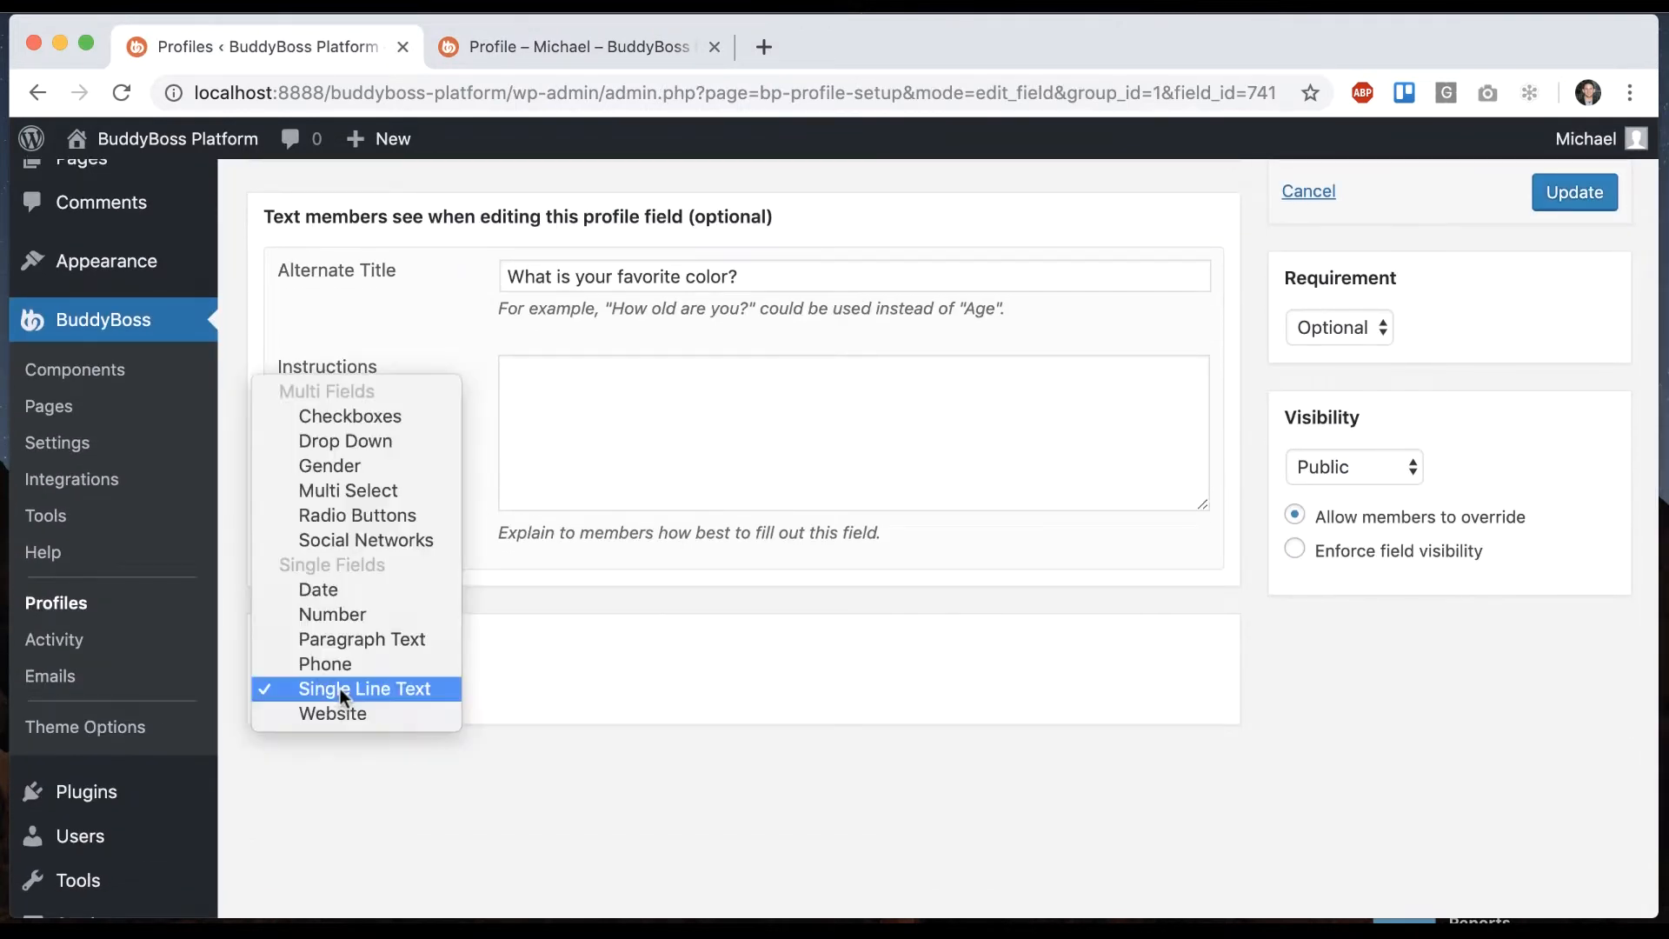
pyautogui.moveTo(356, 515)
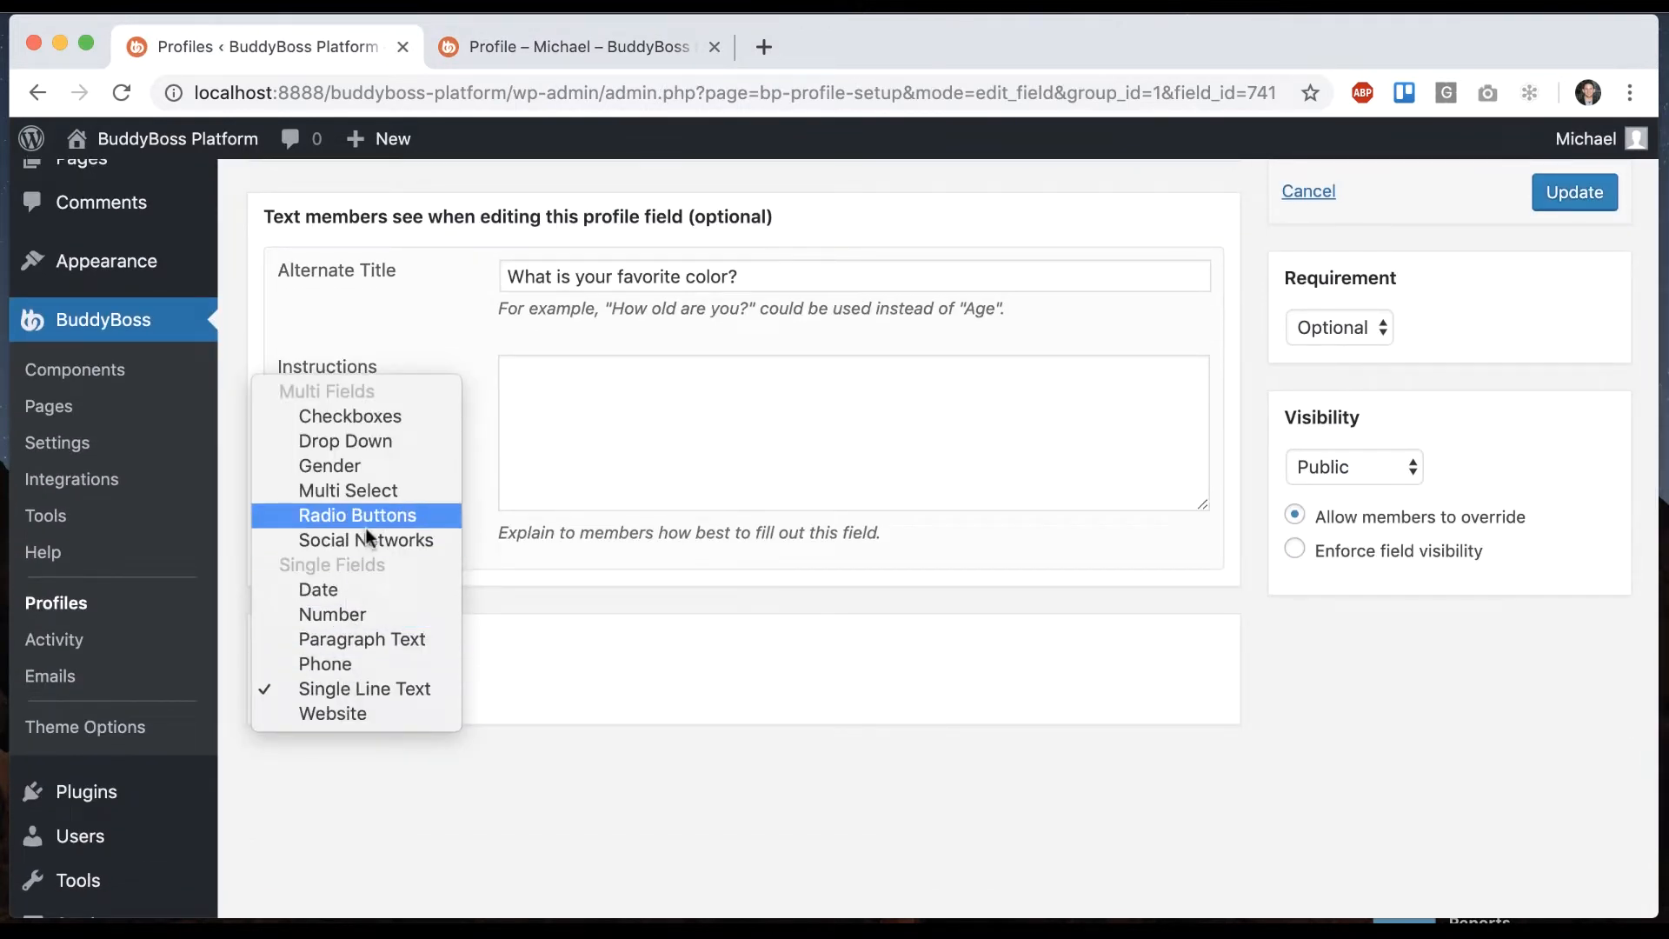
pyautogui.click(356, 515)
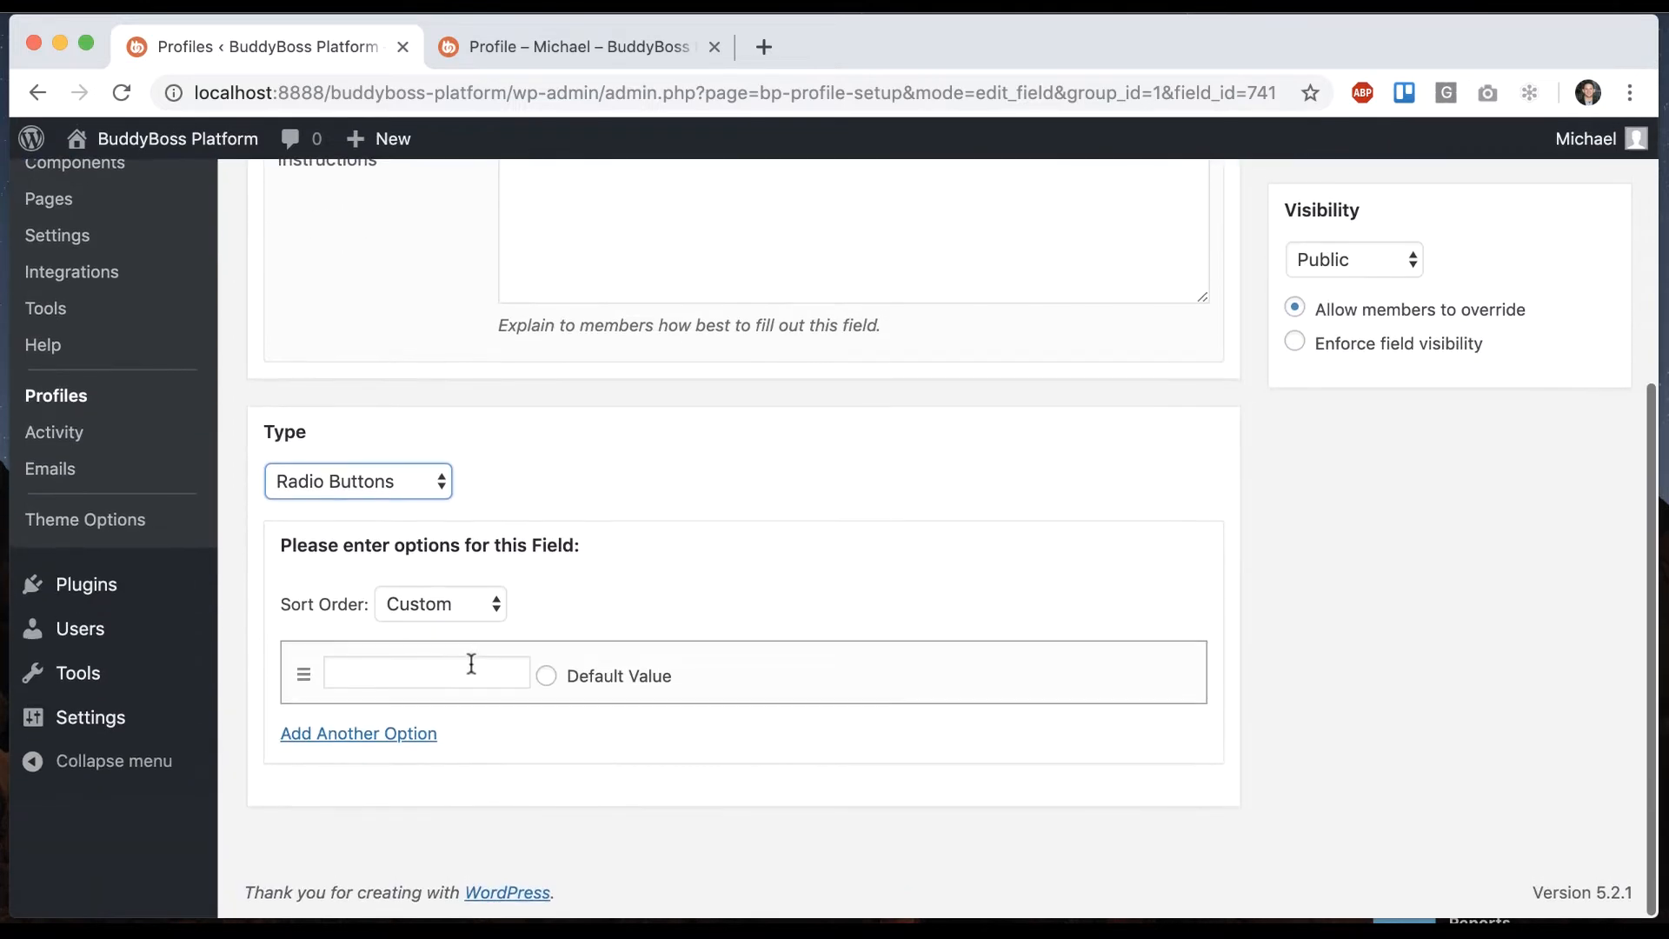
pyautogui.write('Blue')
pyautogui.write('Y')
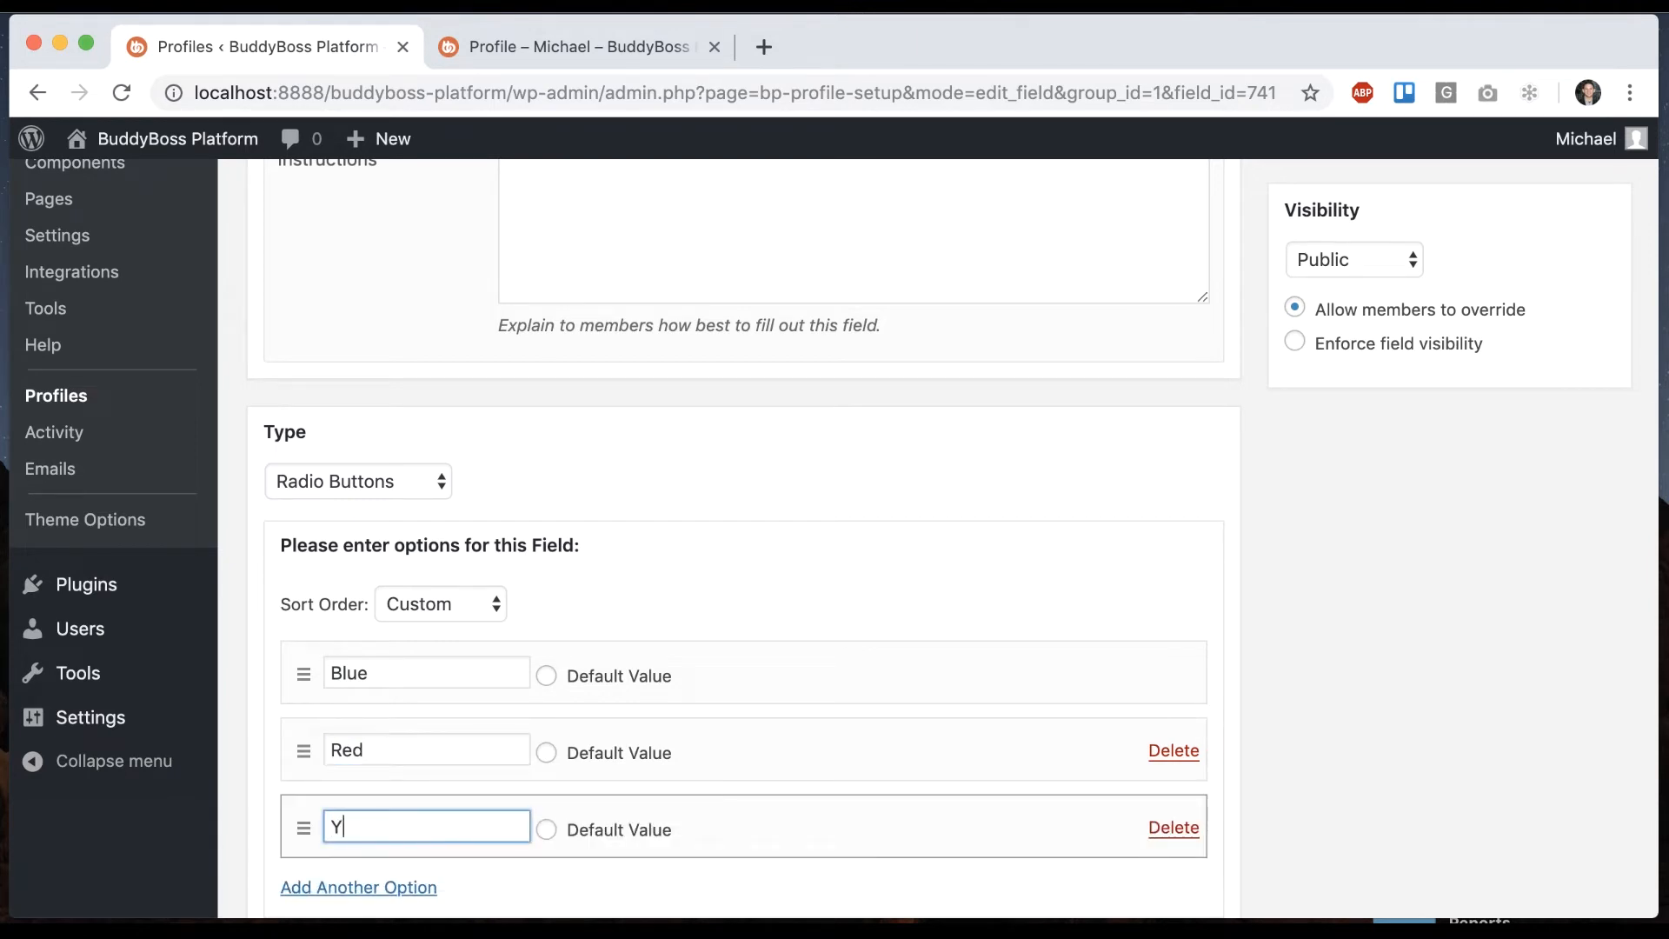
pyautogui.scroll(3)
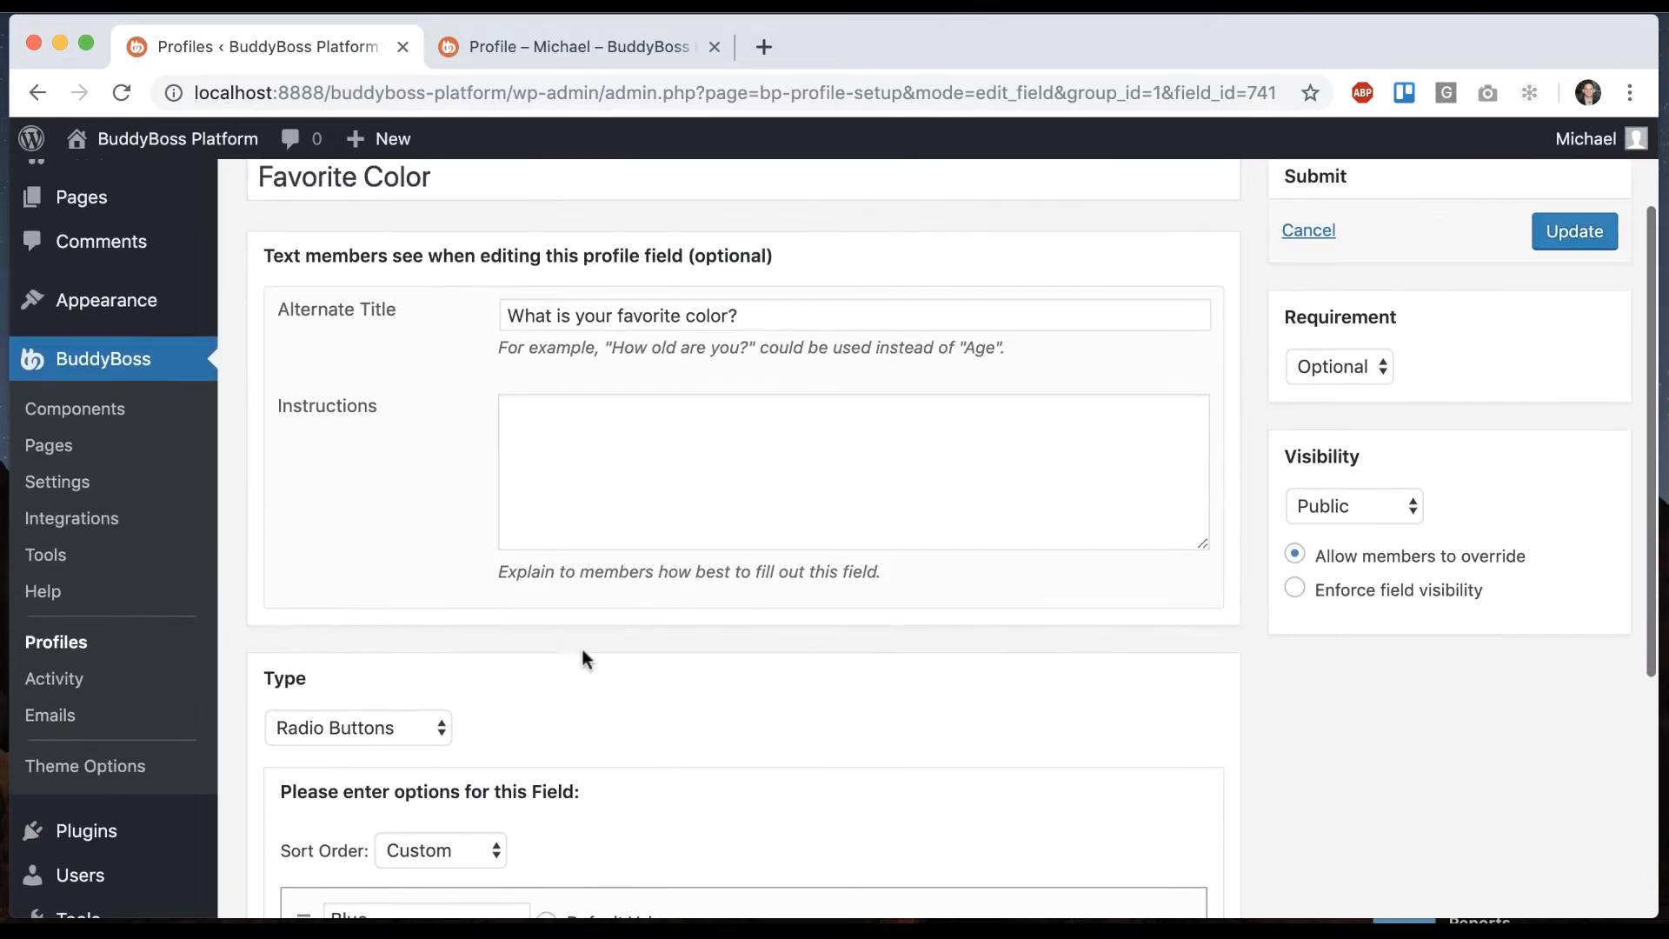
pyautogui.write('Pick fr')
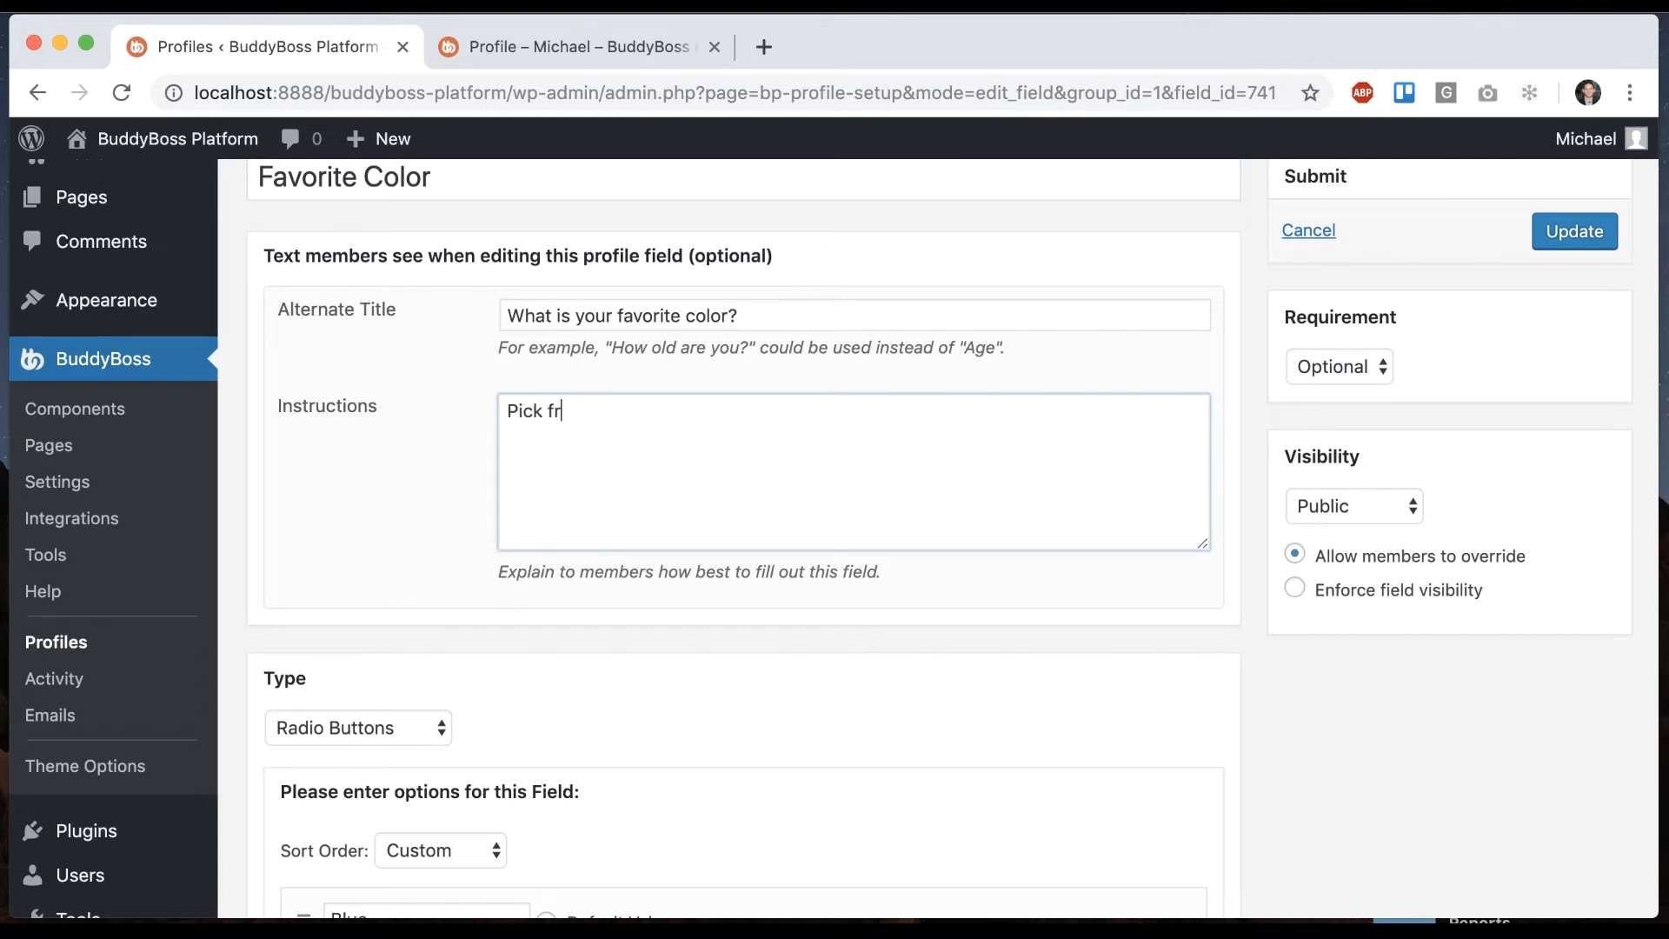
pyautogui.write('om the r')
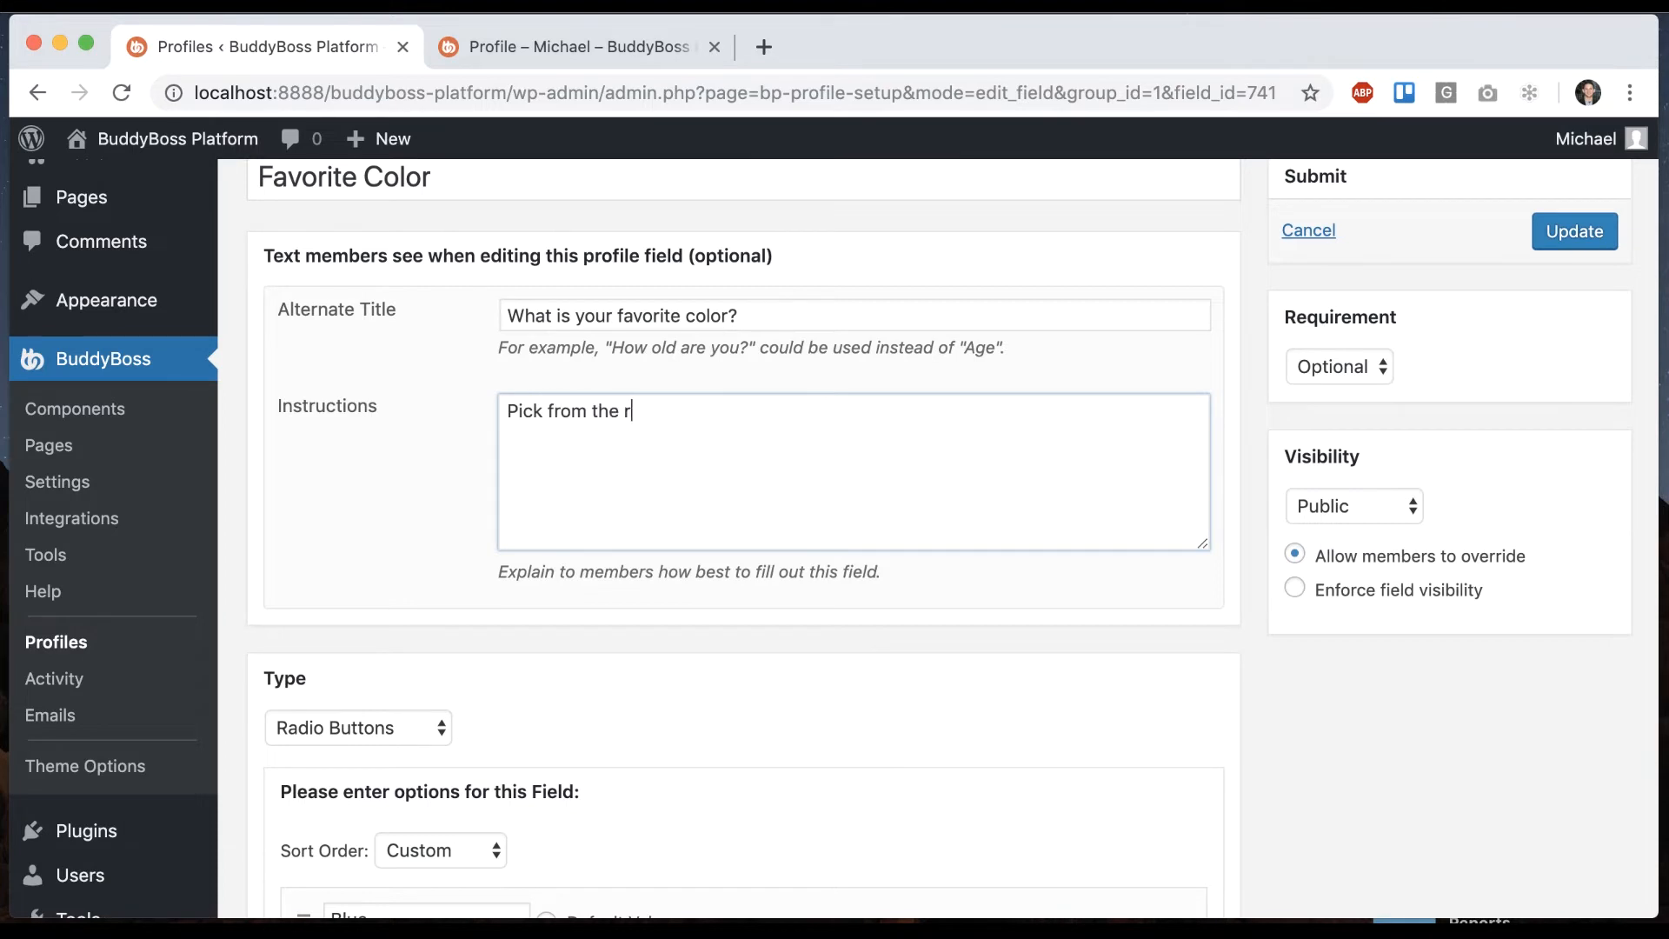
pyautogui.write('adio buttons.')
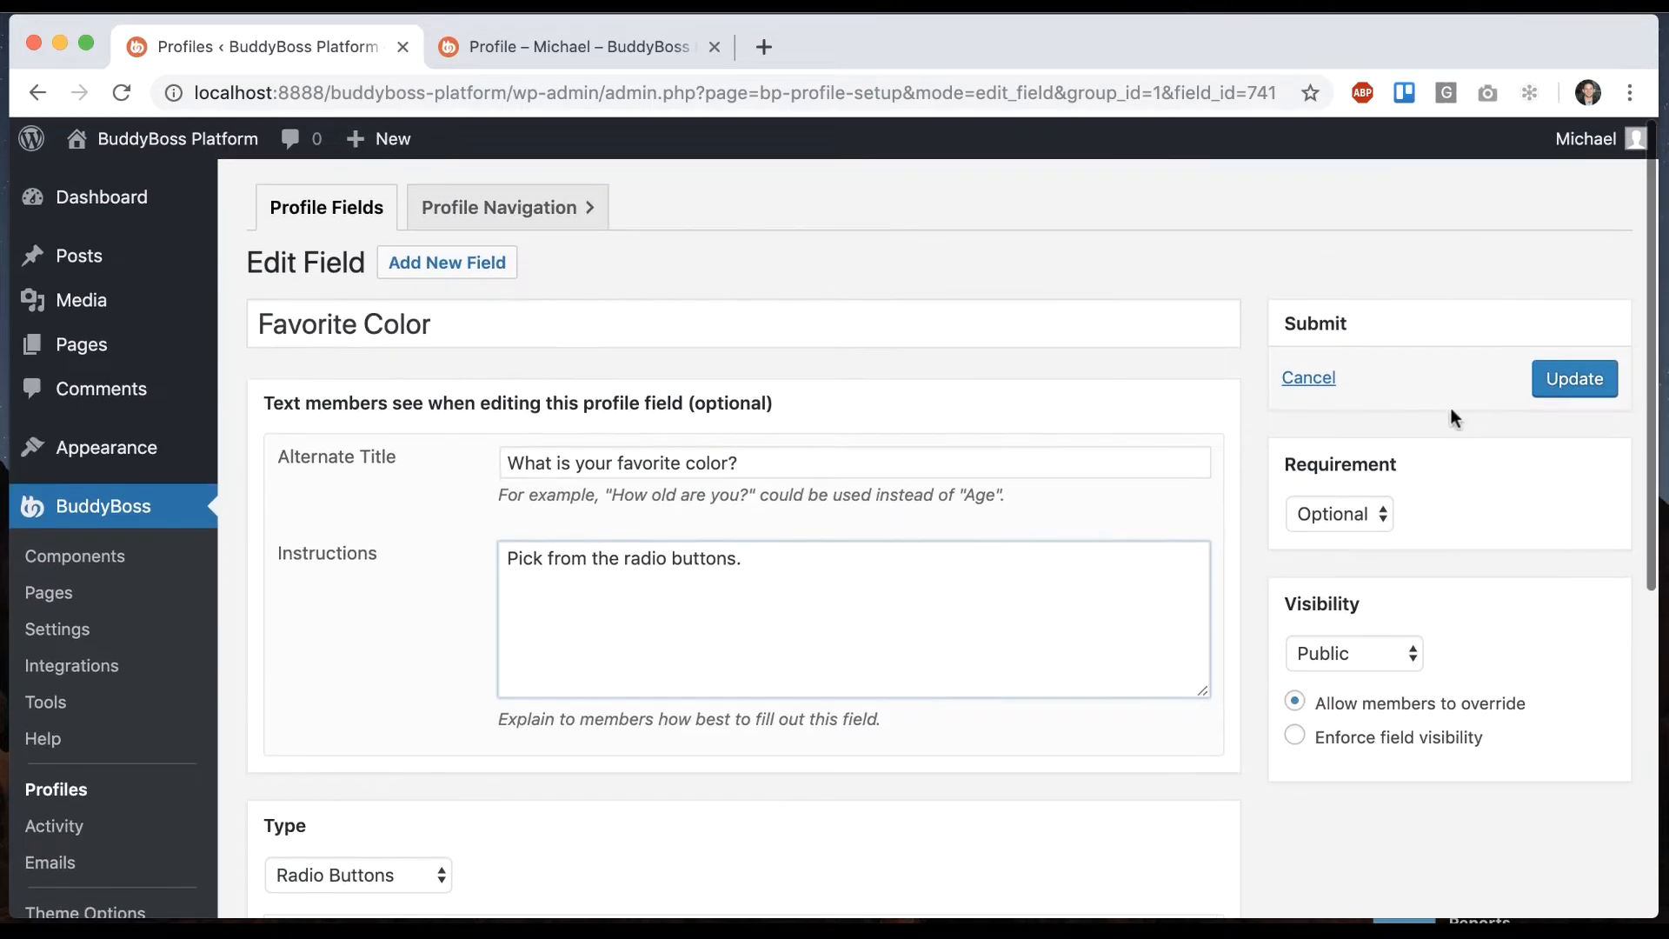
pyautogui.click(575, 47)
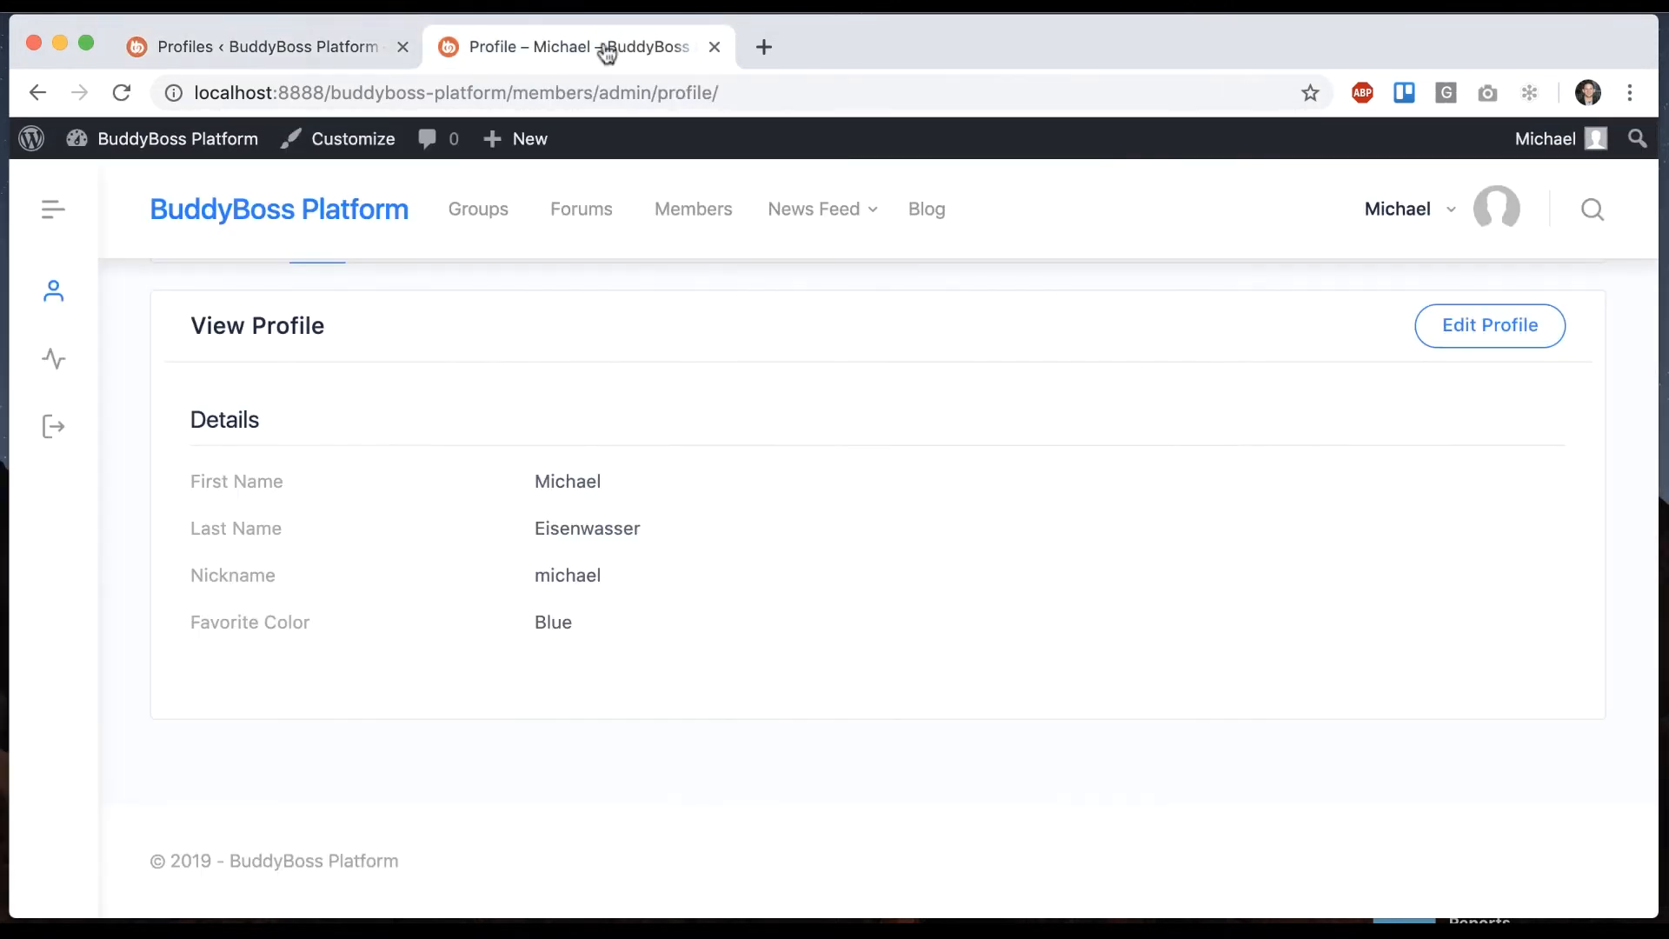
# Choose Red as Michael's favorite color on the front-end profile and save.
pyautogui.click(1488, 326)
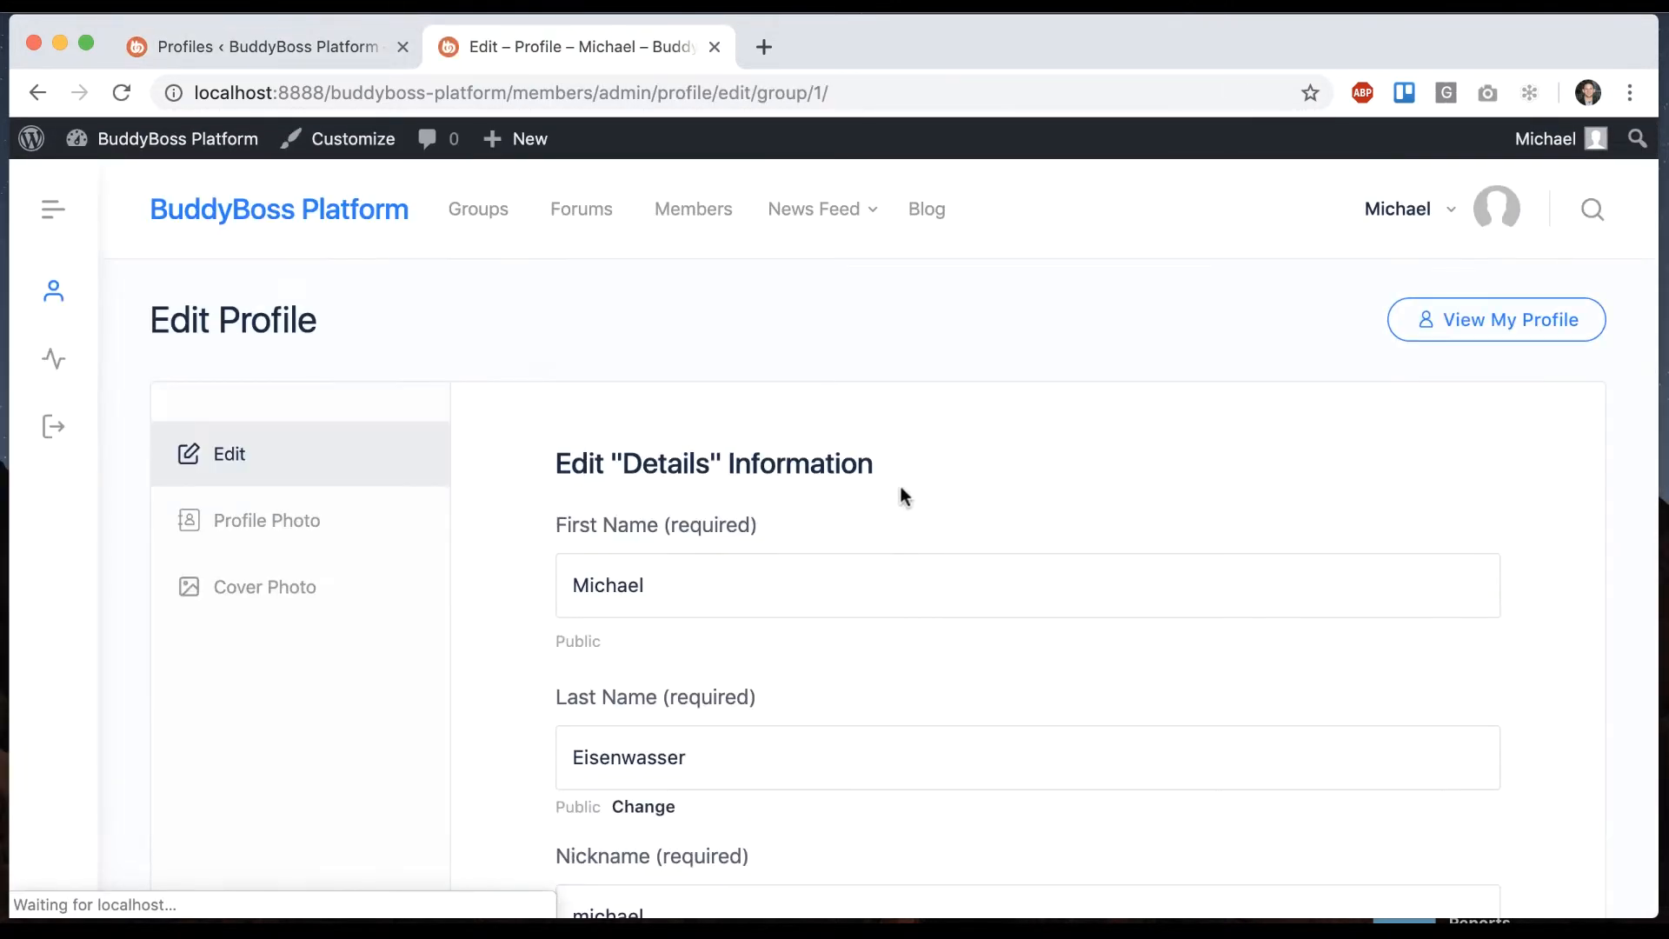
pyautogui.scroll(-3)
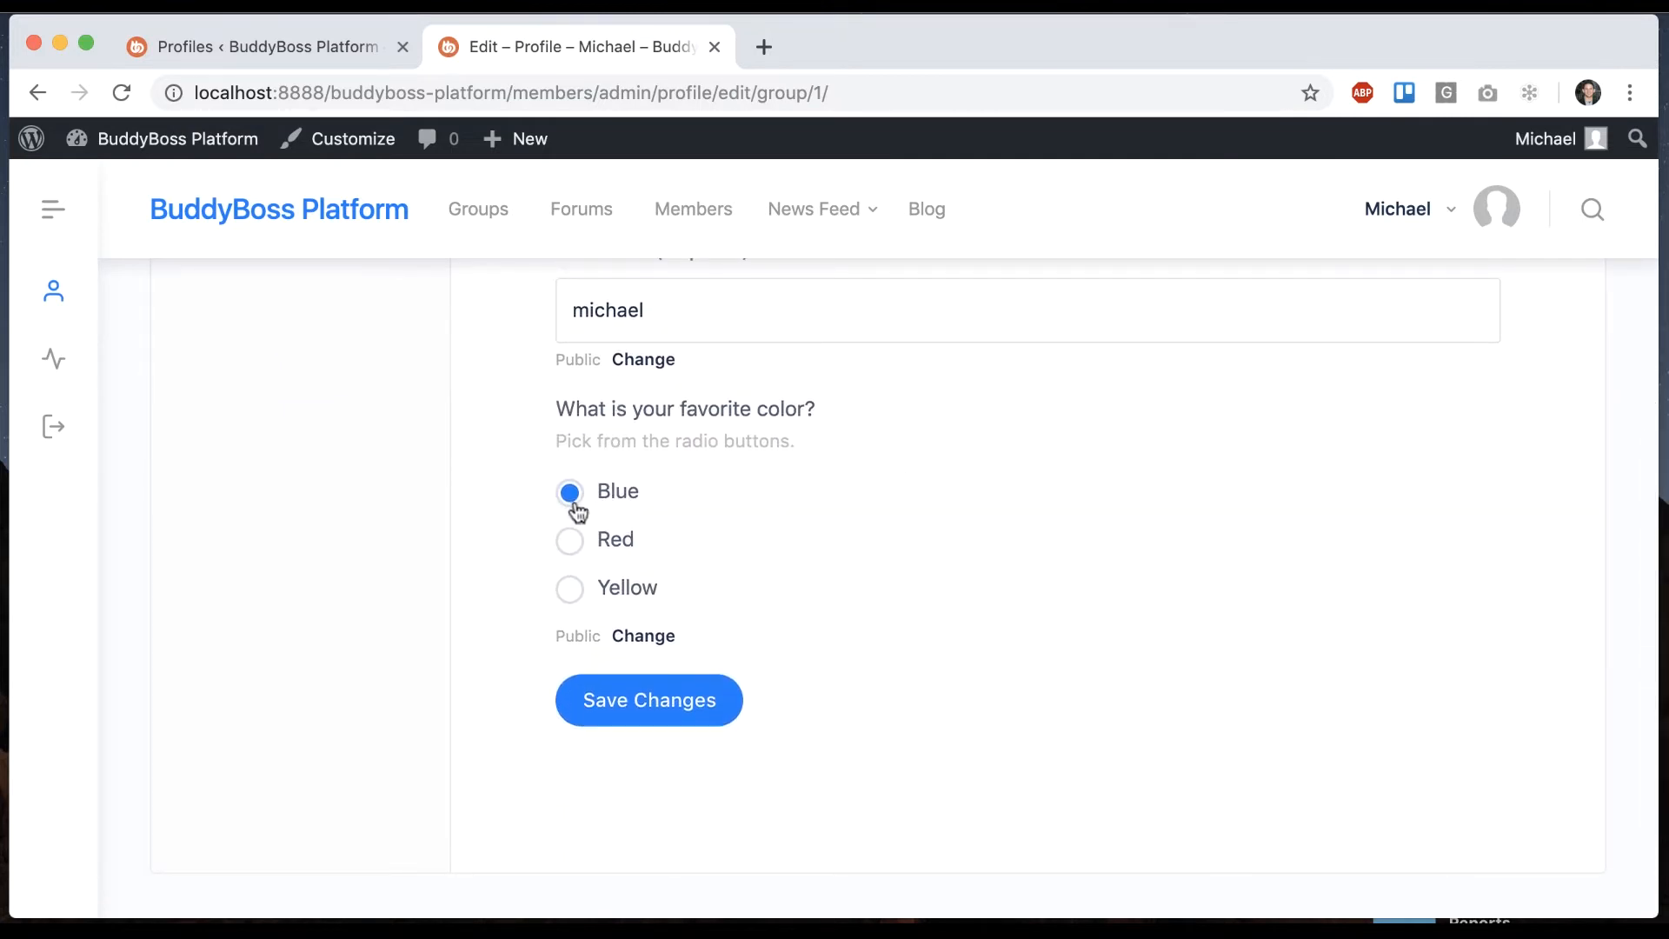
pyautogui.click(570, 540)
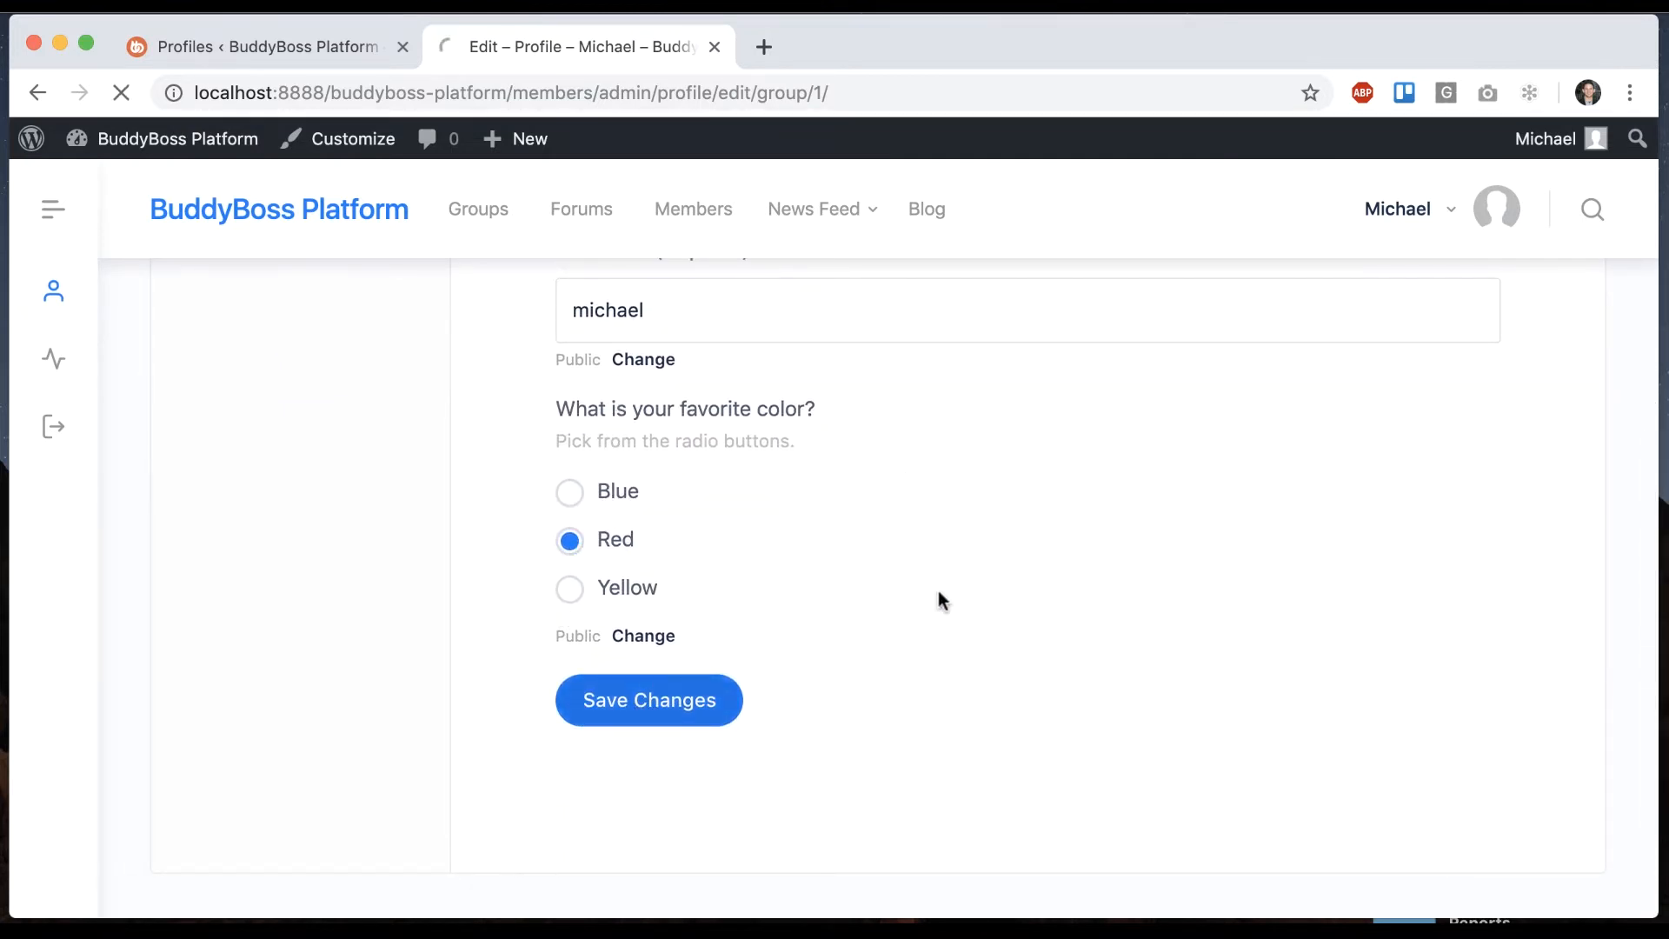
pyautogui.click(649, 699)
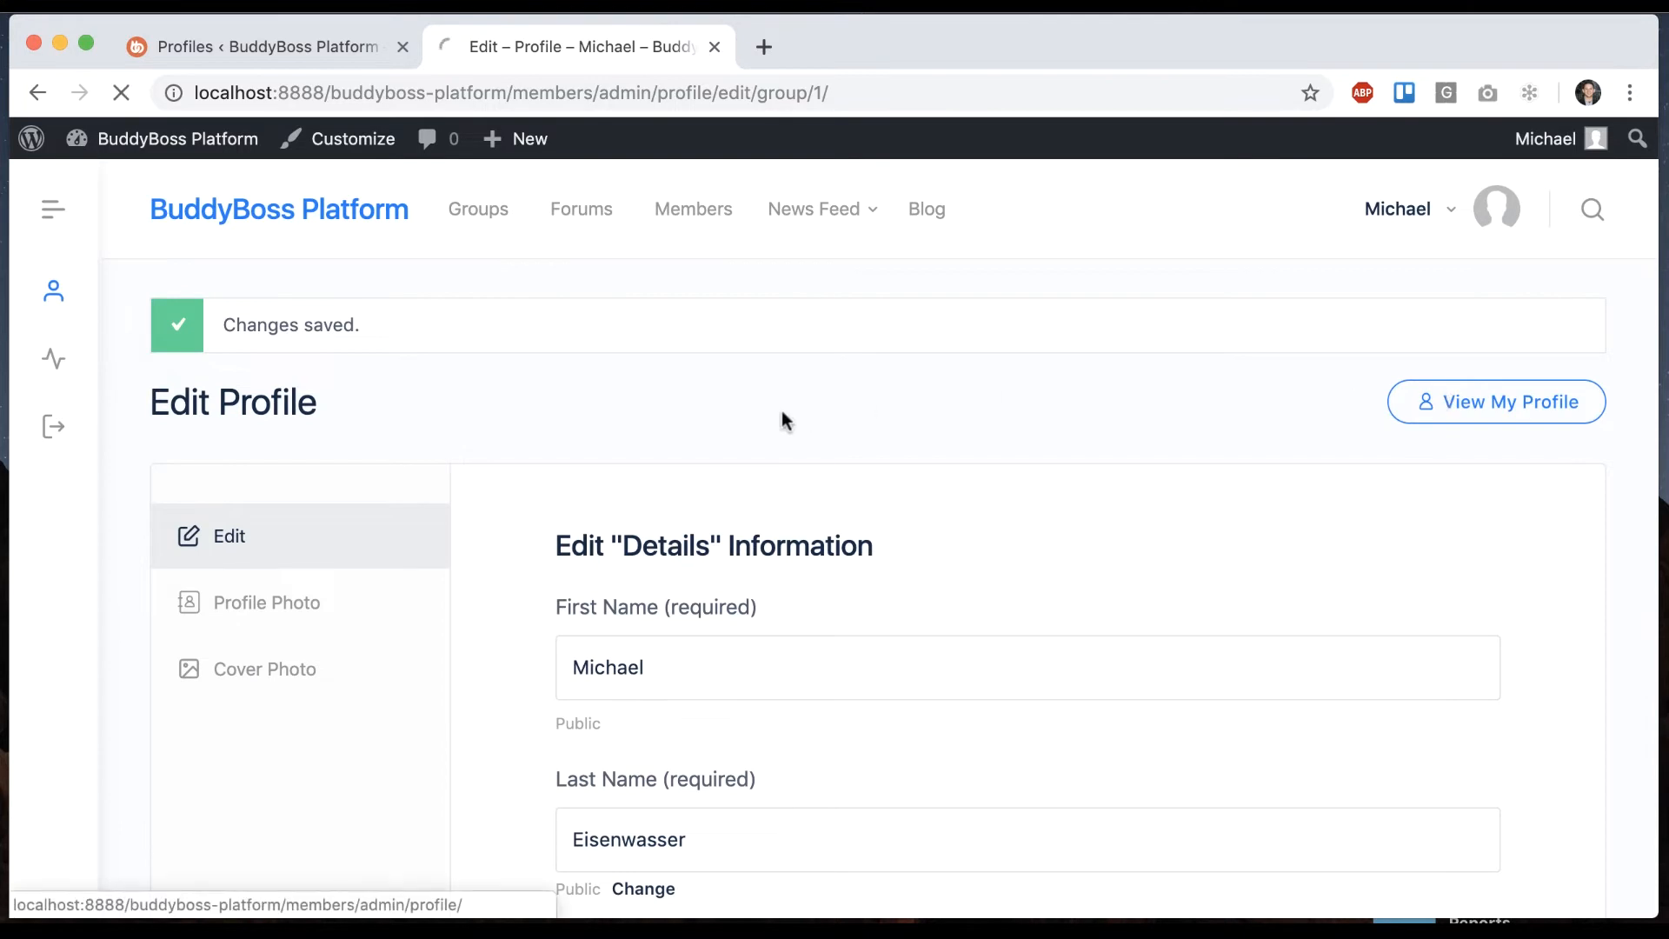
pyautogui.click(1494, 402)
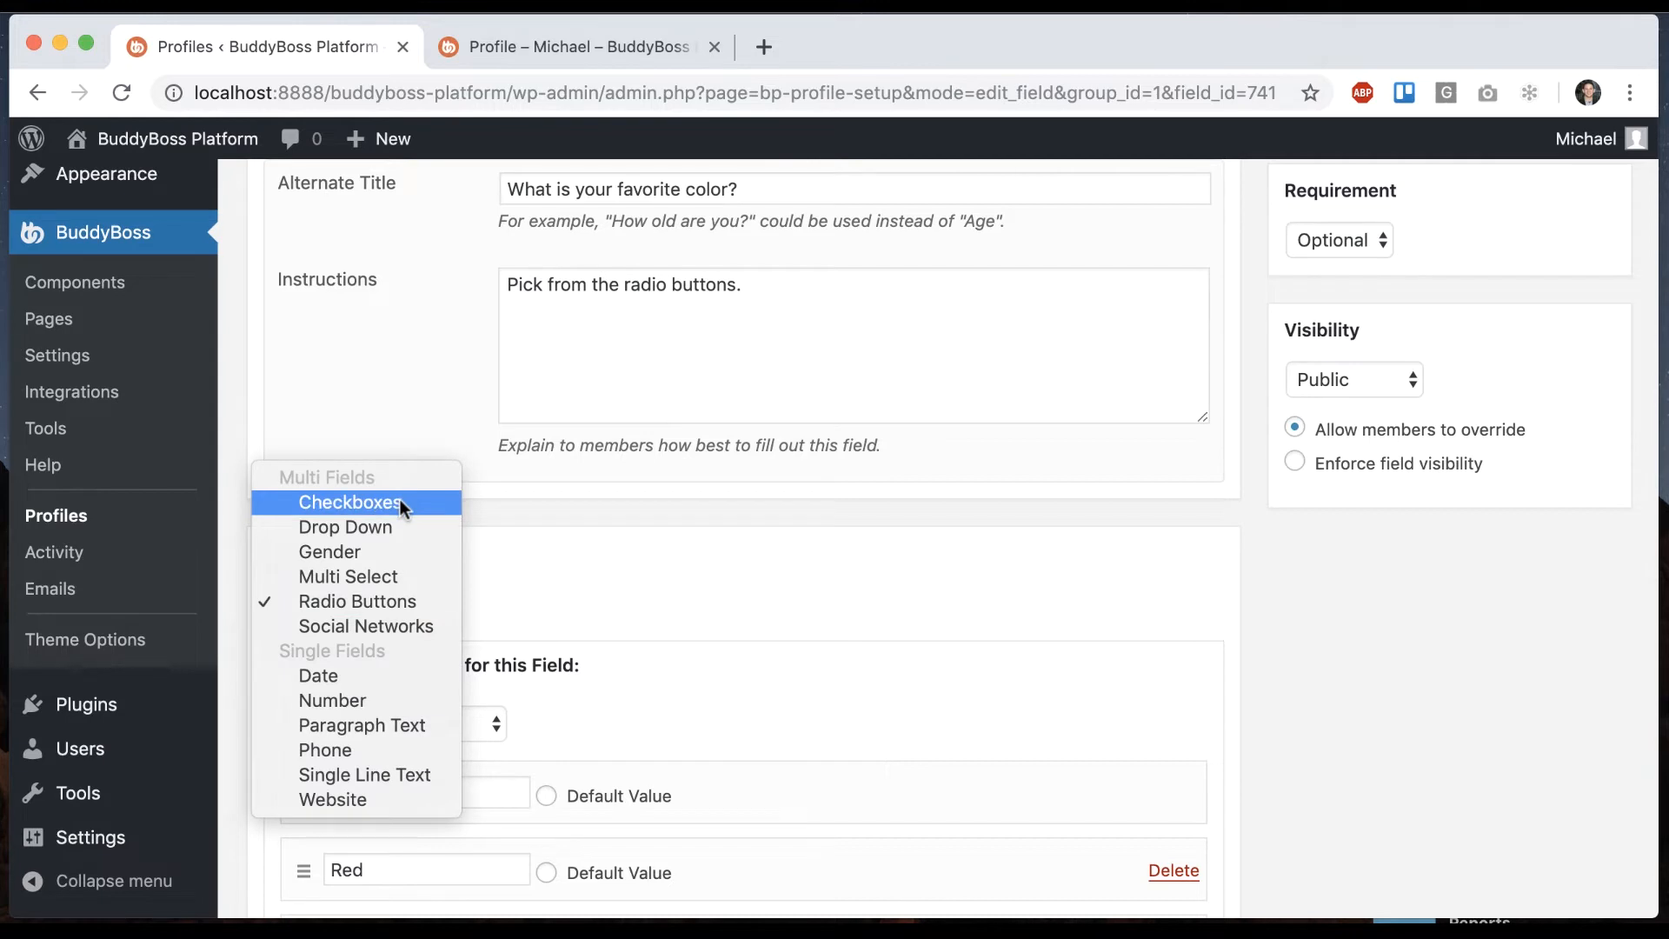
# Switch Favorite Color's type to Checkboxes and check Michael's Edit Profile form.
pyautogui.click(350, 502)
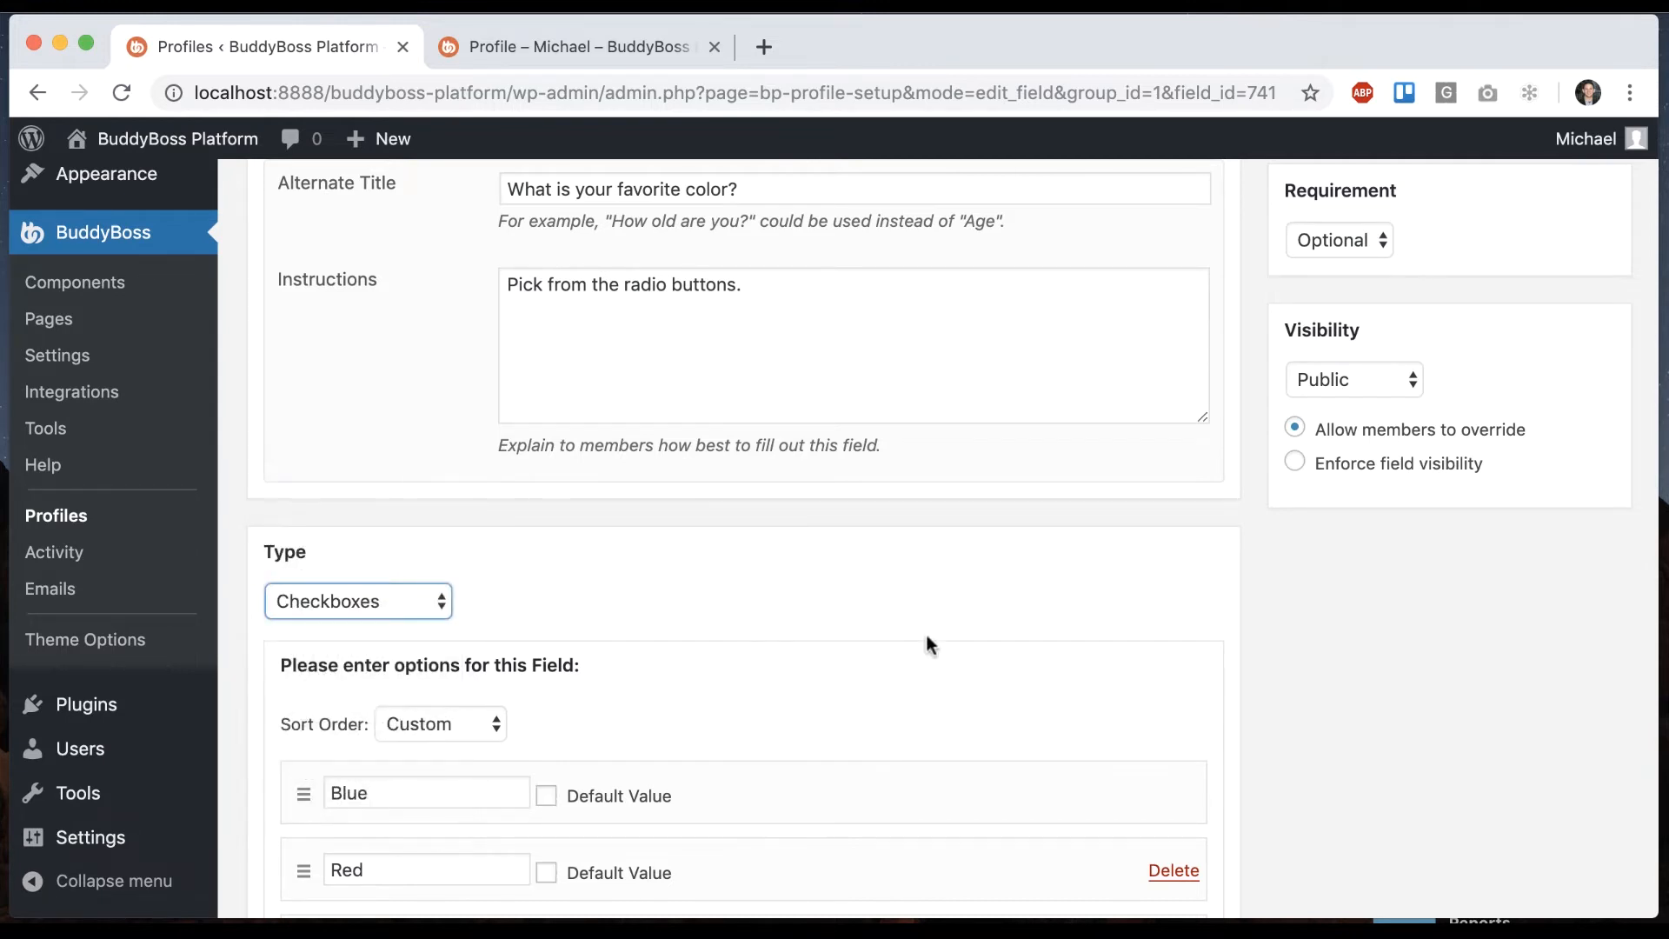
pyautogui.click(1574, 272)
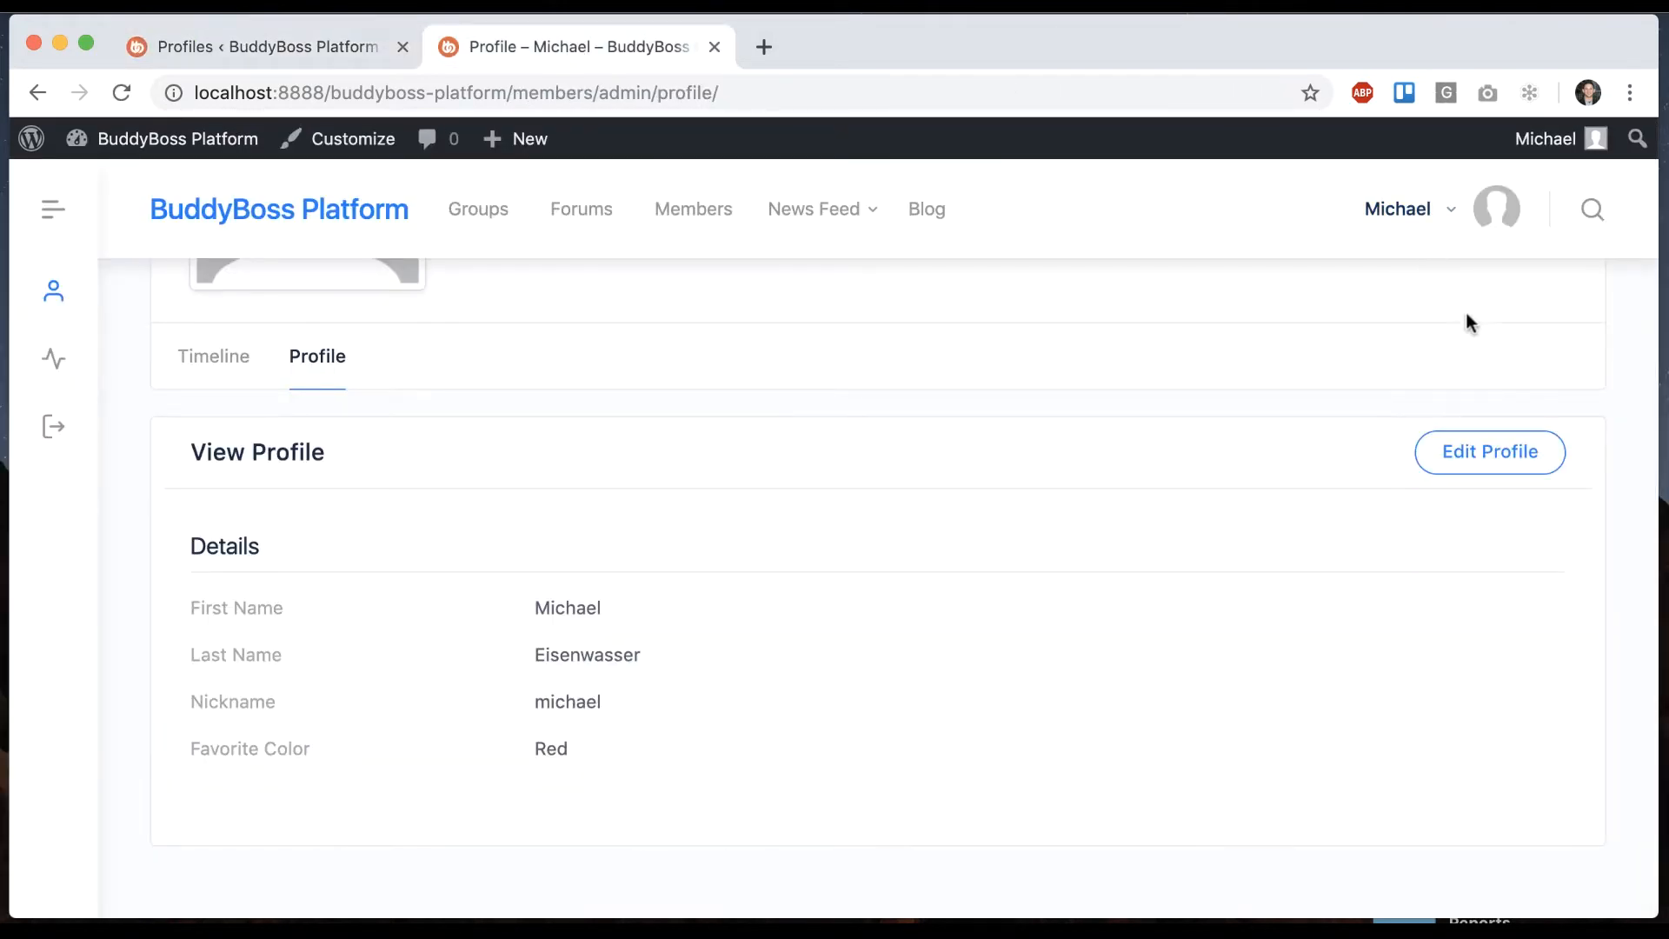
pyautogui.click(1488, 451)
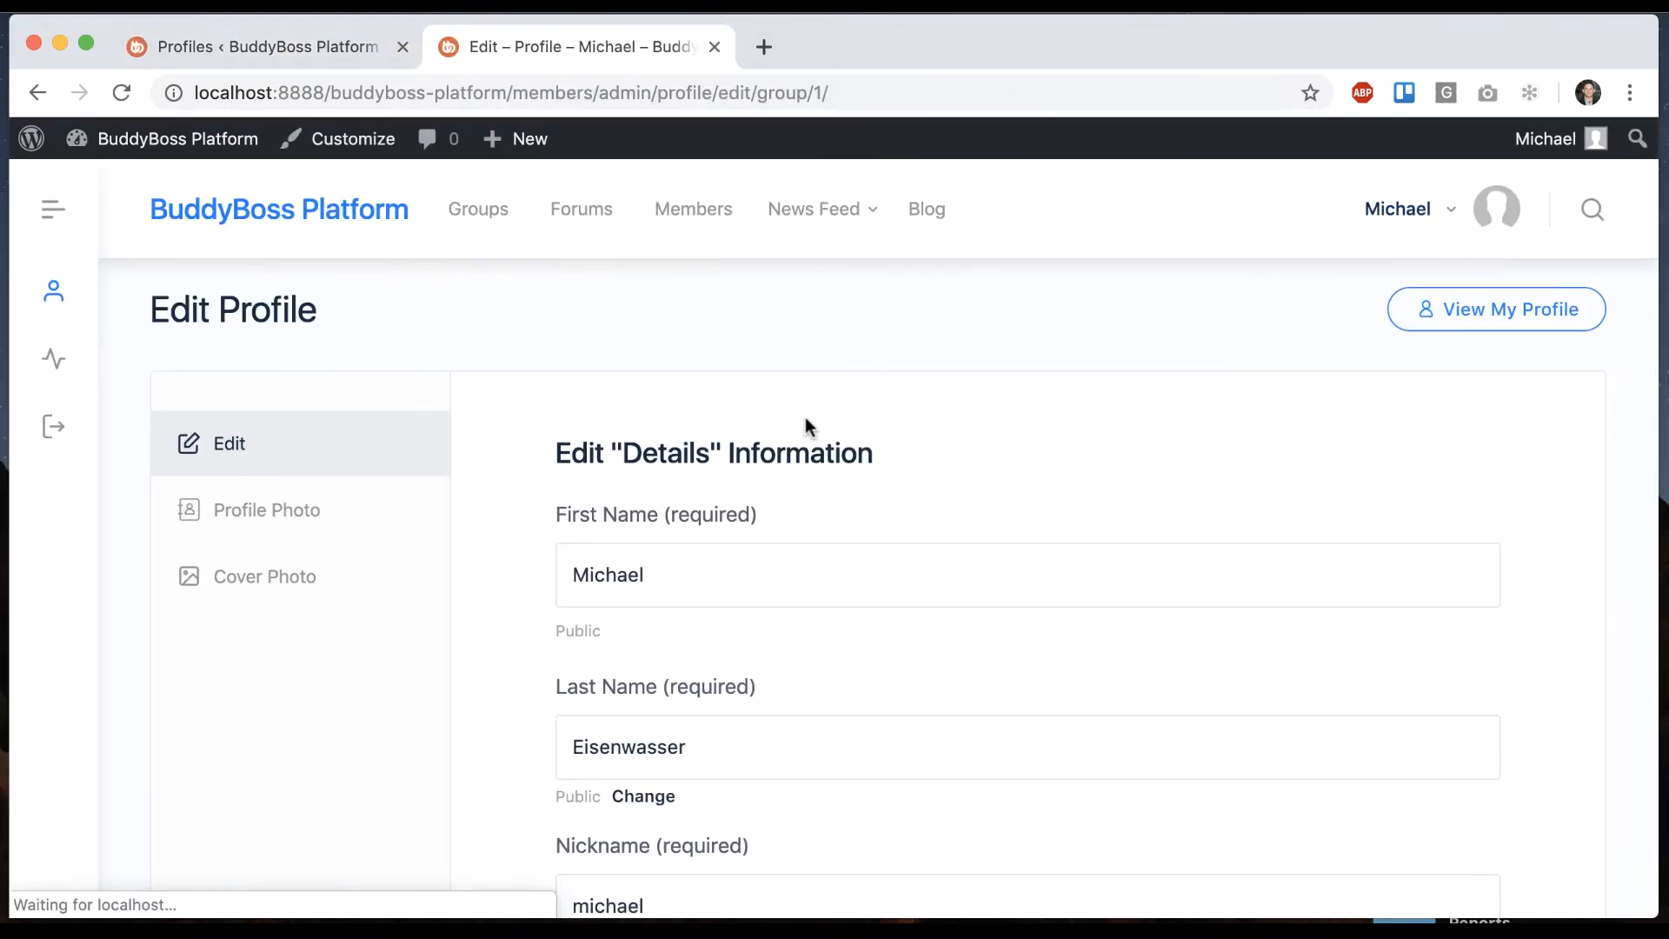
pyautogui.click(255, 47)
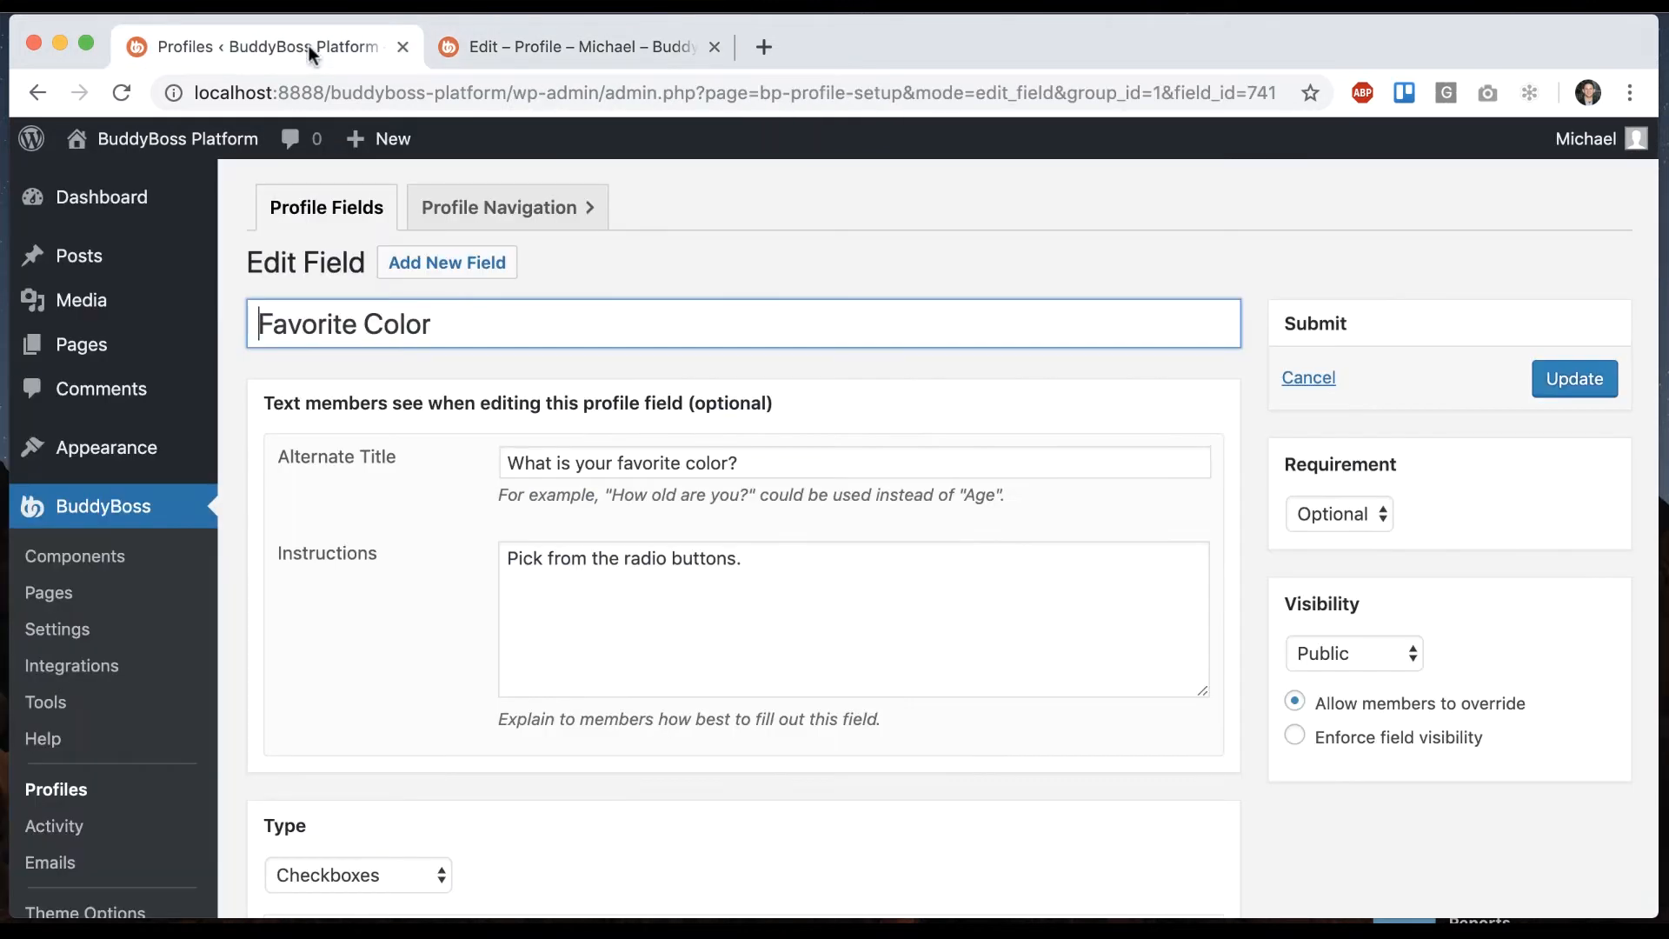
# Change the Favorite Color field type from Checkboxes to Paragraph Text.
pyautogui.click(356, 874)
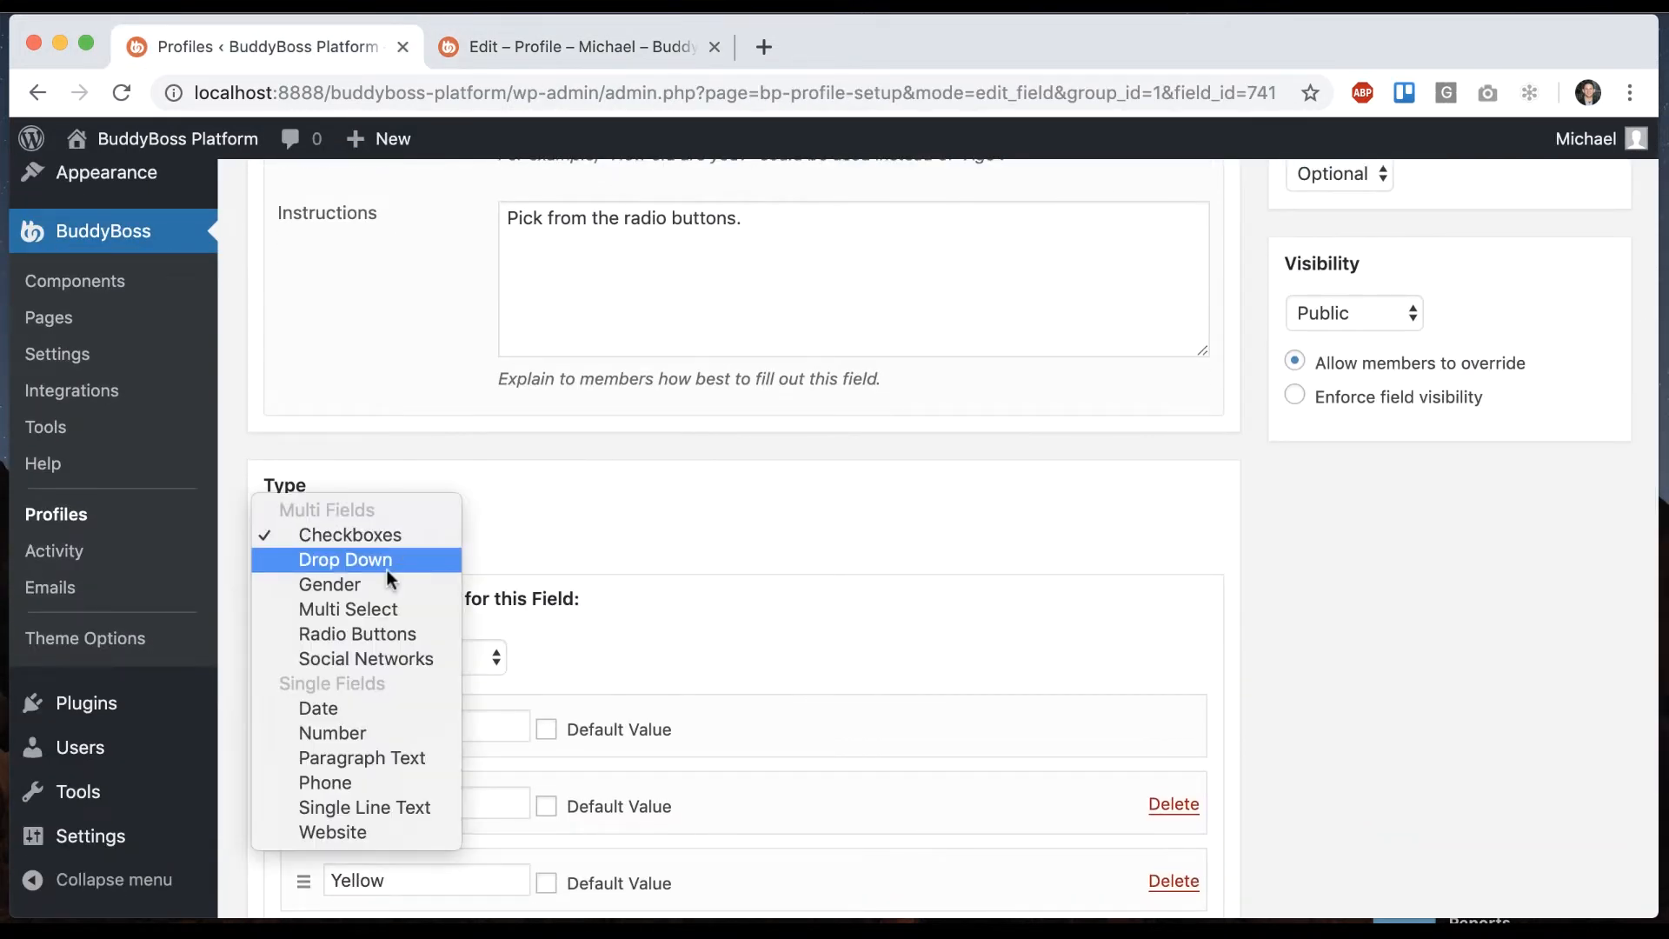
pyautogui.moveTo(318, 707)
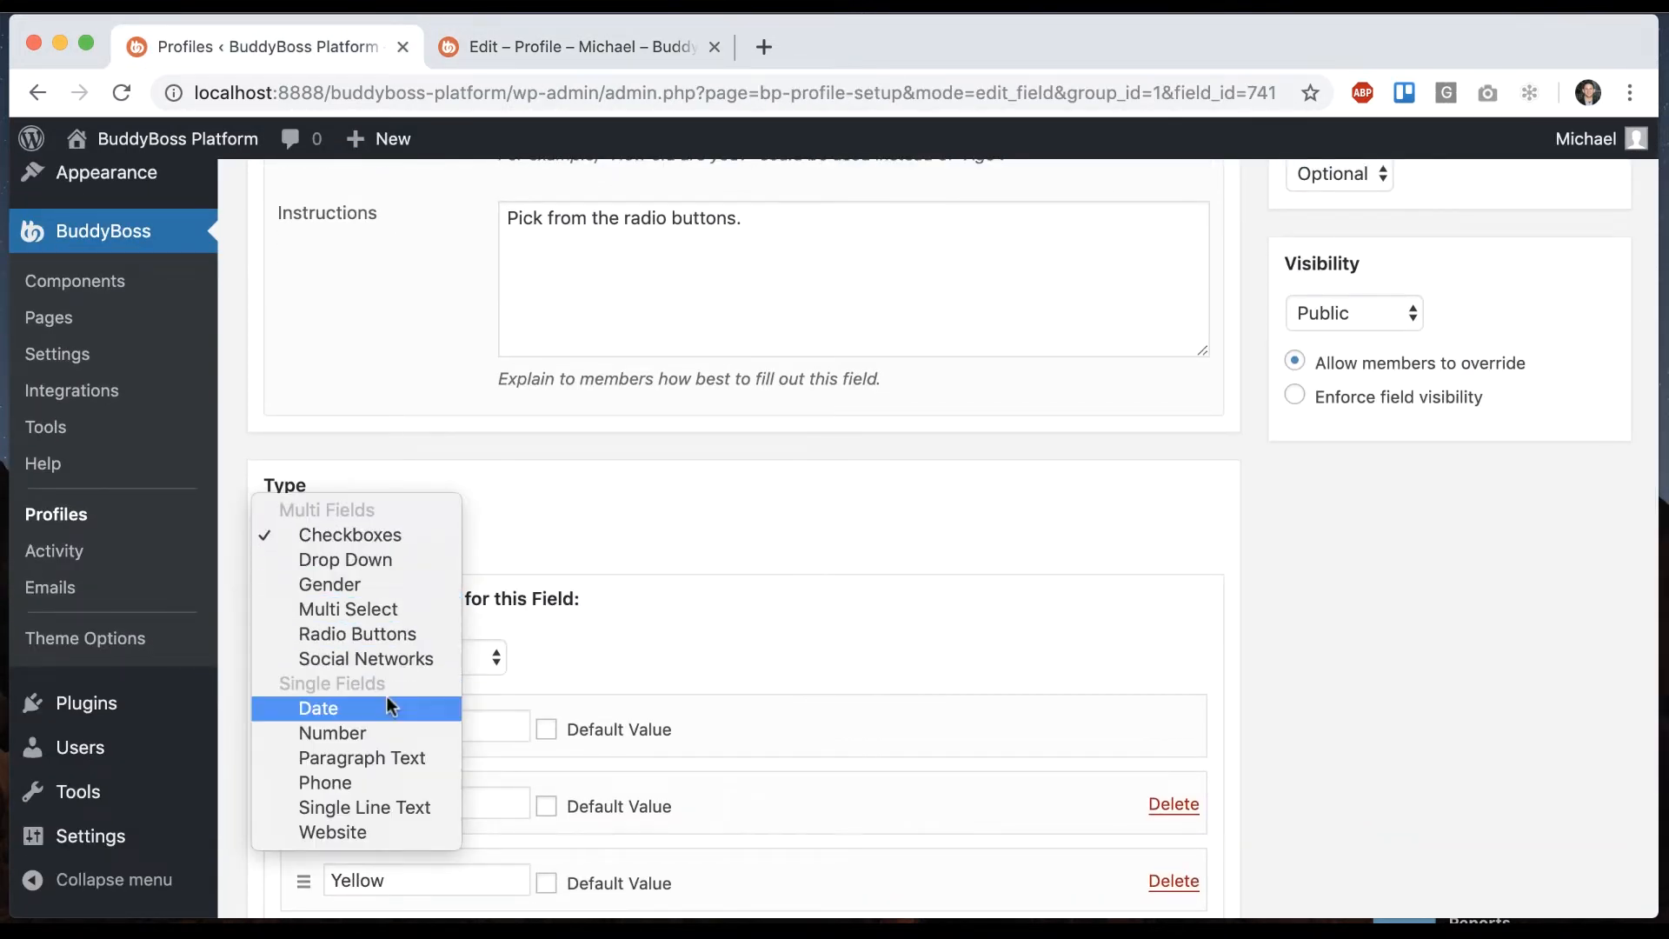
pyautogui.moveTo(376, 758)
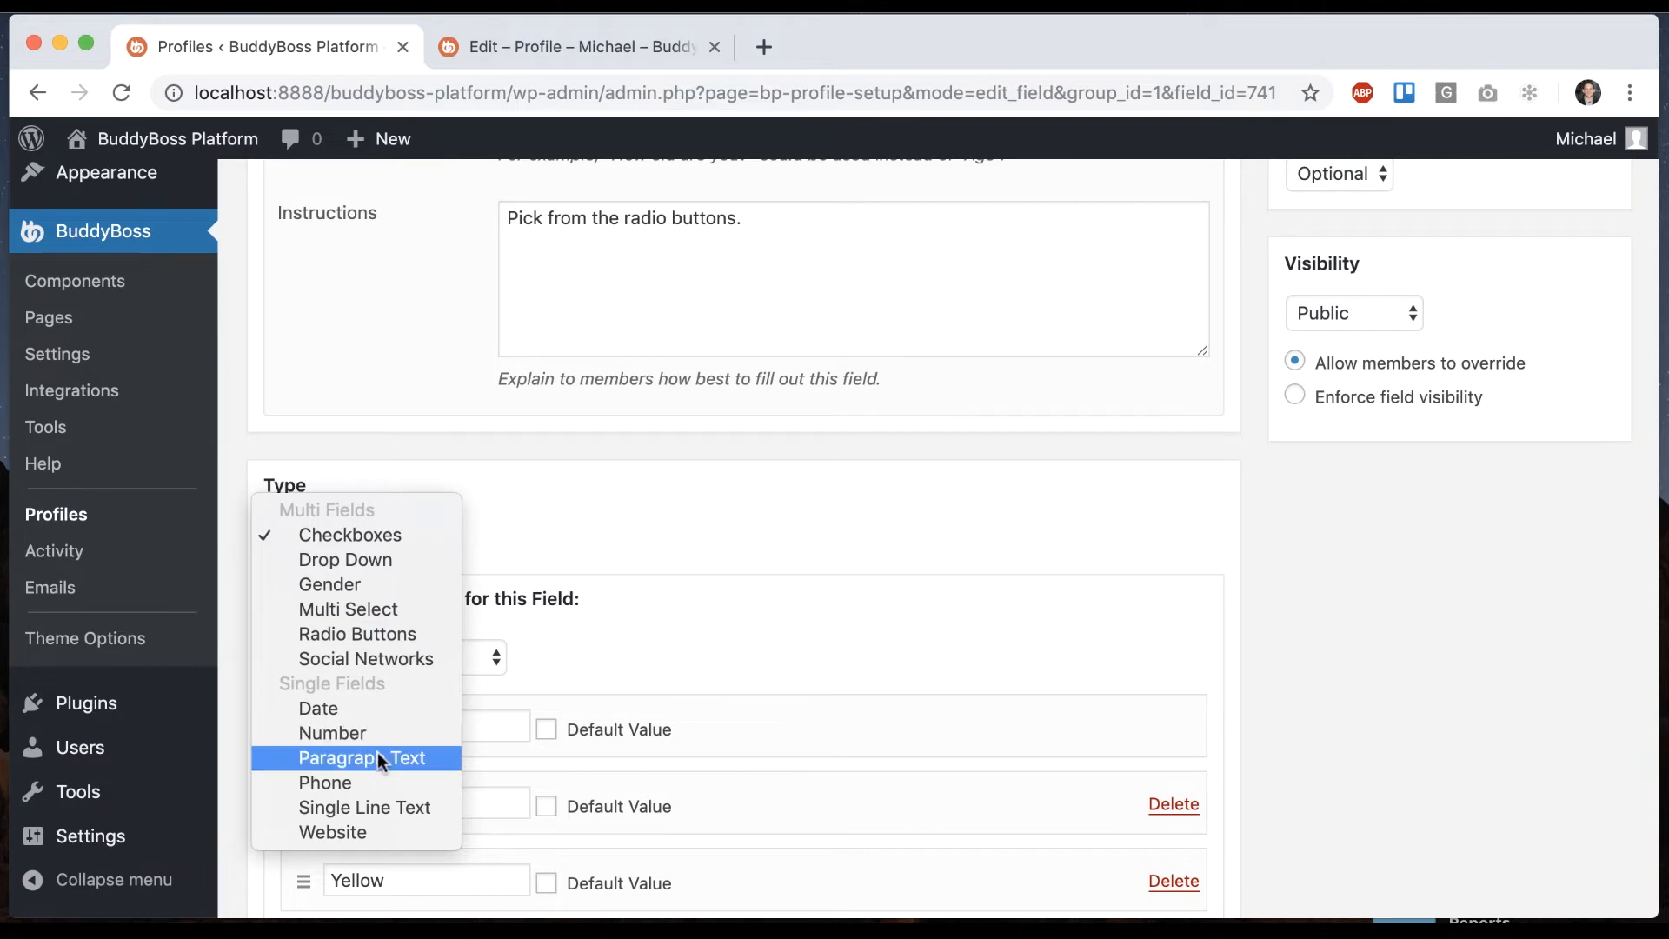
pyautogui.moveTo(371, 762)
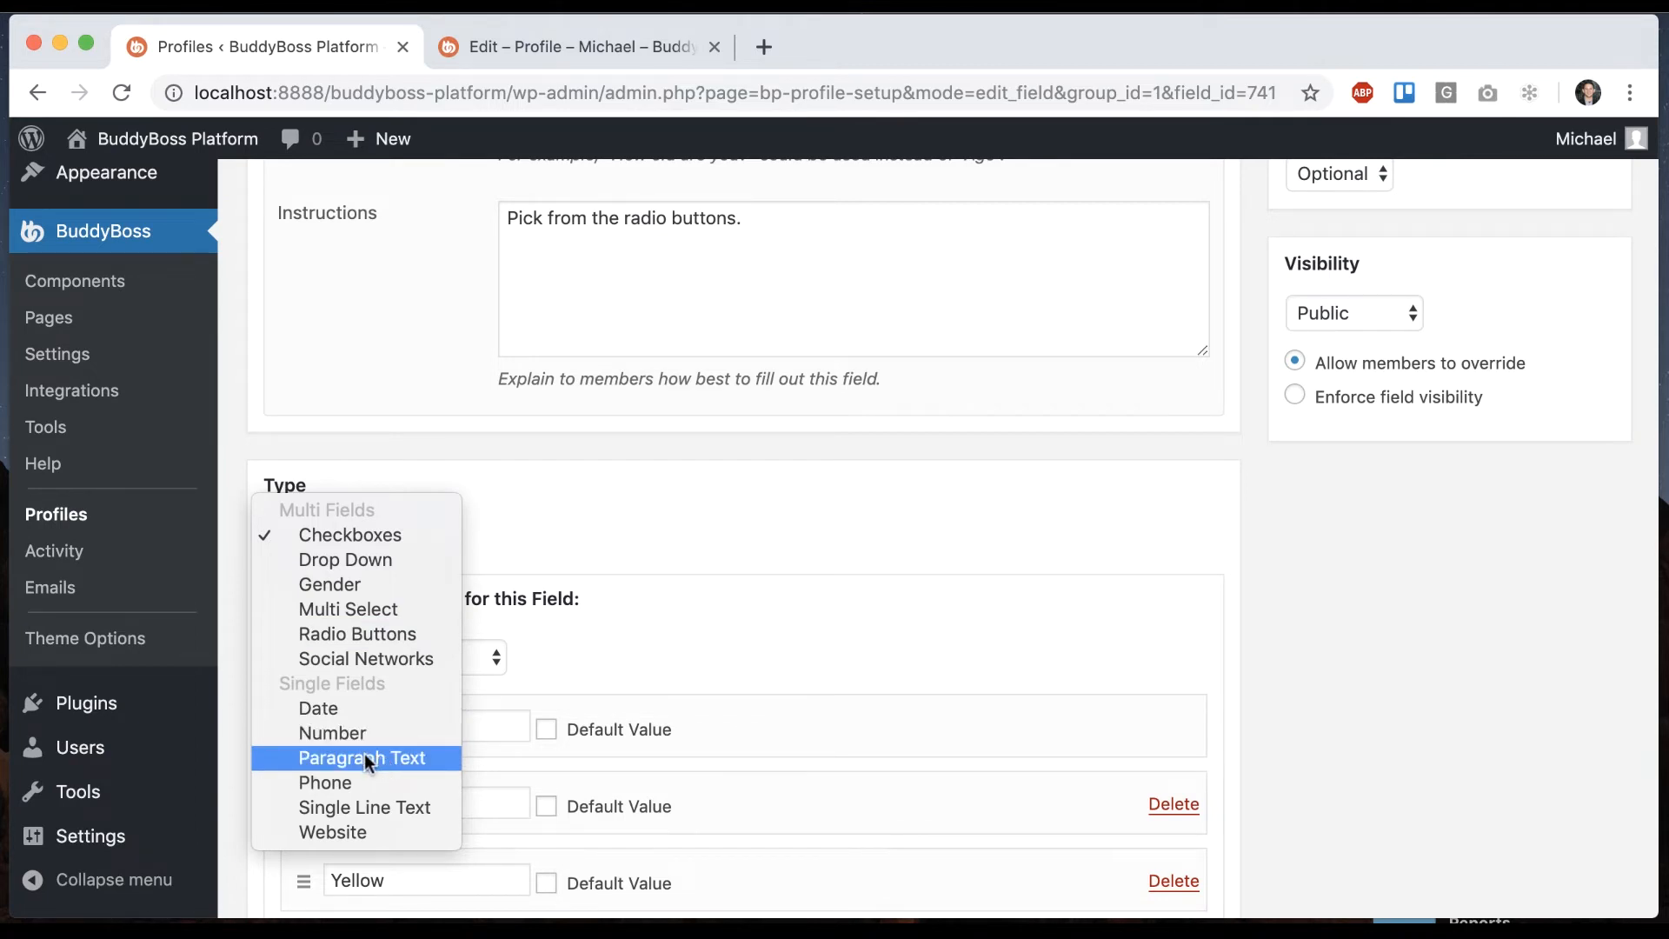
pyautogui.click(370, 758)
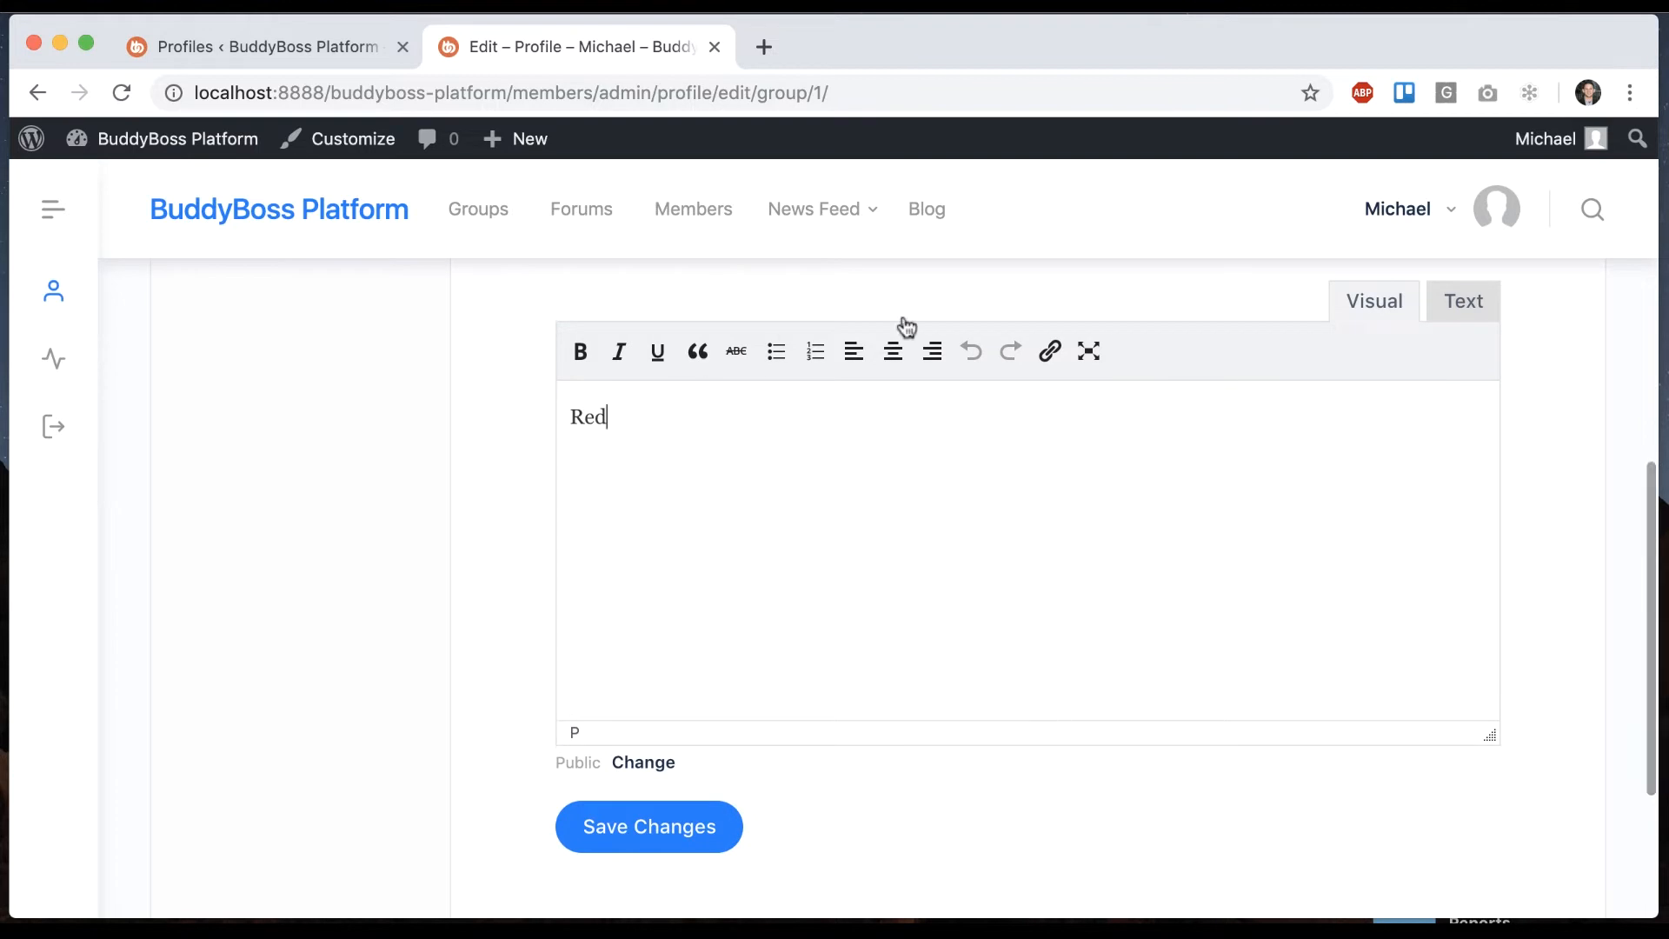
pyautogui.scroll(-3)
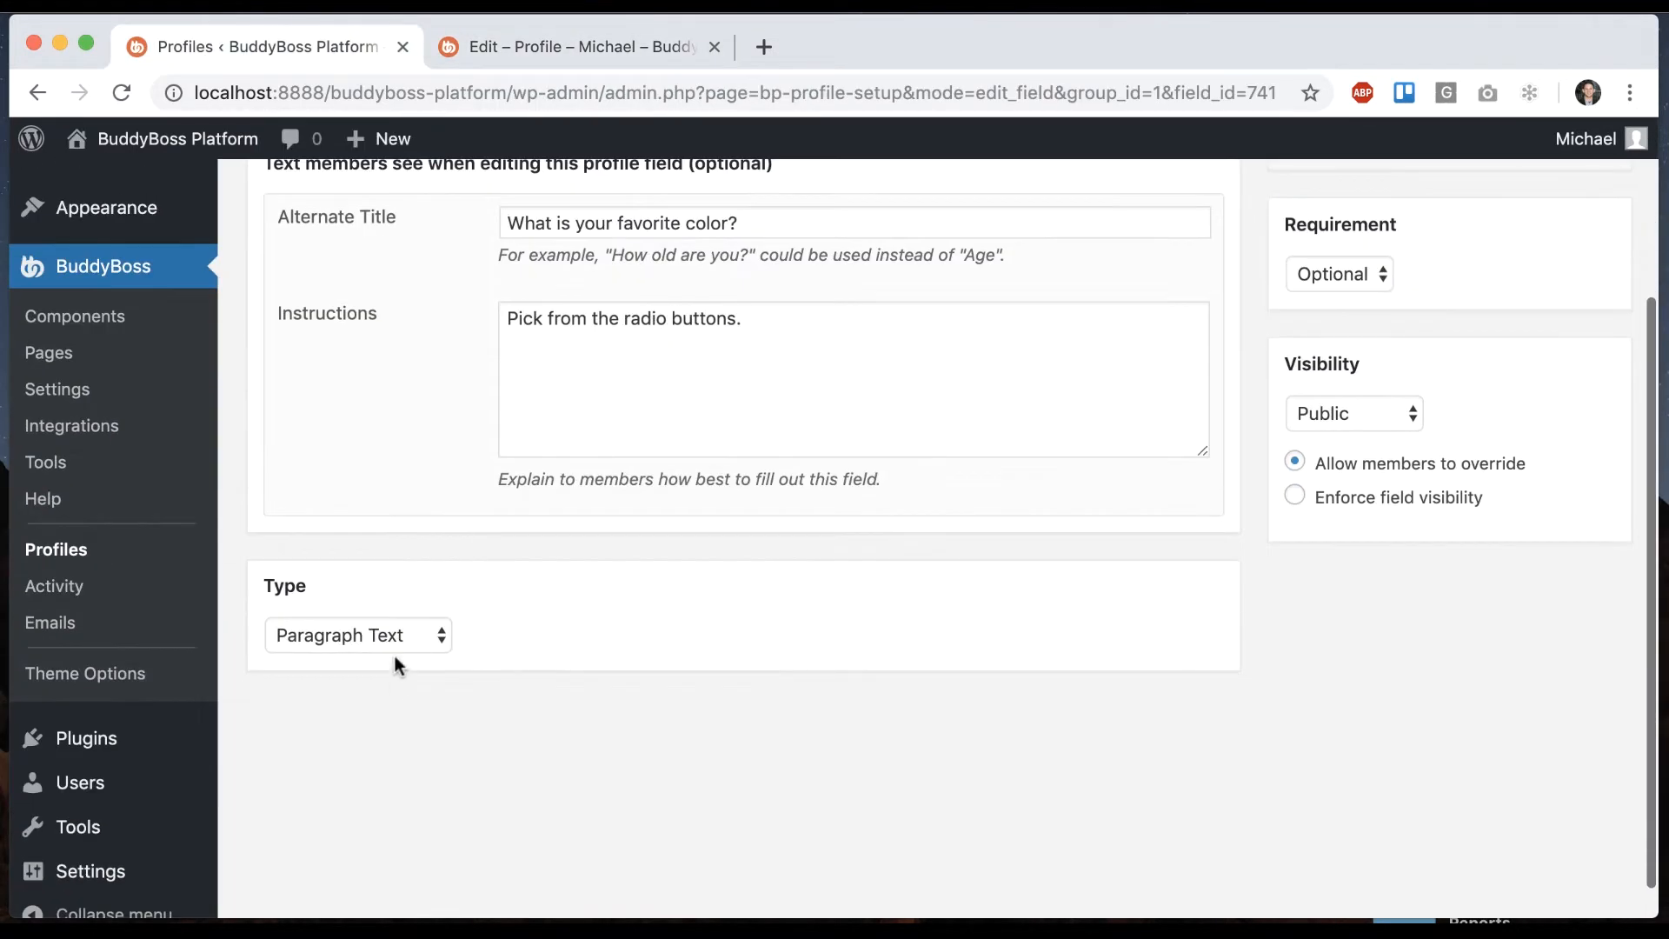
# Reopen the Type list and reselect Paragraph Text for Favorite Color.
pyautogui.click(358, 636)
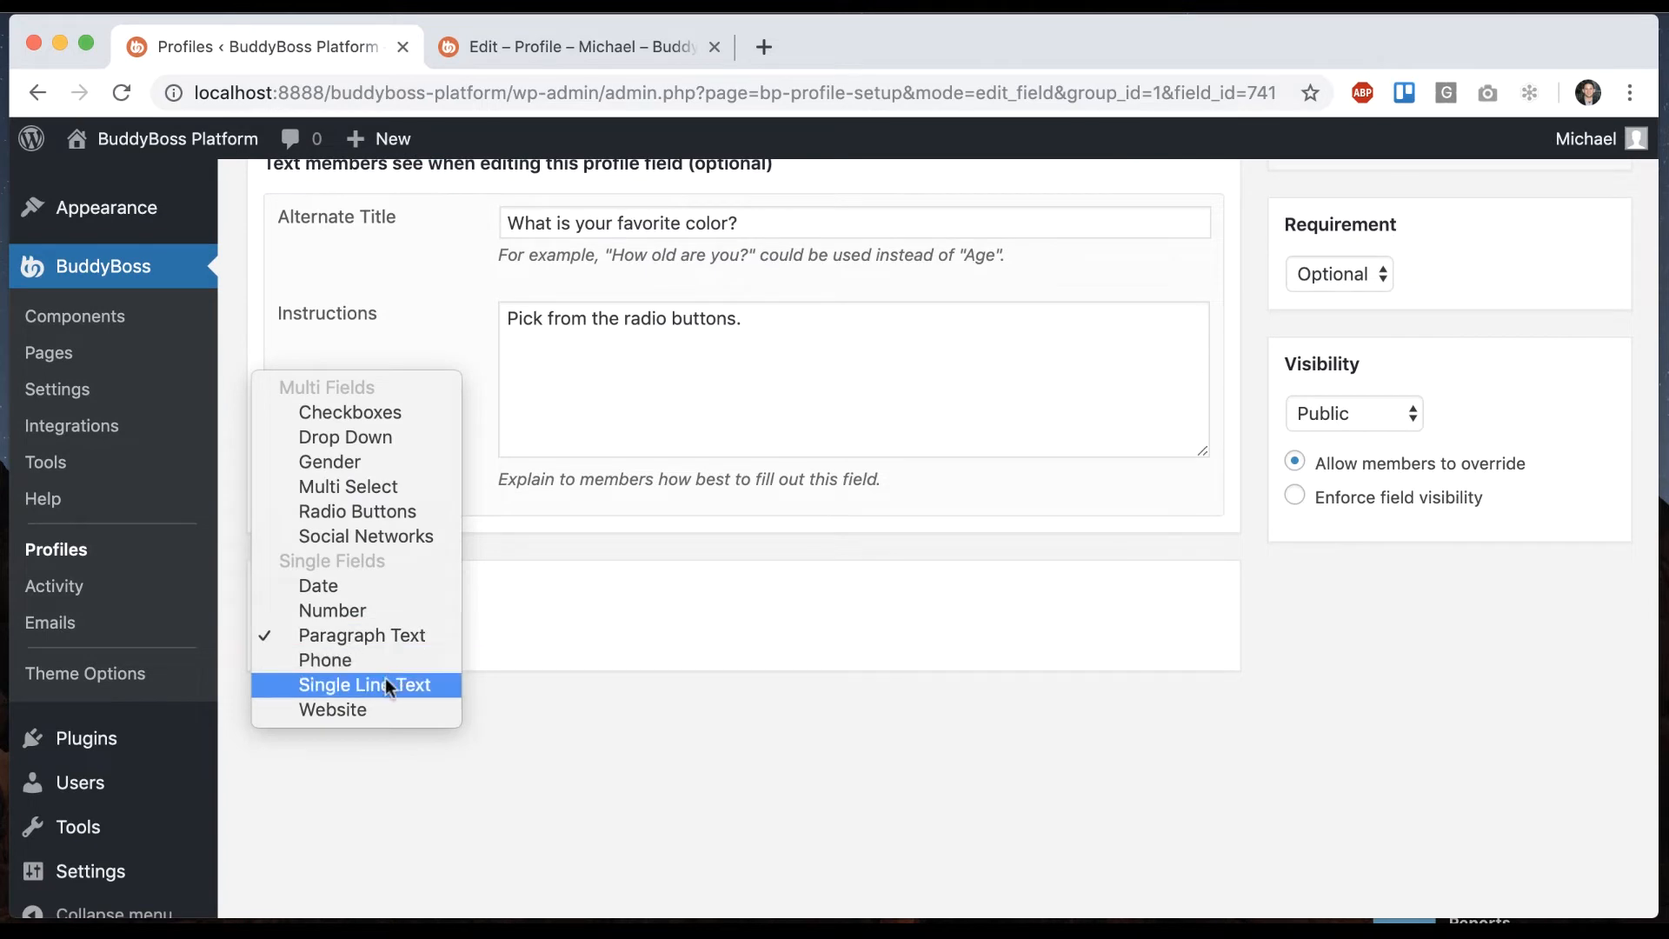
pyautogui.moveTo(365, 710)
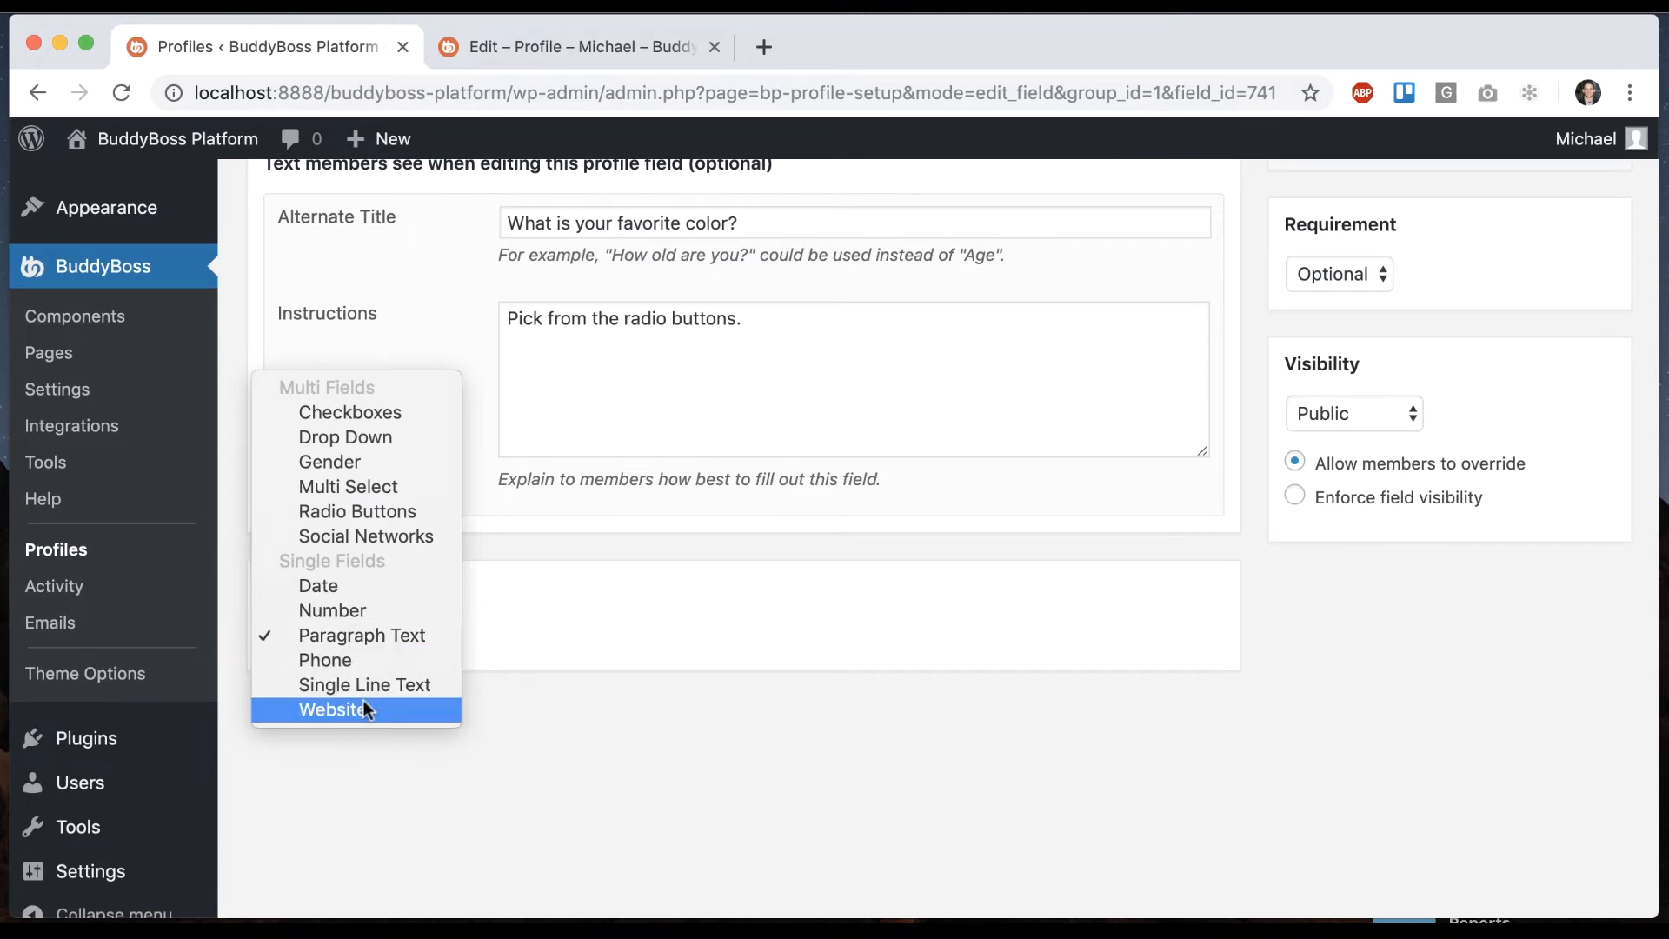
pyautogui.moveTo(484, 657)
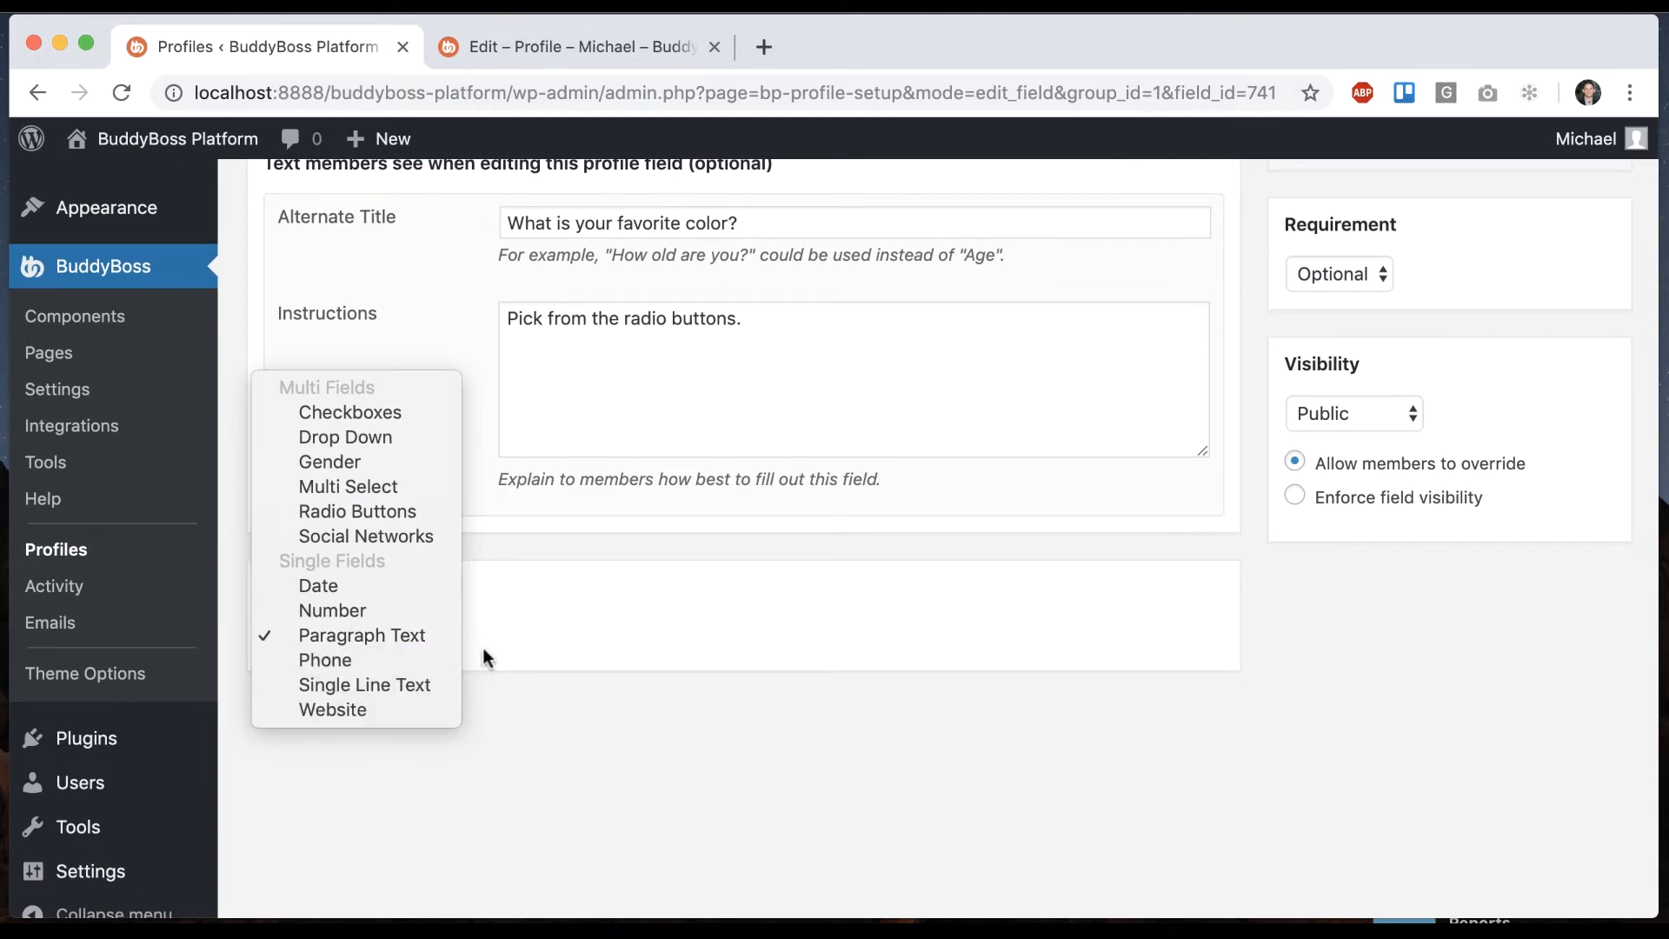
pyautogui.moveTo(318, 585)
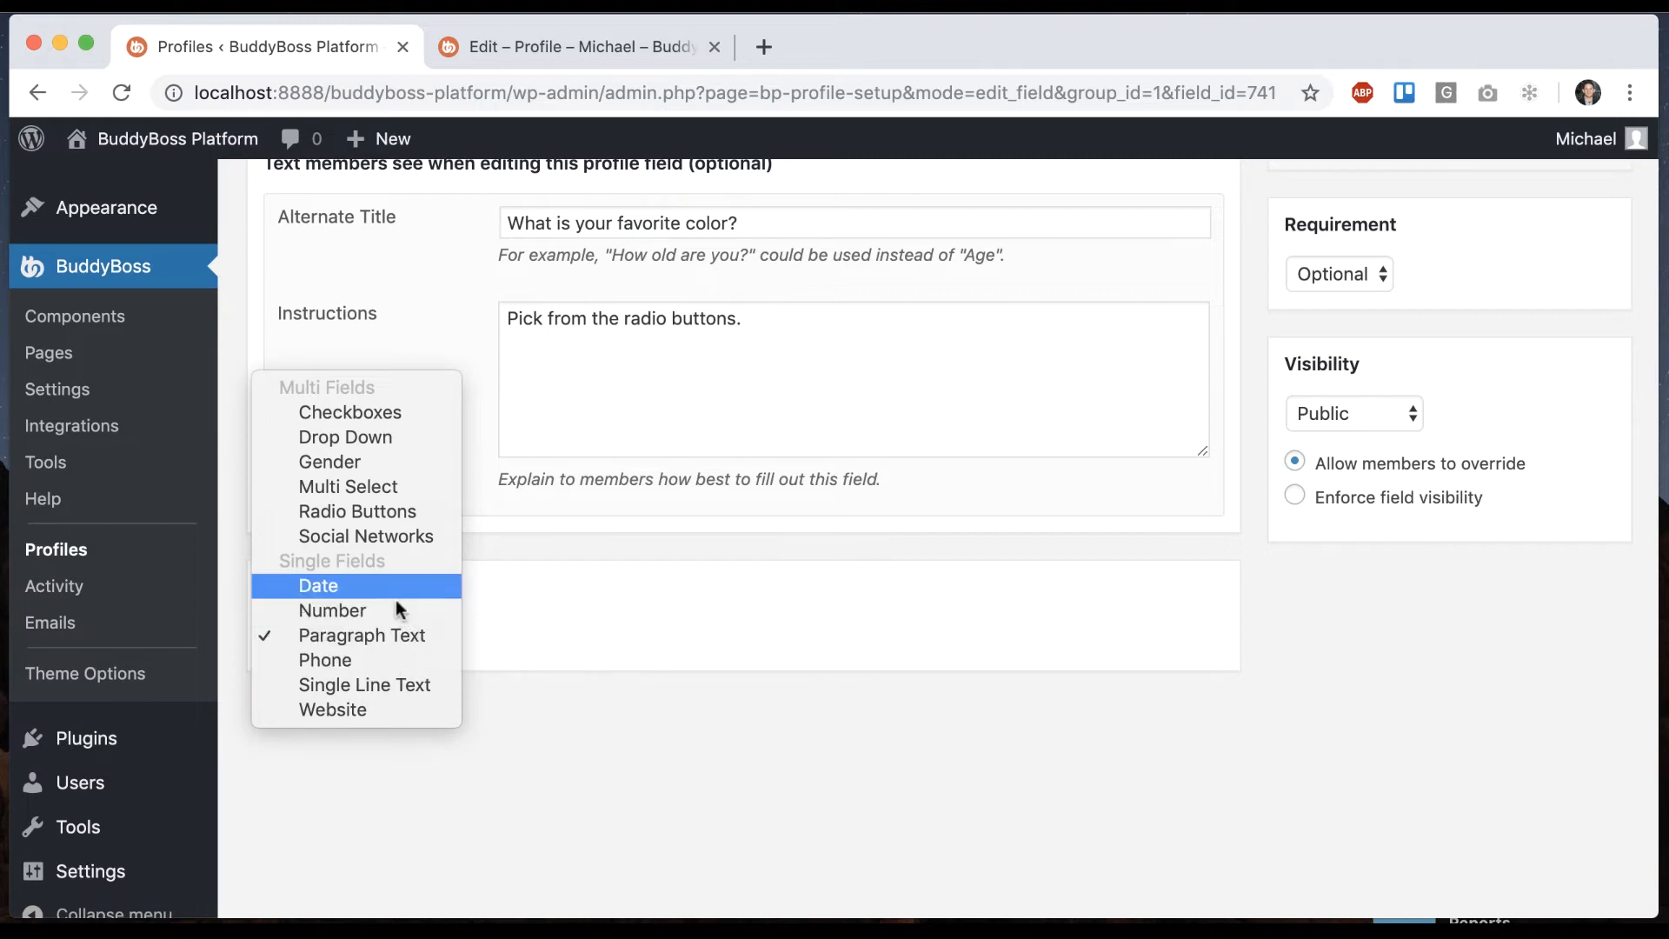
pyautogui.moveTo(356, 635)
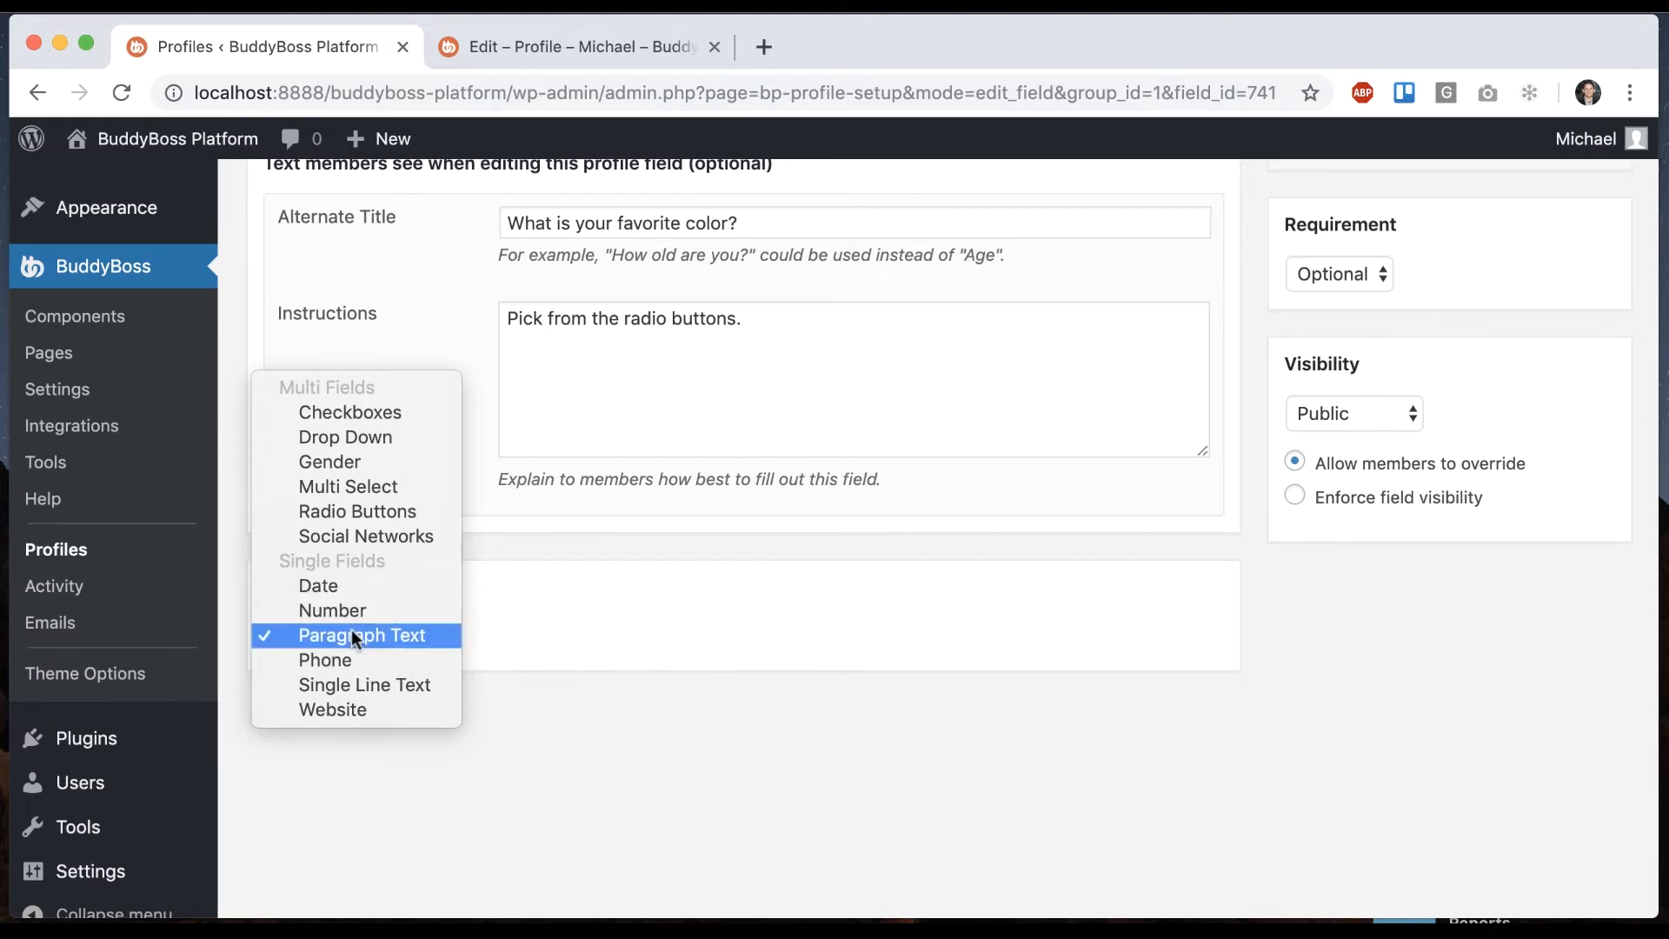
pyautogui.click(354, 635)
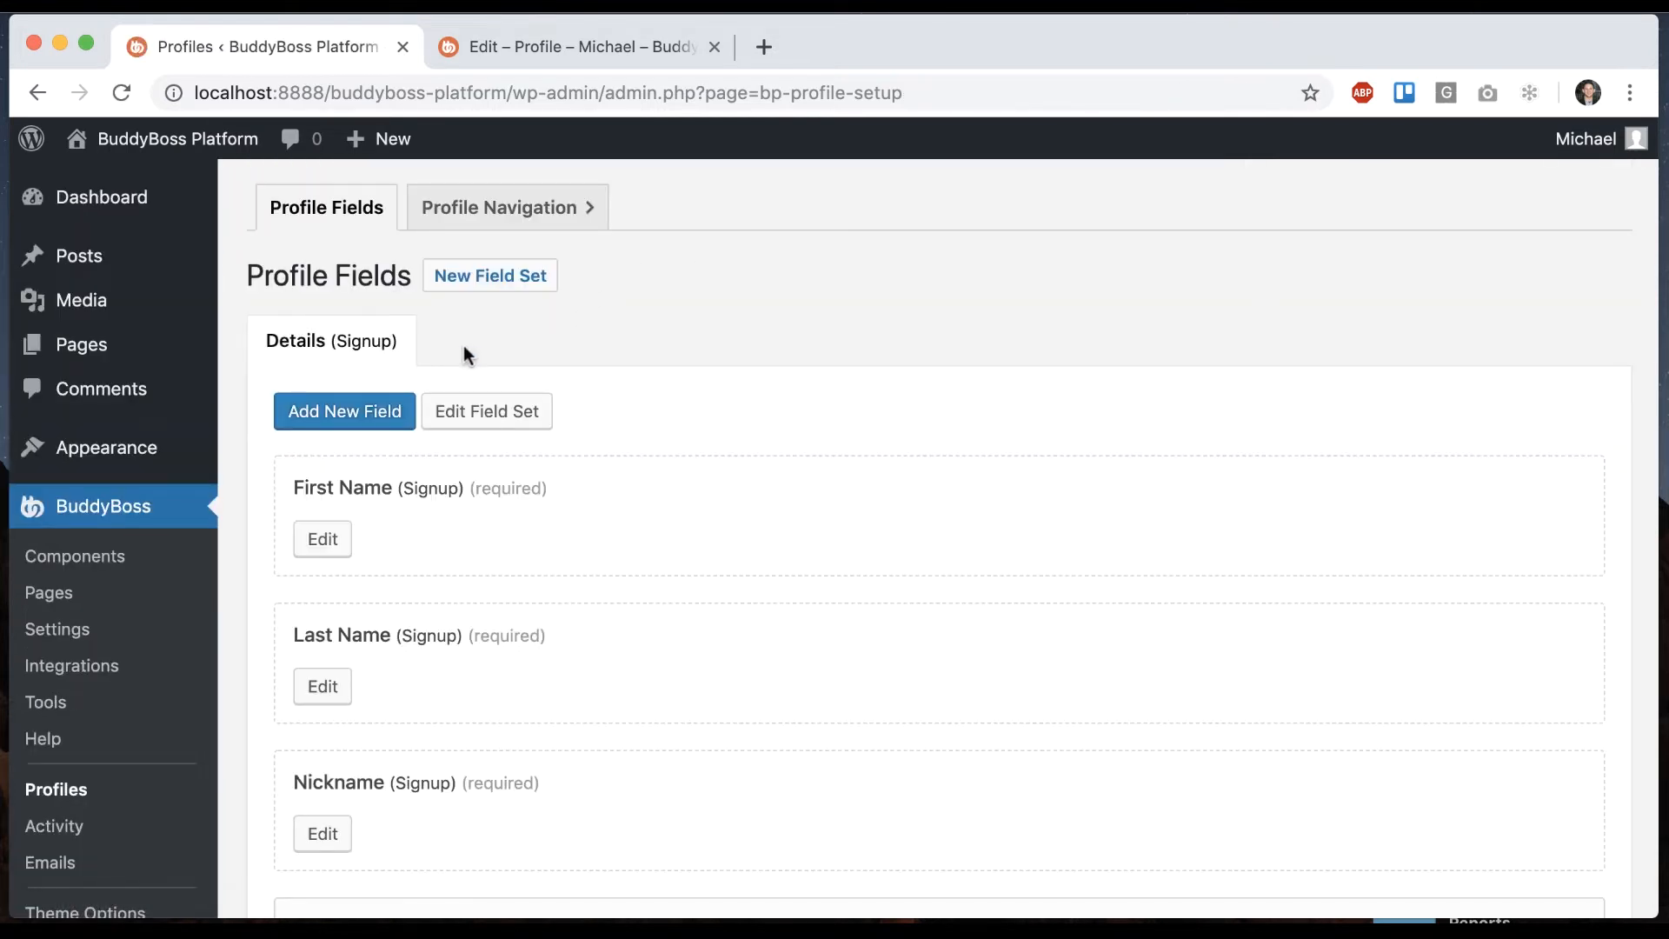
pyautogui.scroll(-3)
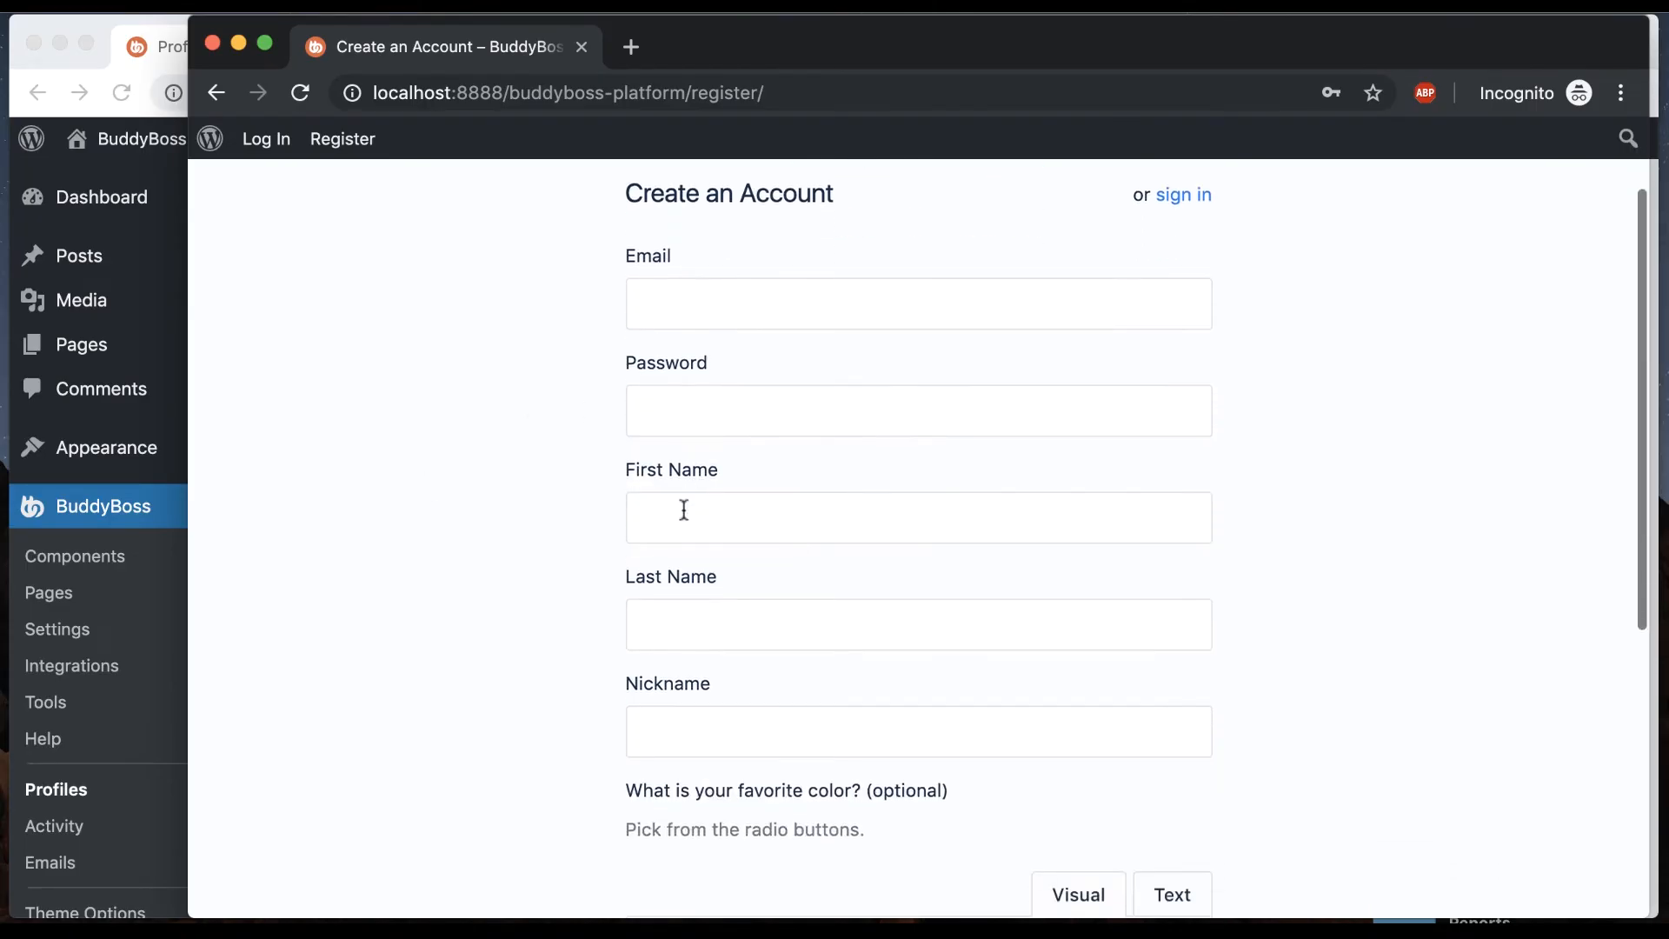
pyautogui.scroll(-3)
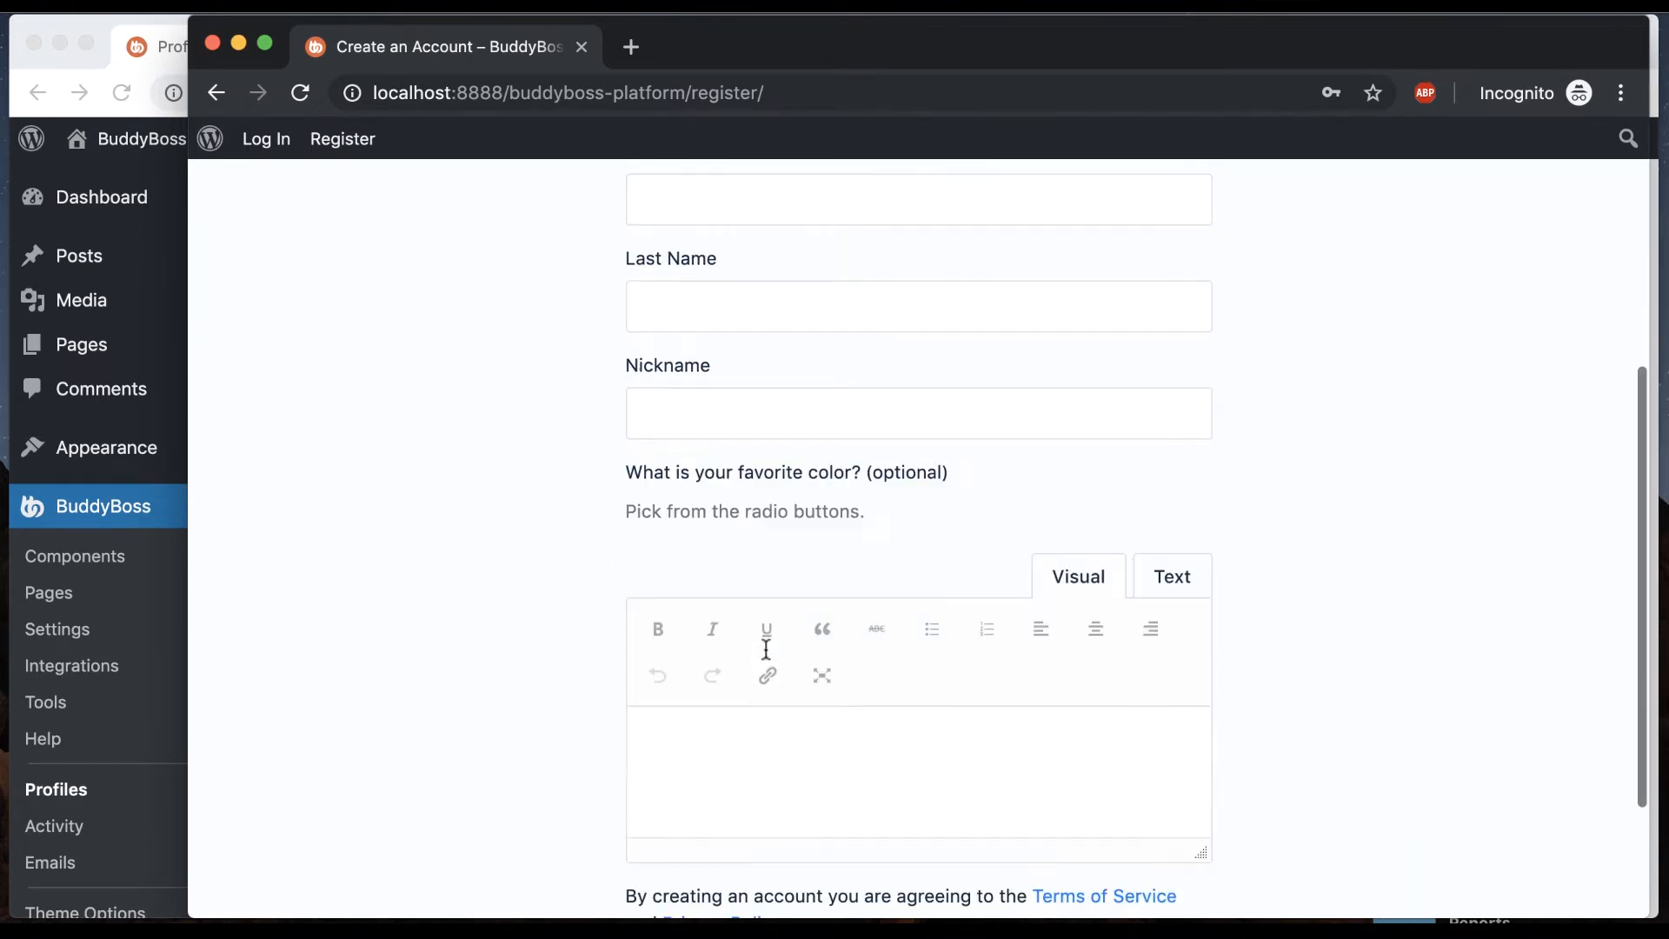
pyautogui.scroll(-3)
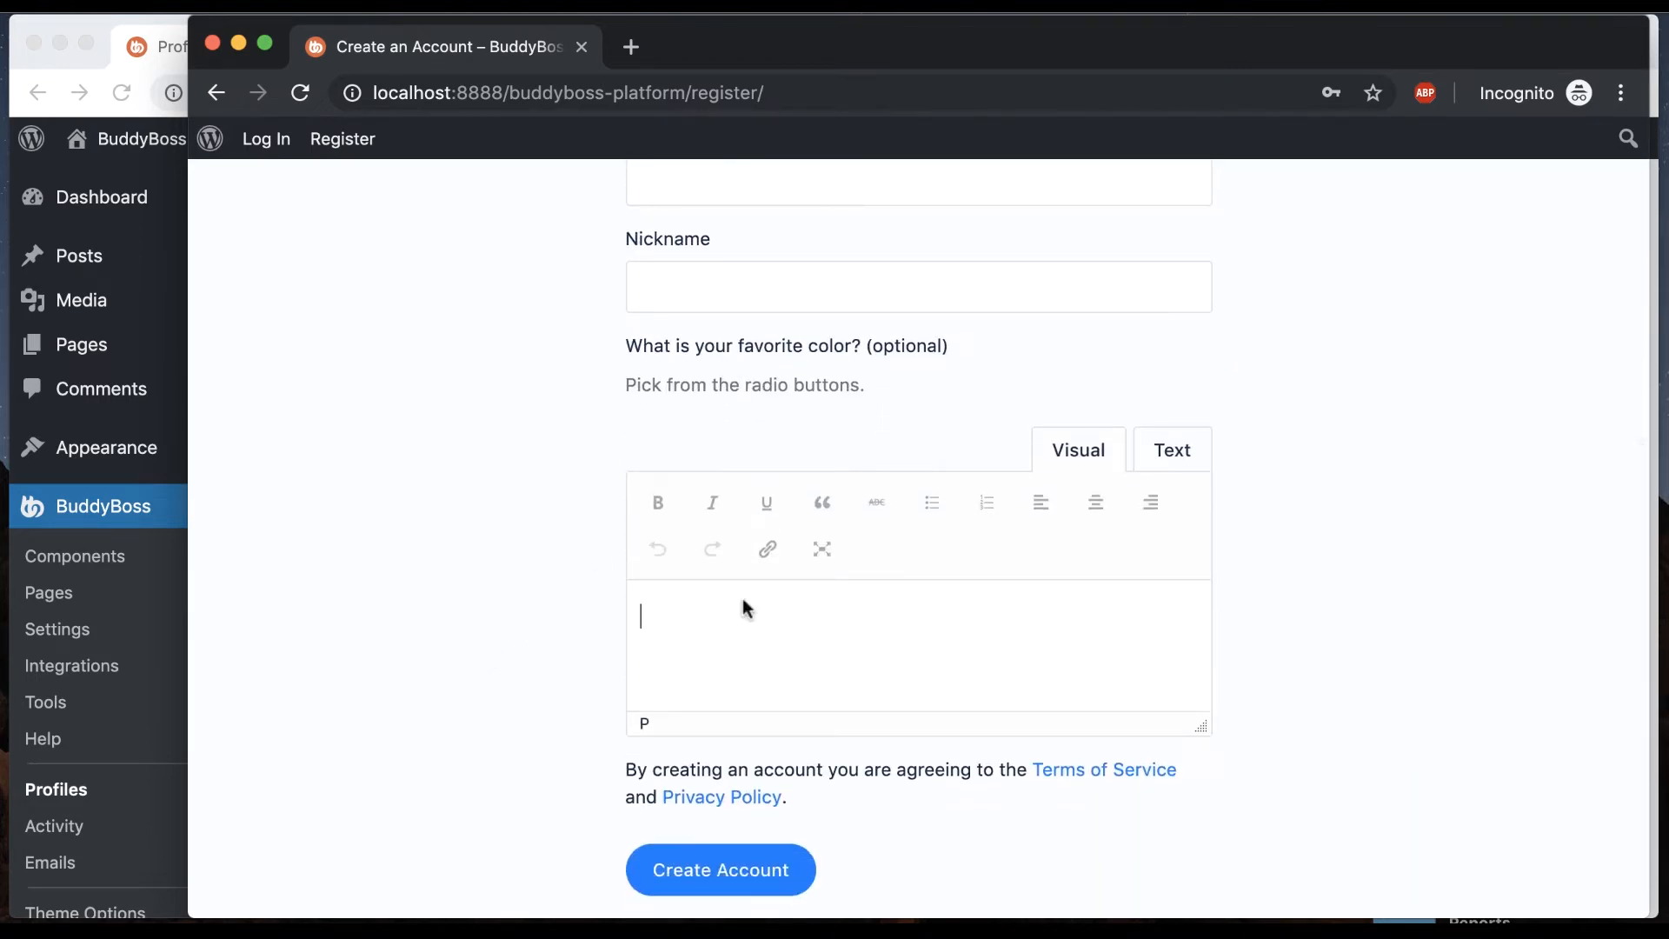
pyautogui.moveTo(106, 490)
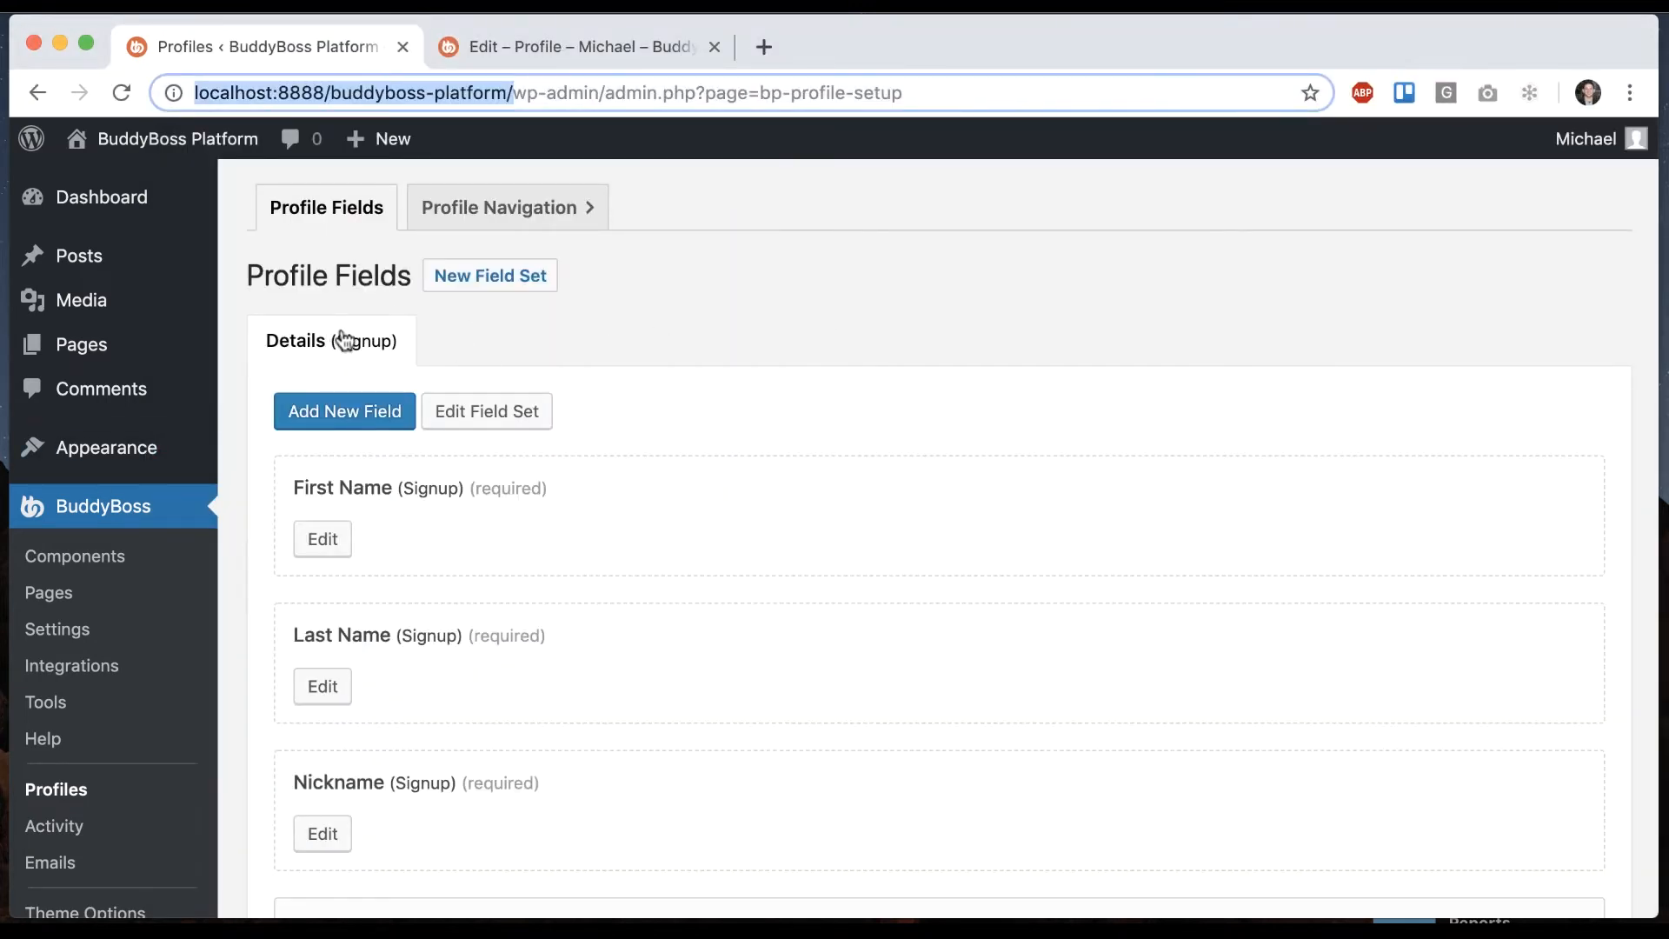
pyautogui.moveTo(729, 317)
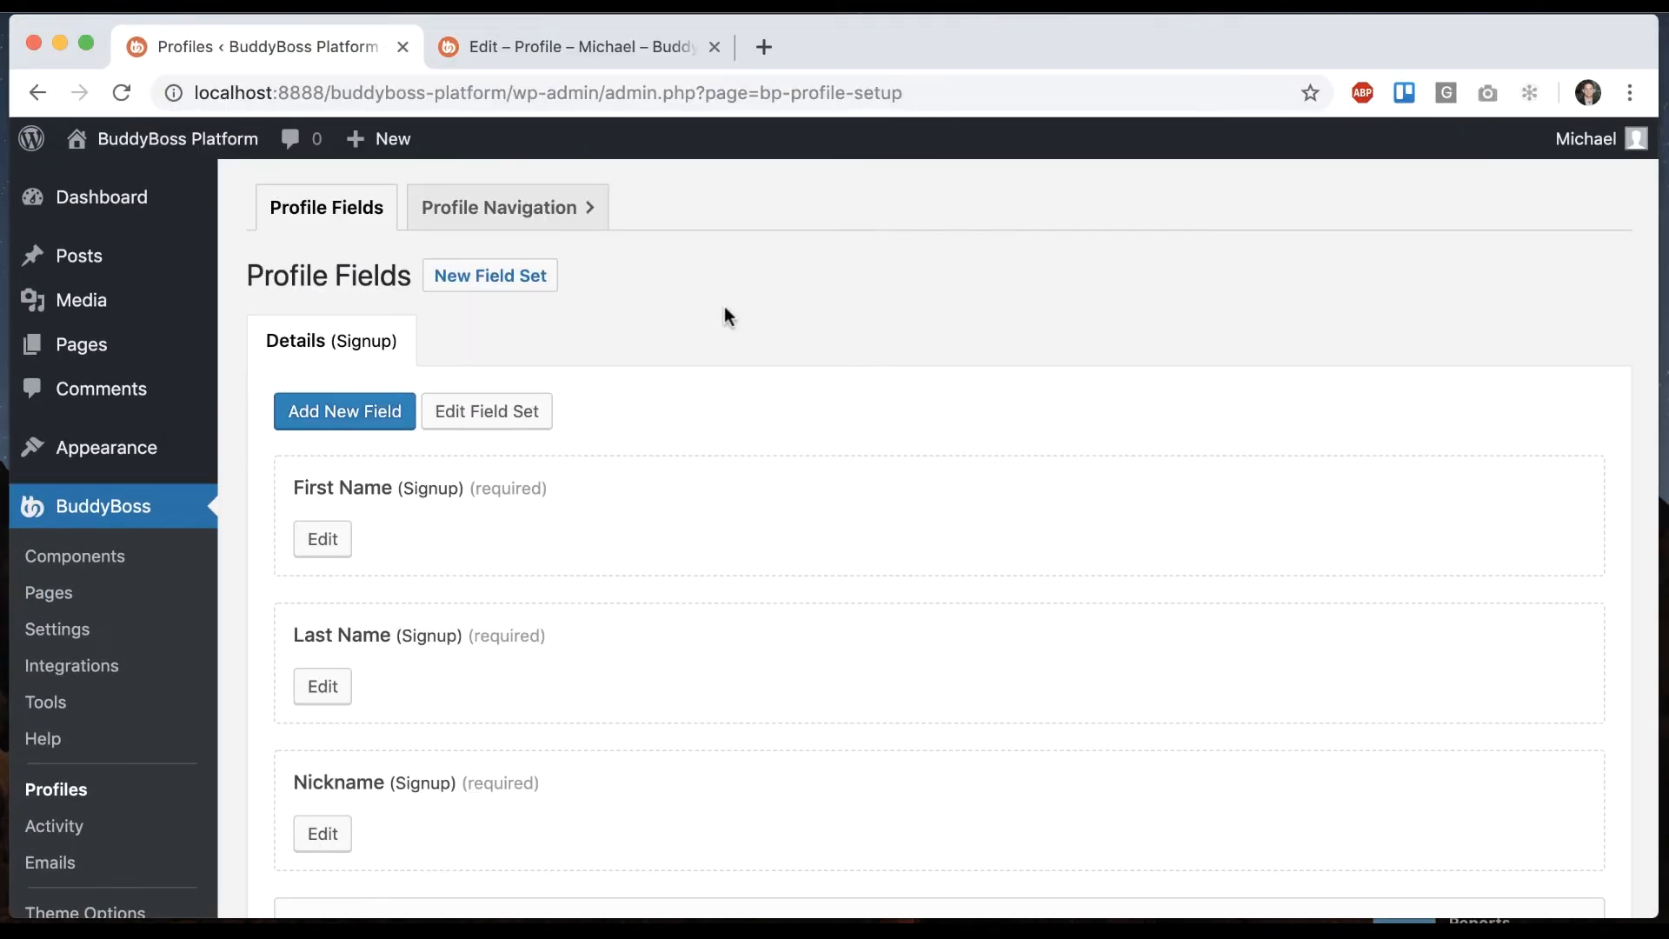
# Add a field set named 'Personal Info', save it, and view it.
pyautogui.click(489, 275)
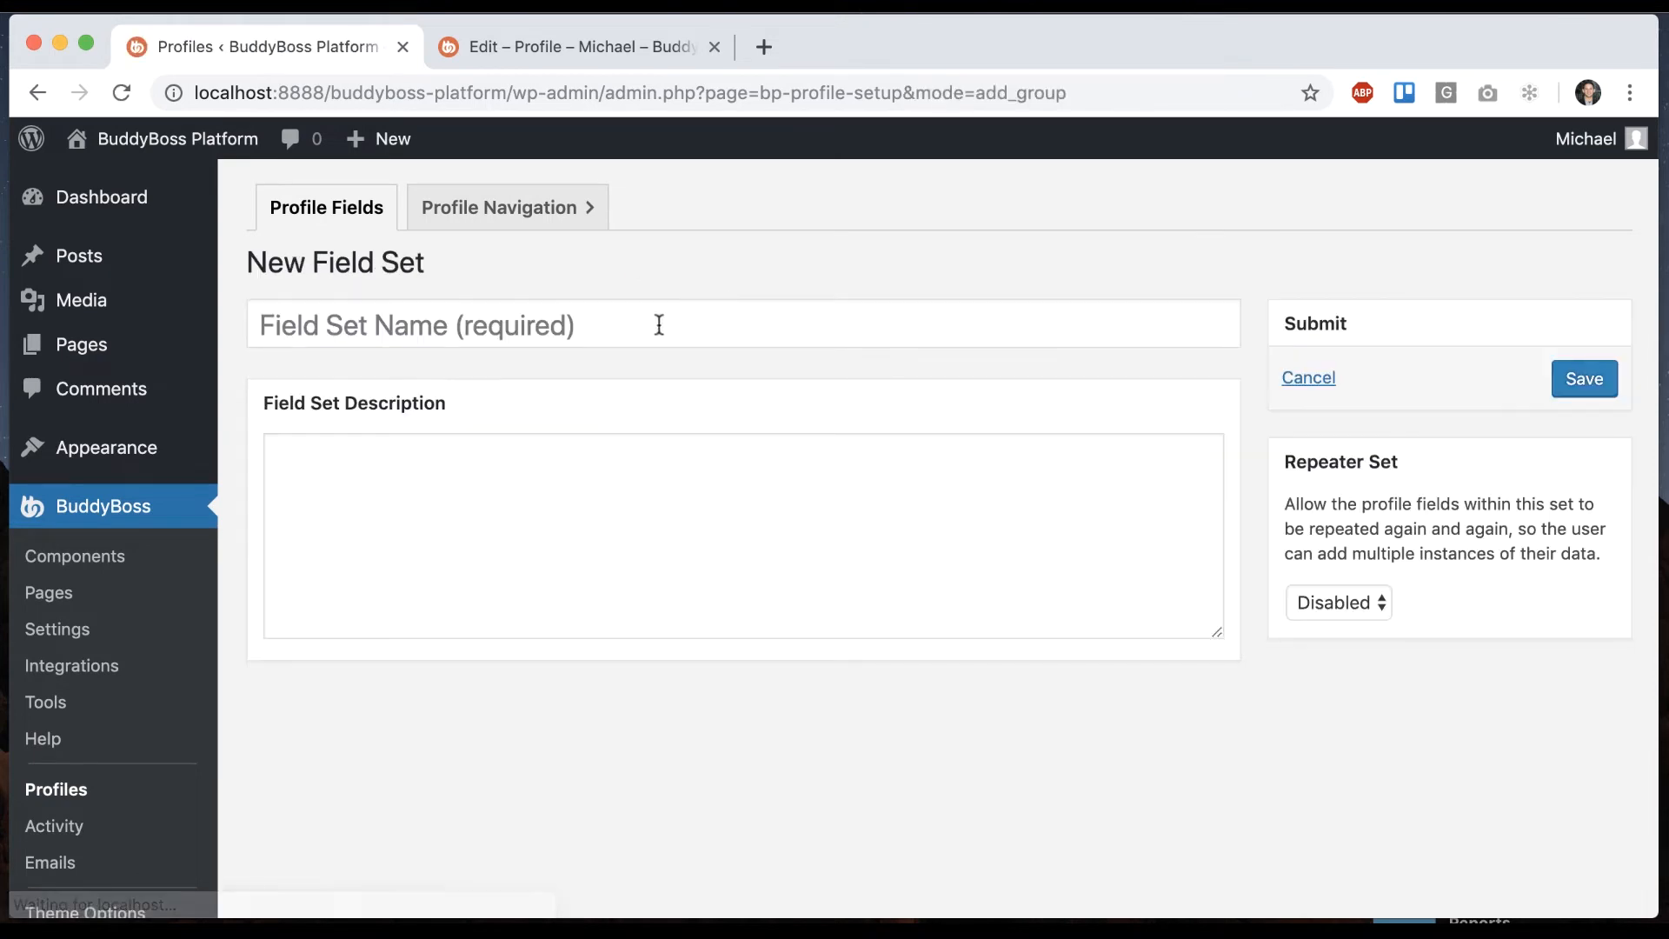
pyautogui.write('Pe')
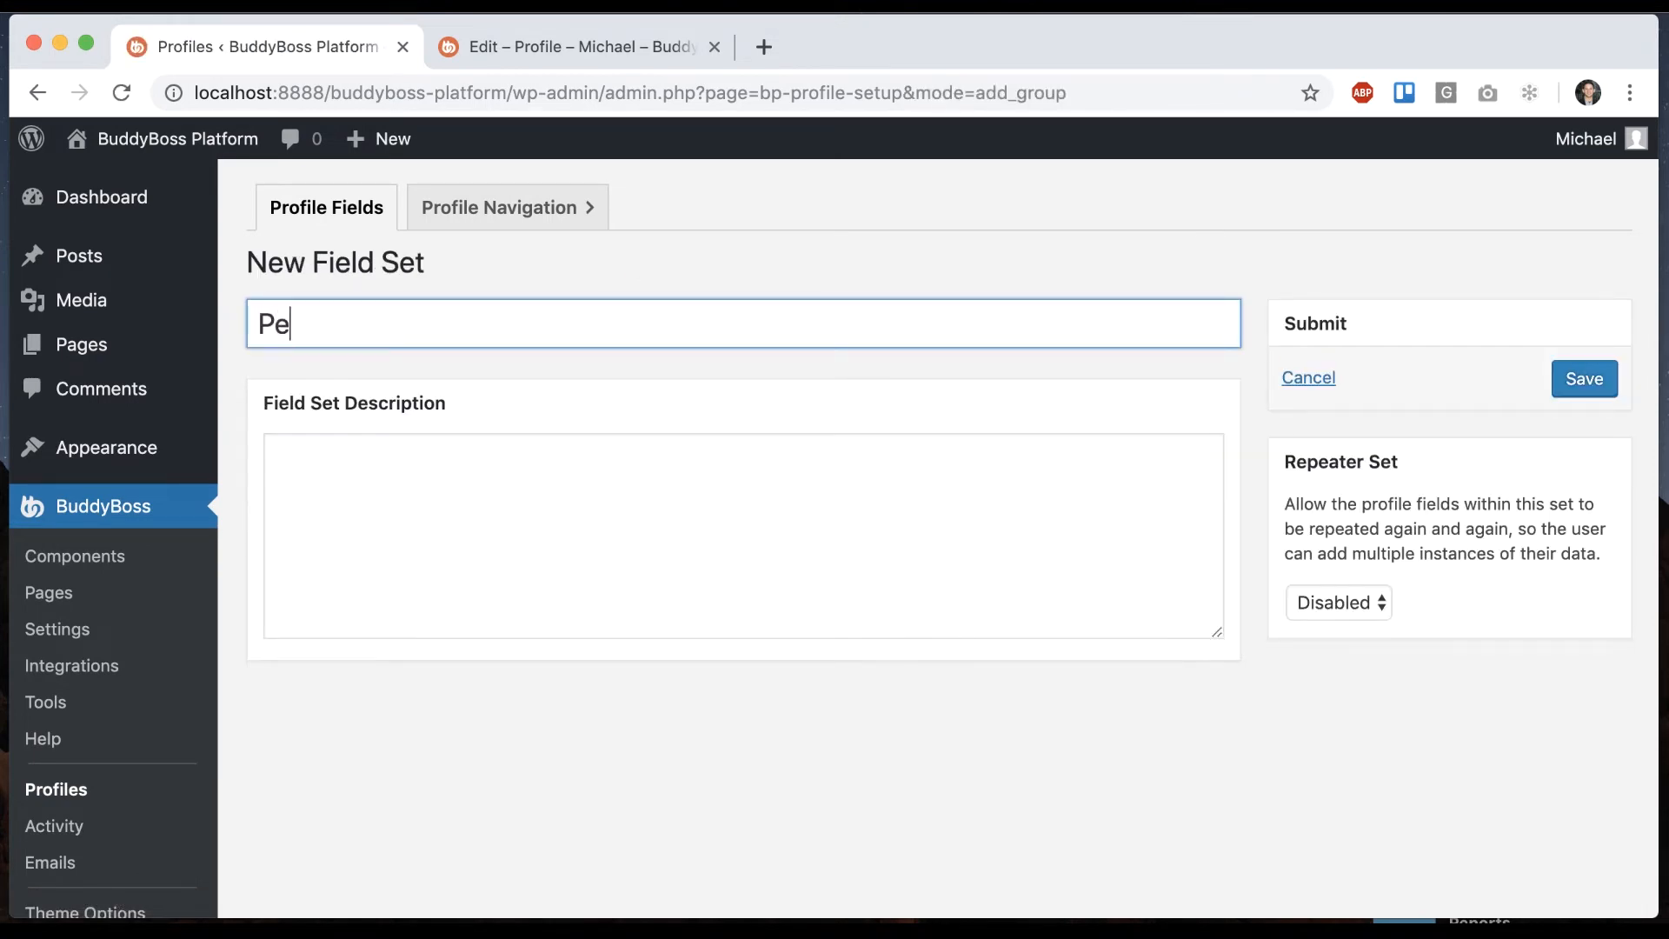
pyautogui.write('rsonal Info')
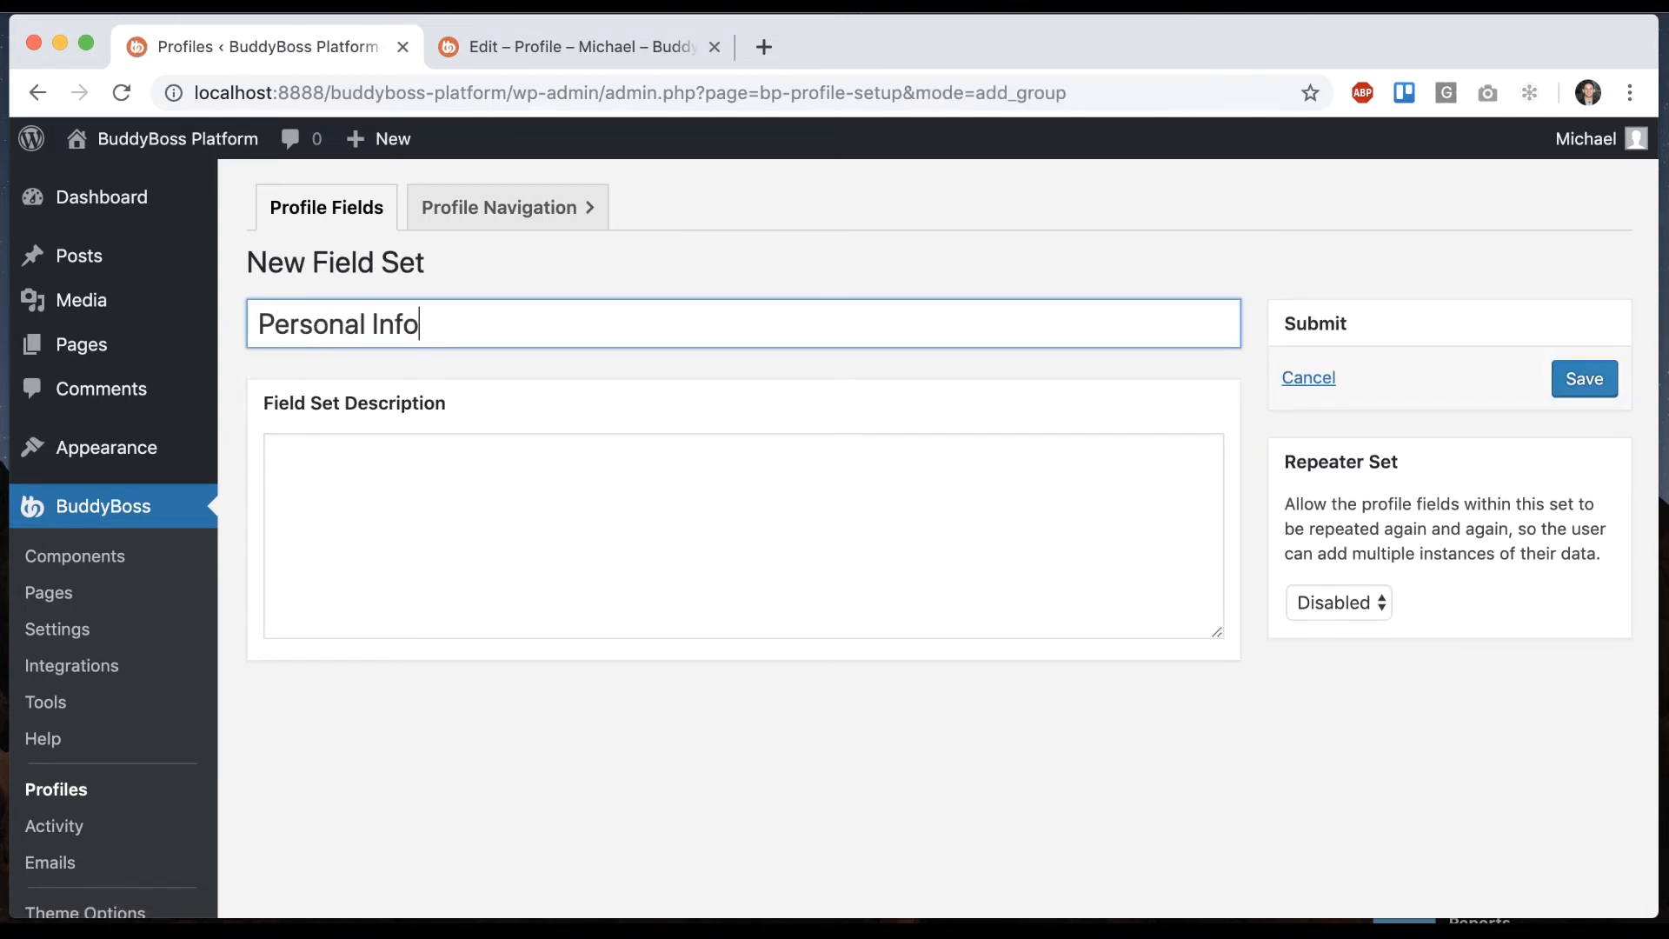
pyautogui.click(1584, 378)
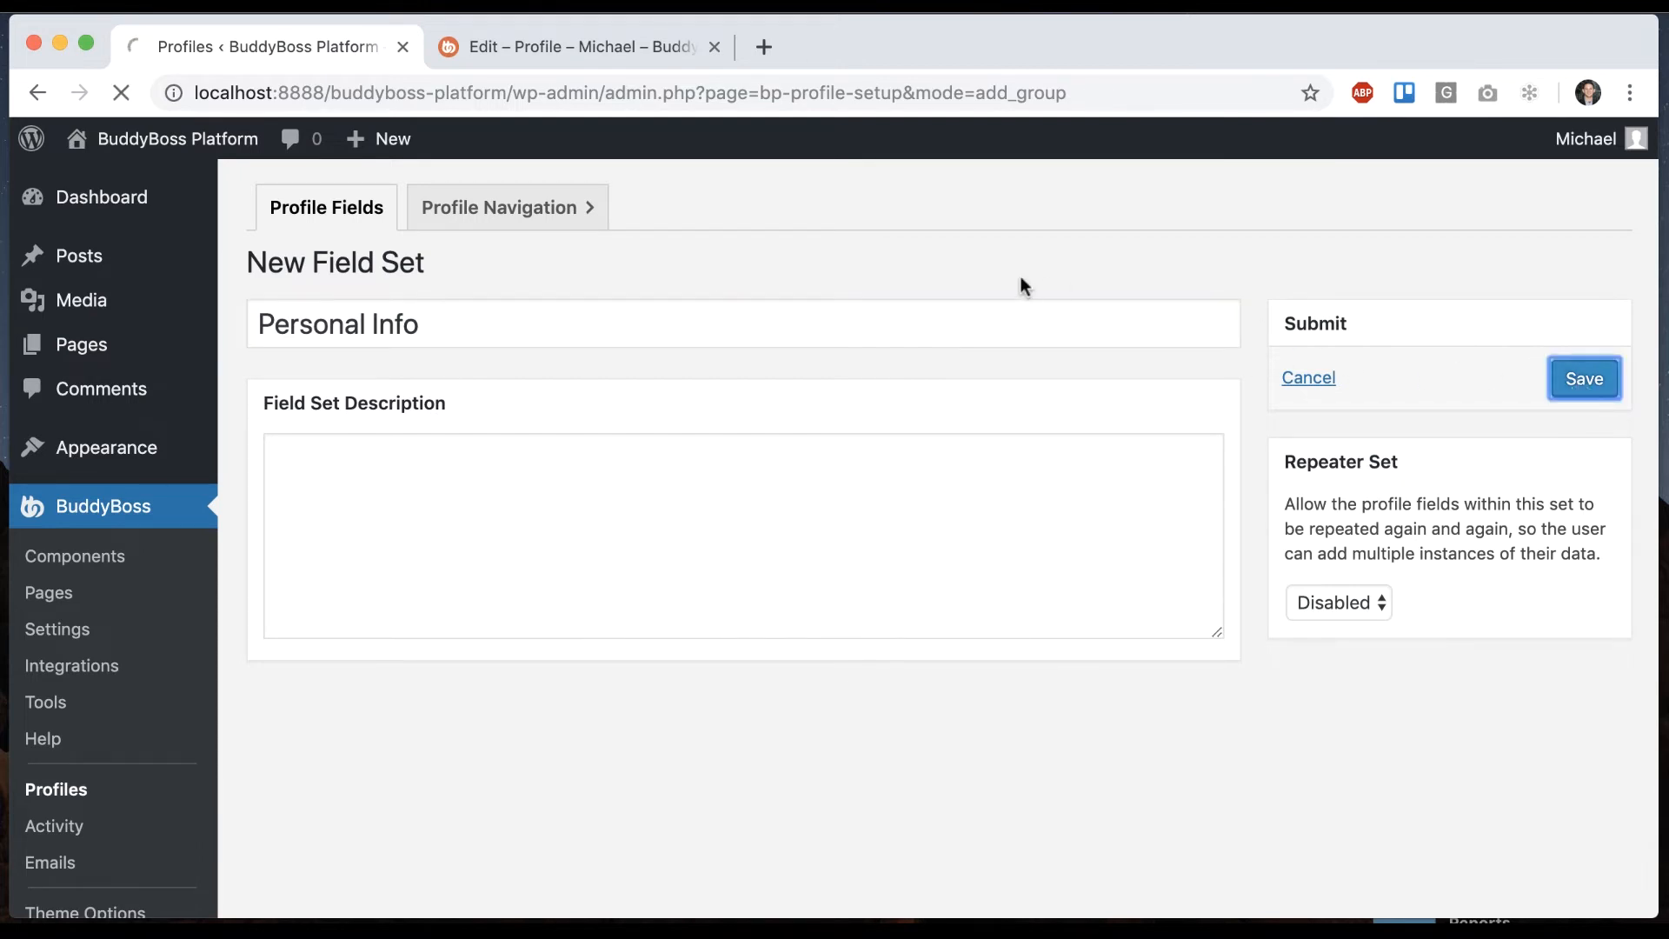
pyautogui.click(1583, 378)
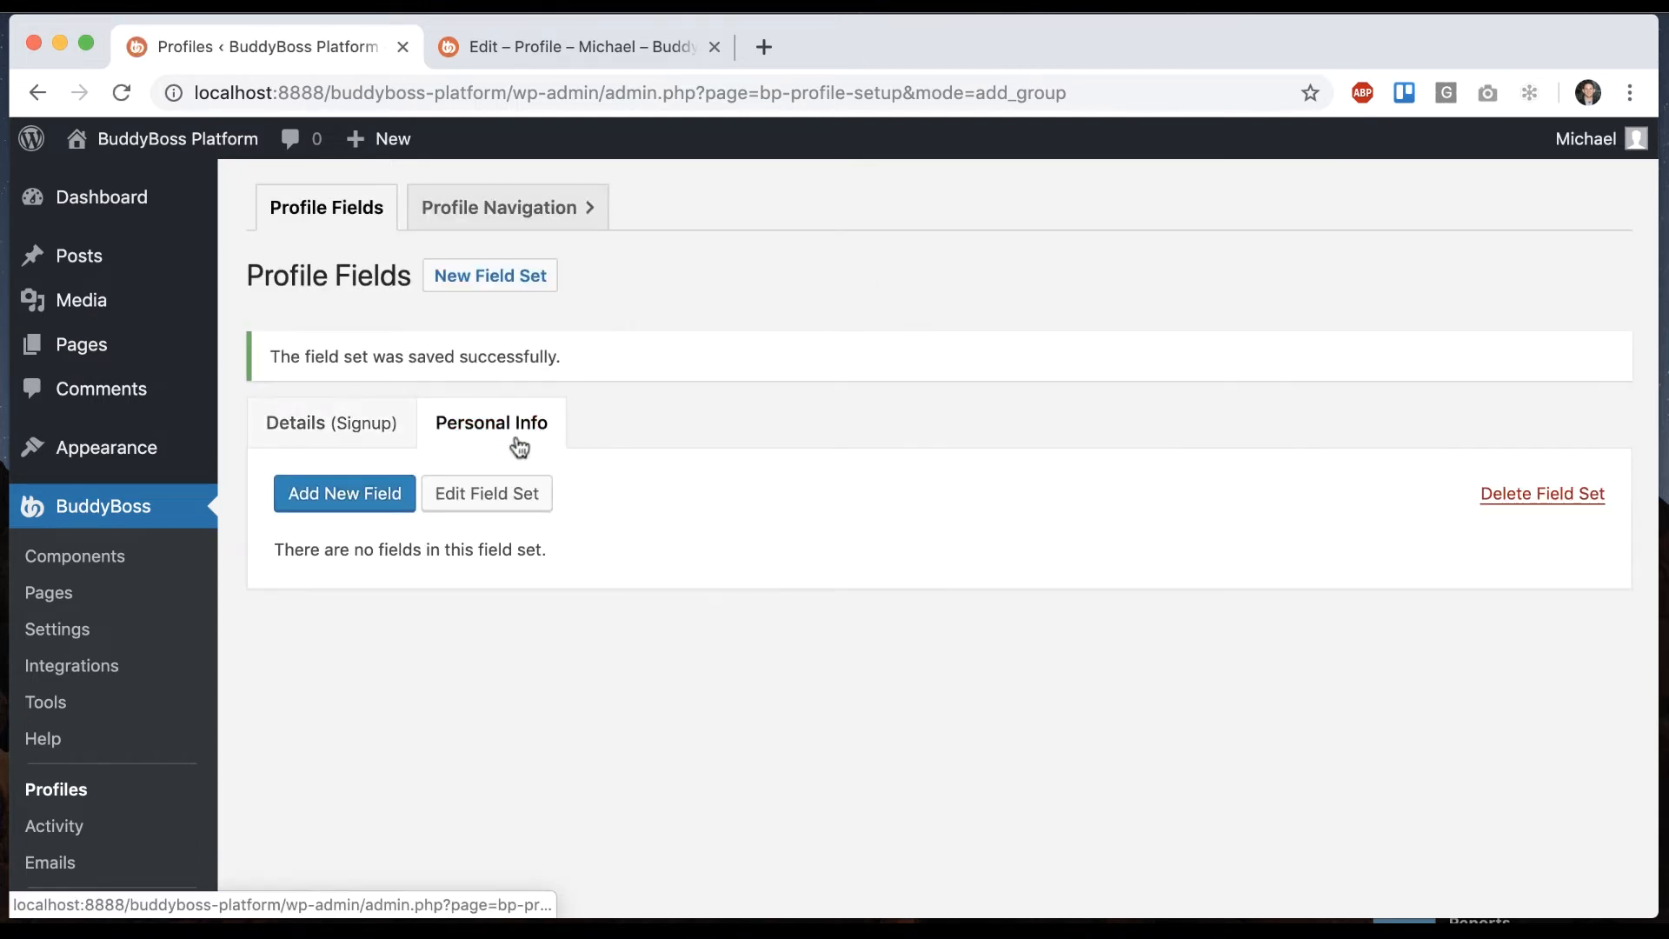
# Add a Personal Info field named Gender and review its Male, Female, Prefer Not to Answer options.
pyautogui.click(344, 493)
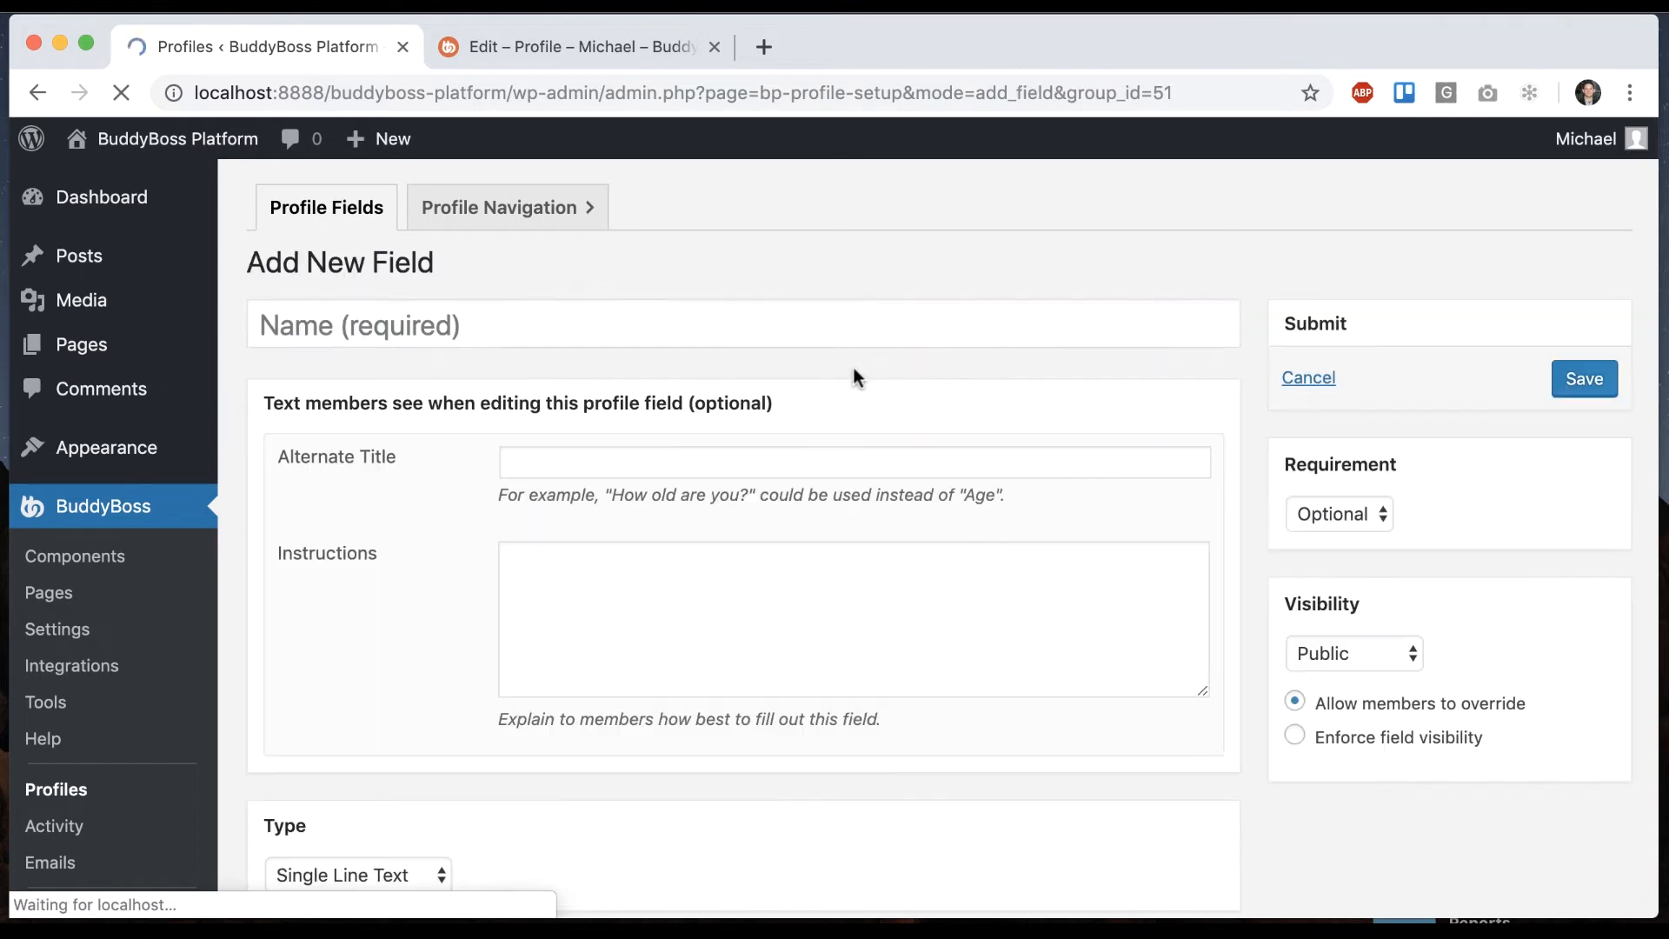
pyautogui.click(358, 874)
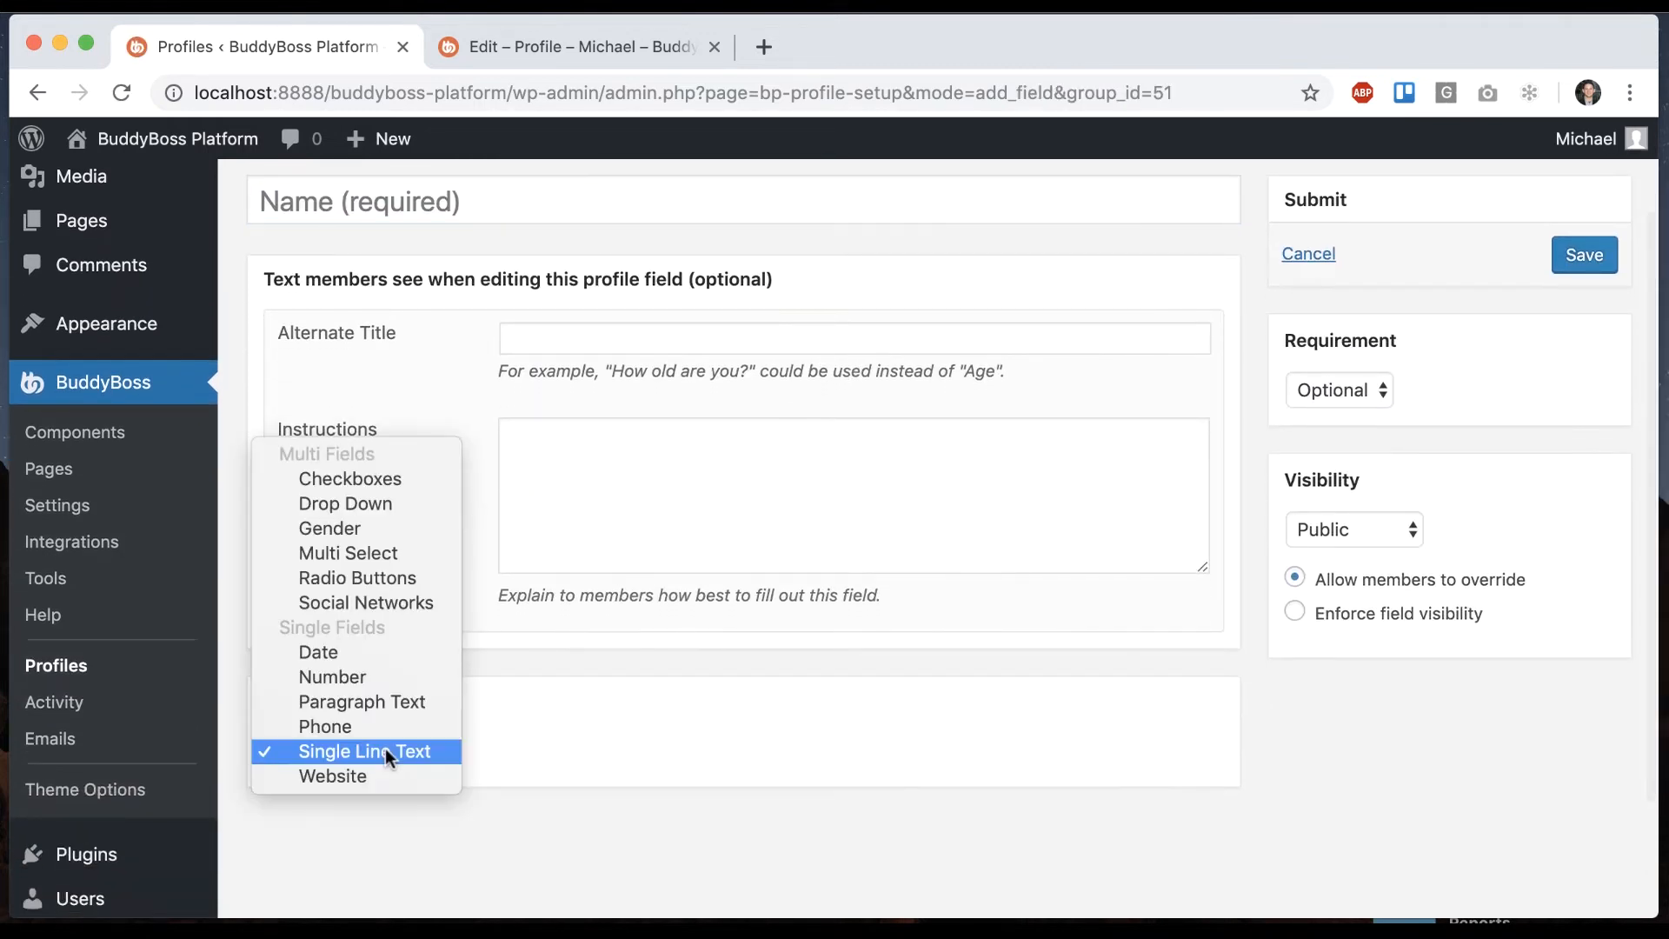
pyautogui.click(330, 528)
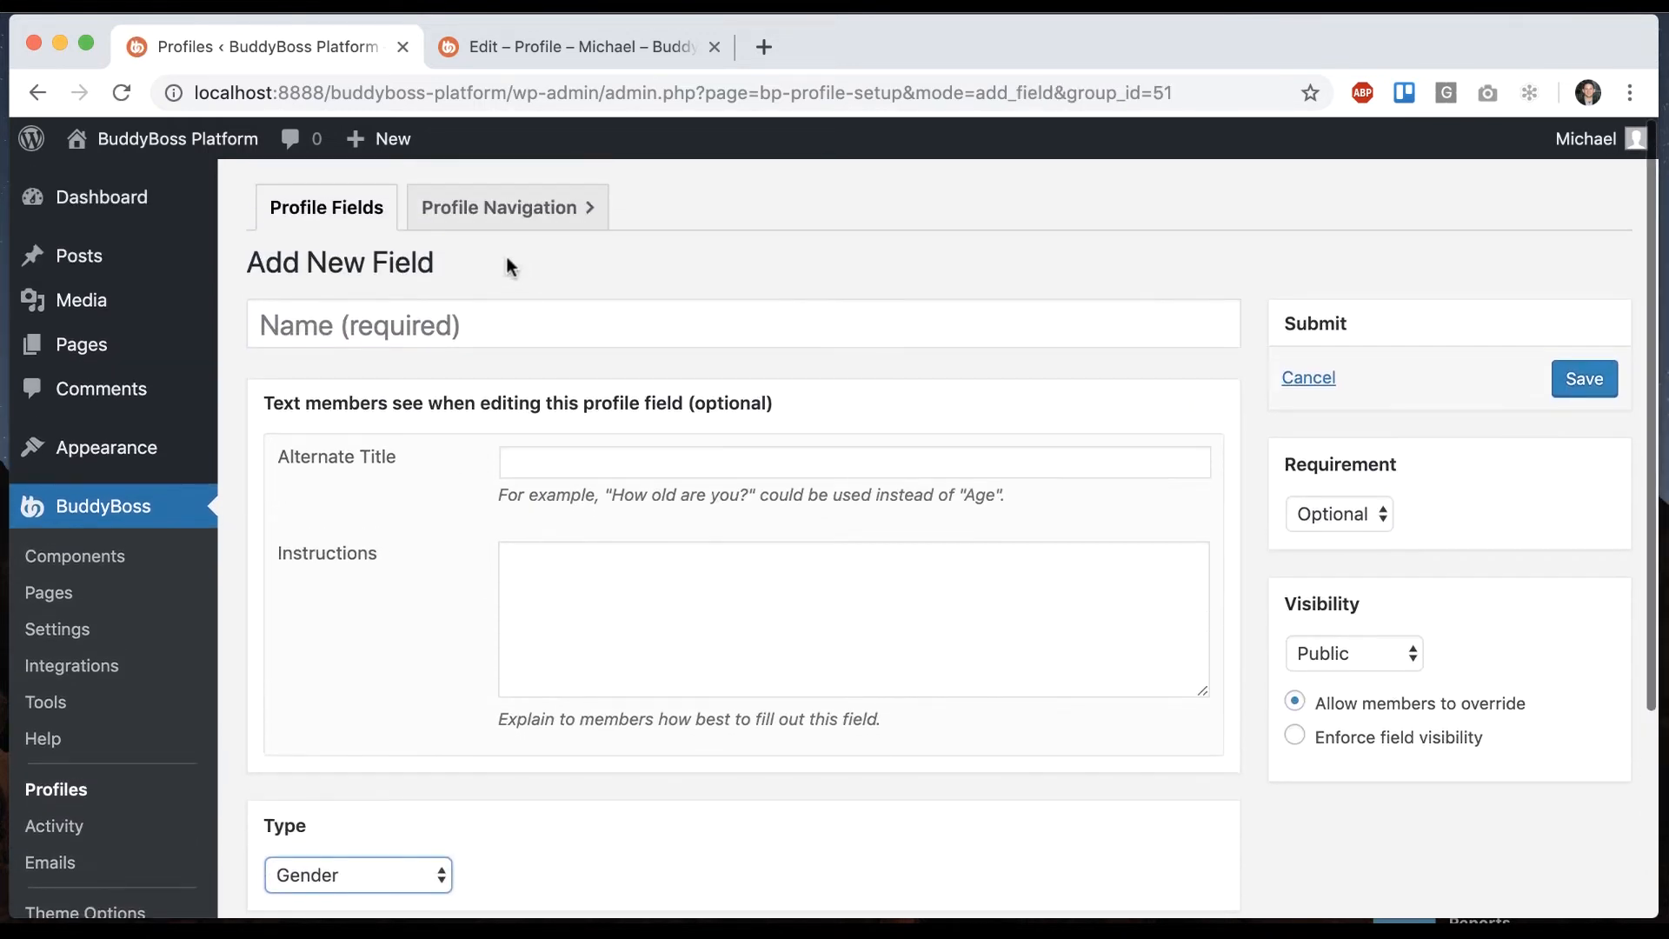
pyautogui.write('Gender')
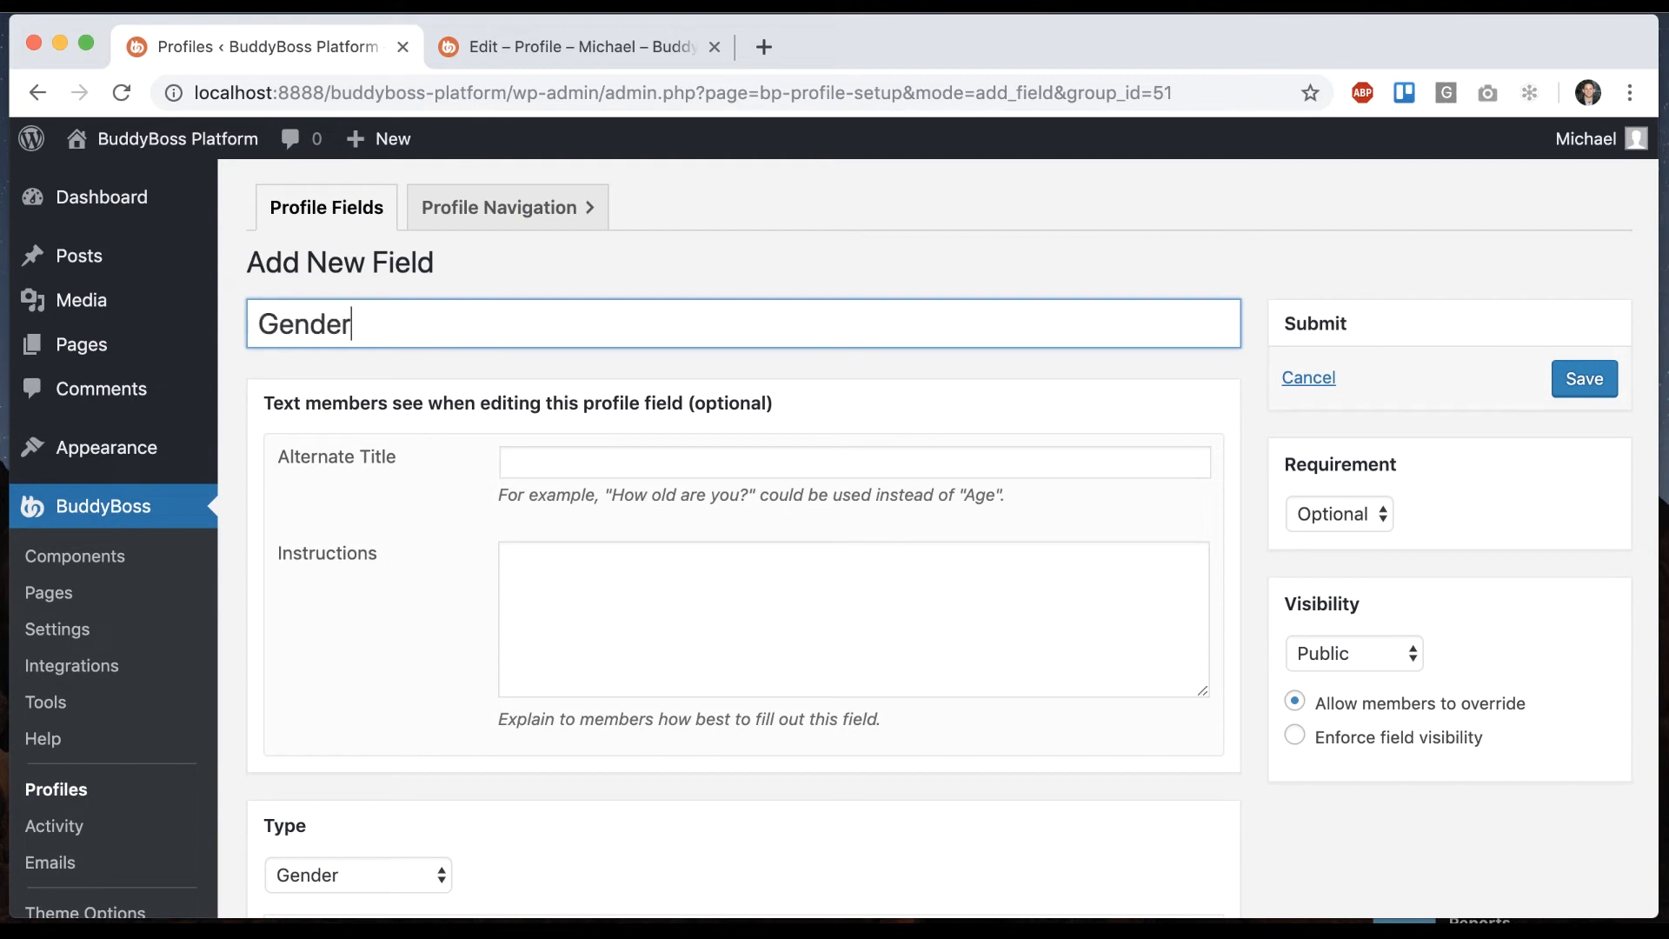
pyautogui.scroll(-3)
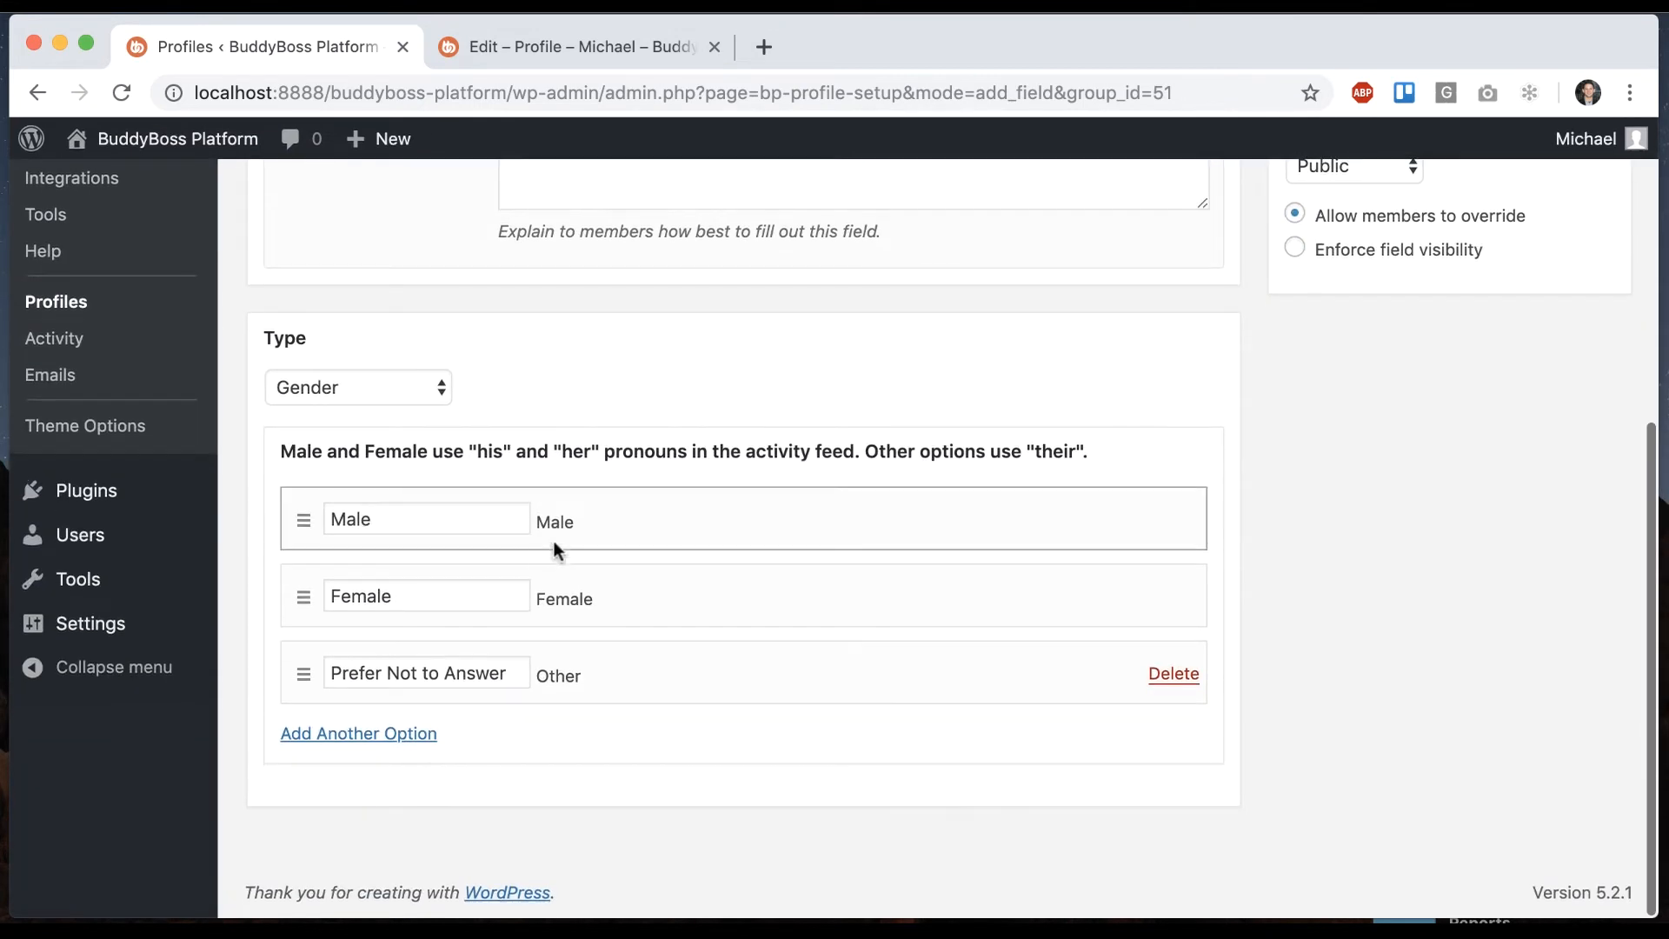
pyautogui.moveTo(568, 541)
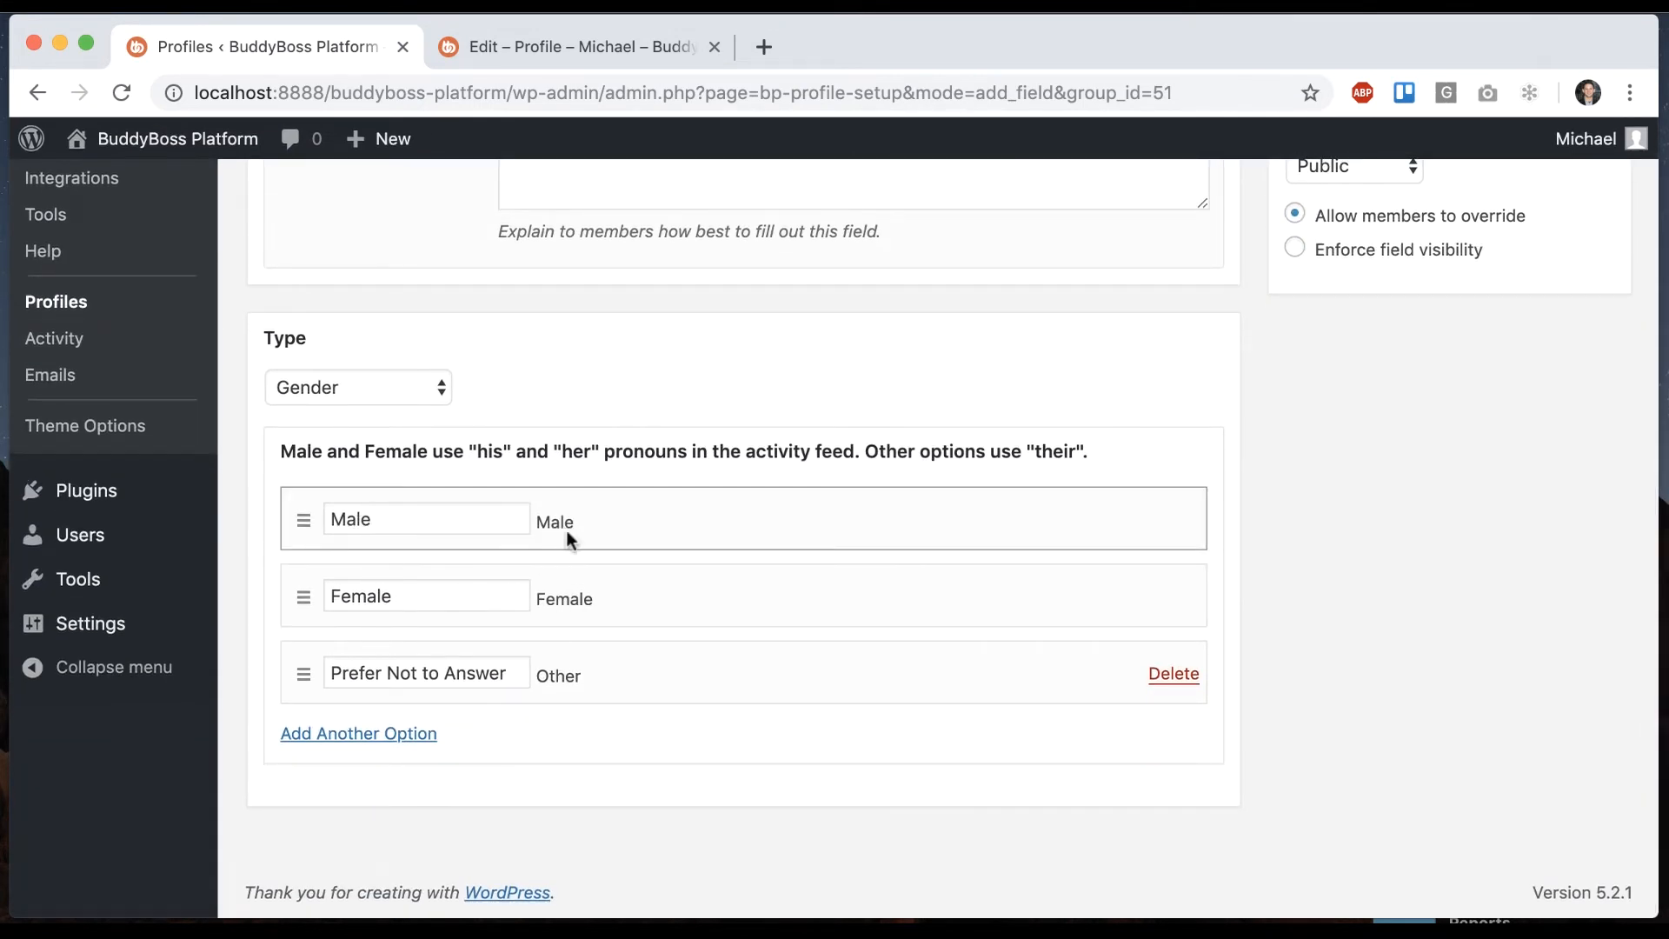
pyautogui.click(426, 520)
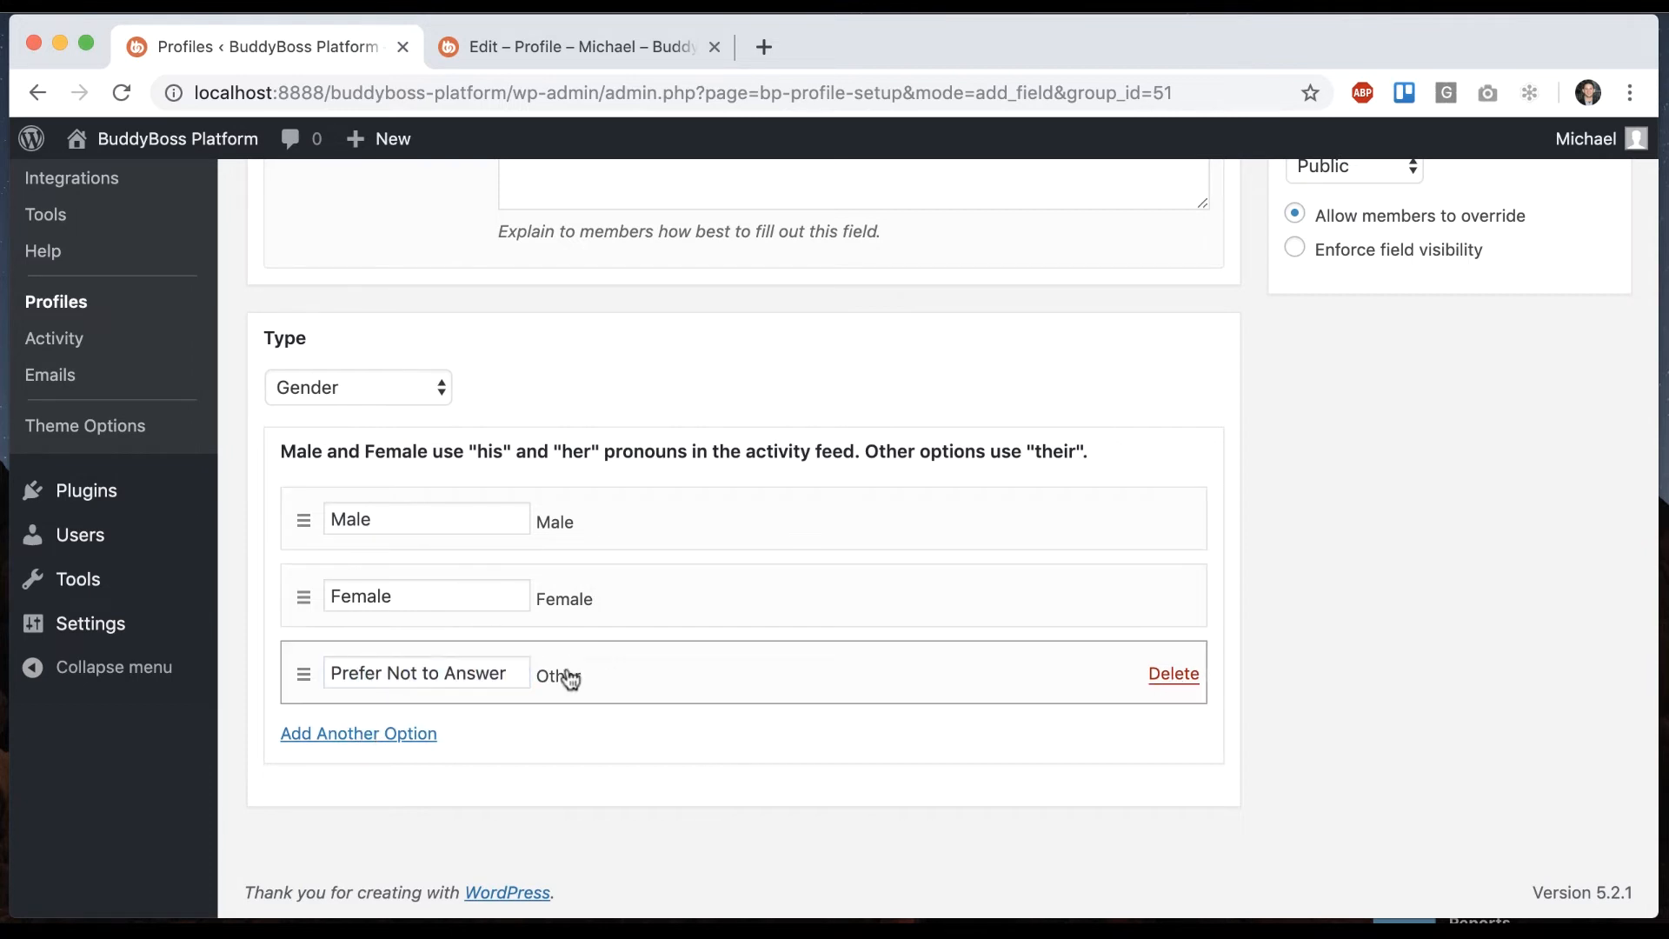
pyautogui.scroll(3)
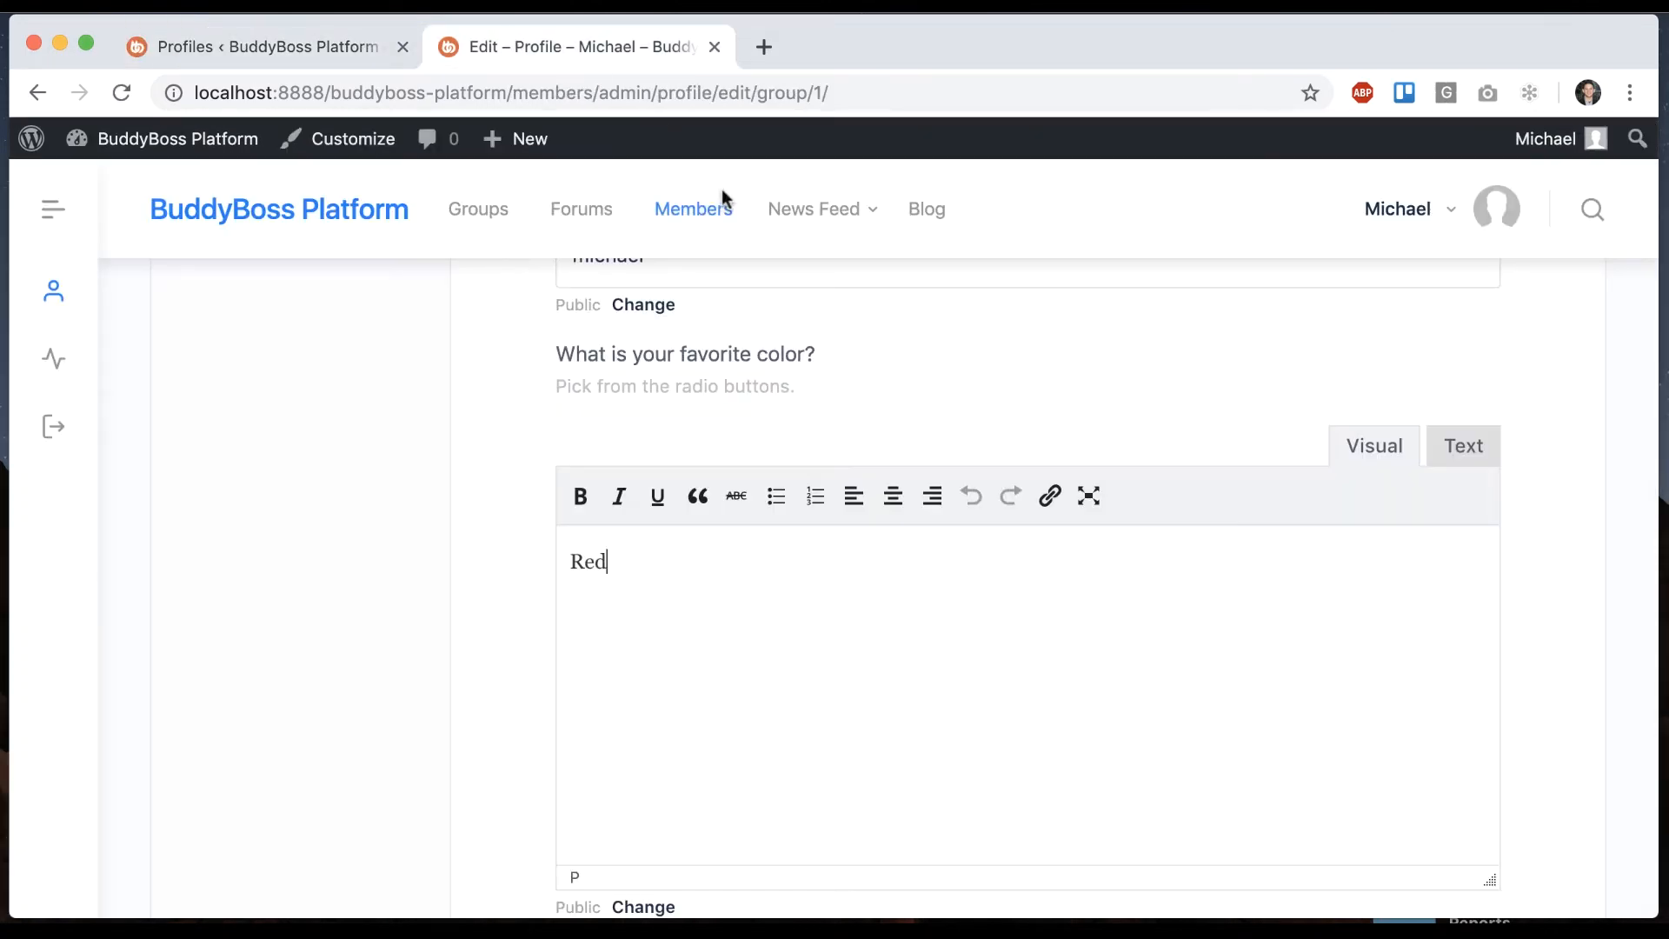
# Save Male as Michael's Gender under Personal Info, then go to News Feed.
pyautogui.scroll(3)
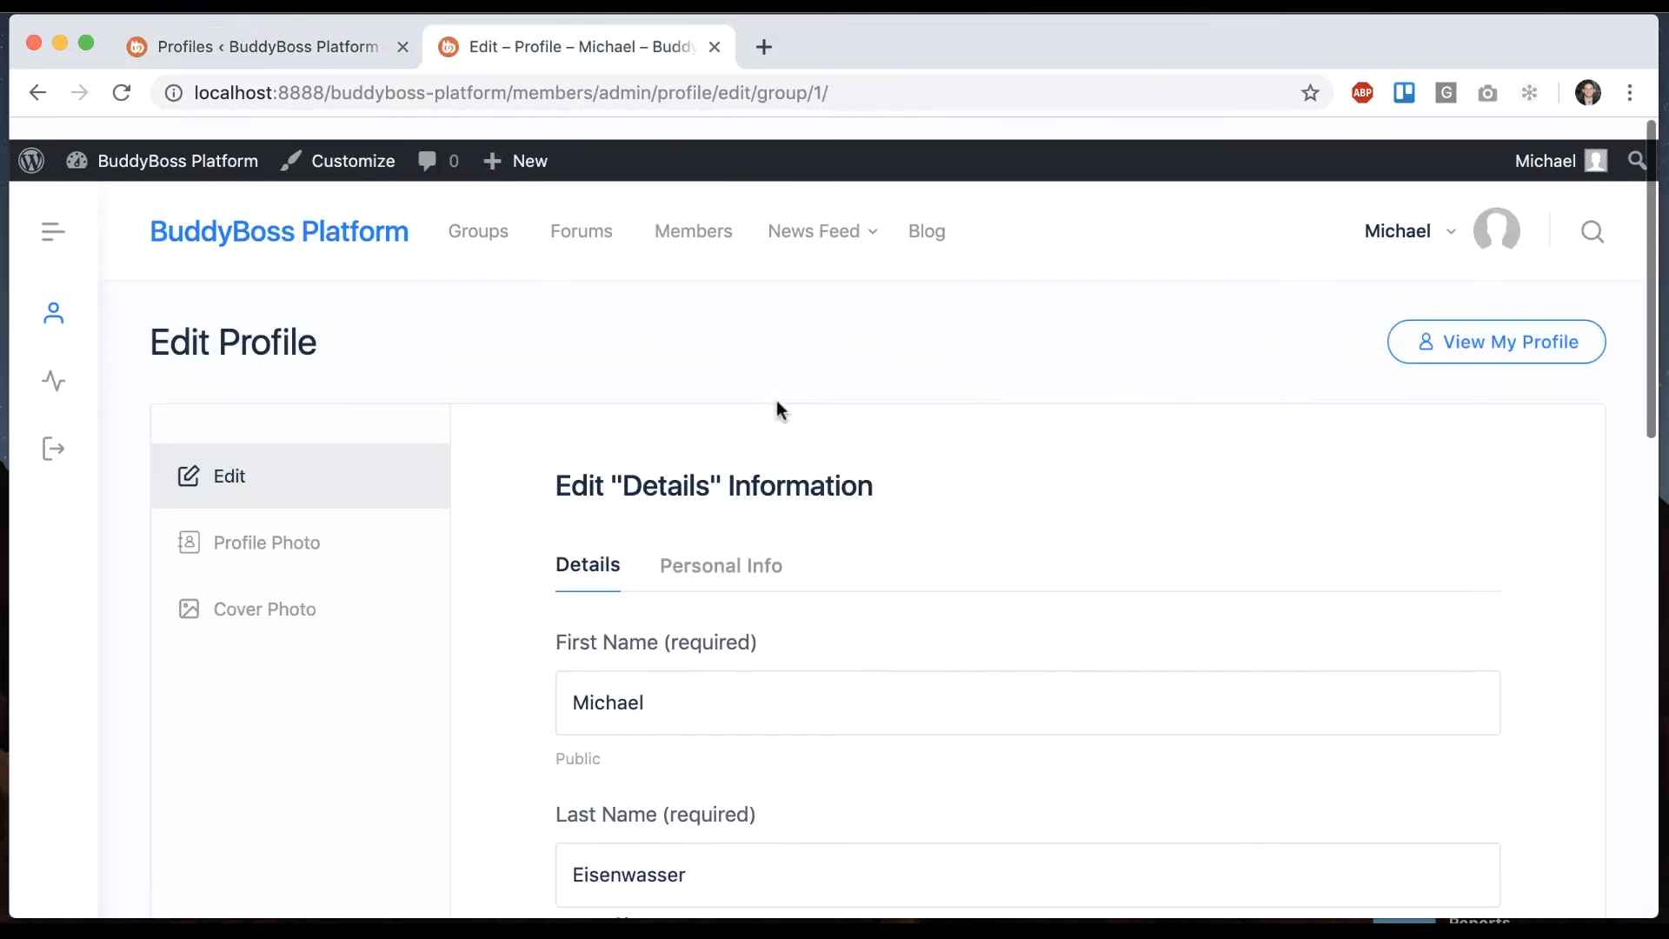
pyautogui.click(721, 565)
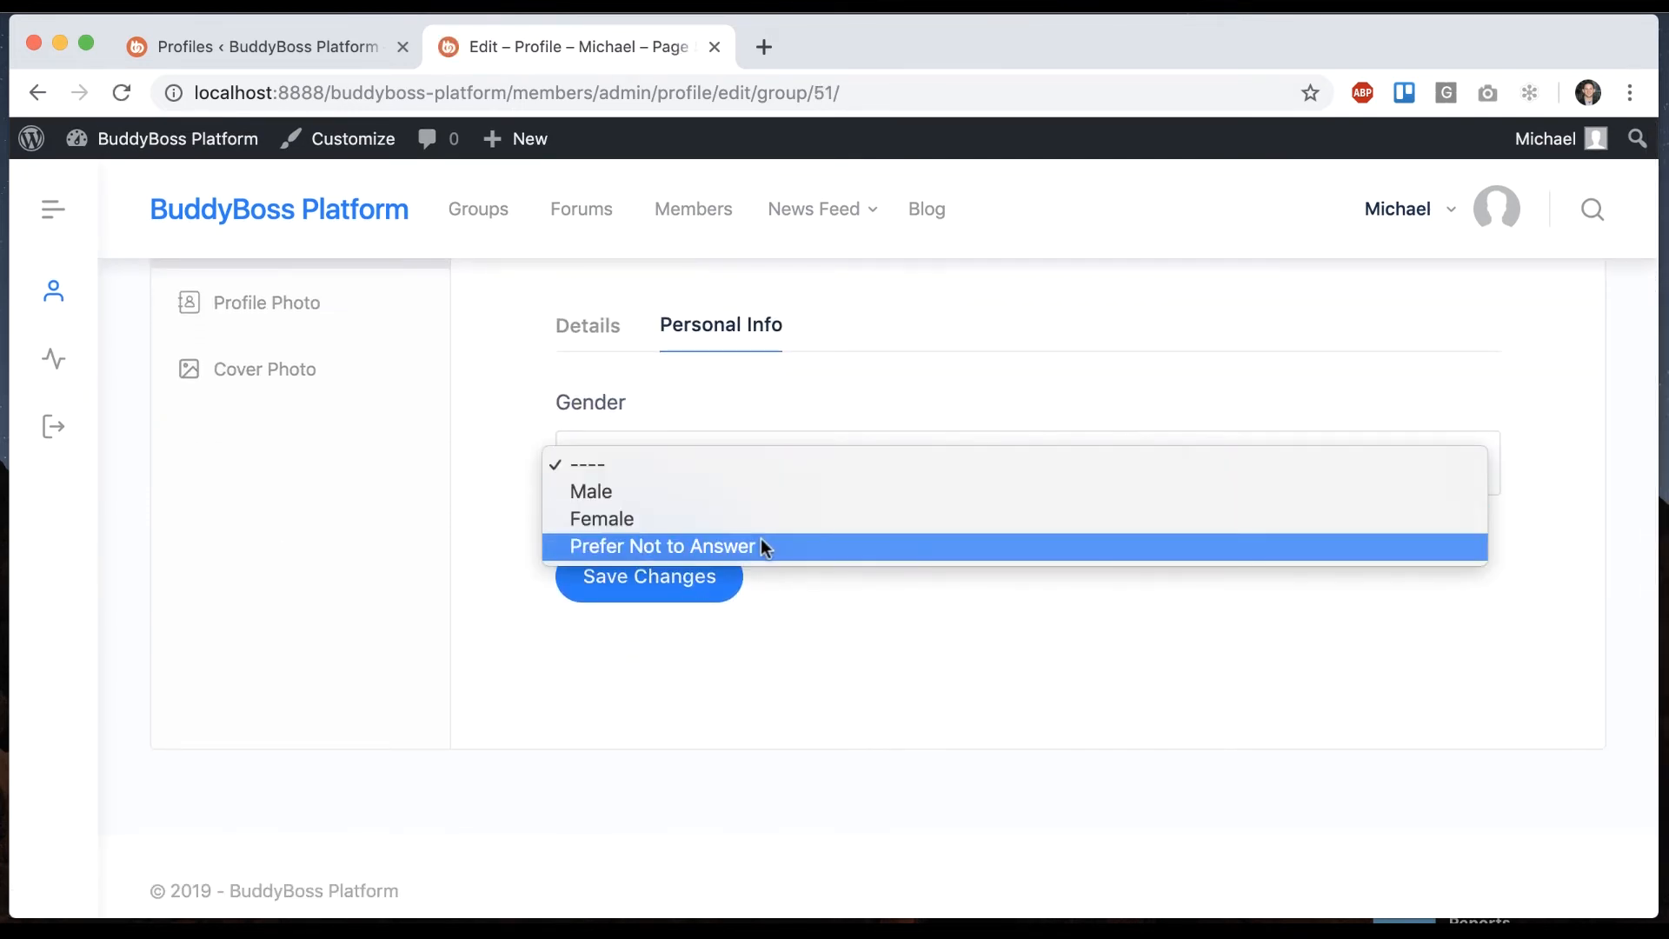
pyautogui.click(590, 491)
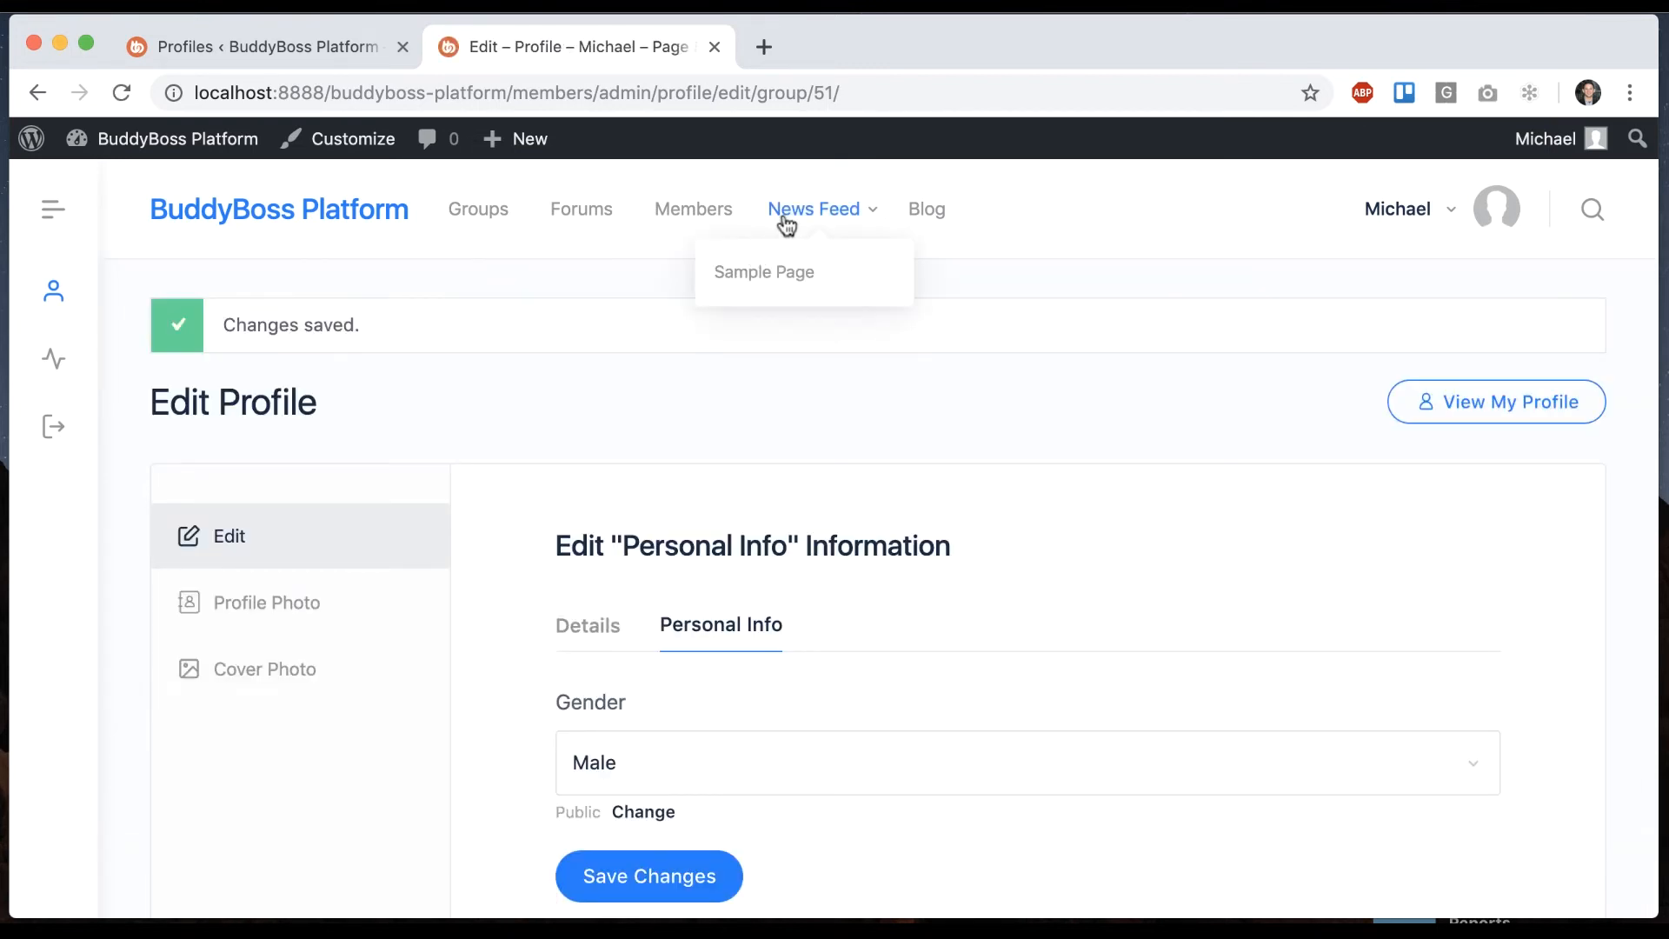
pyautogui.click(814, 208)
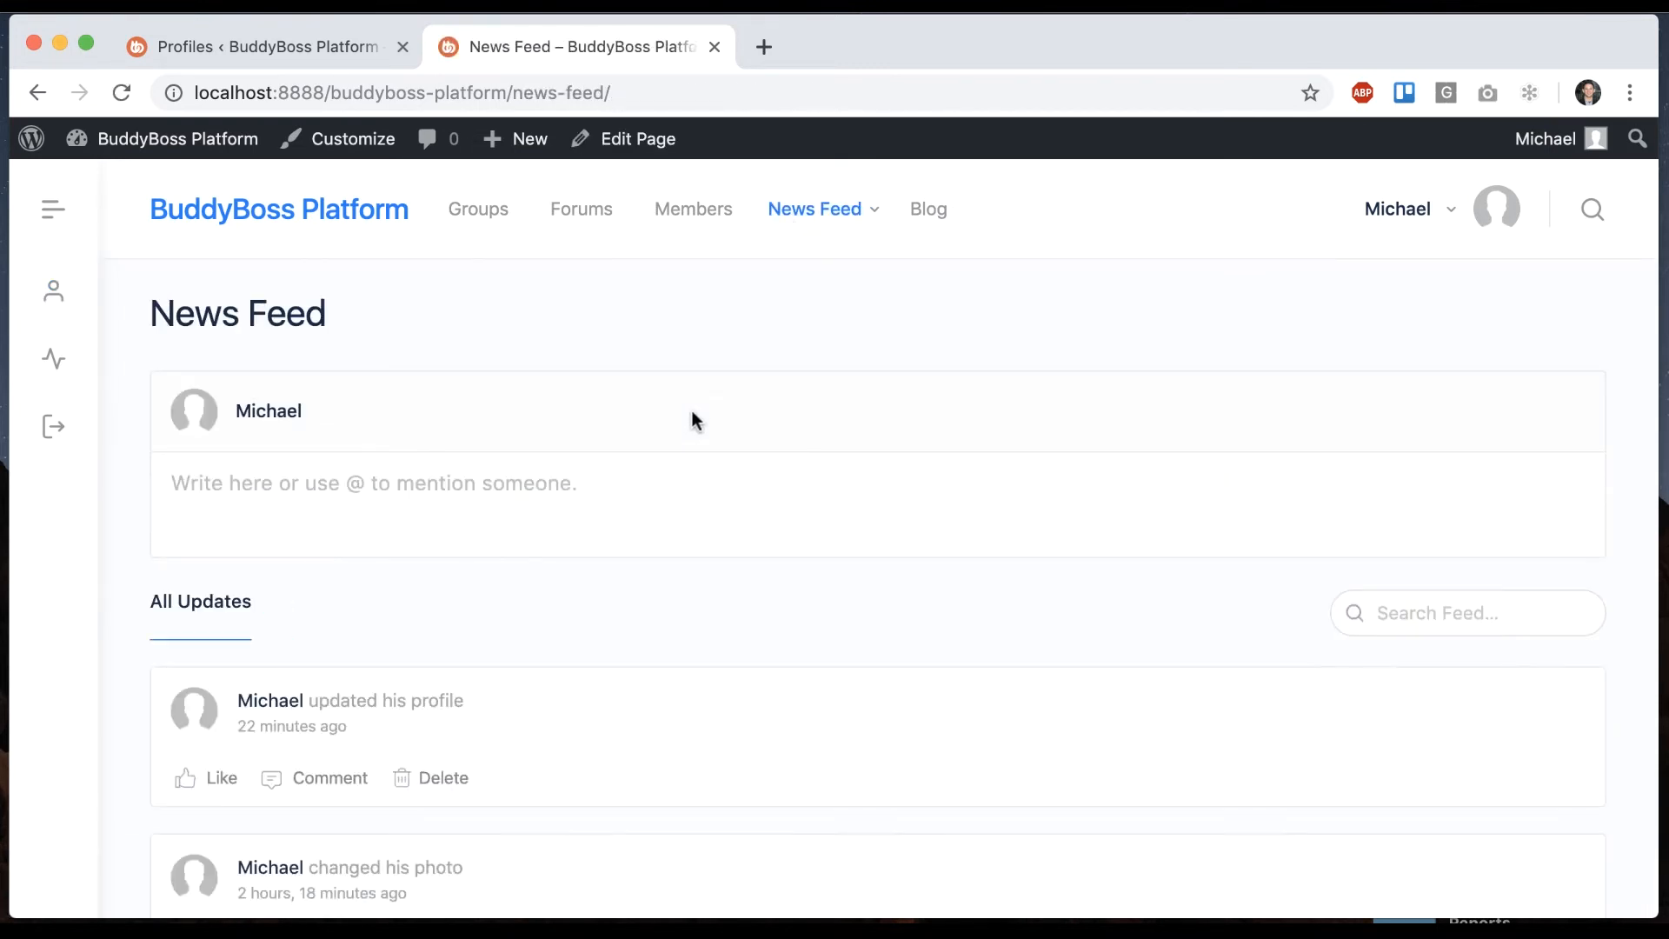
# Scroll to the 'updated his profile' feed entry, then return to the Gender field admin.
pyautogui.scroll(-3)
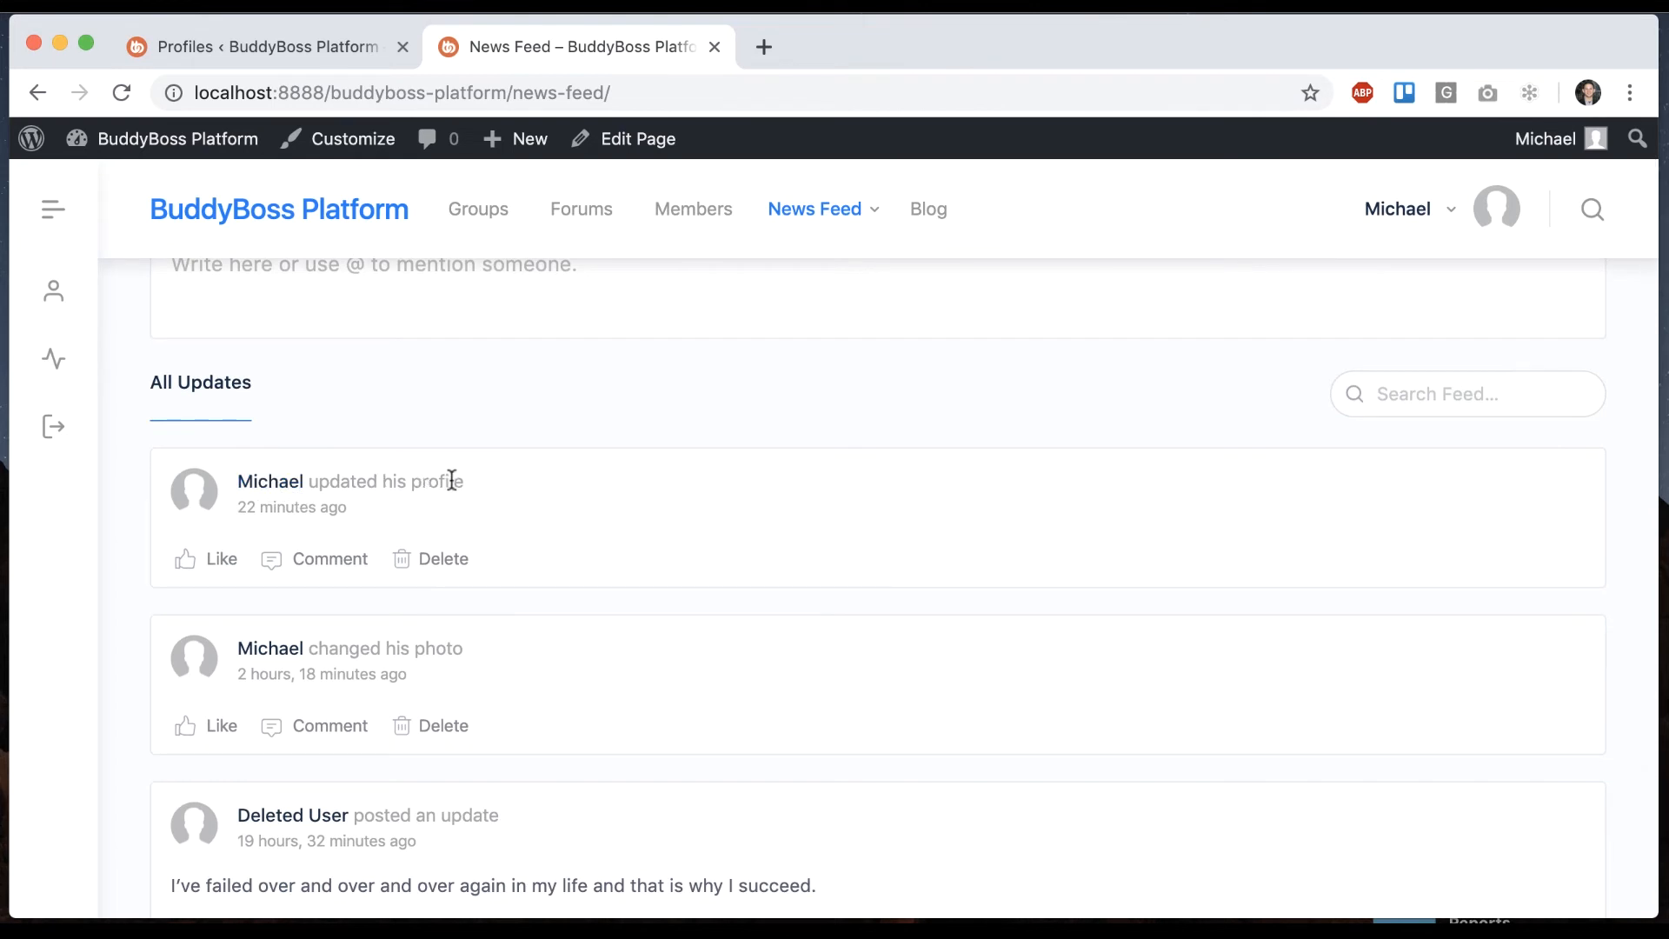
pyautogui.moveTo(542, 501)
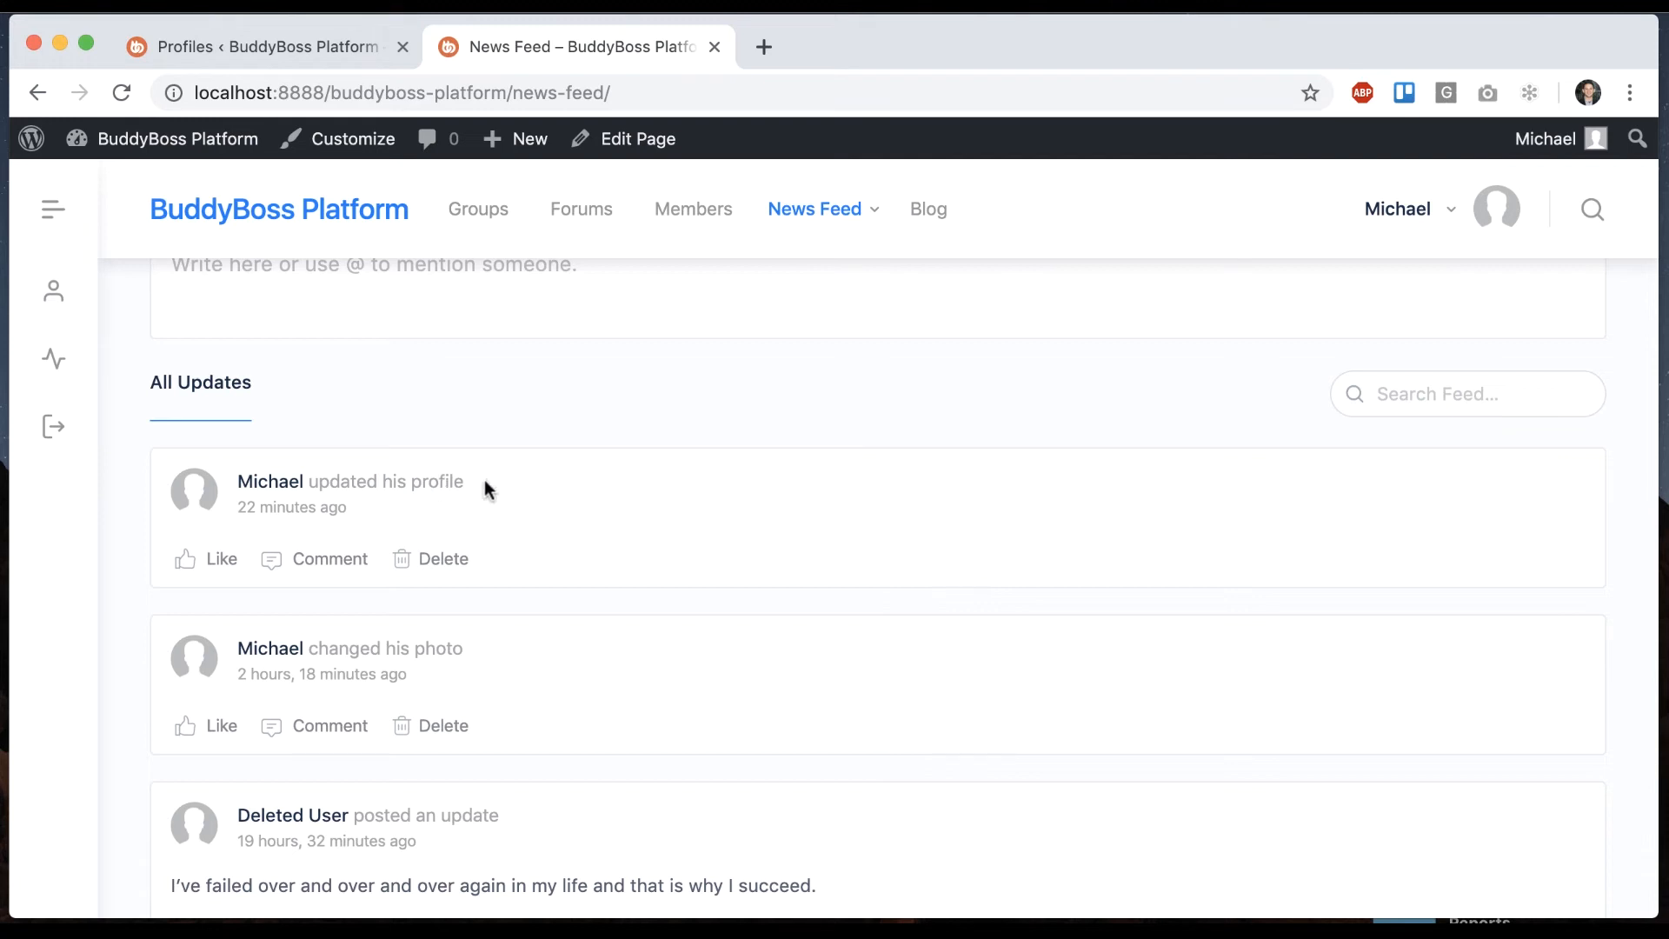
pyautogui.moveTo(497, 479)
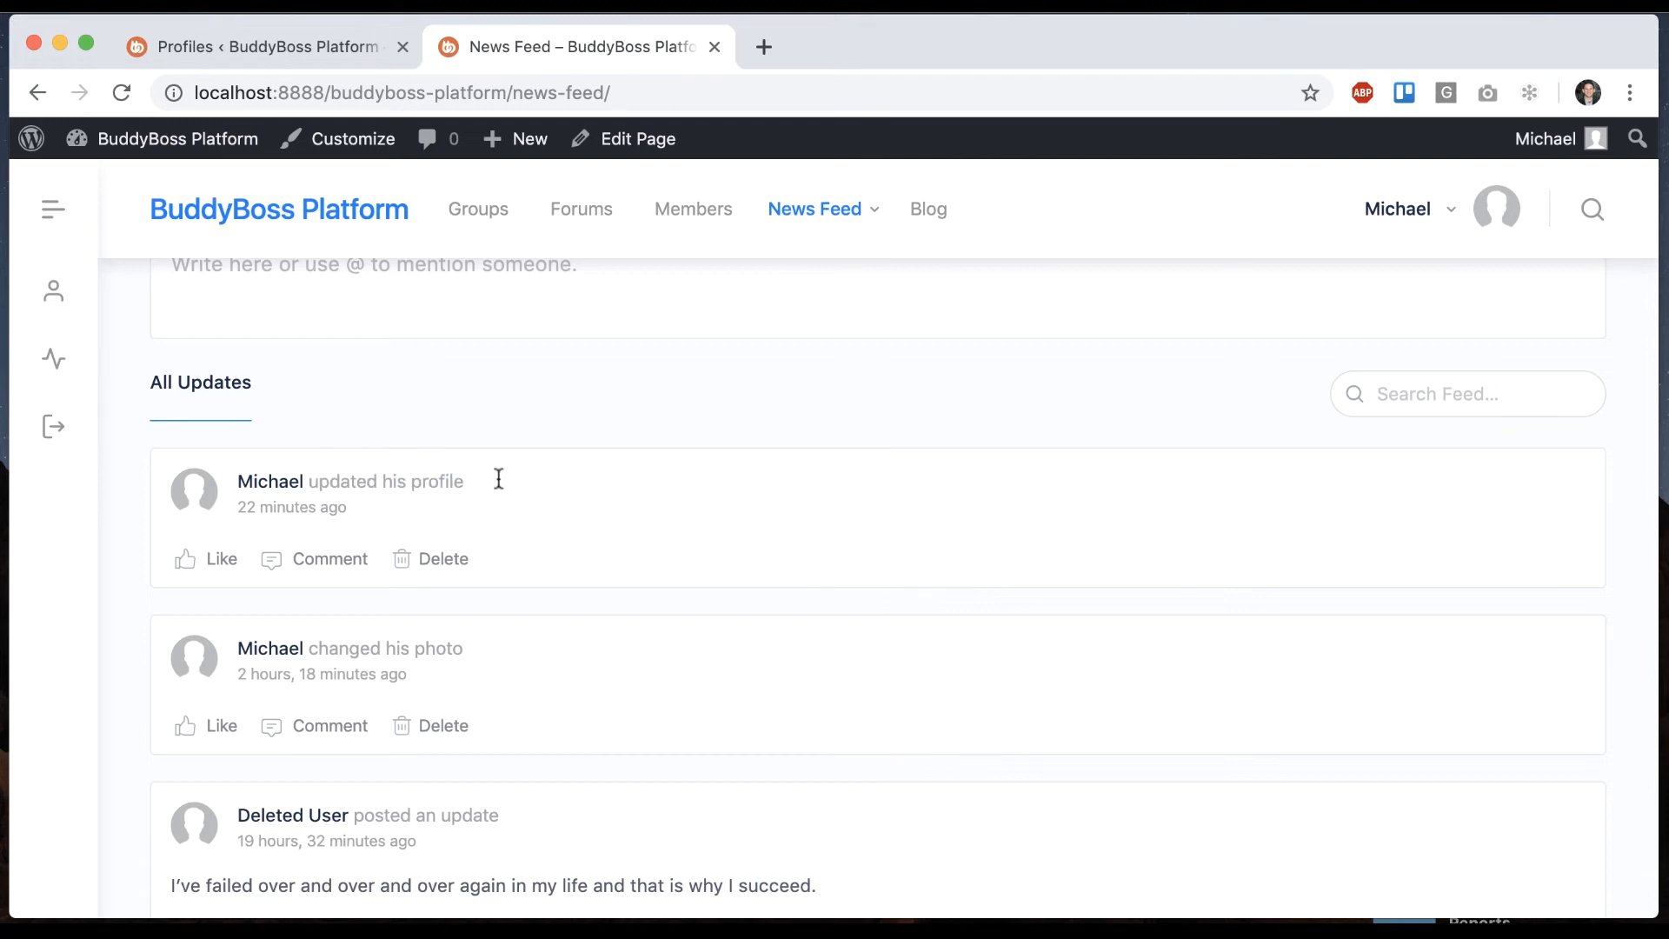
pyautogui.moveTo(341, 46)
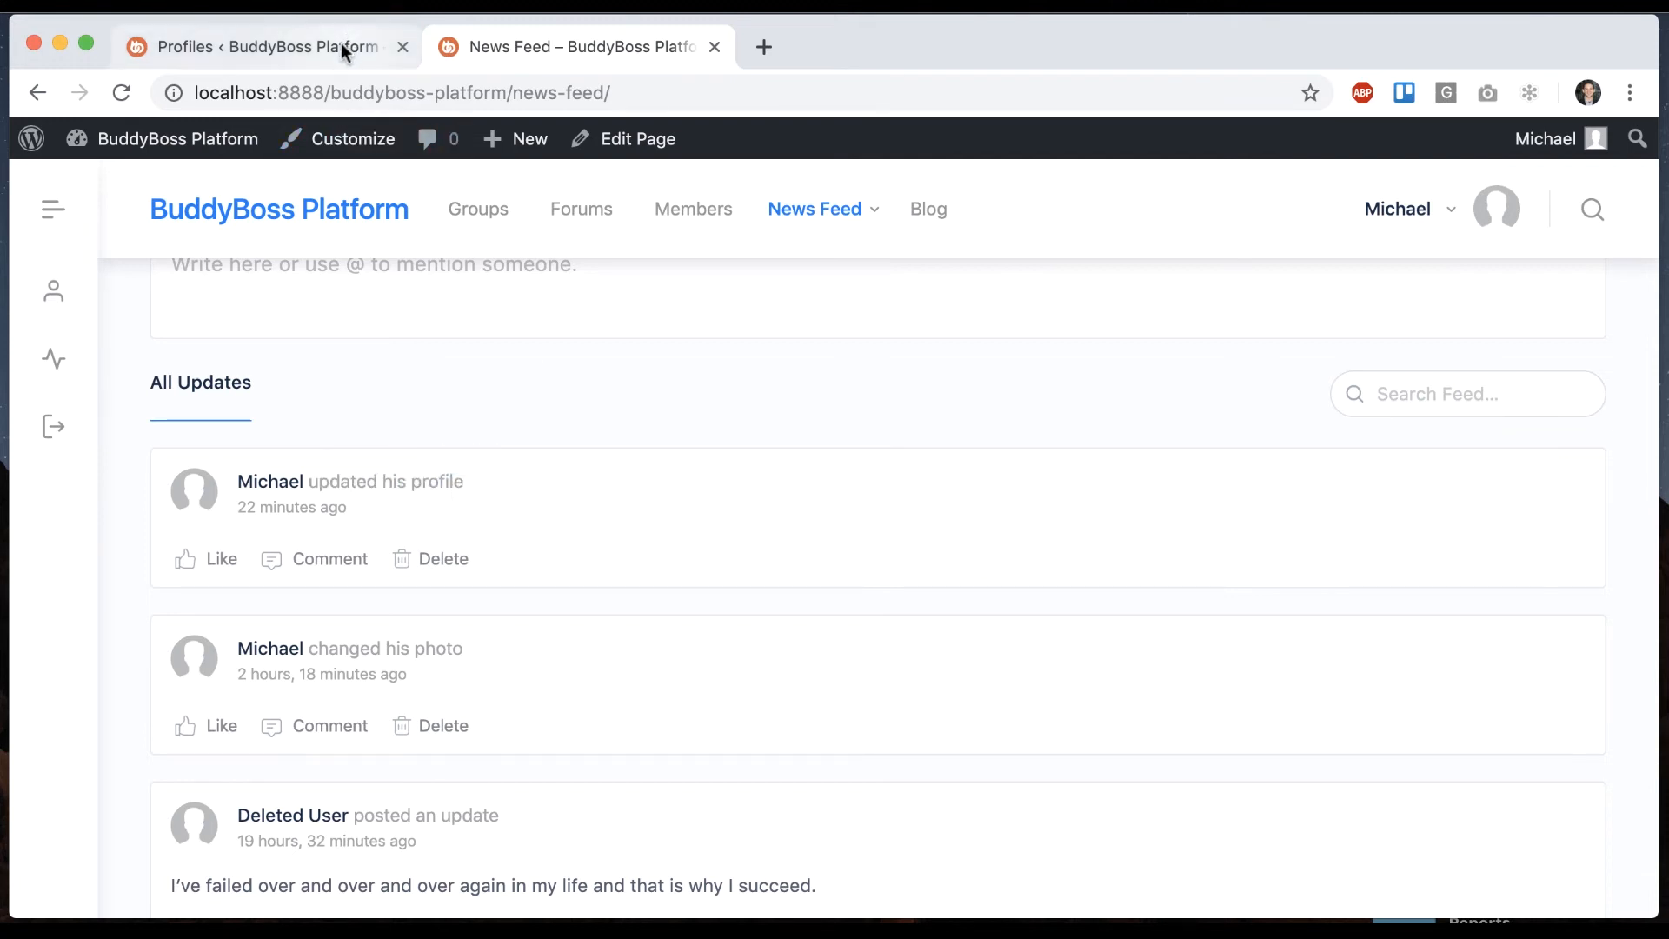
pyautogui.click(261, 47)
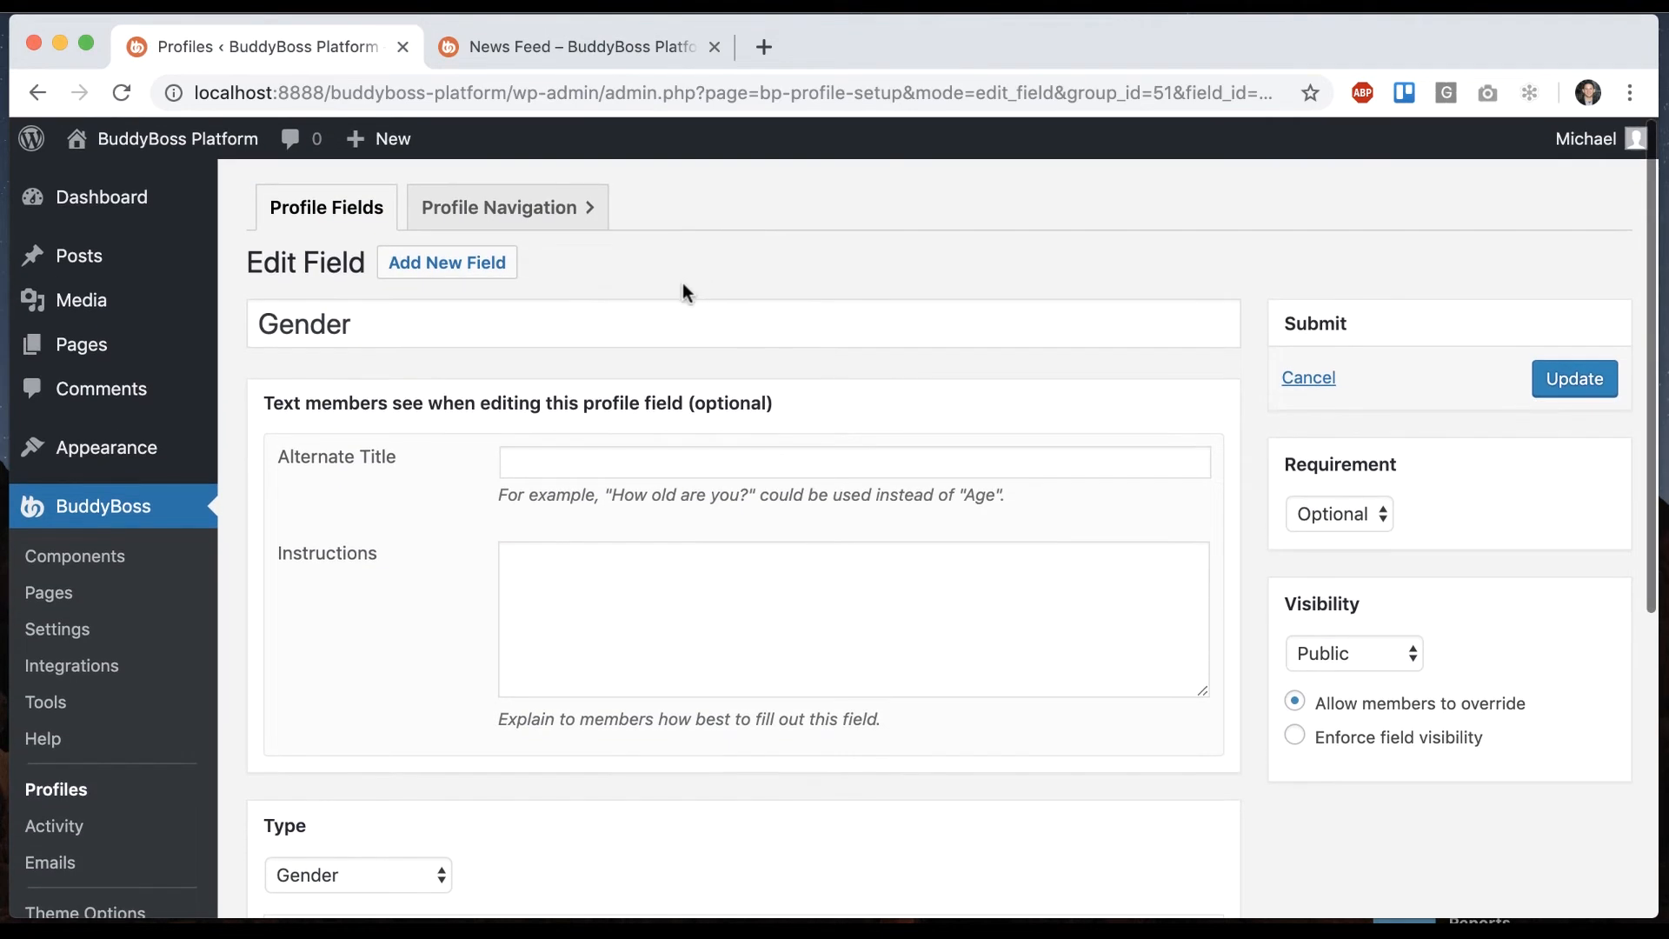
pyautogui.moveTo(394, 237)
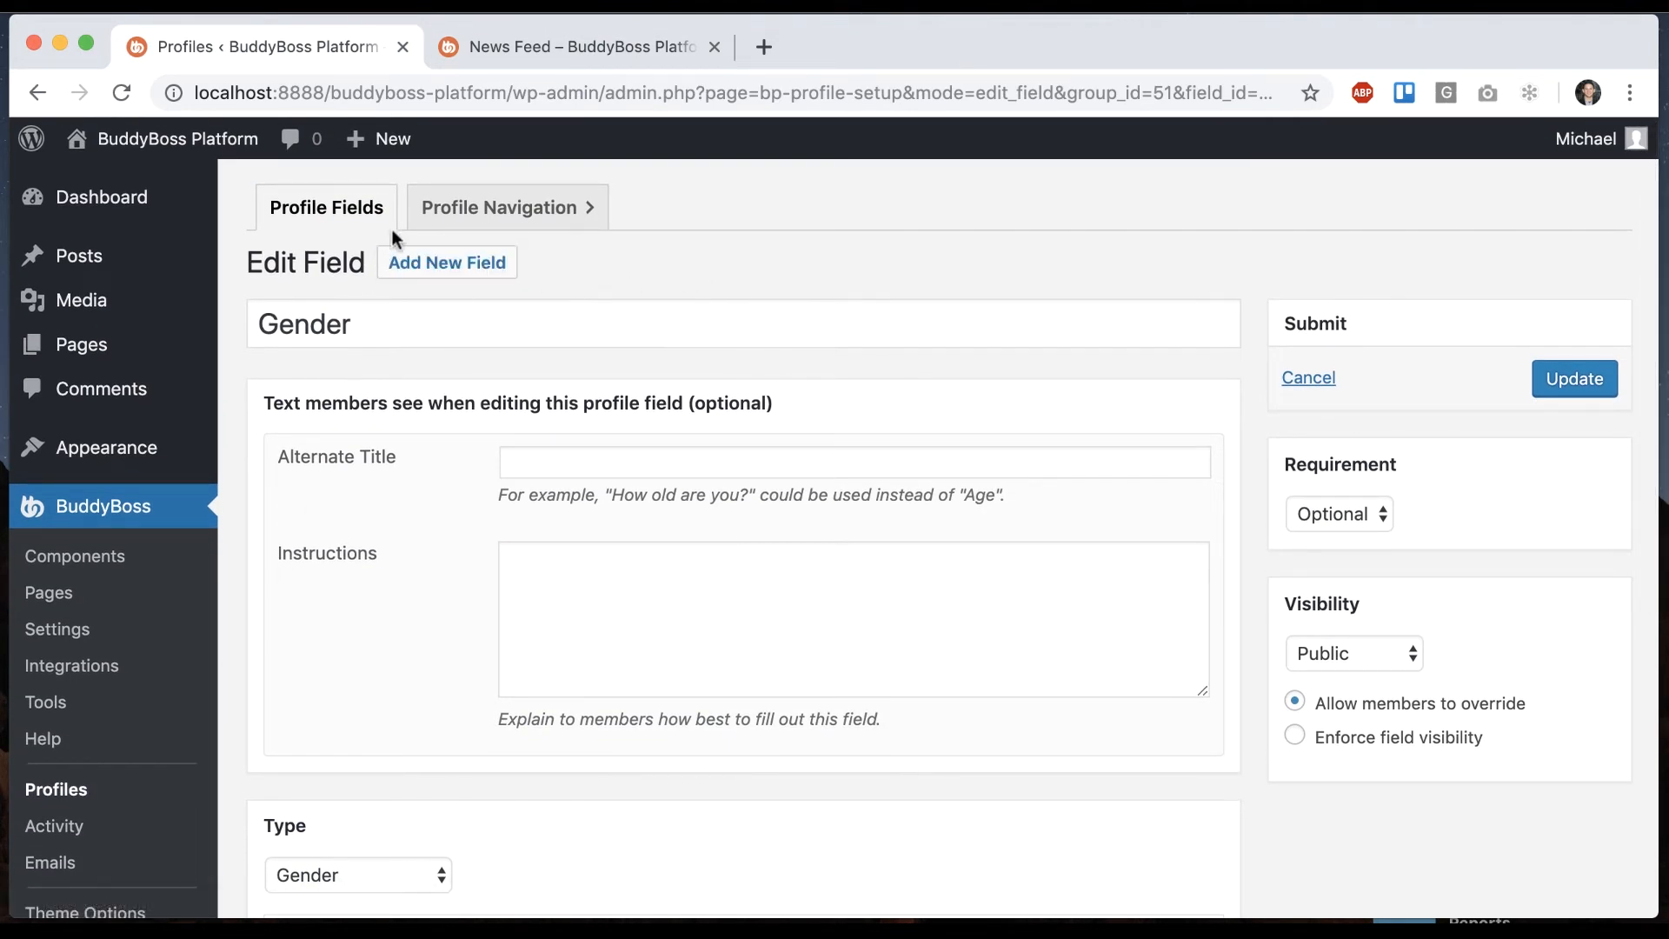
# Name the new field 'Social Network' and set its type to Social Networks.
pyautogui.click(446, 263)
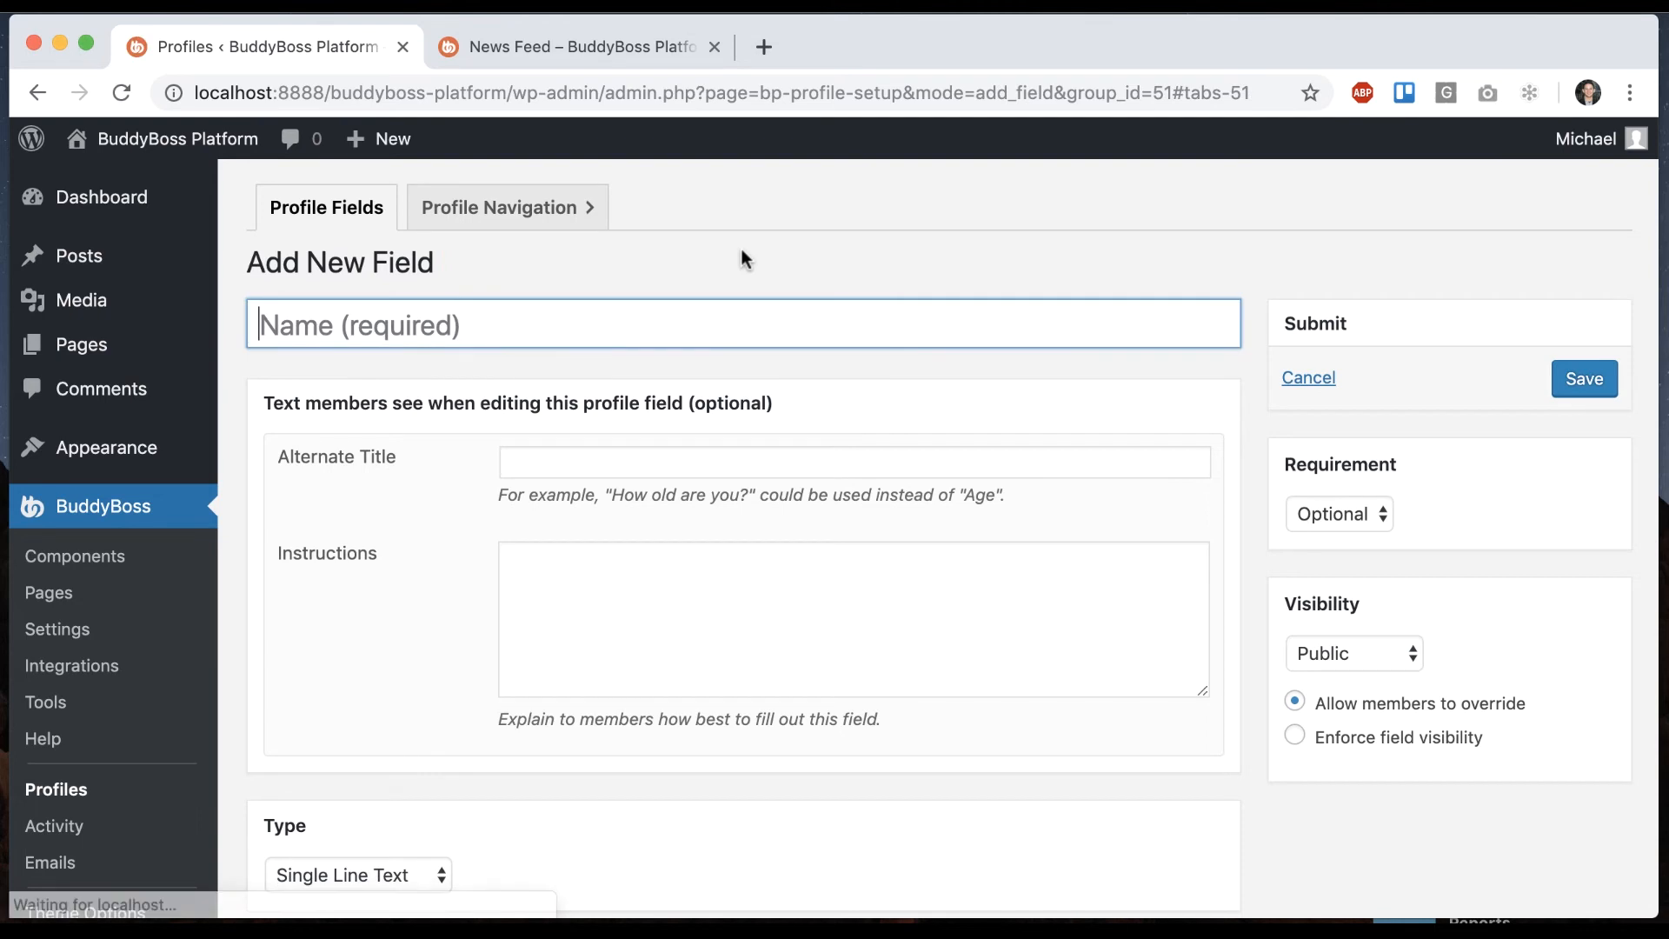
pyautogui.write('Social')
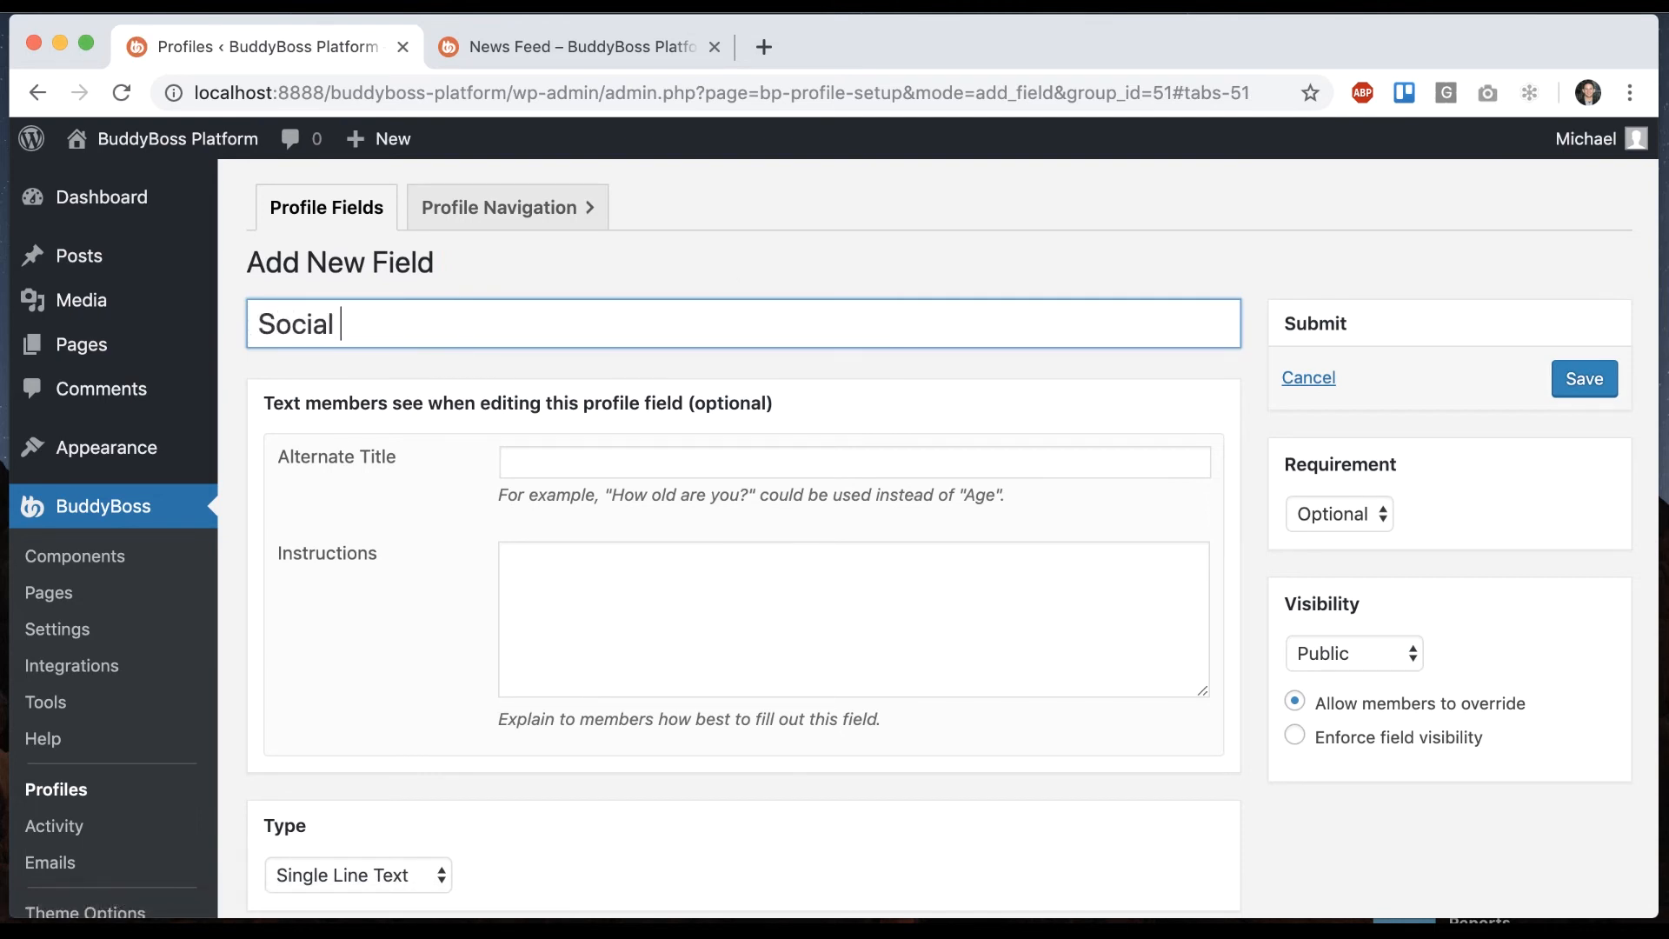
pyautogui.write('Network')
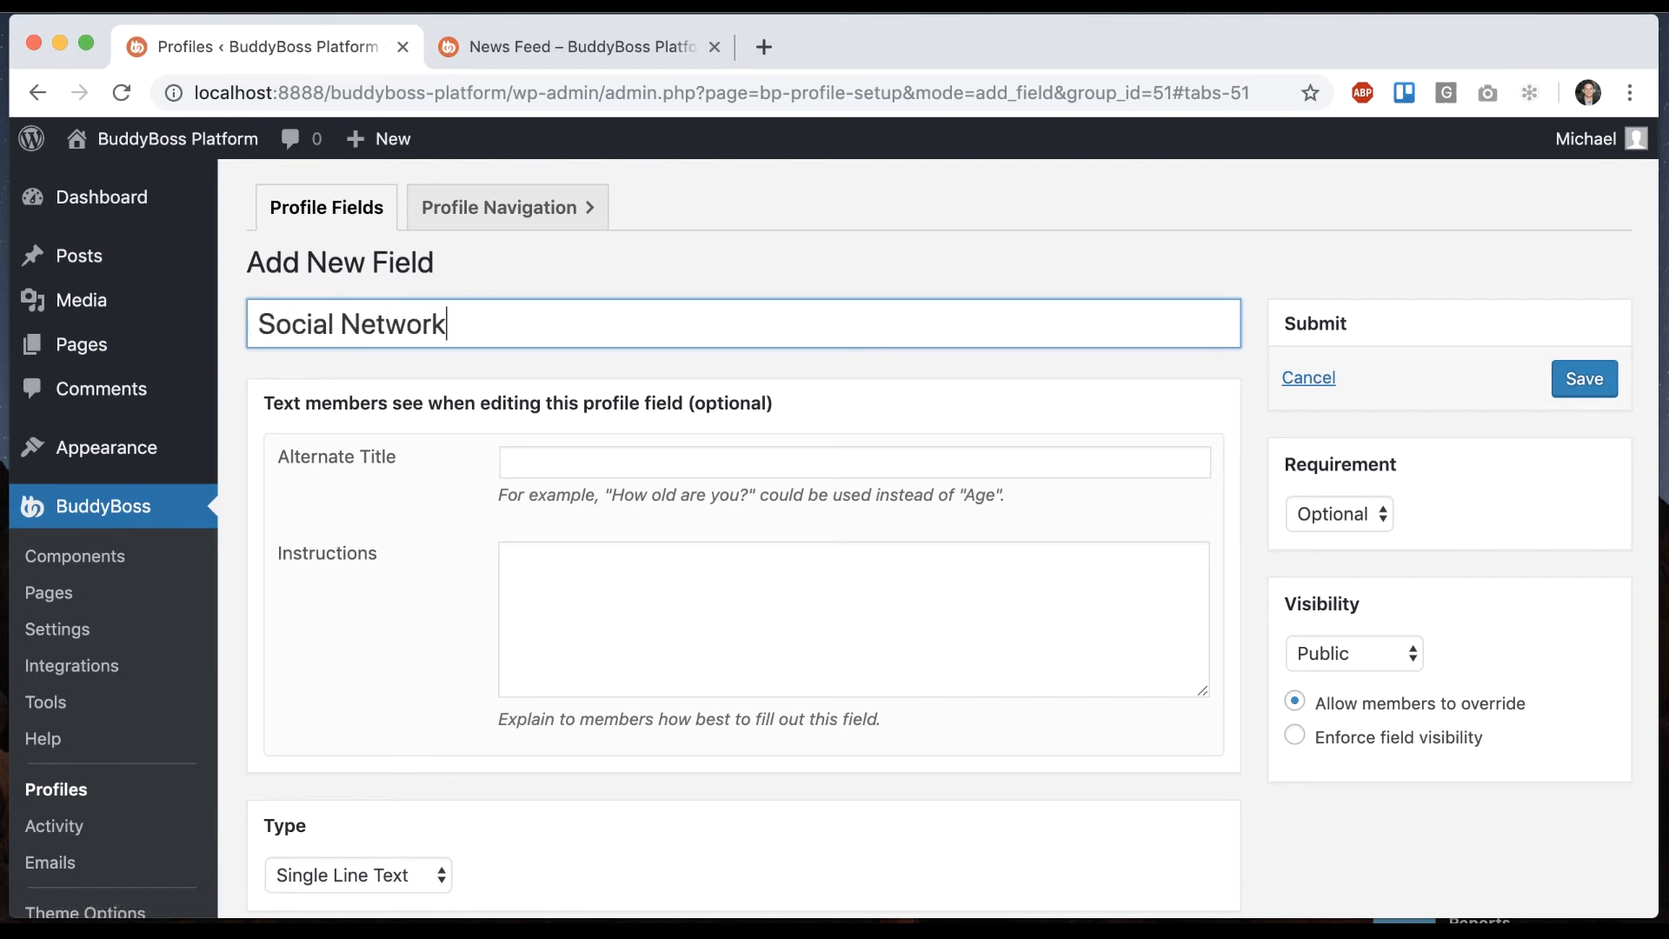
pyautogui.click(357, 876)
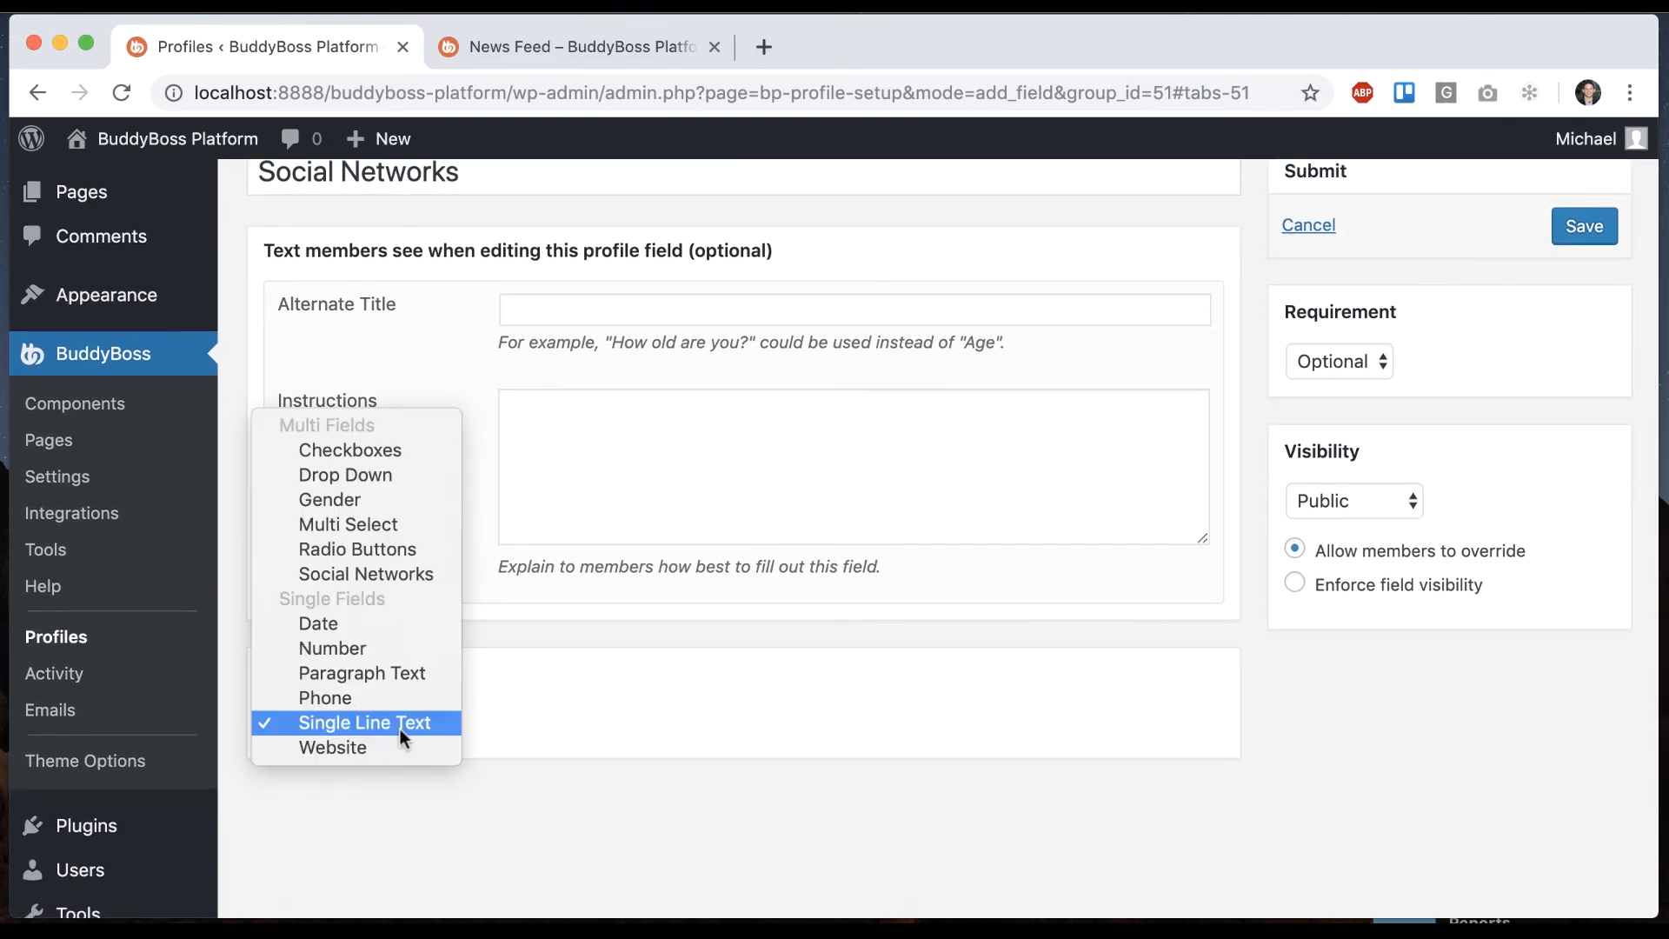
pyautogui.click(365, 574)
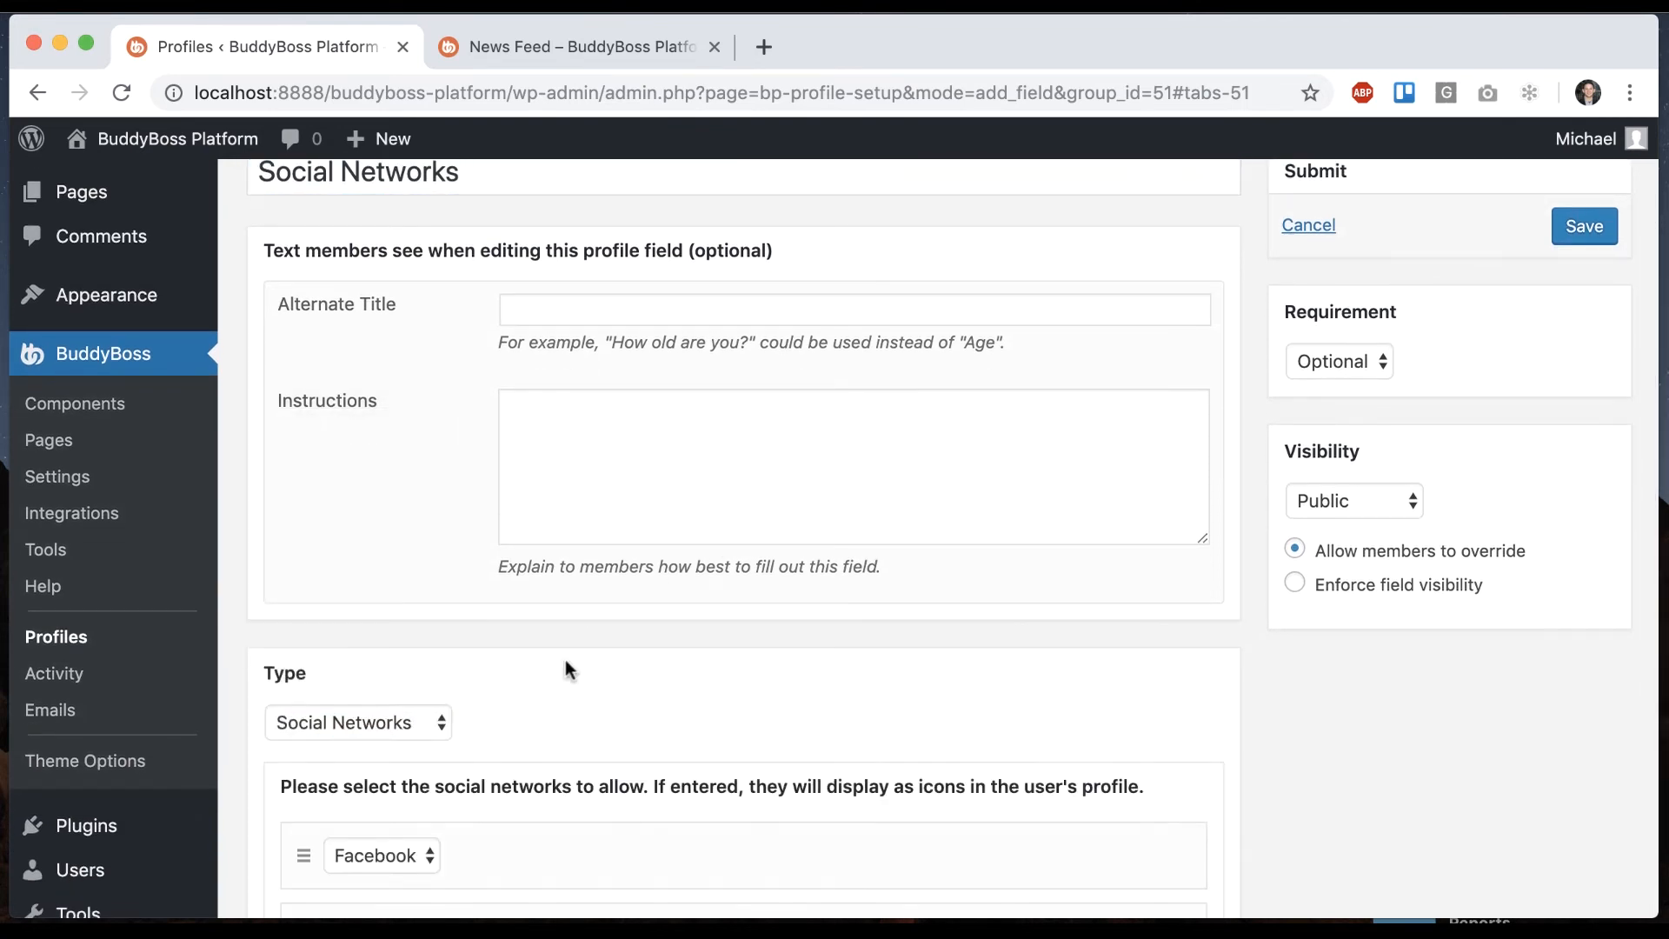
# Add Facebook, LinkedIn, Twitter and Medium as network options and save the field.
pyautogui.click(380, 855)
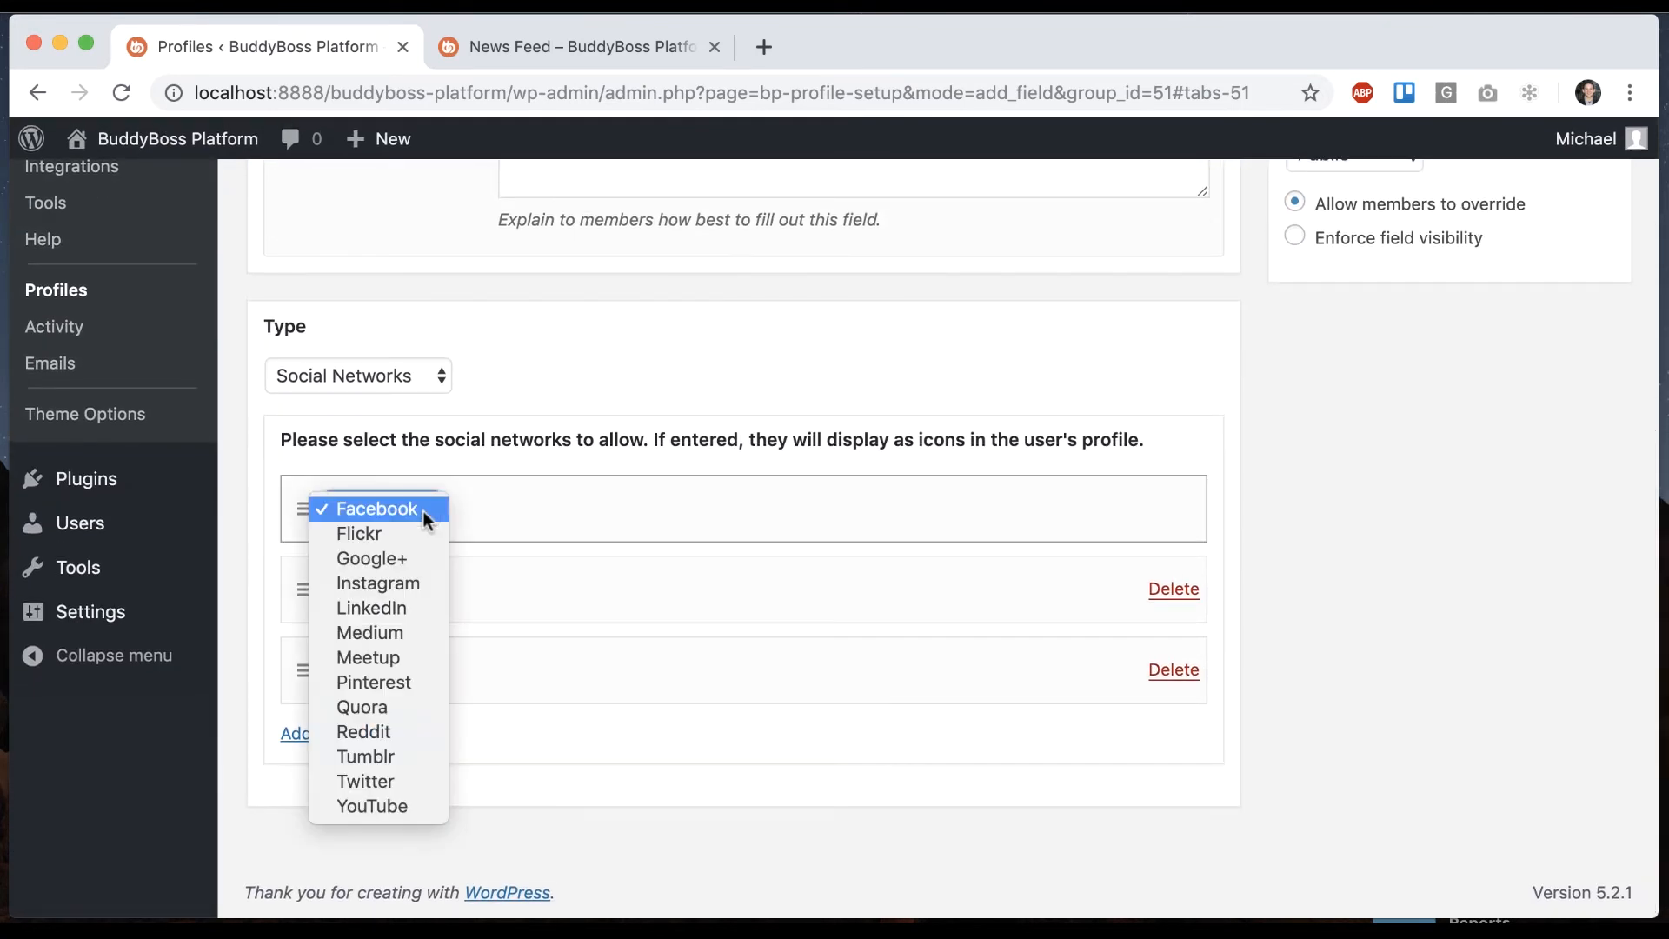
pyautogui.click(377, 508)
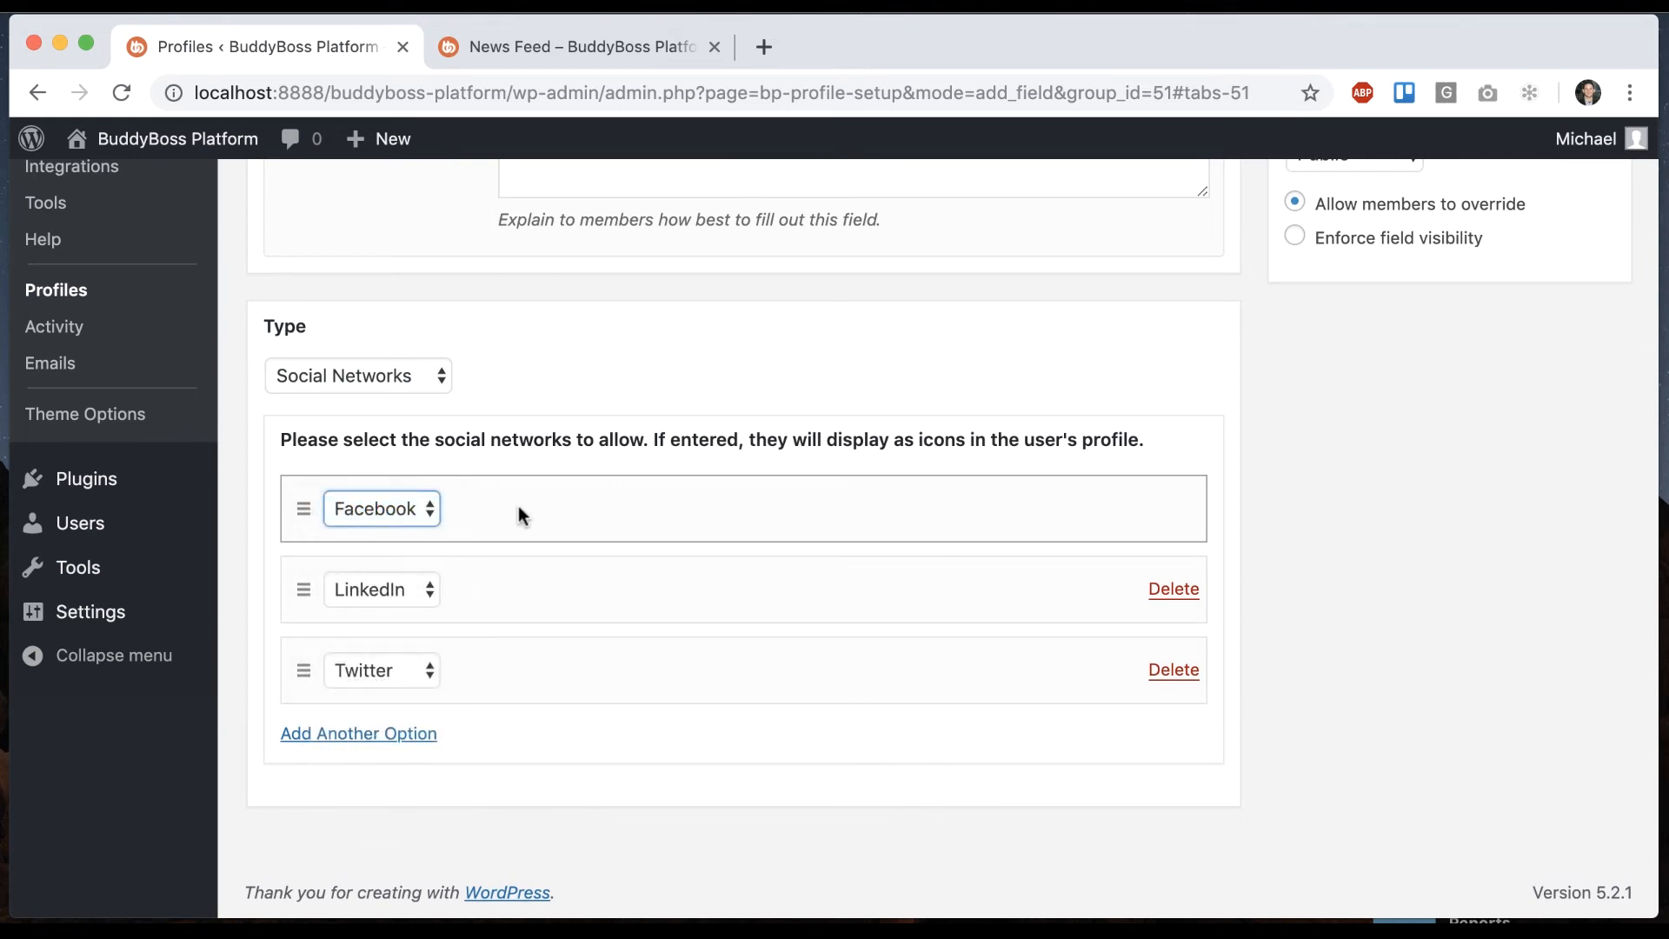
pyautogui.click(357, 732)
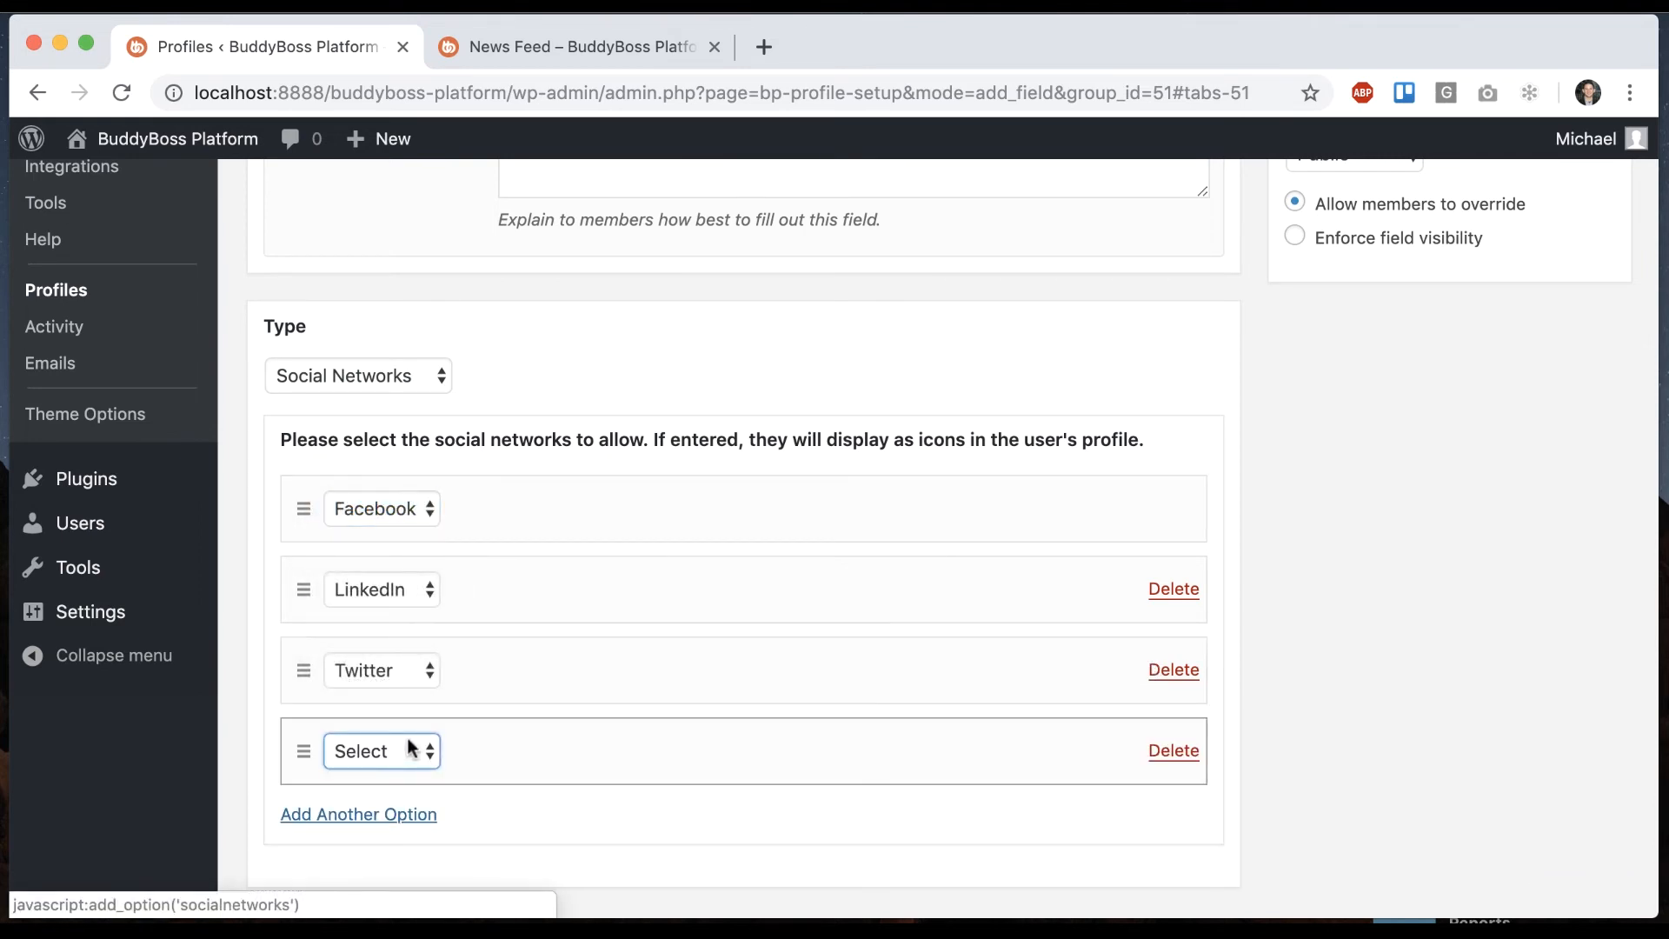
pyautogui.click(380, 750)
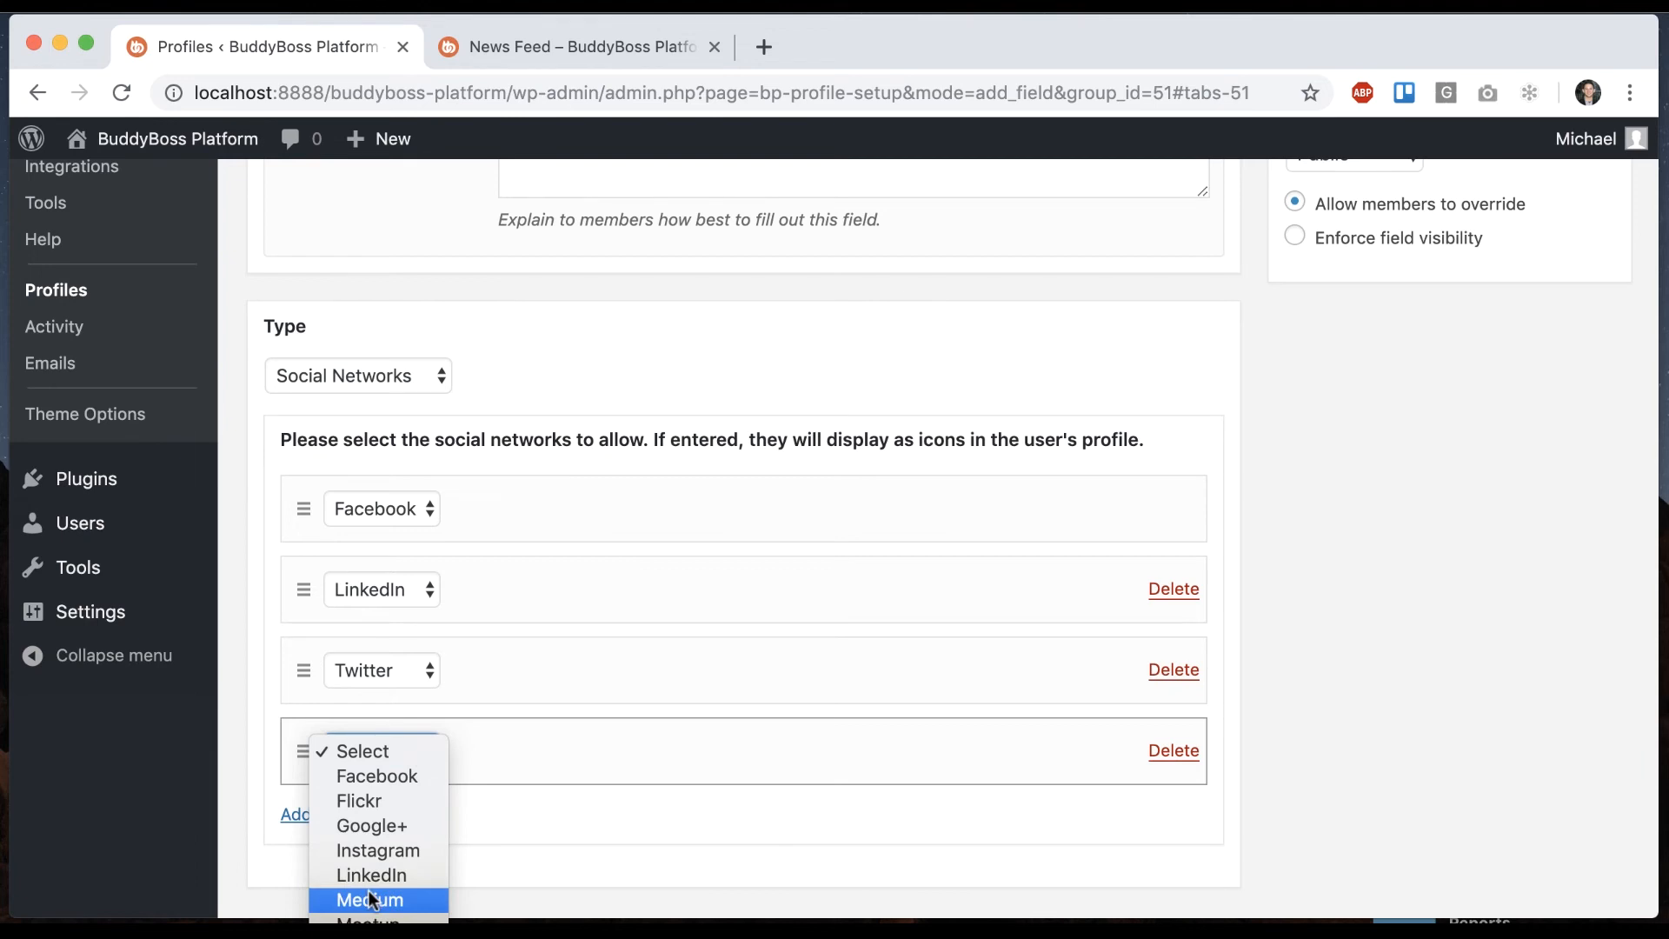
pyautogui.scroll(3)
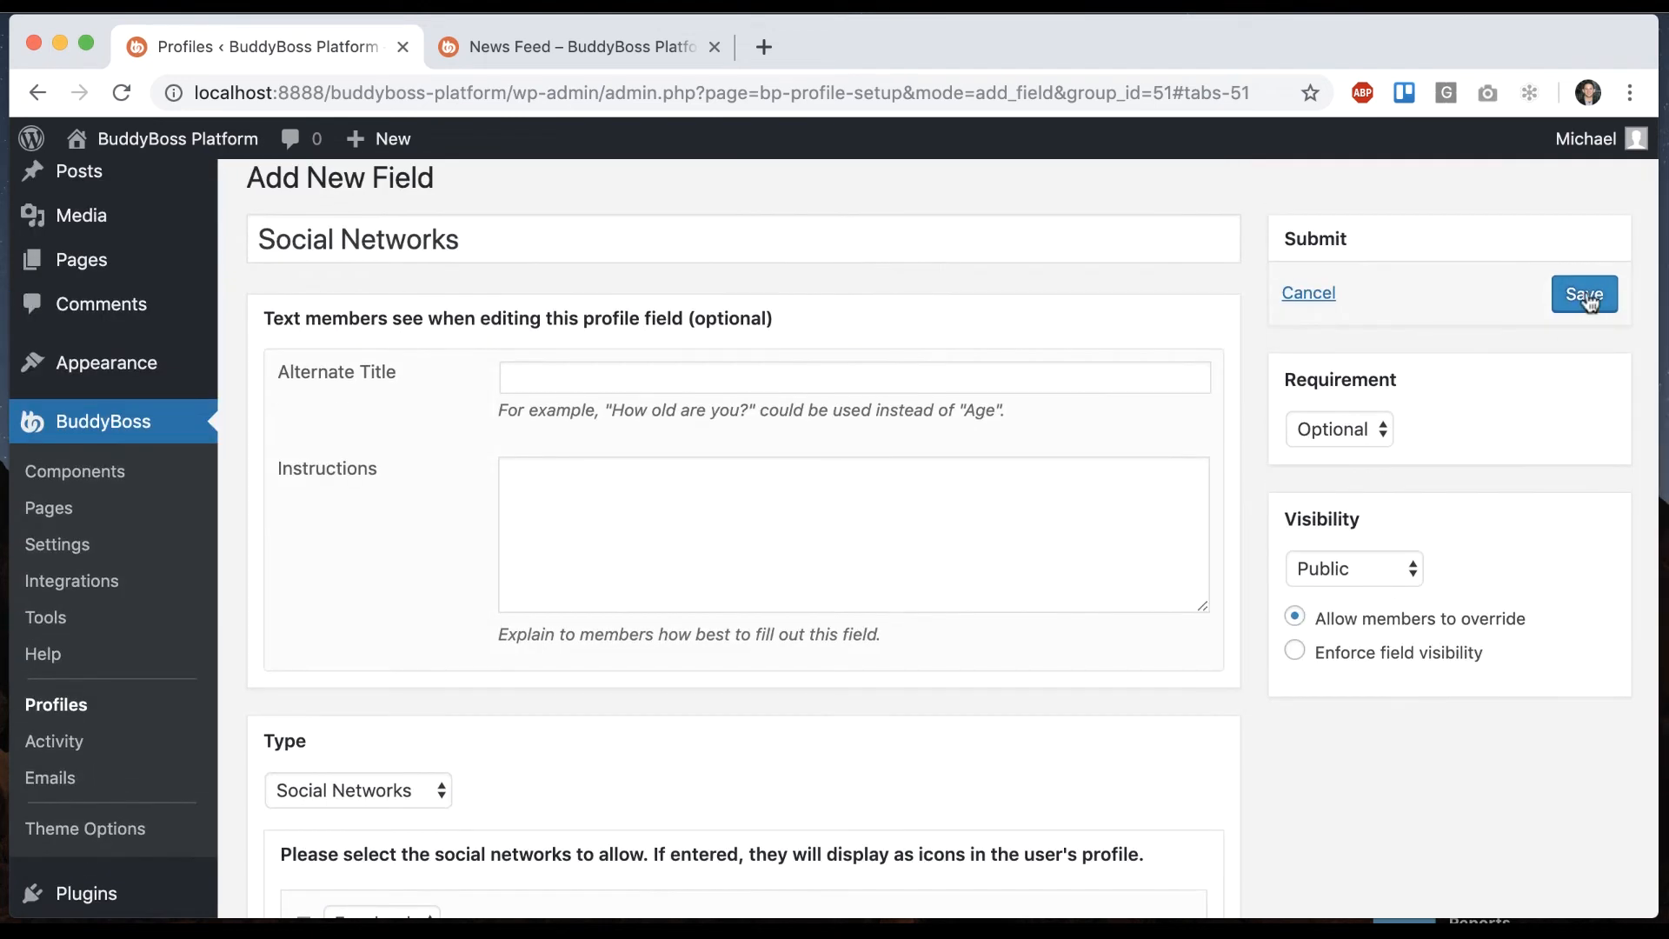
pyautogui.click(580, 46)
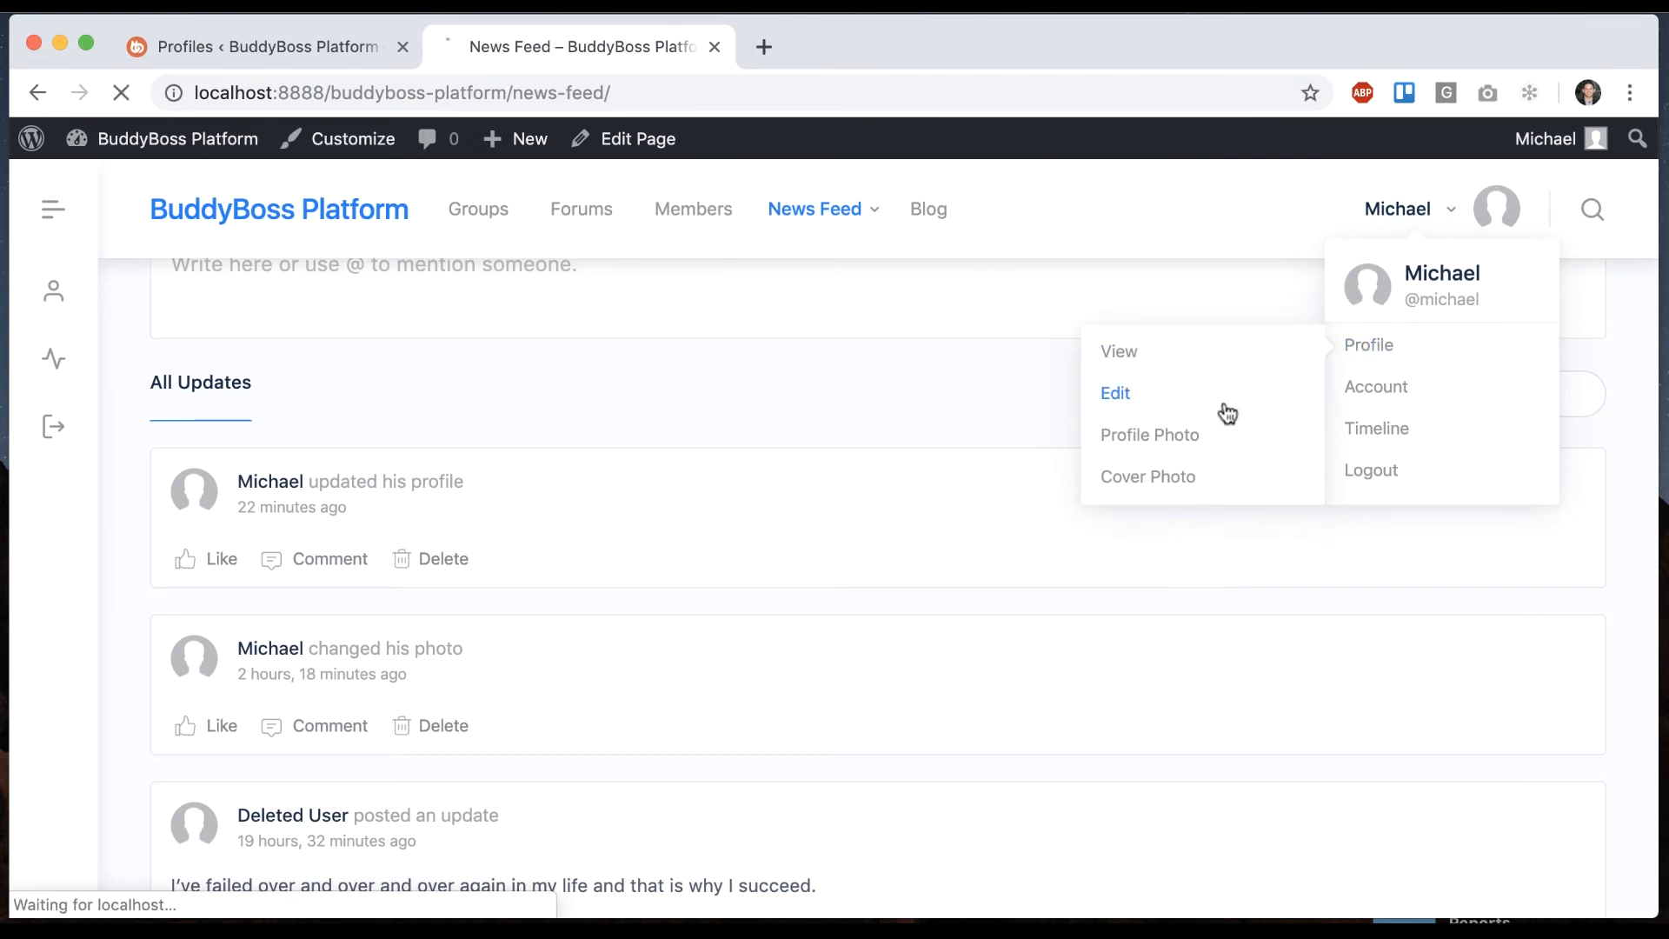
pyautogui.click(1115, 393)
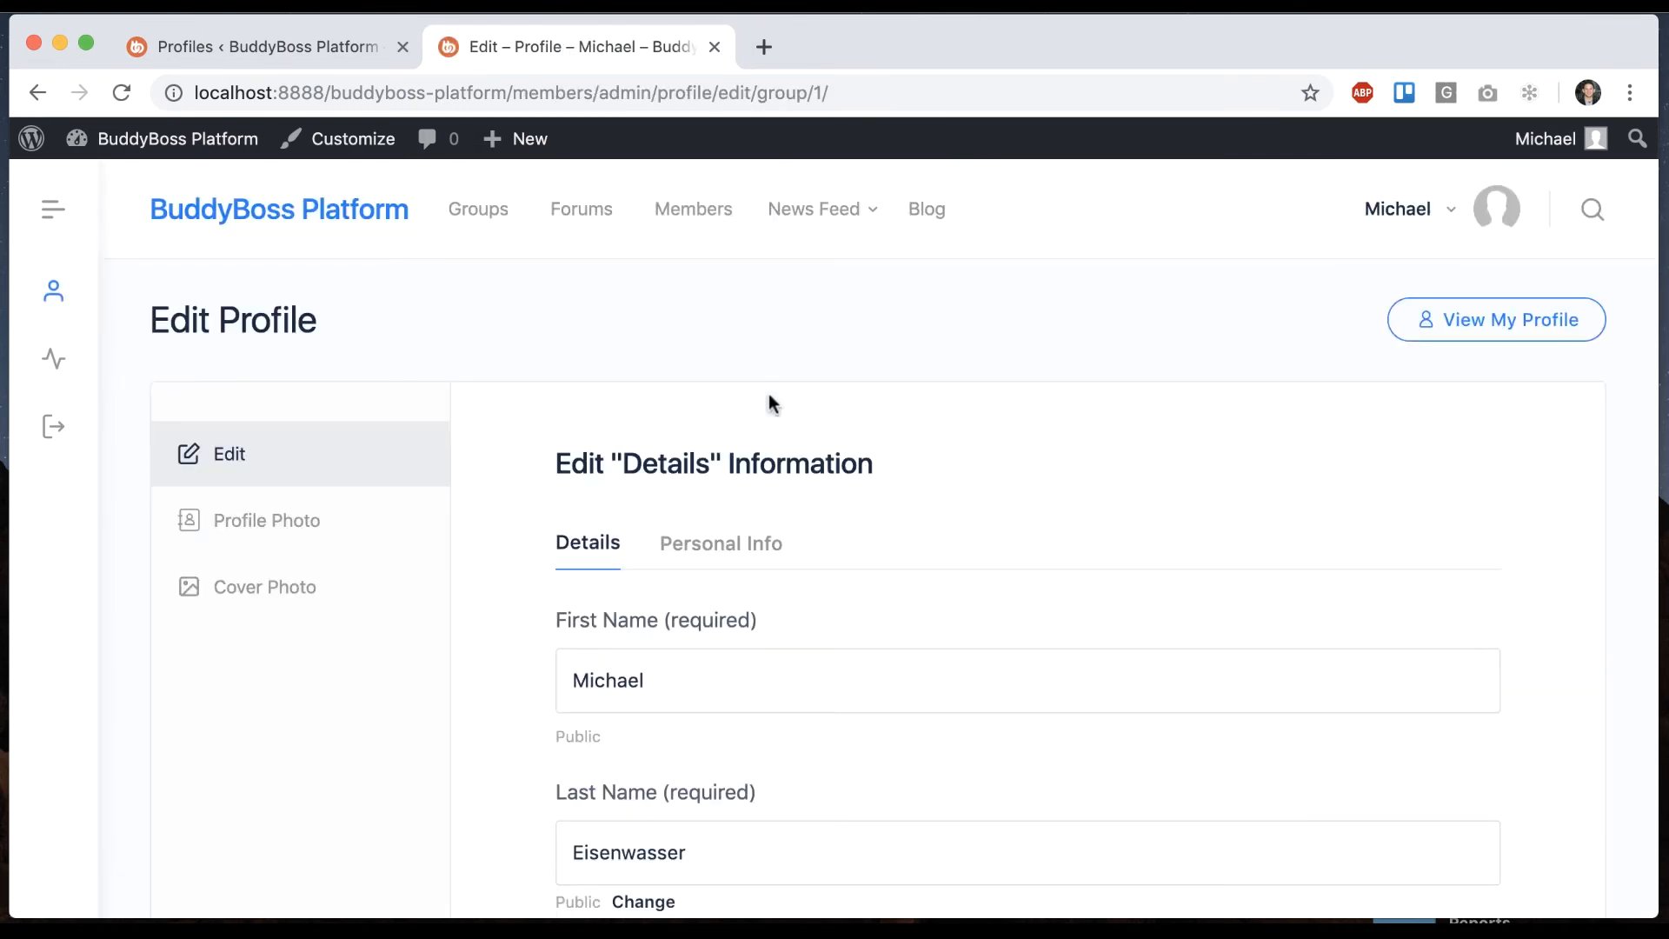
pyautogui.click(721, 542)
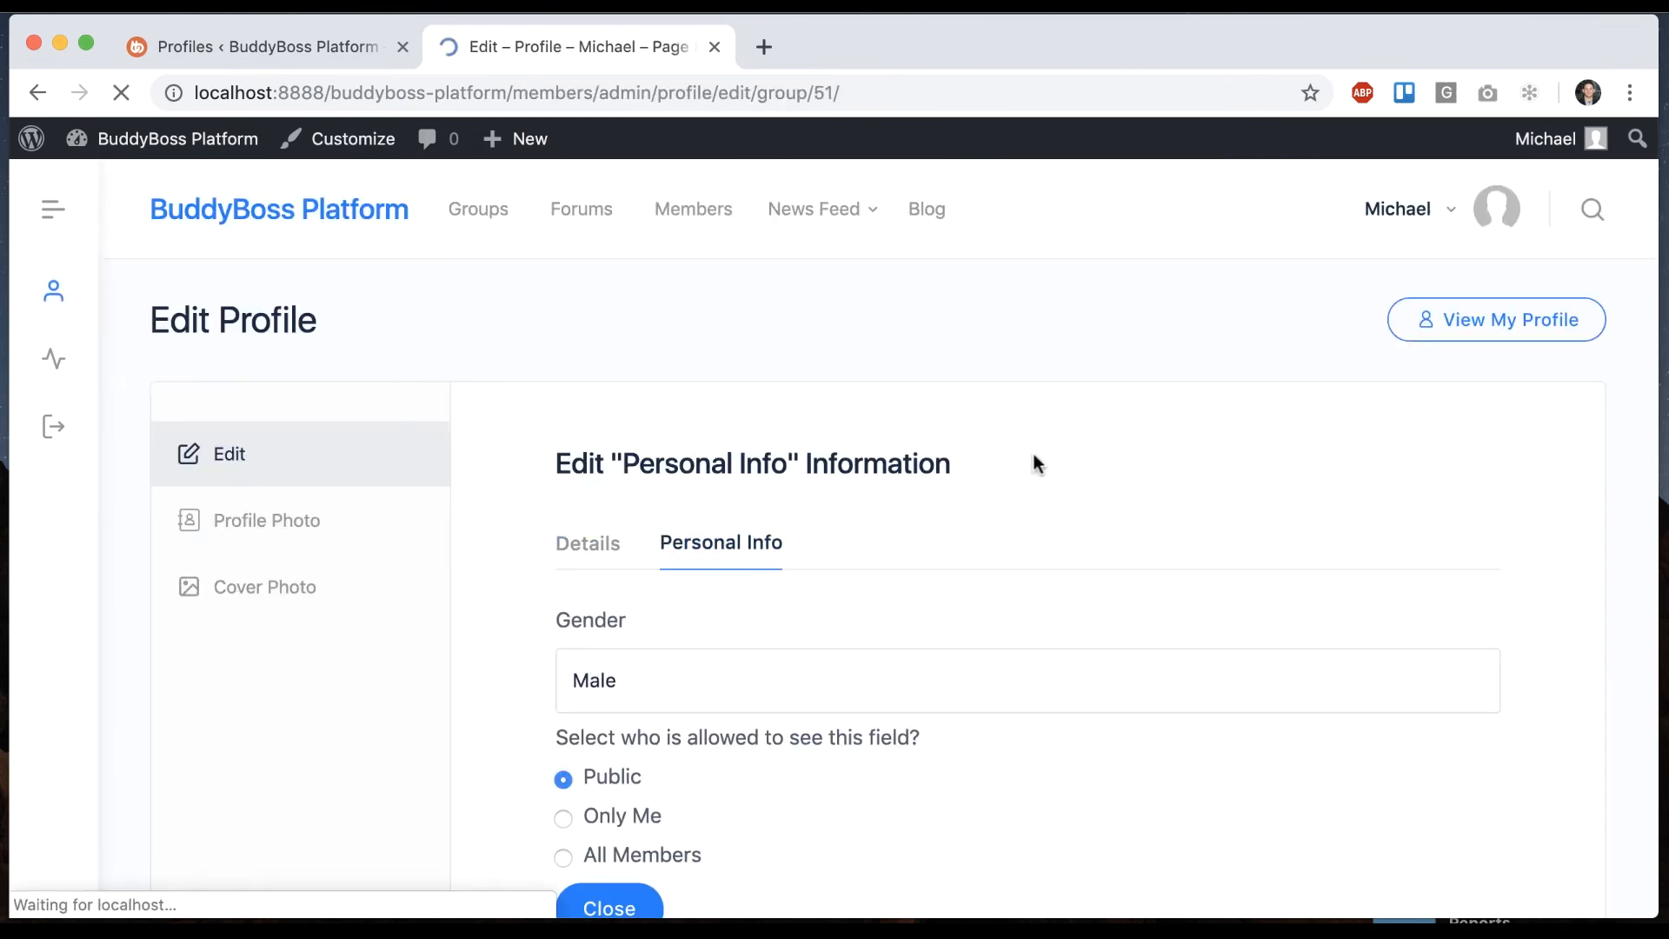
pyautogui.scroll(-3)
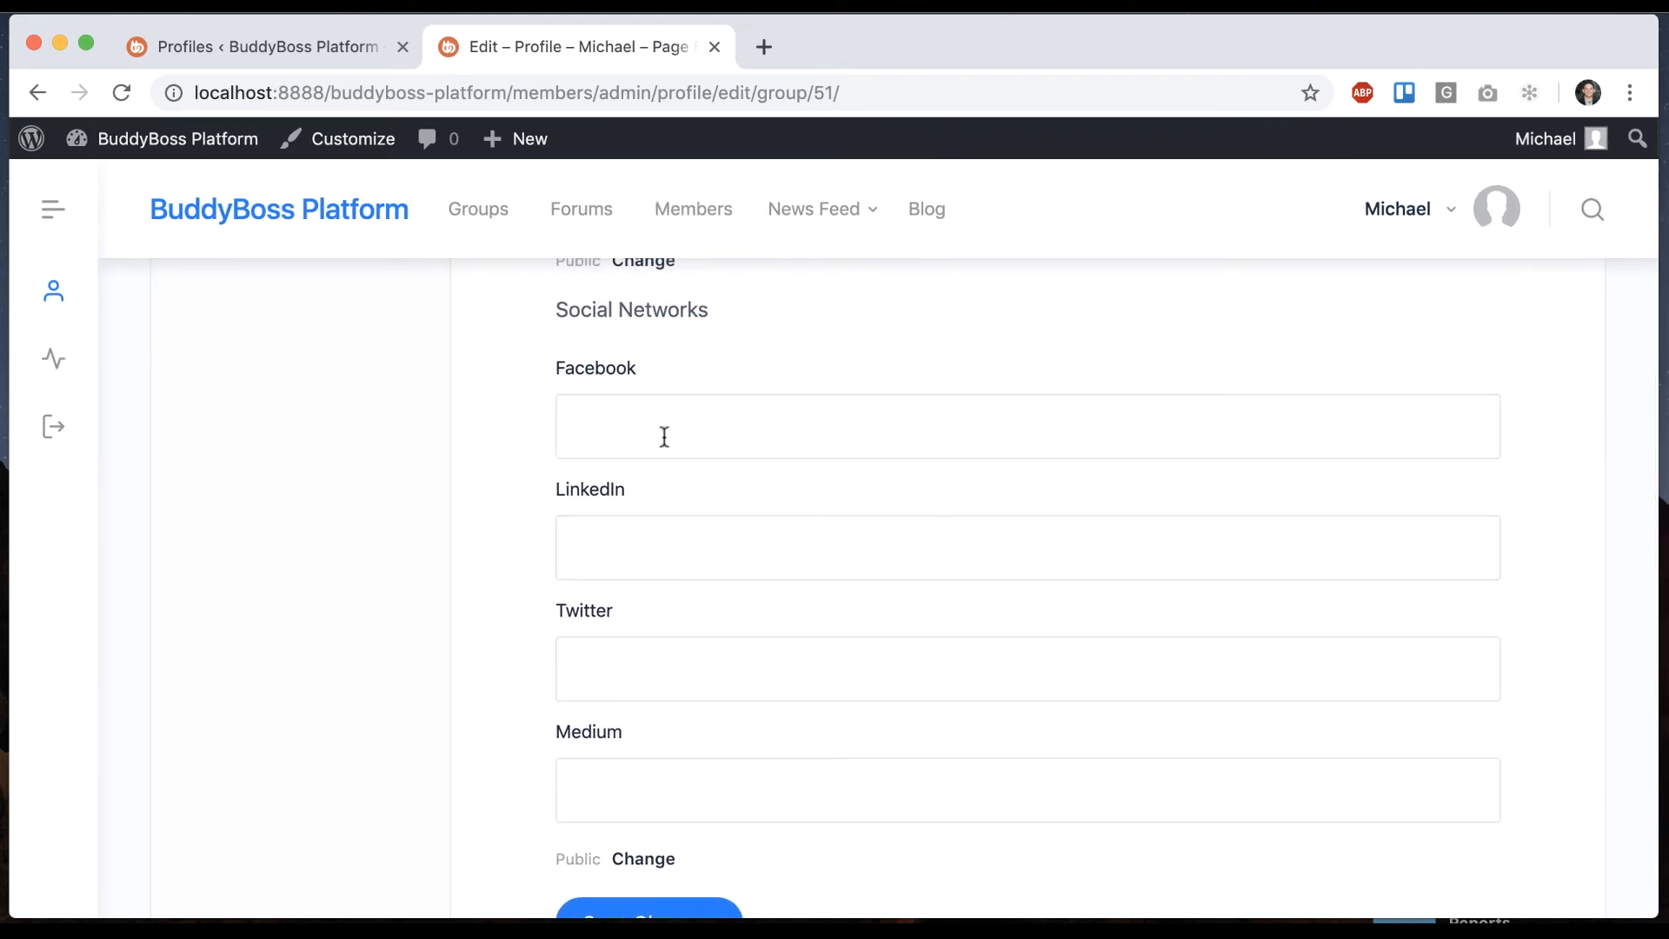
pyautogui.write('https://www.facebook.com/BuddyBossWP')
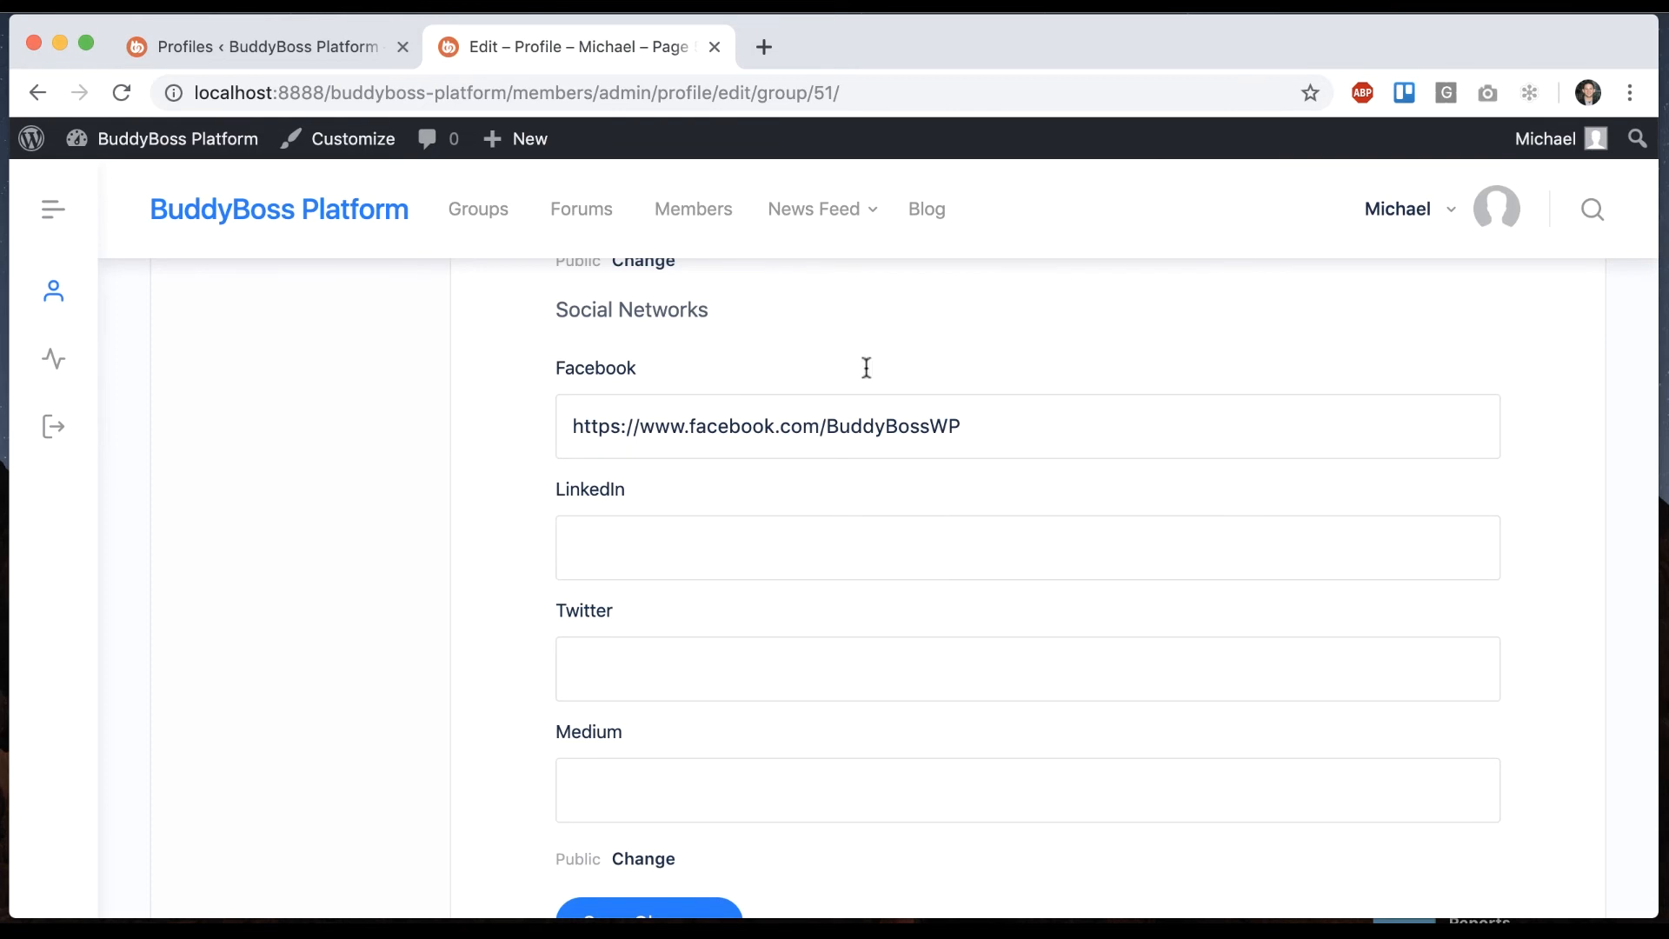
pyautogui.moveTo(620, 250)
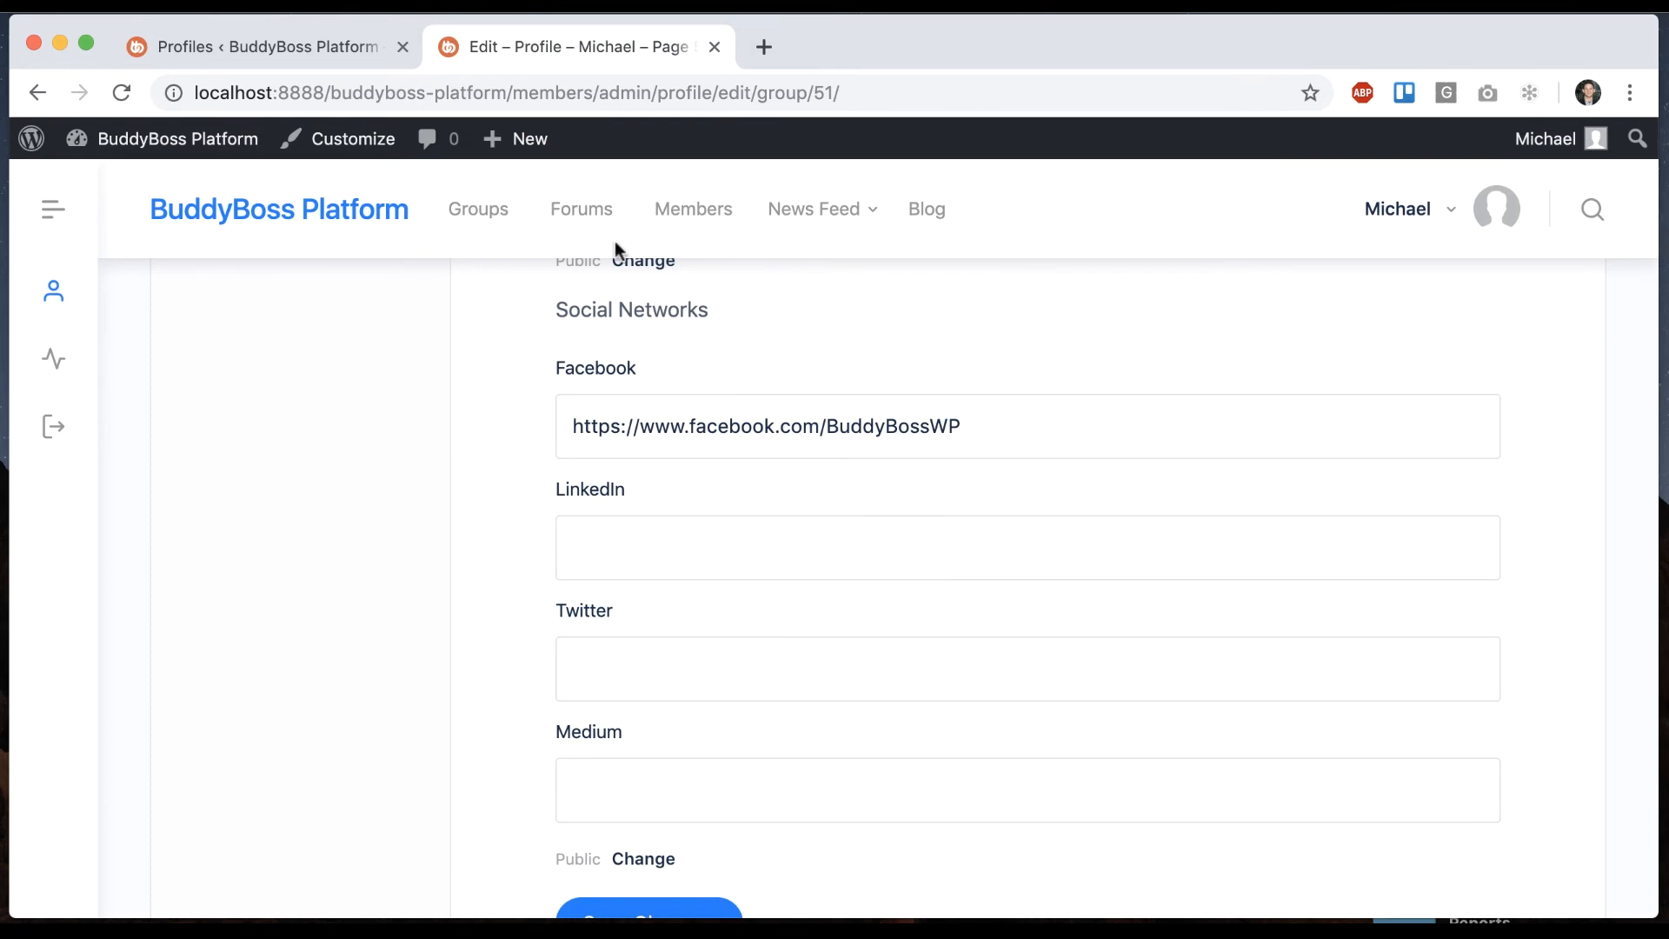
pyautogui.write('https://twitter.com/BuddyBossWP')
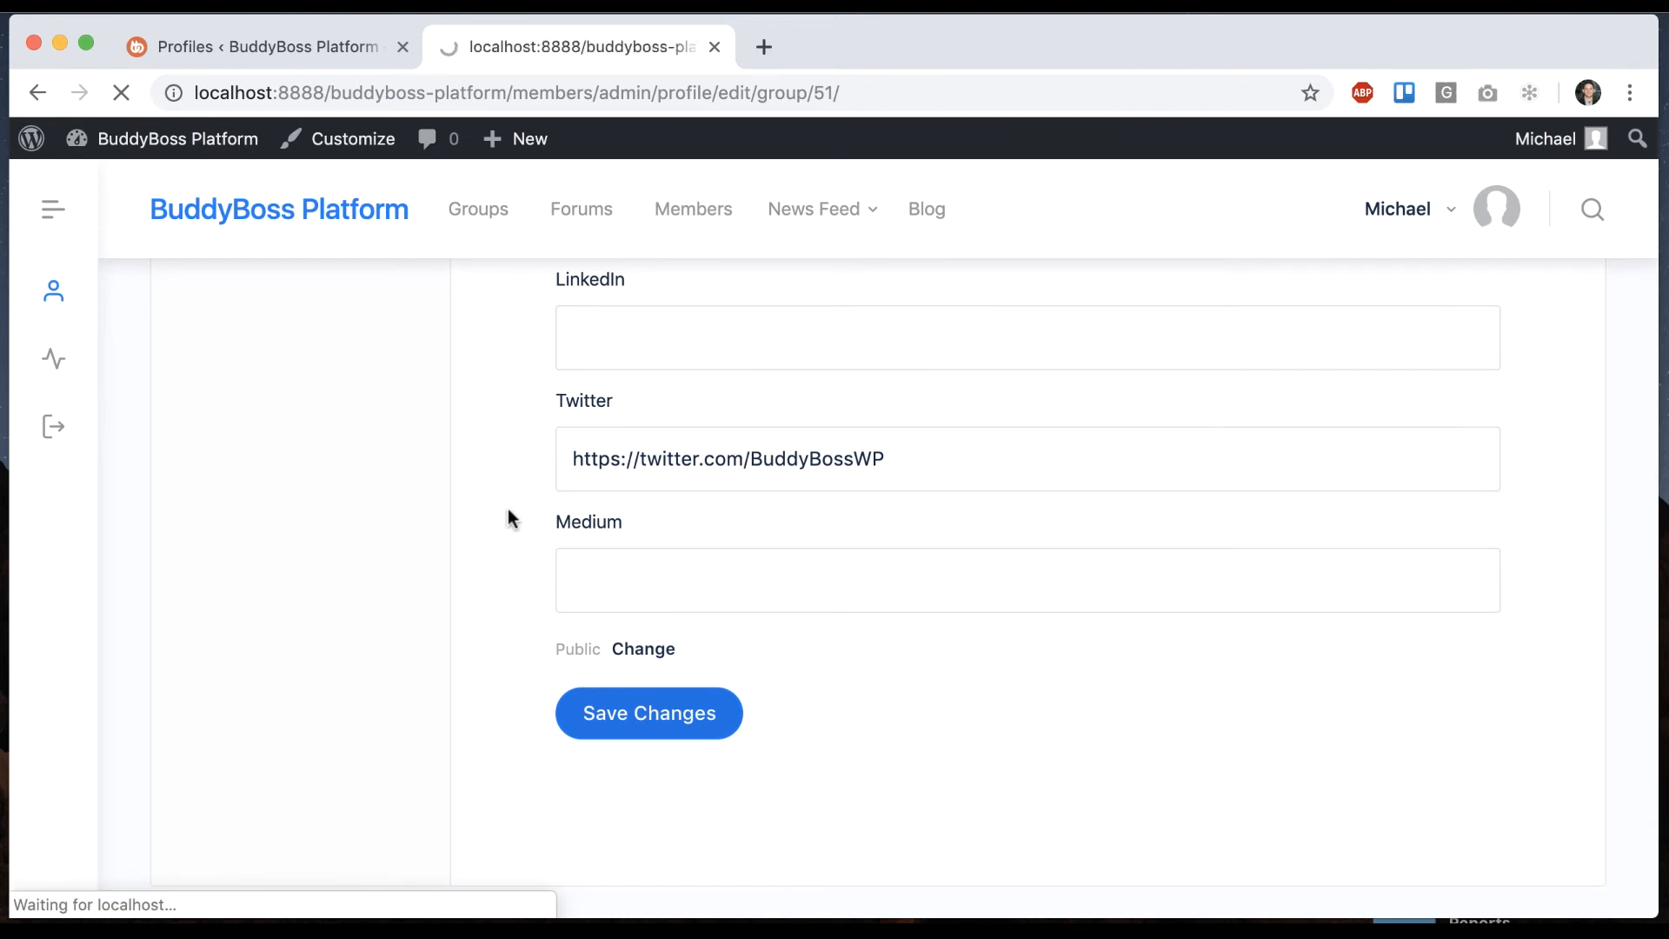
pyautogui.click(648, 712)
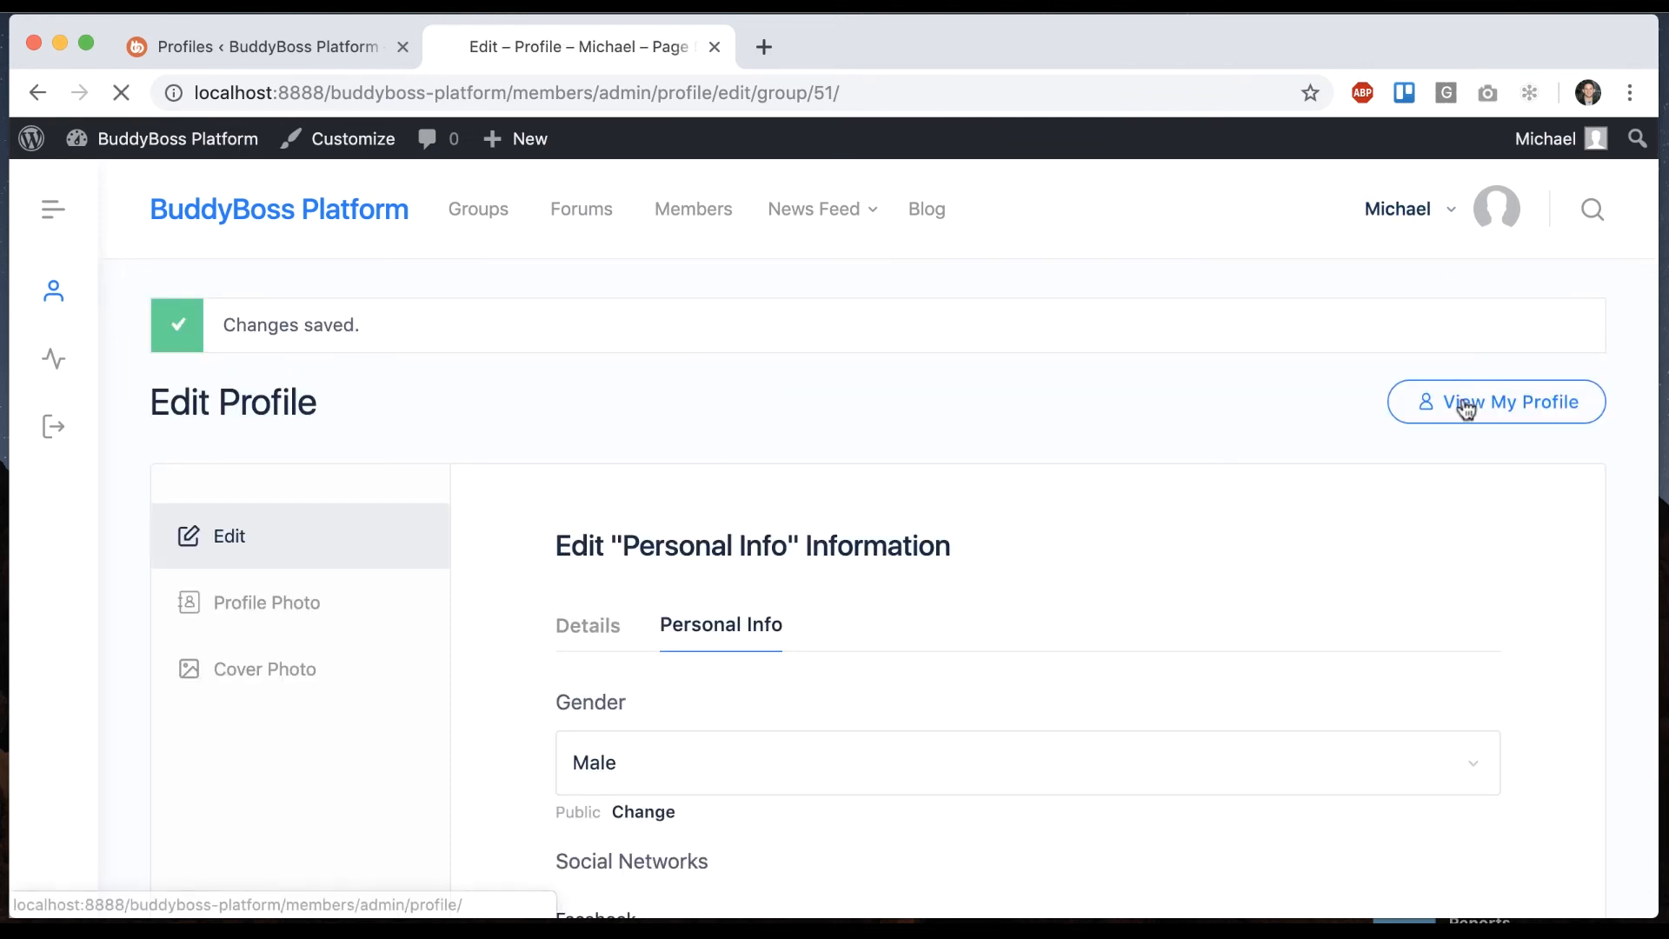
pyautogui.click(1494, 402)
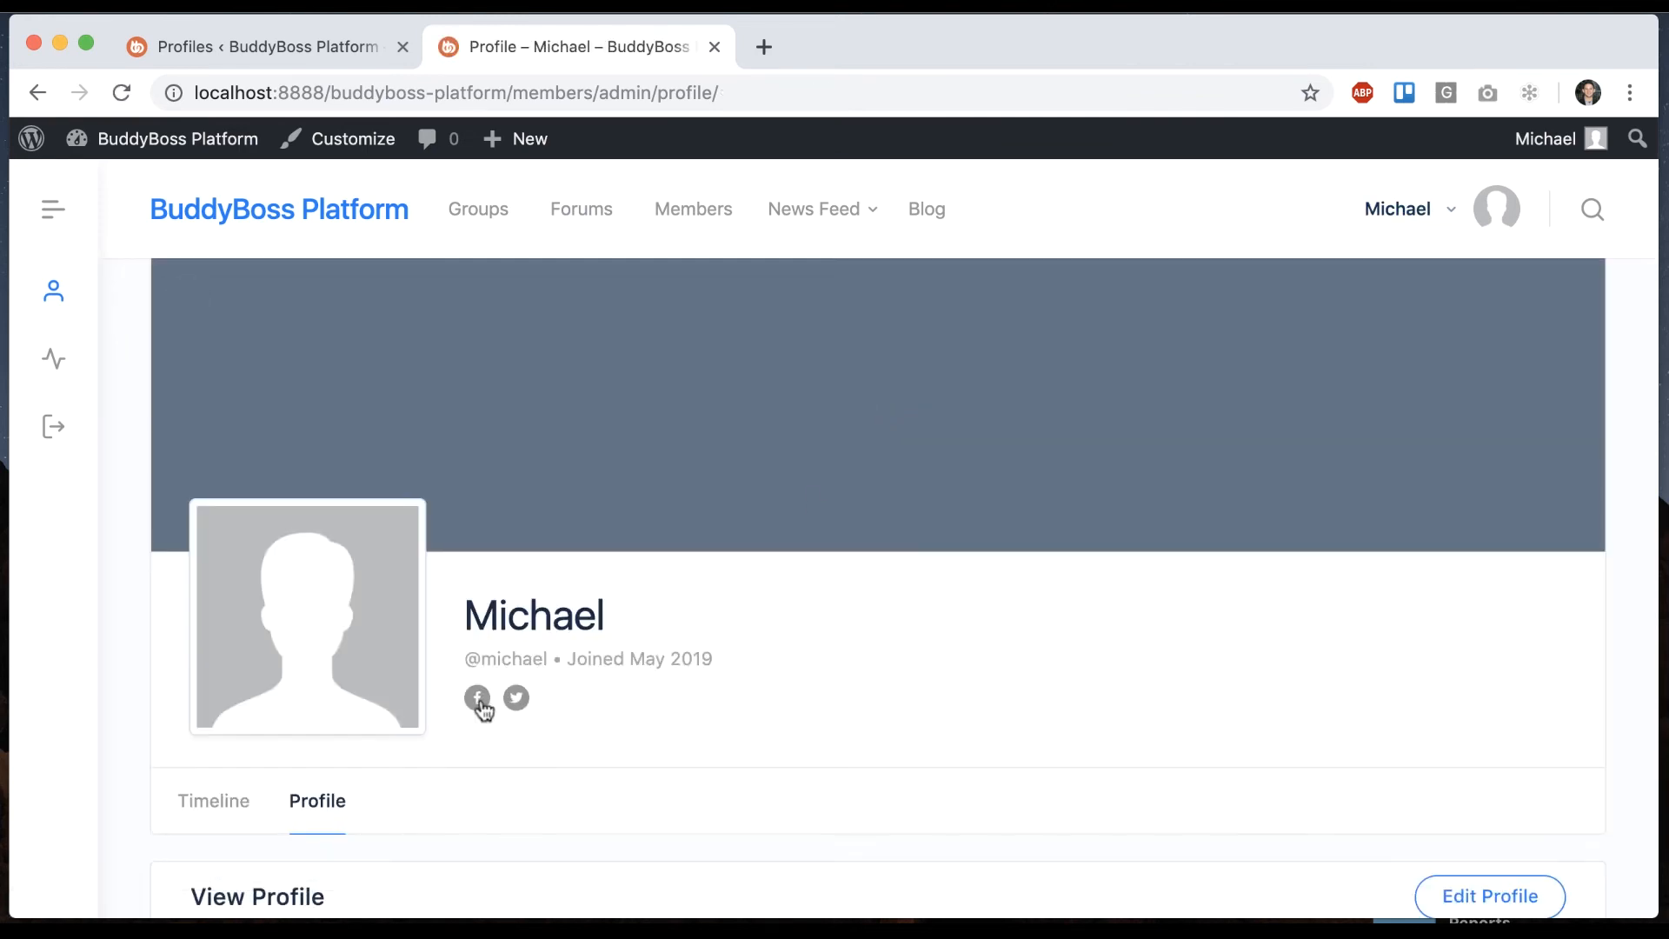
pyautogui.click(477, 697)
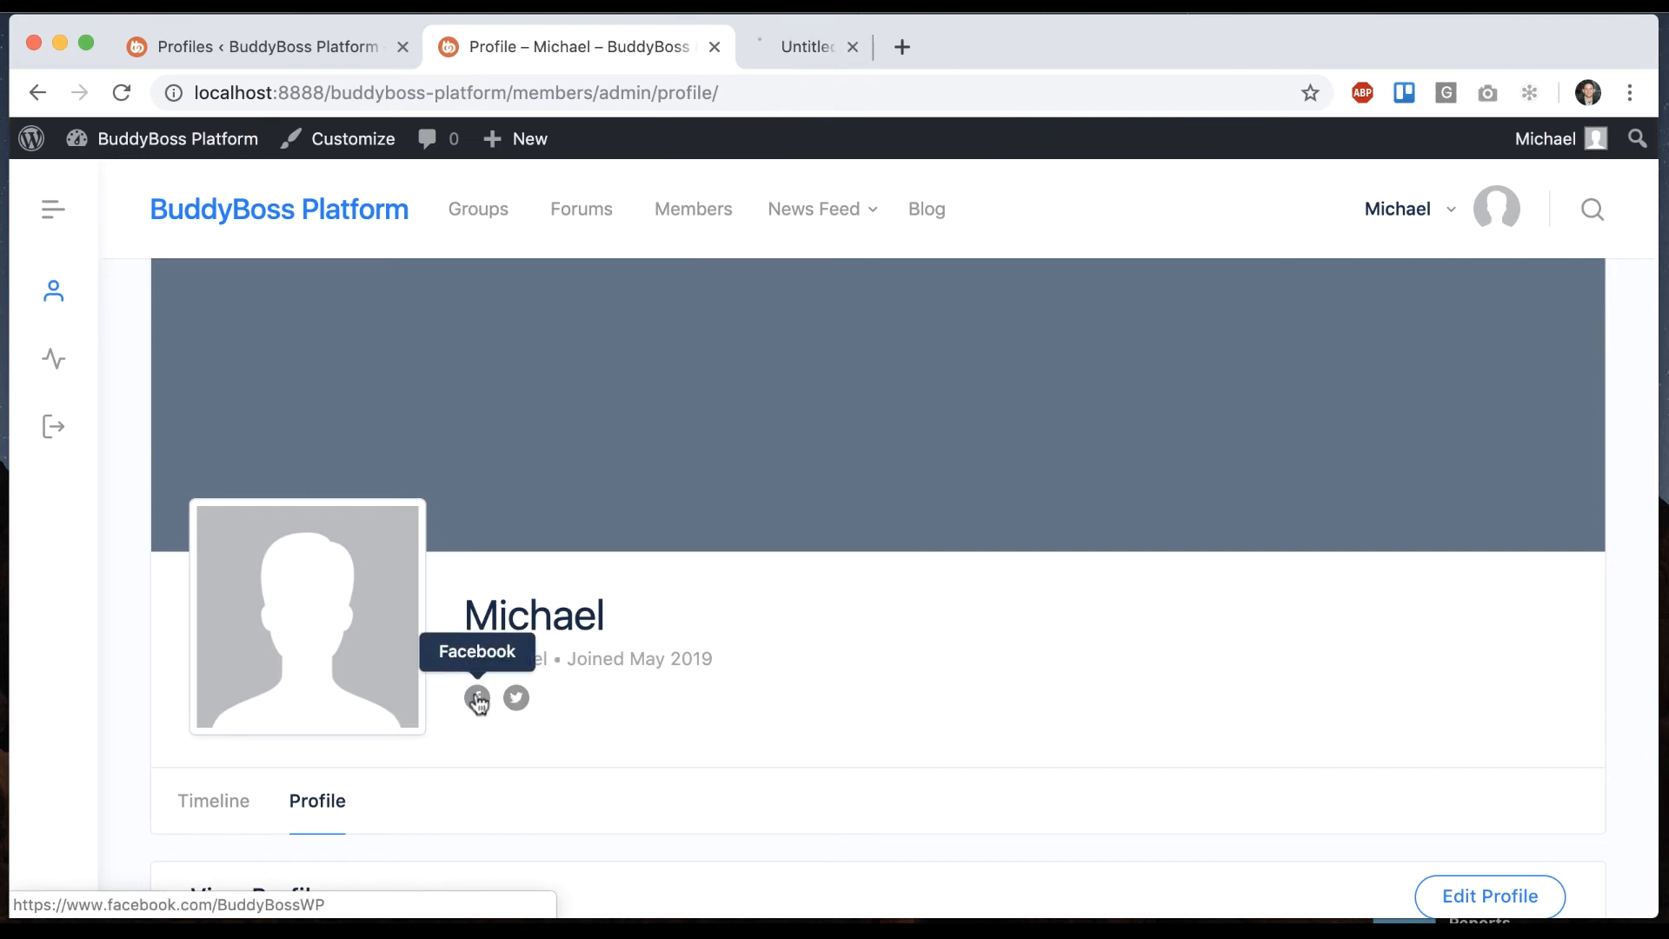
pyautogui.click(516, 697)
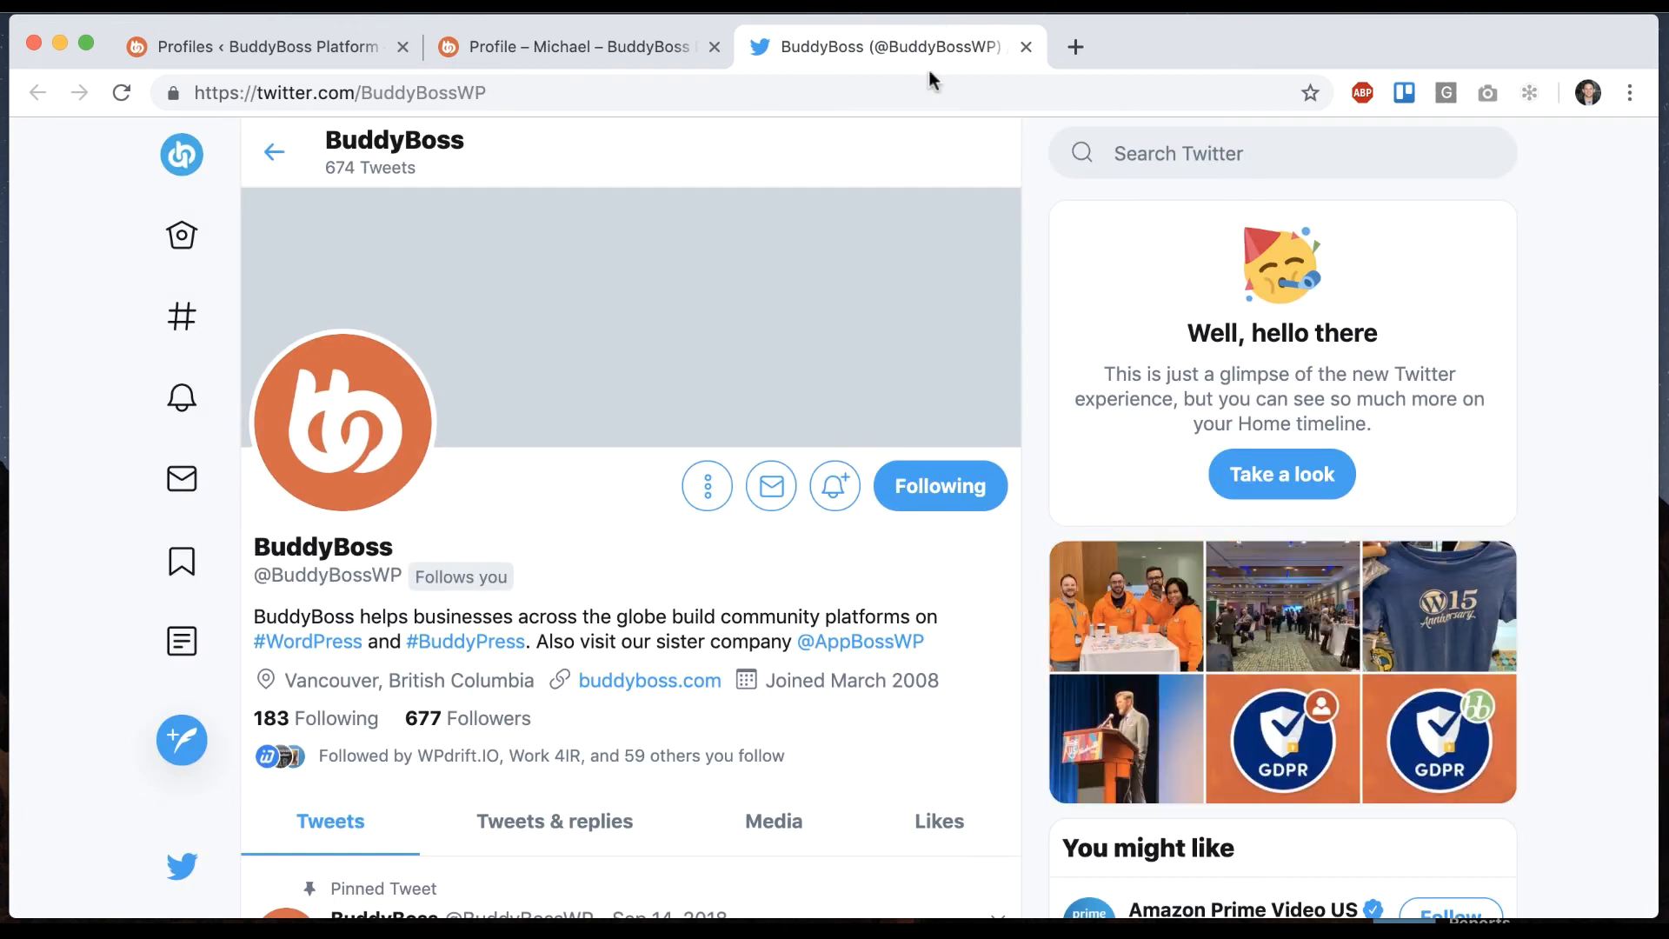
pyautogui.click(1023, 47)
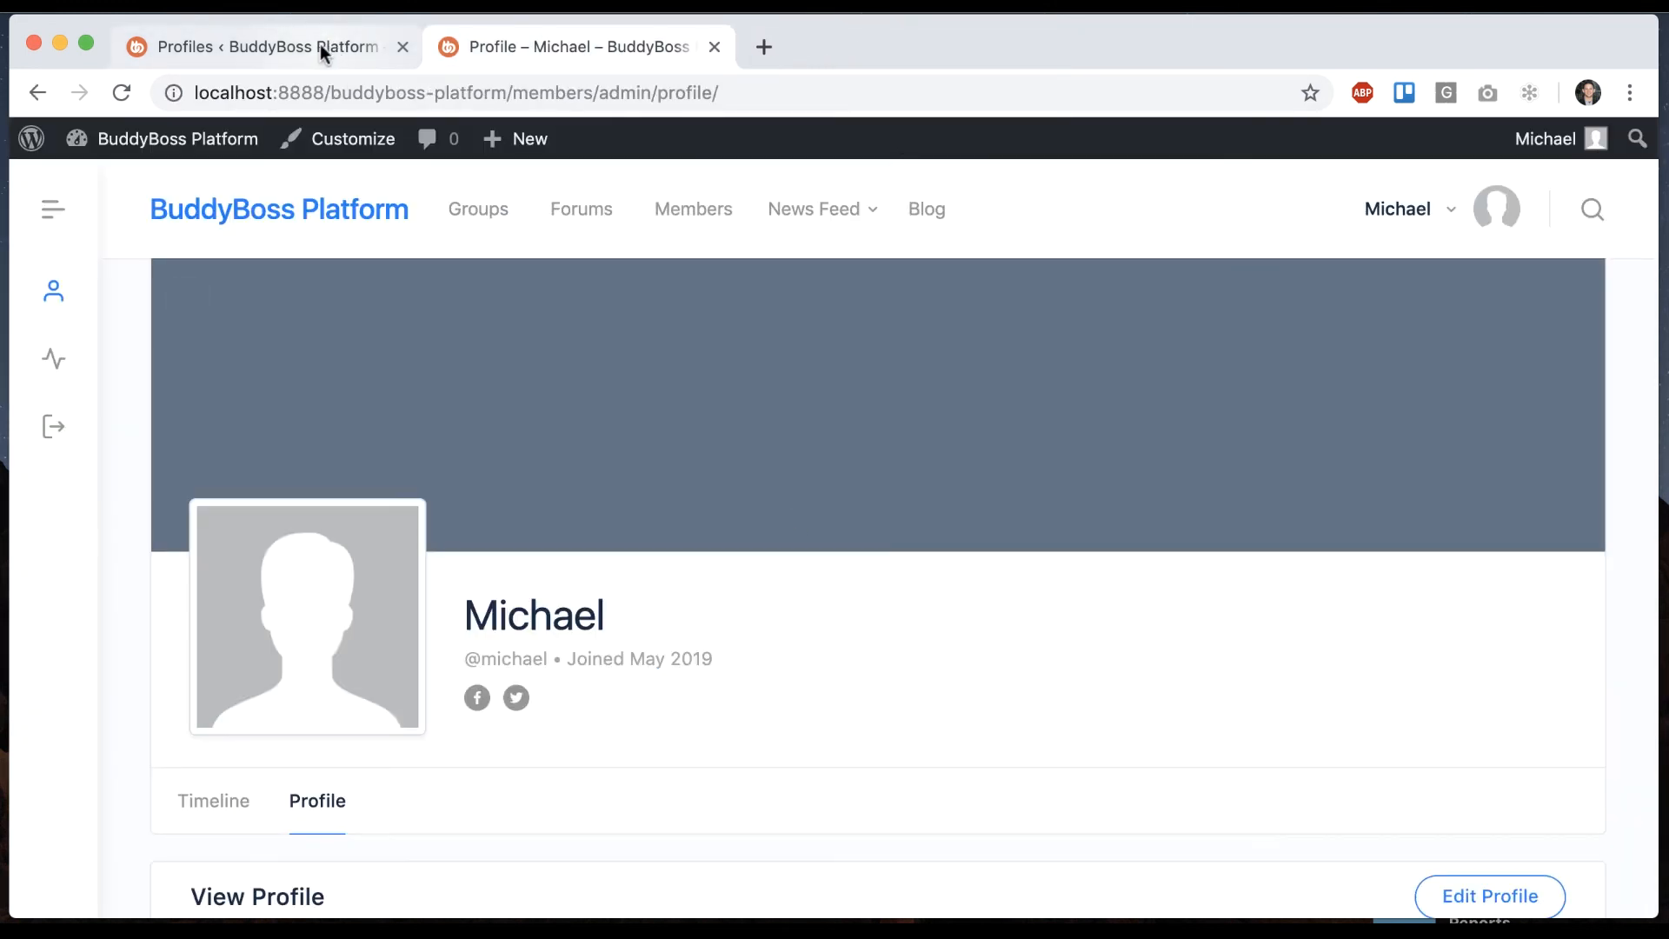
pyautogui.click(265, 47)
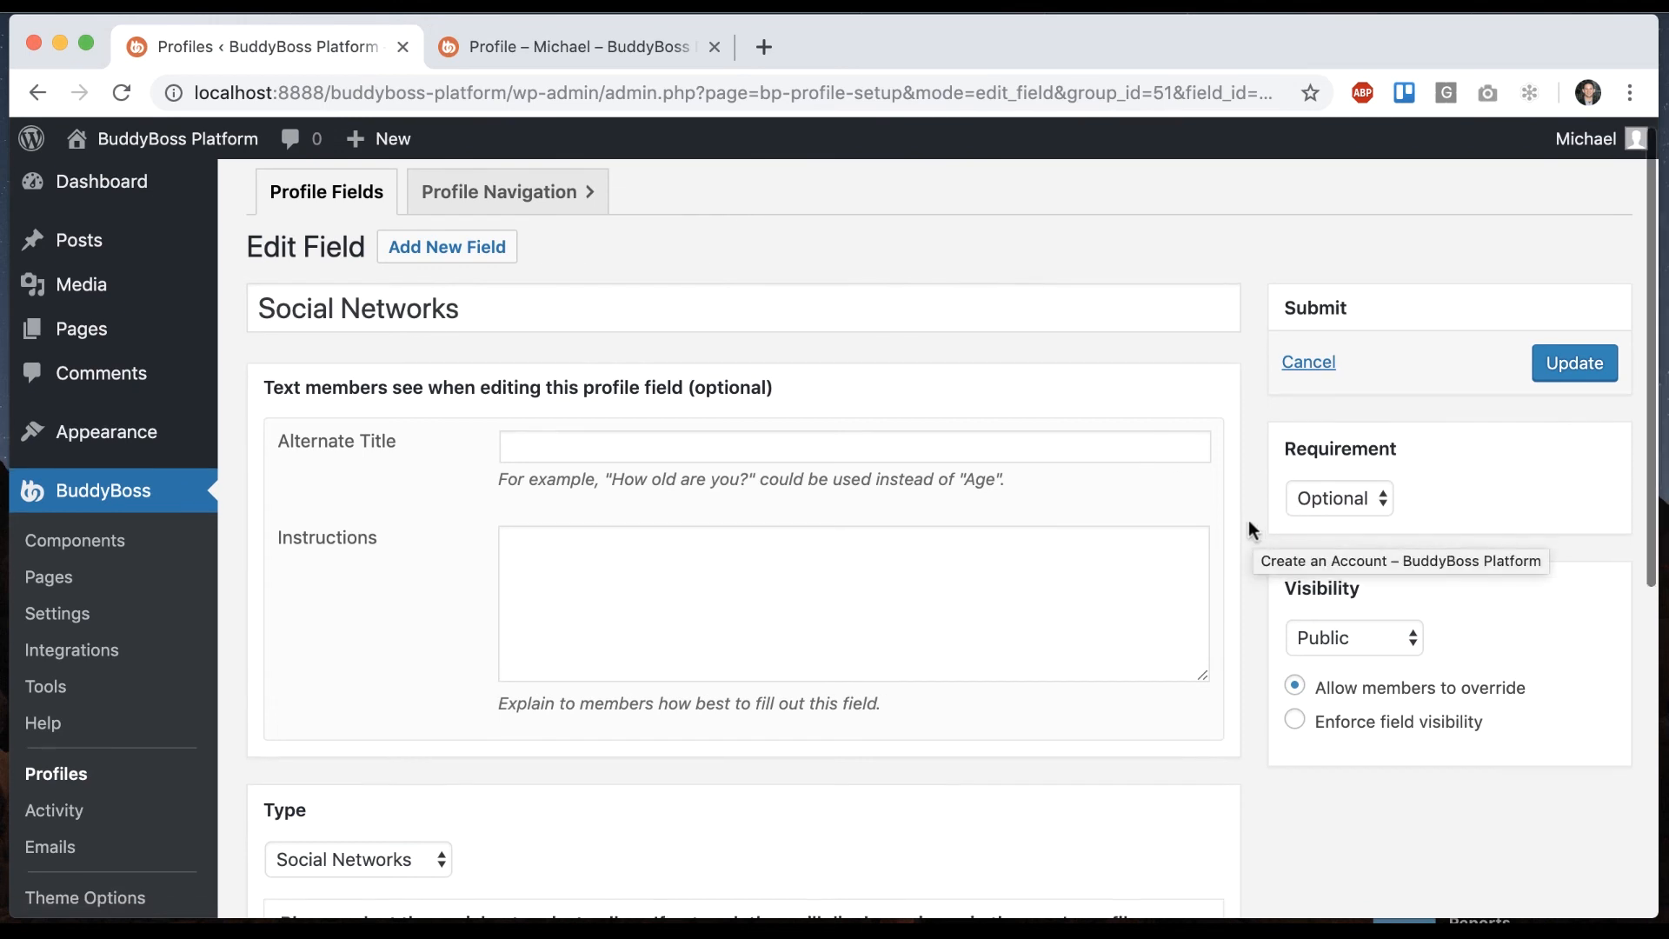
pyautogui.click(1337, 497)
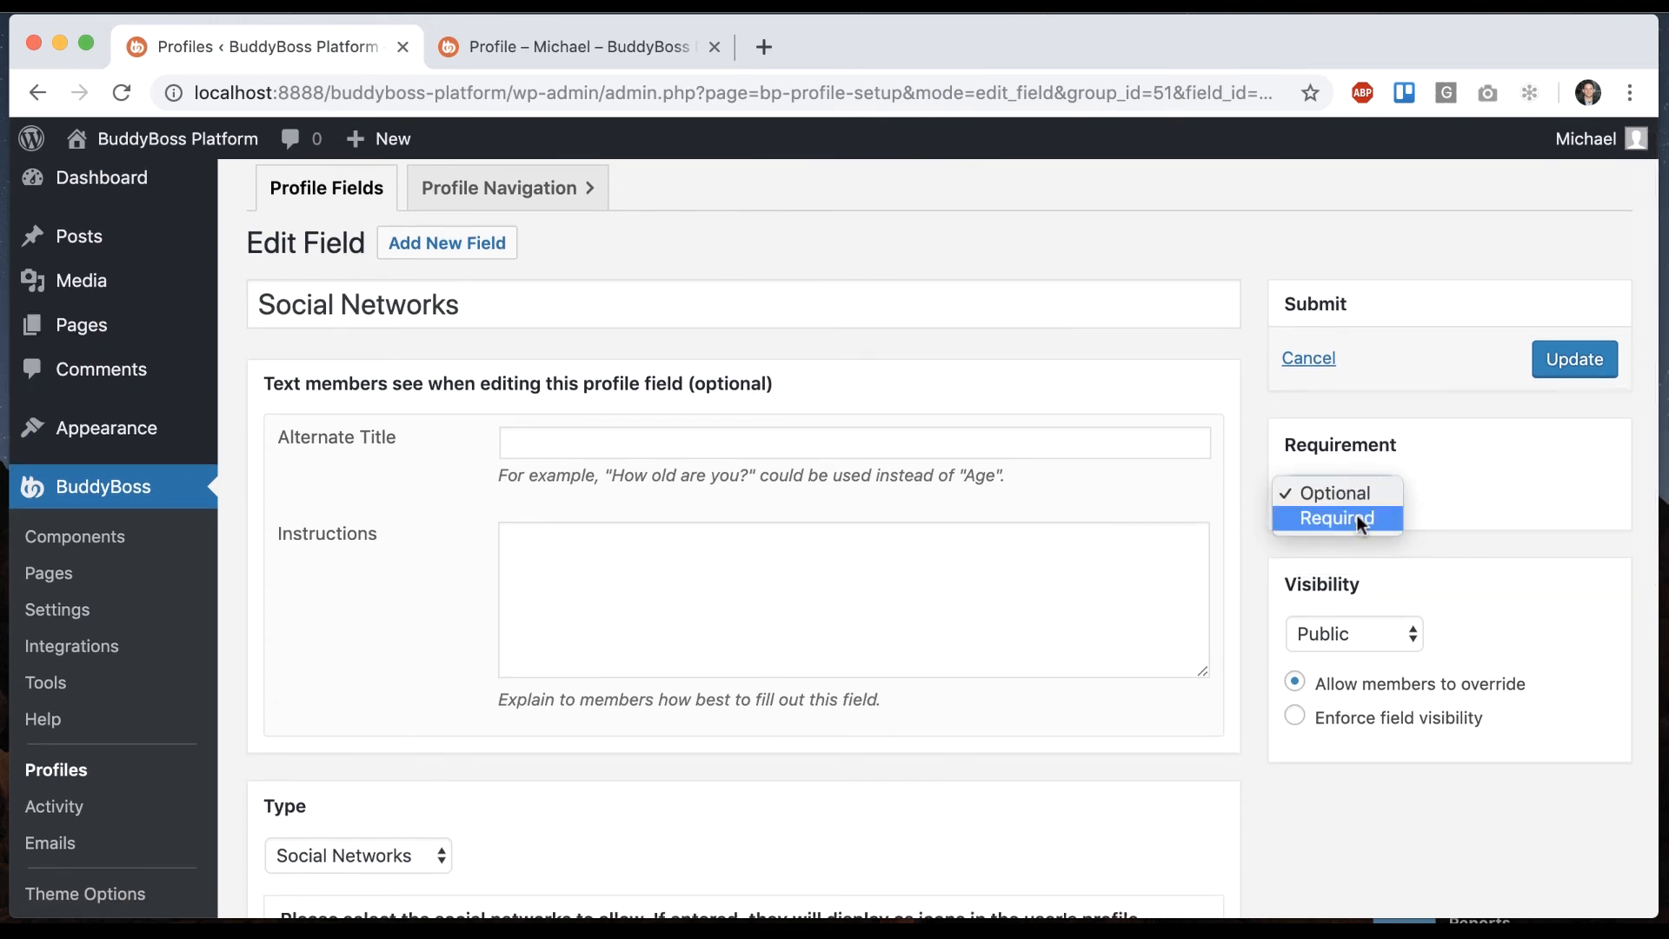
pyautogui.click(1329, 493)
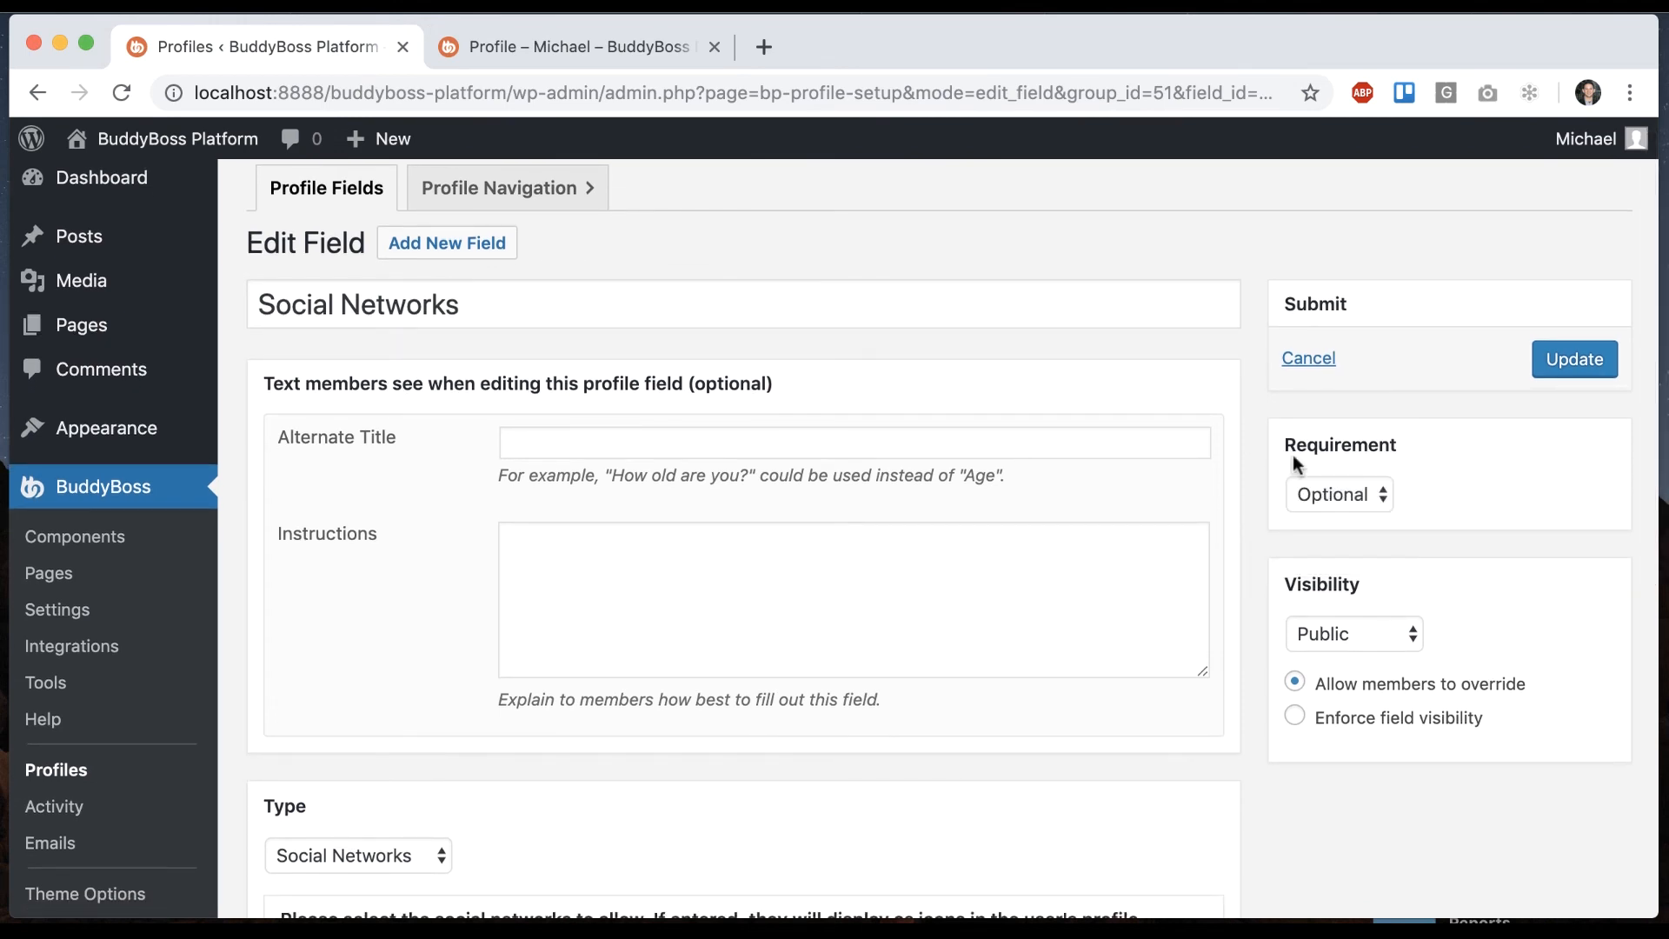
pyautogui.moveTo(233, 541)
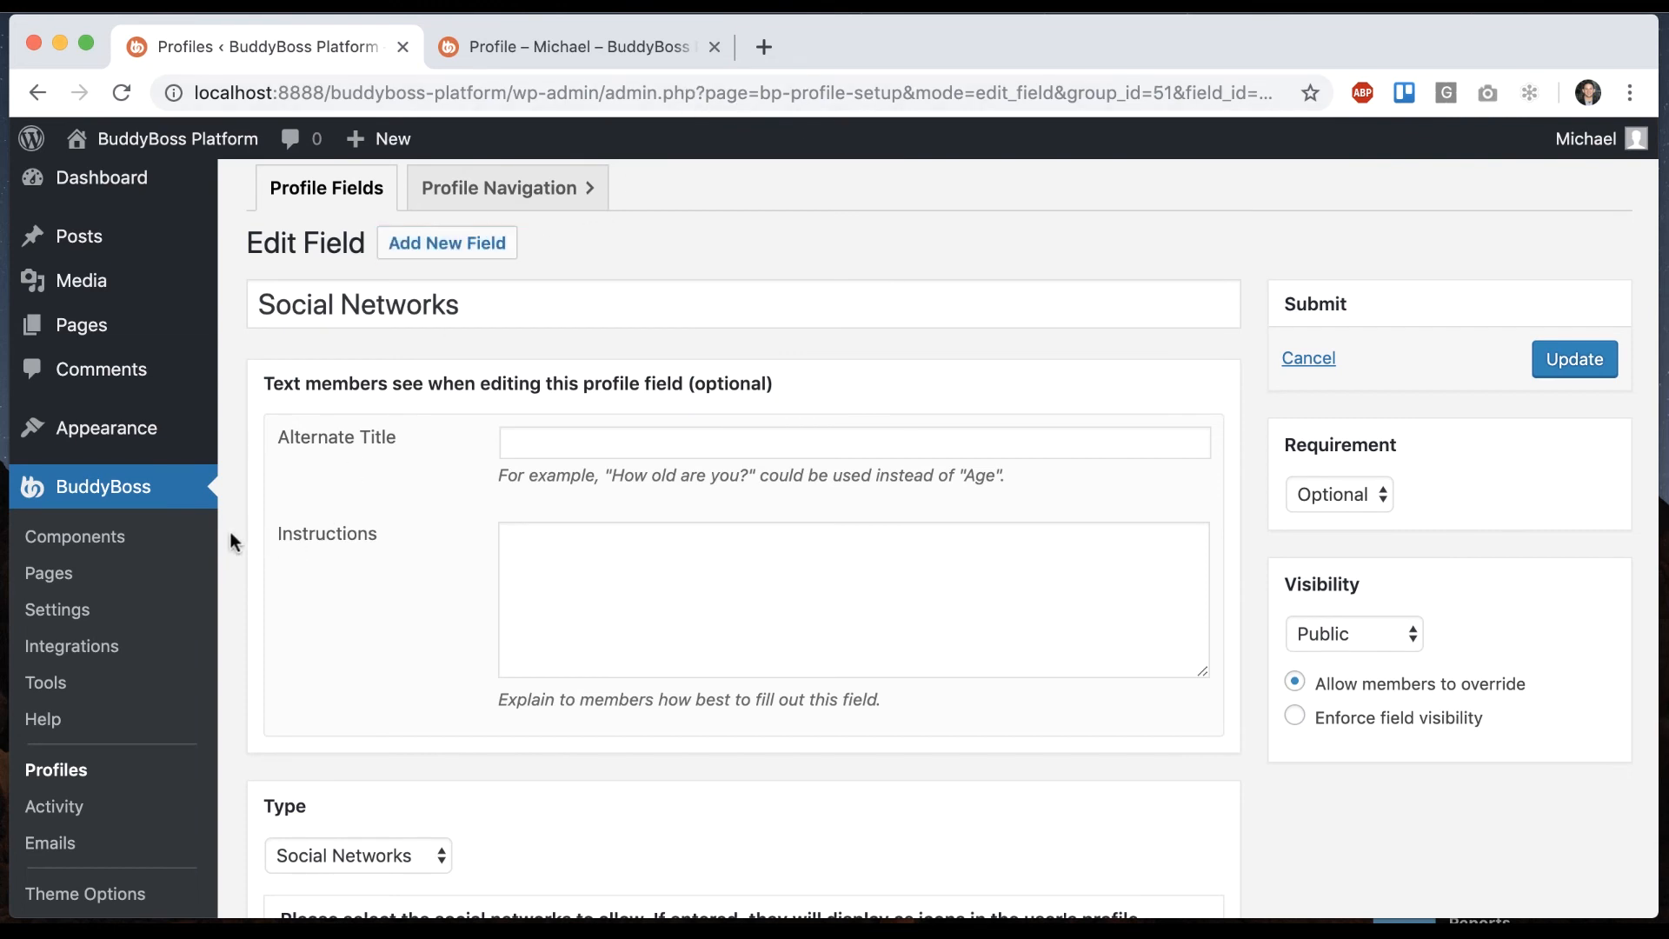
pyautogui.moveTo(585, 63)
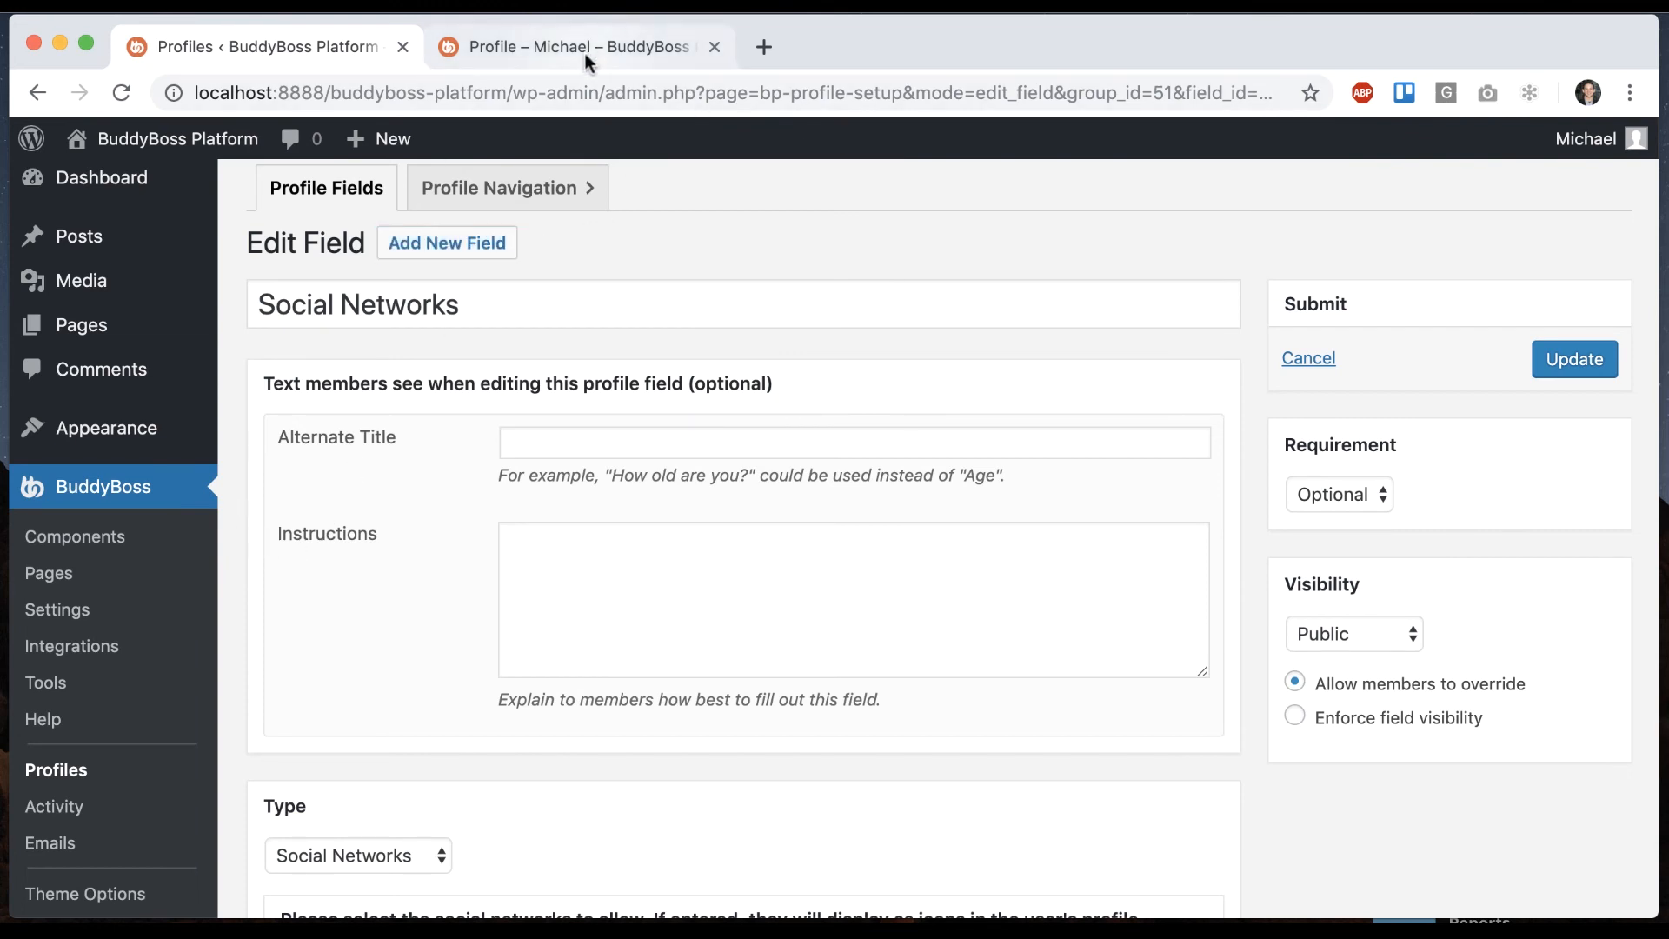
pyautogui.click(575, 47)
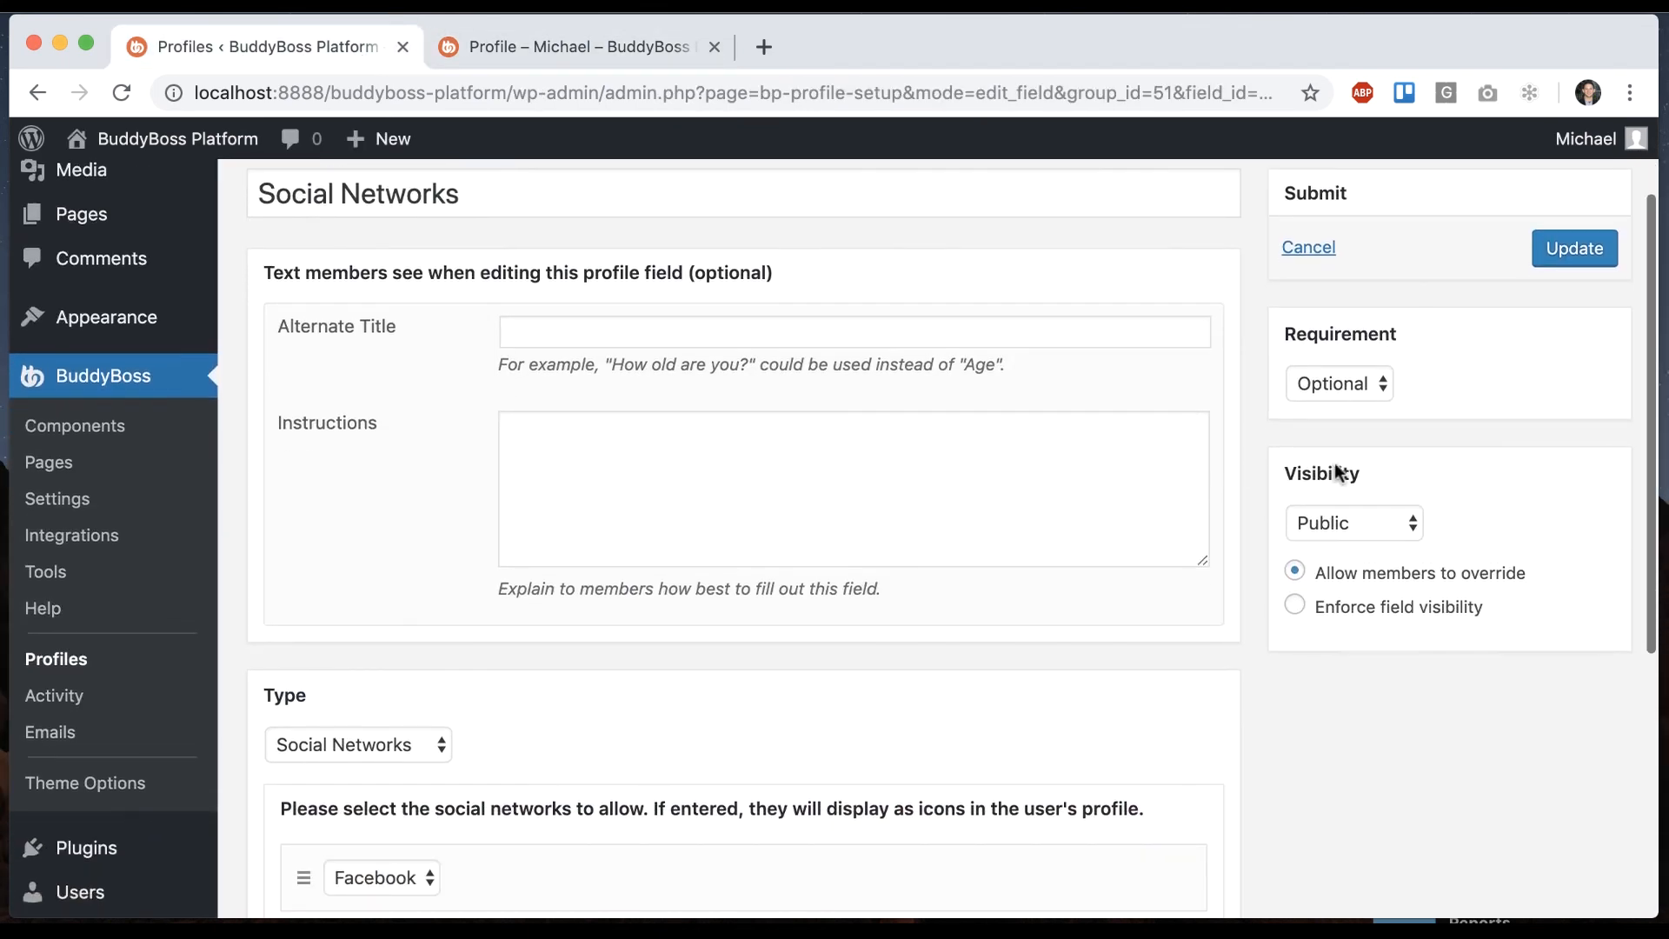
pyautogui.click(1353, 523)
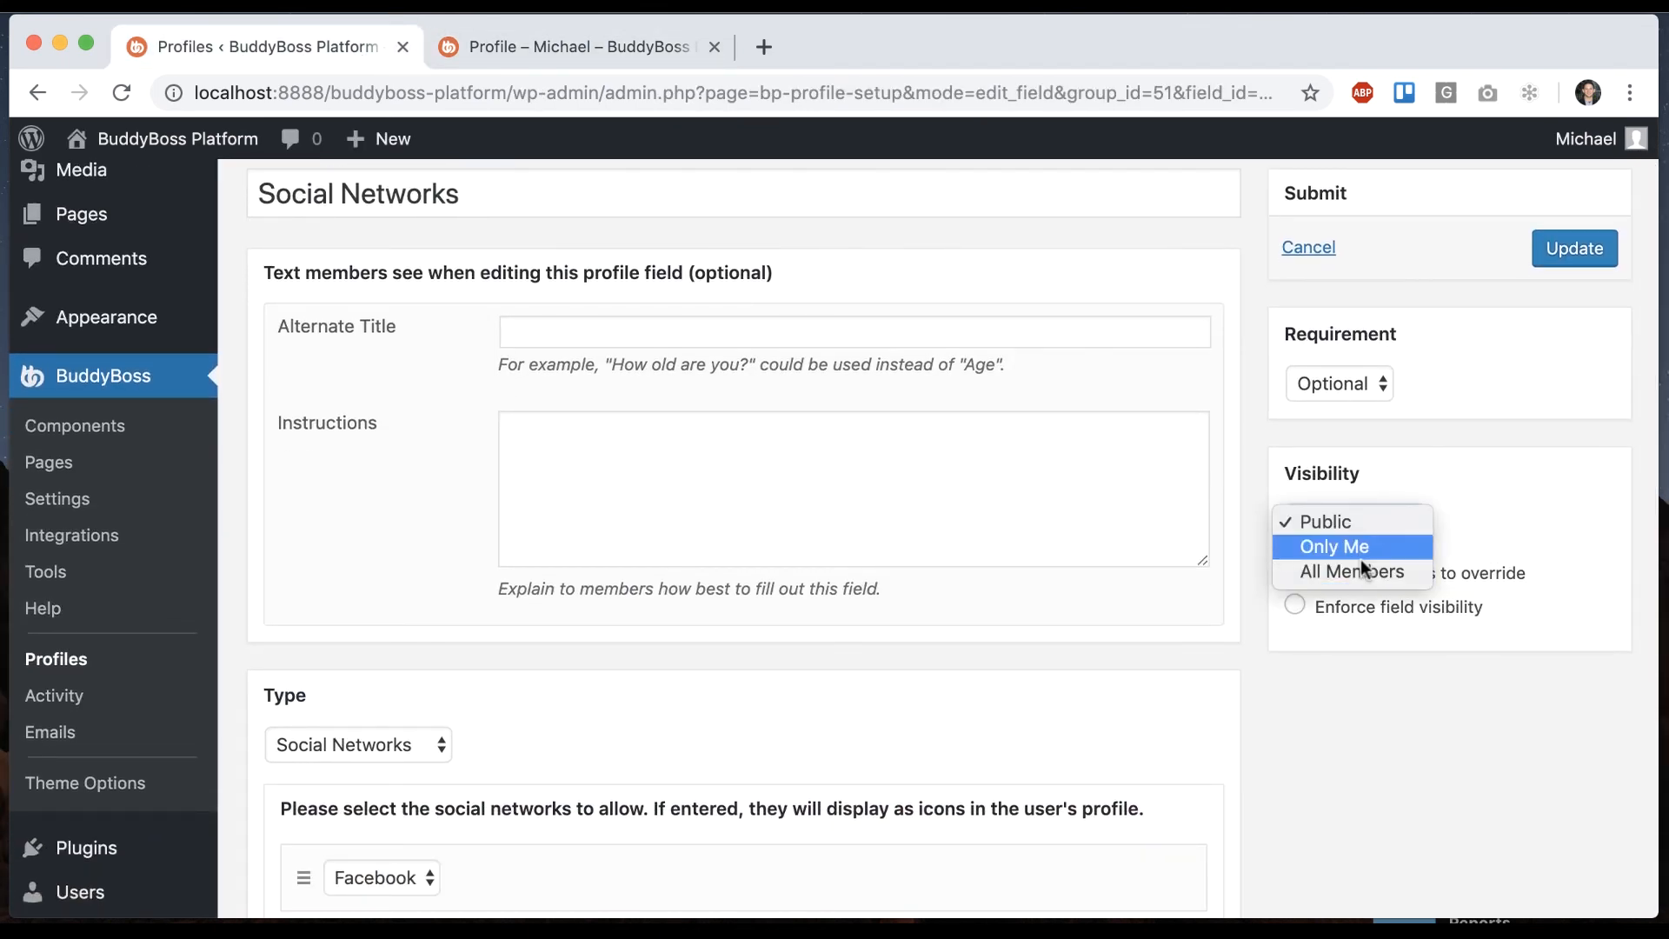
pyautogui.click(1322, 522)
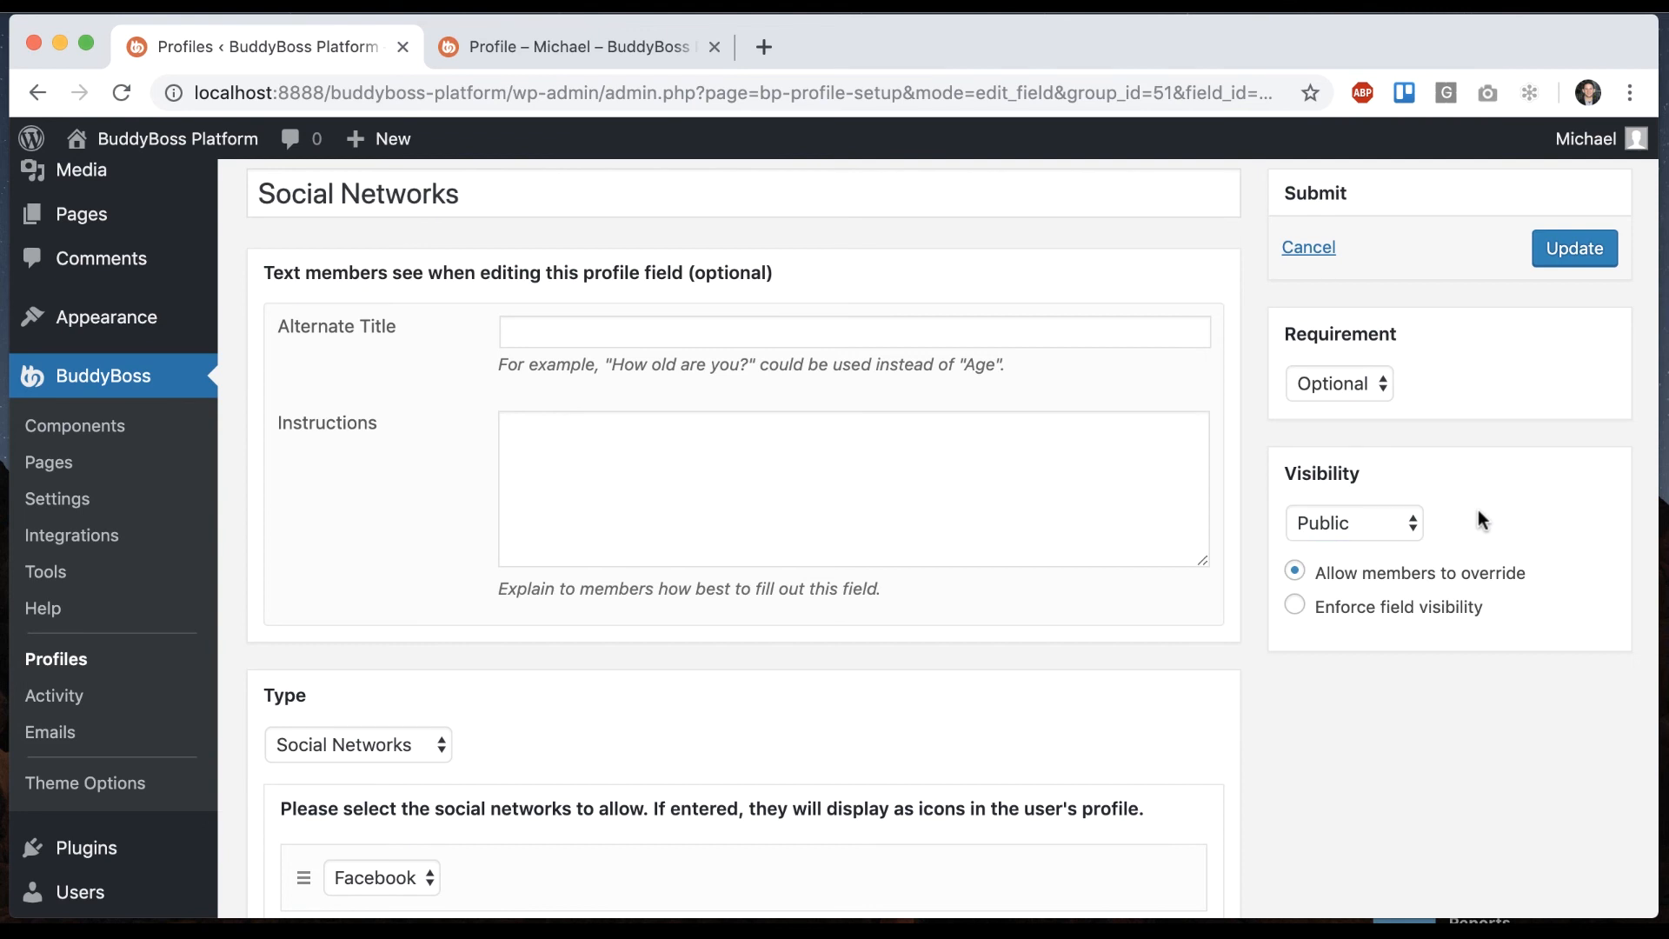
pyautogui.click(1352, 522)
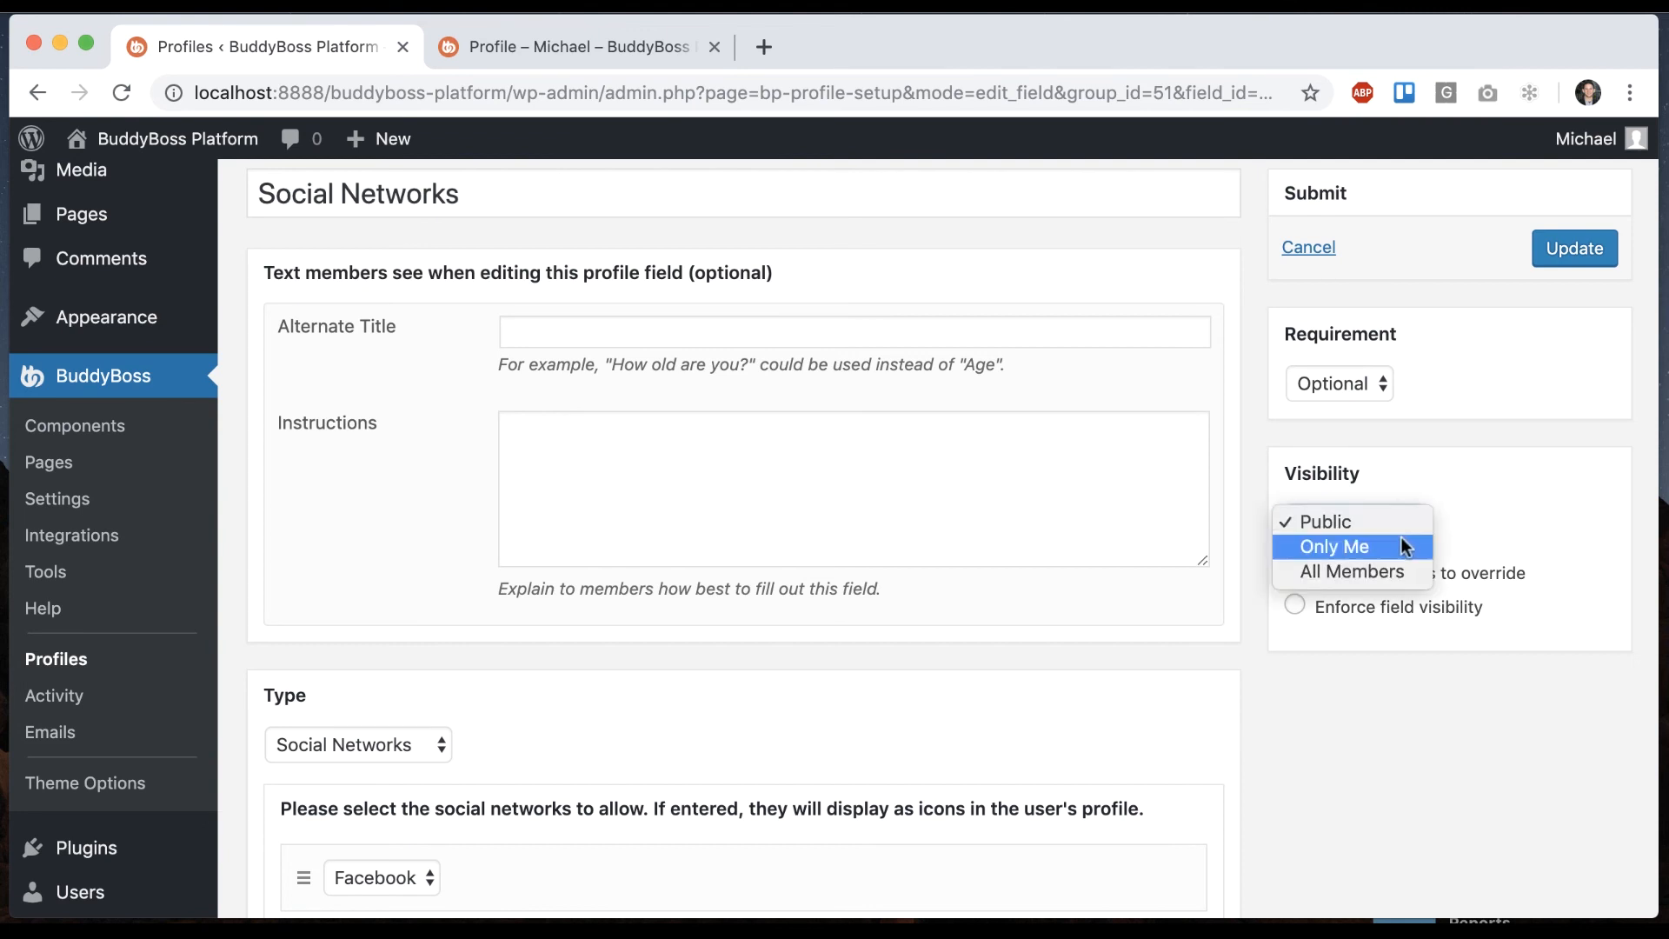
pyautogui.click(1322, 521)
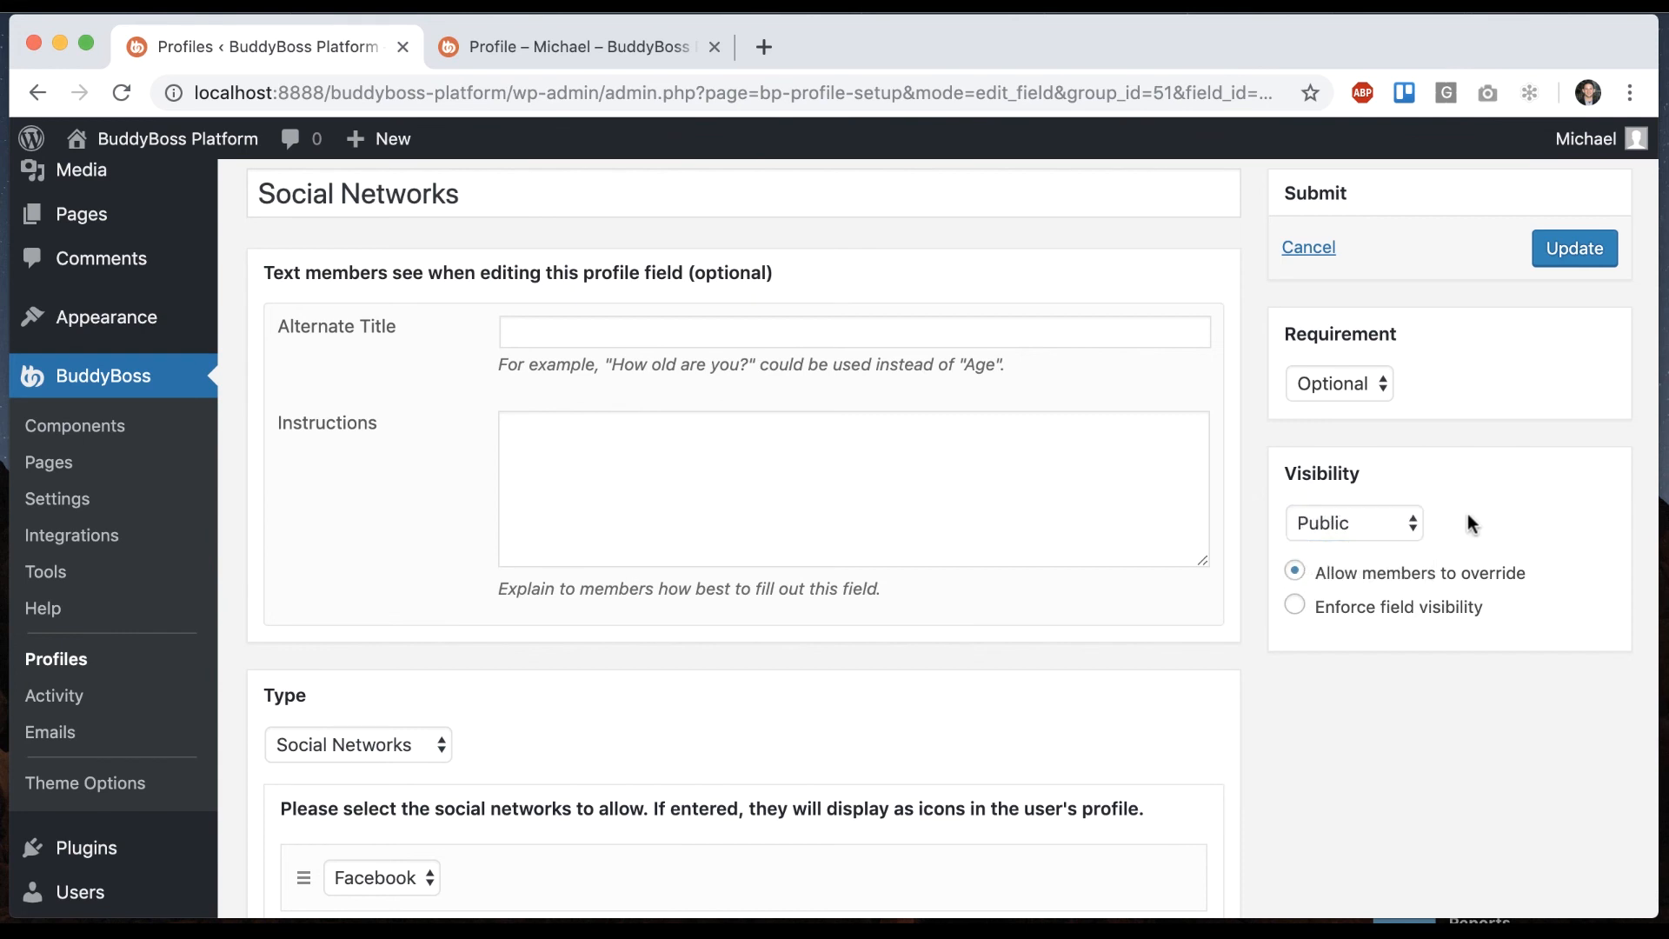
pyautogui.click(1355, 523)
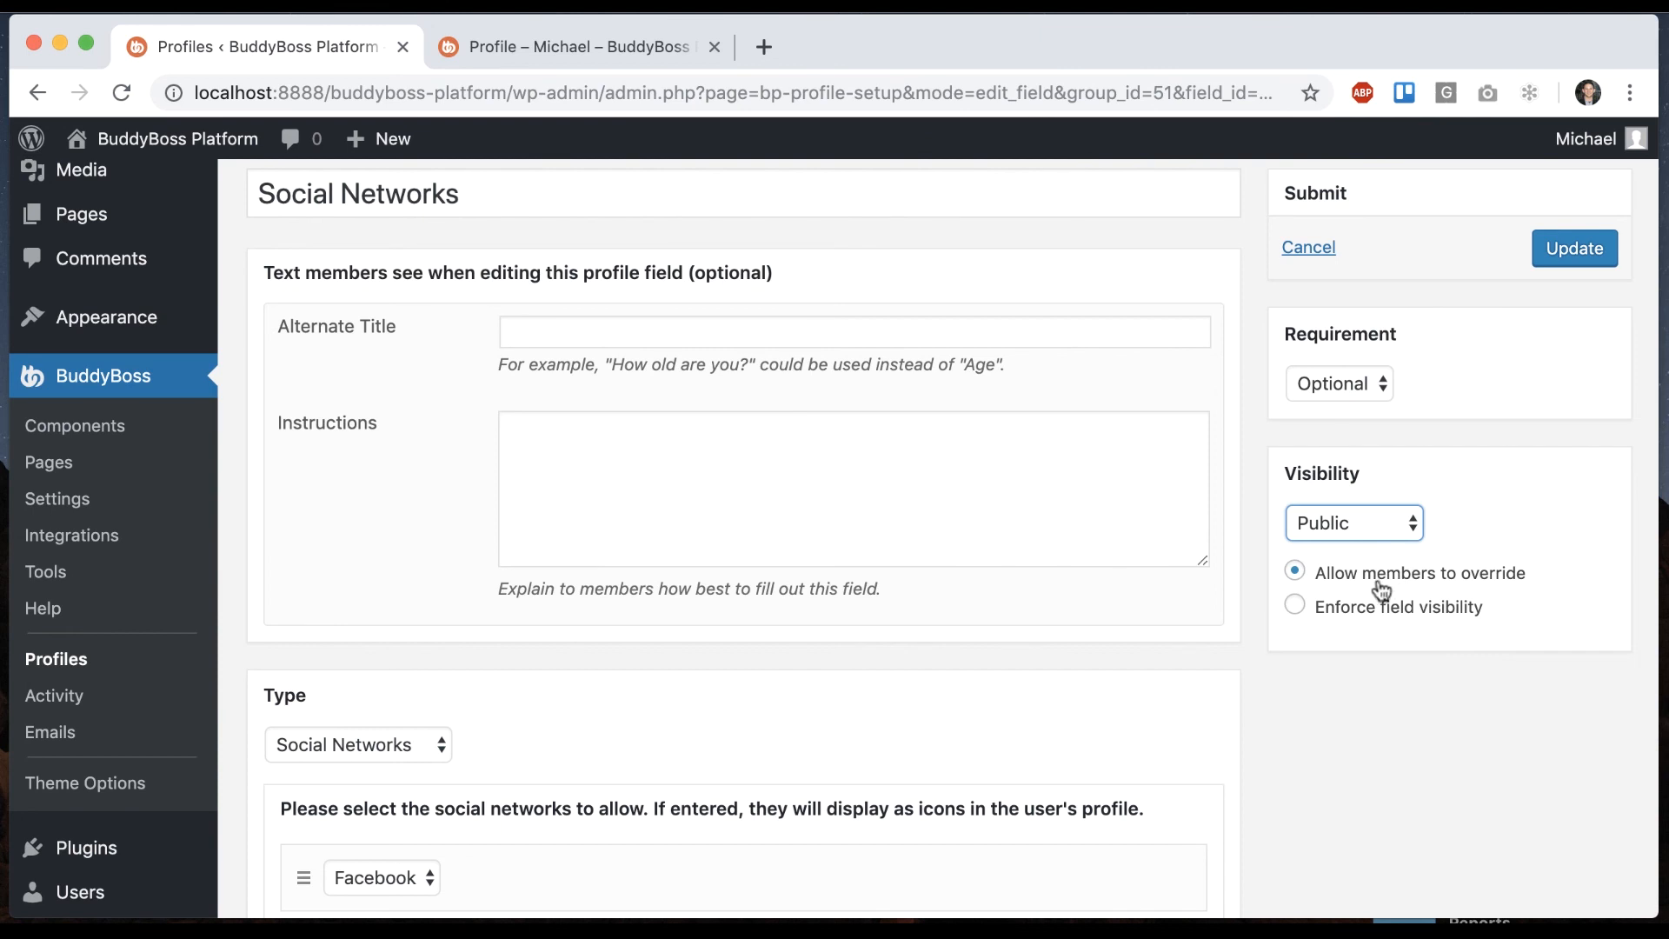
pyautogui.moveTo(1479, 587)
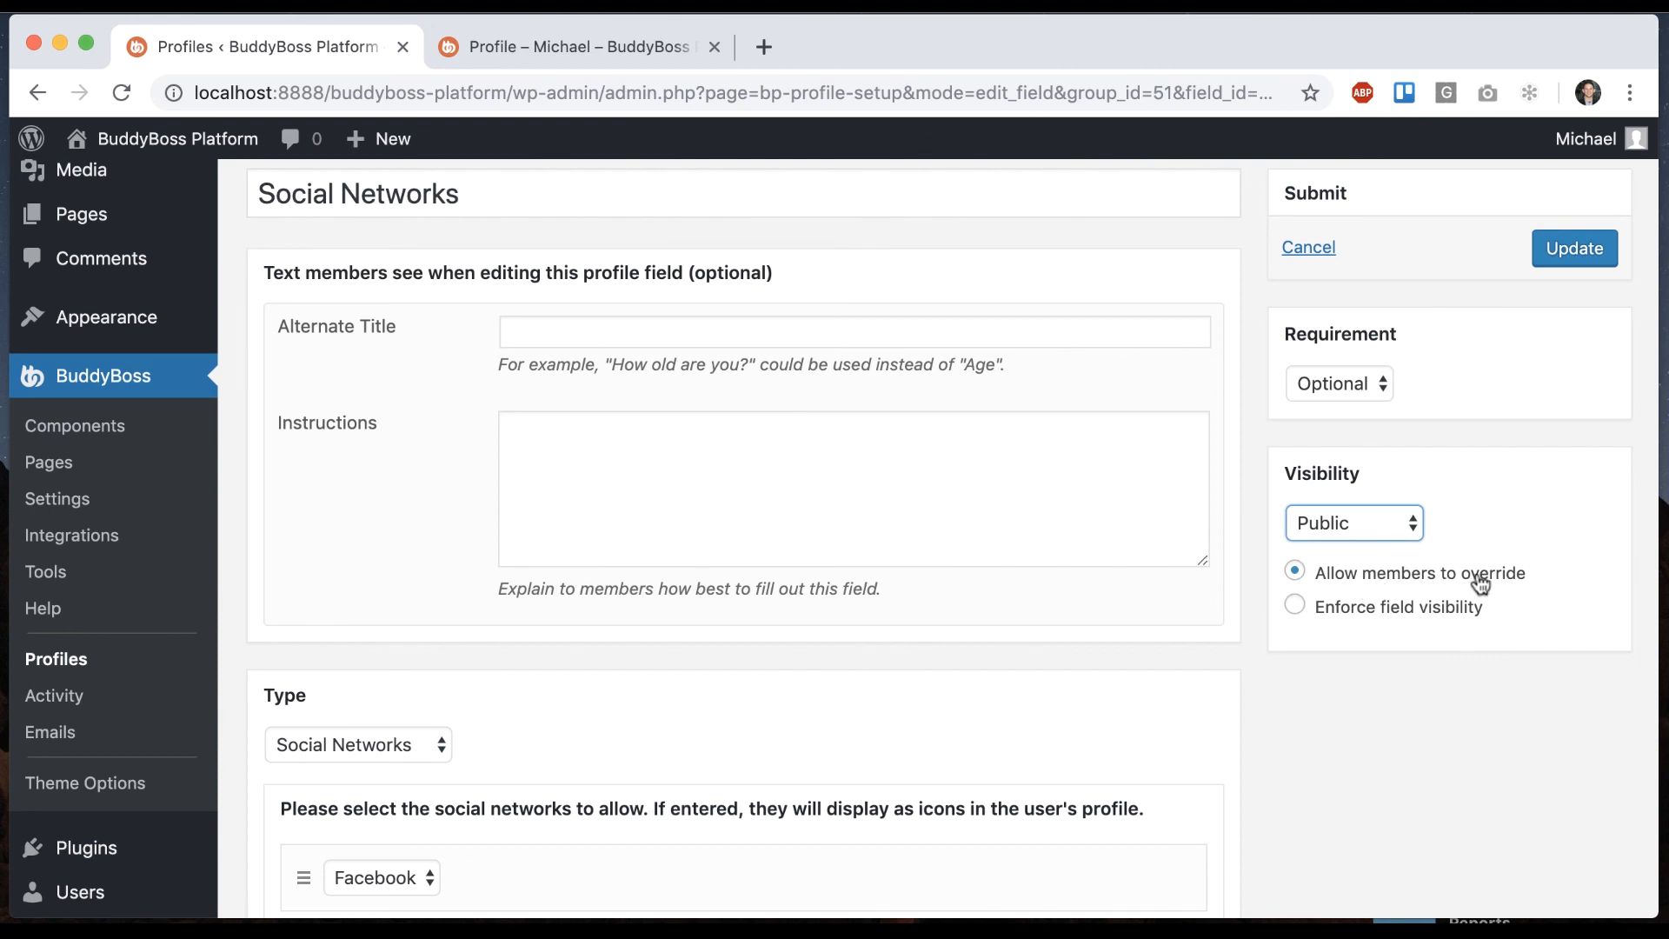
pyautogui.click(575, 47)
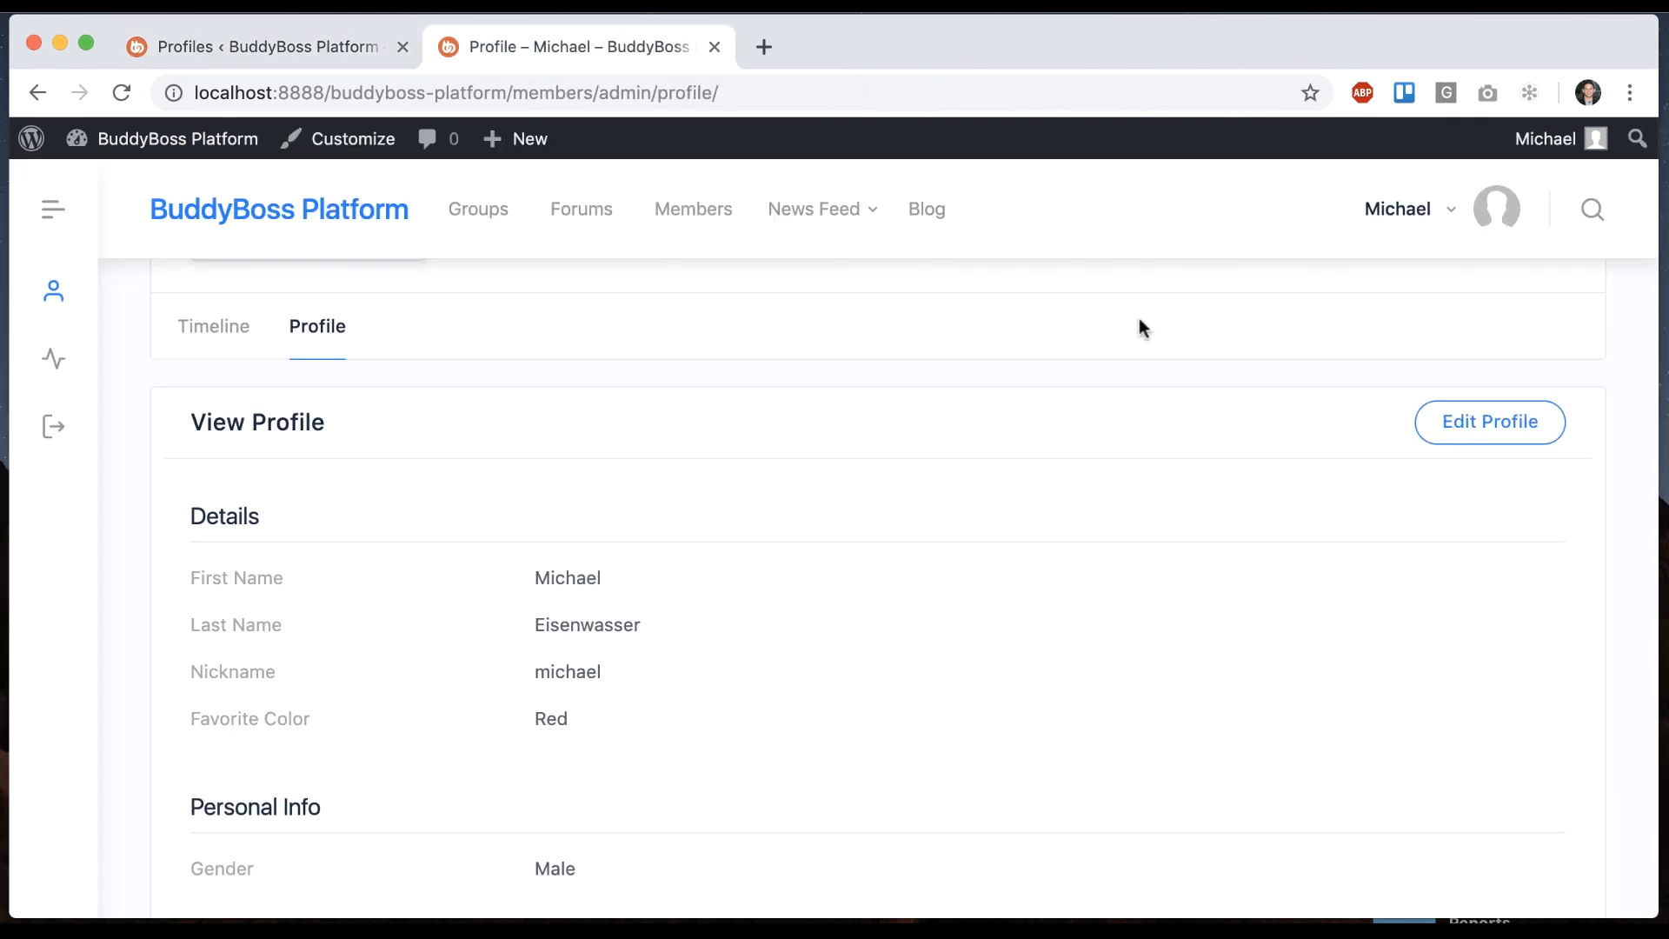
pyautogui.click(1488, 422)
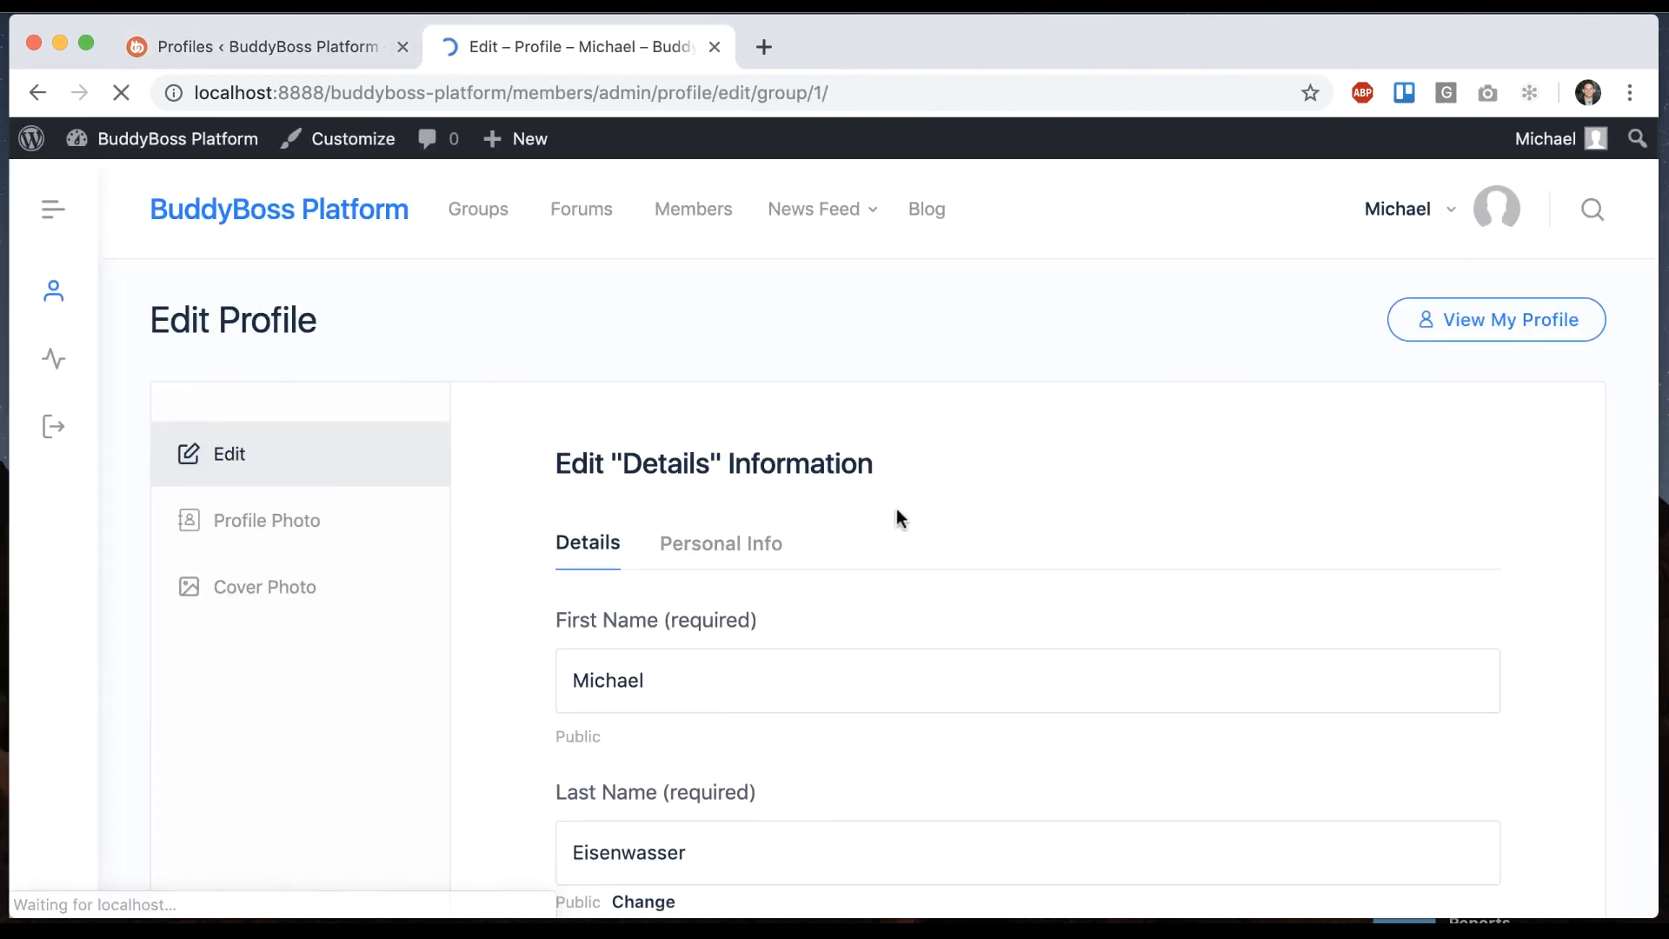
pyautogui.scroll(-3)
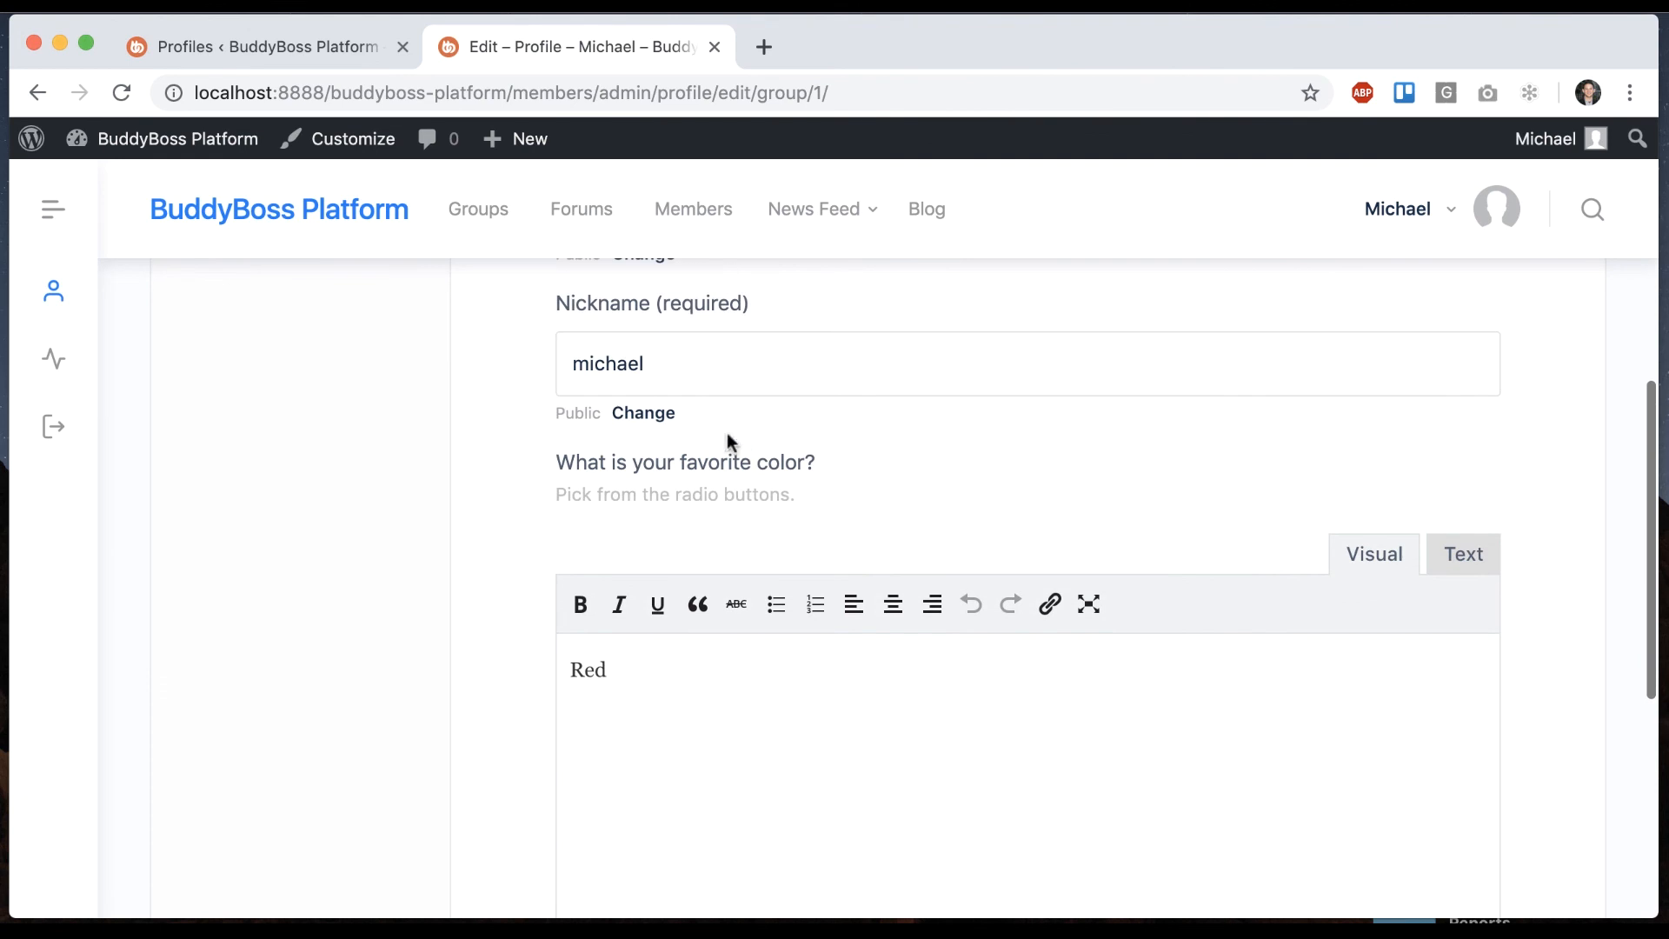
pyautogui.click(642, 413)
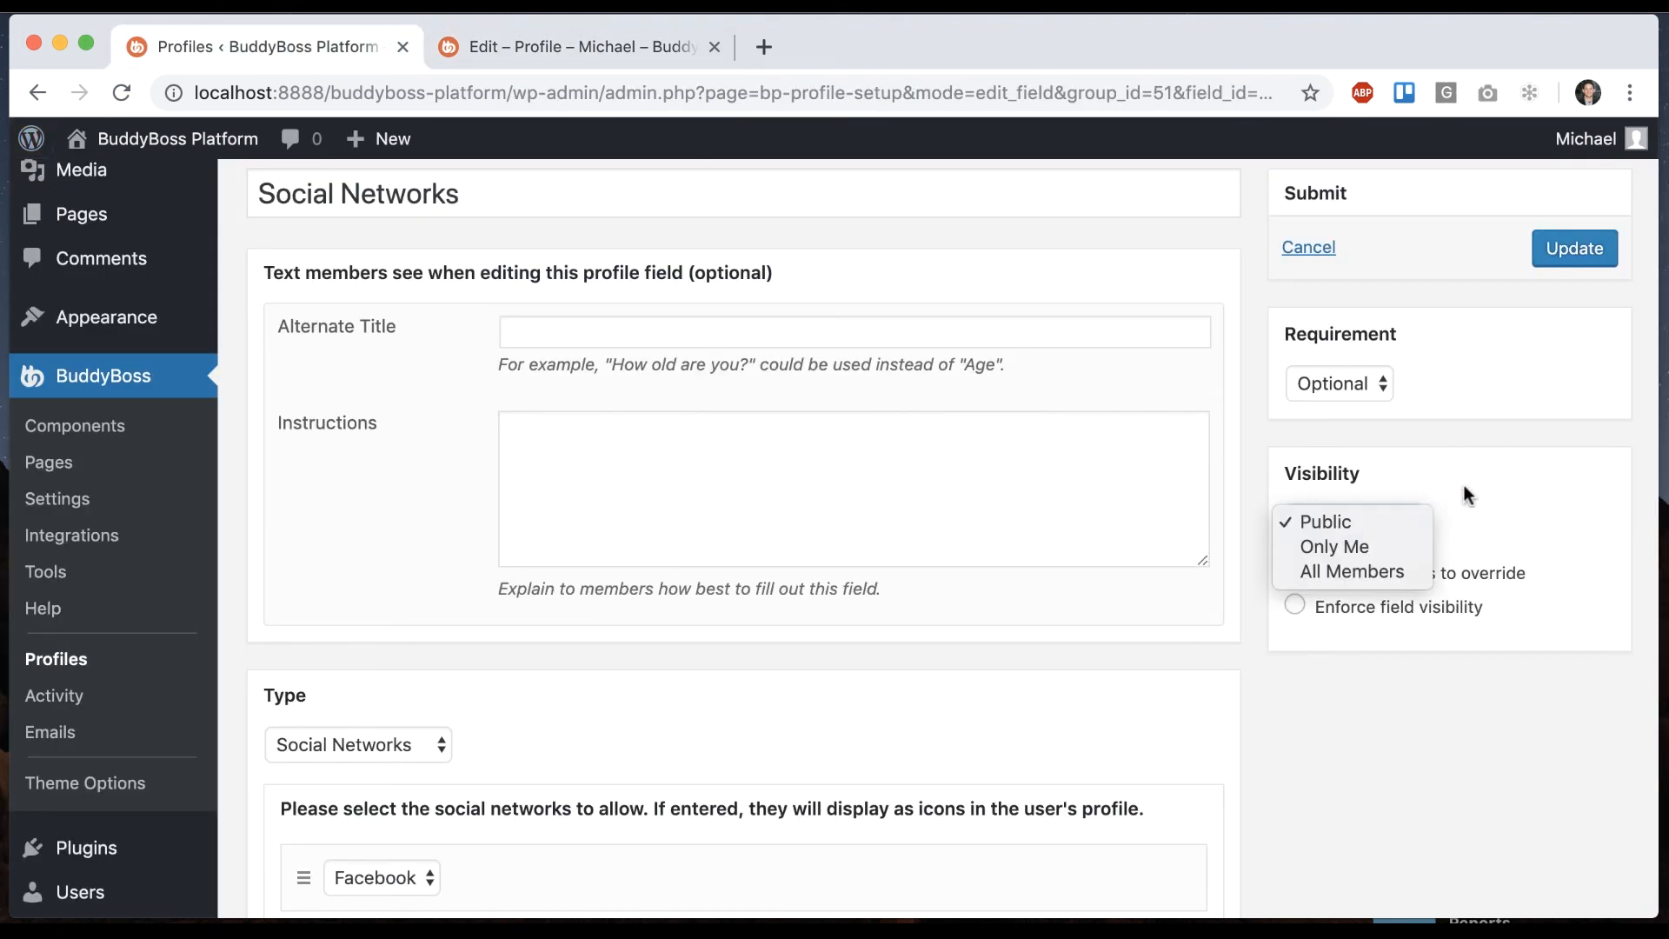
pyautogui.click(1294, 607)
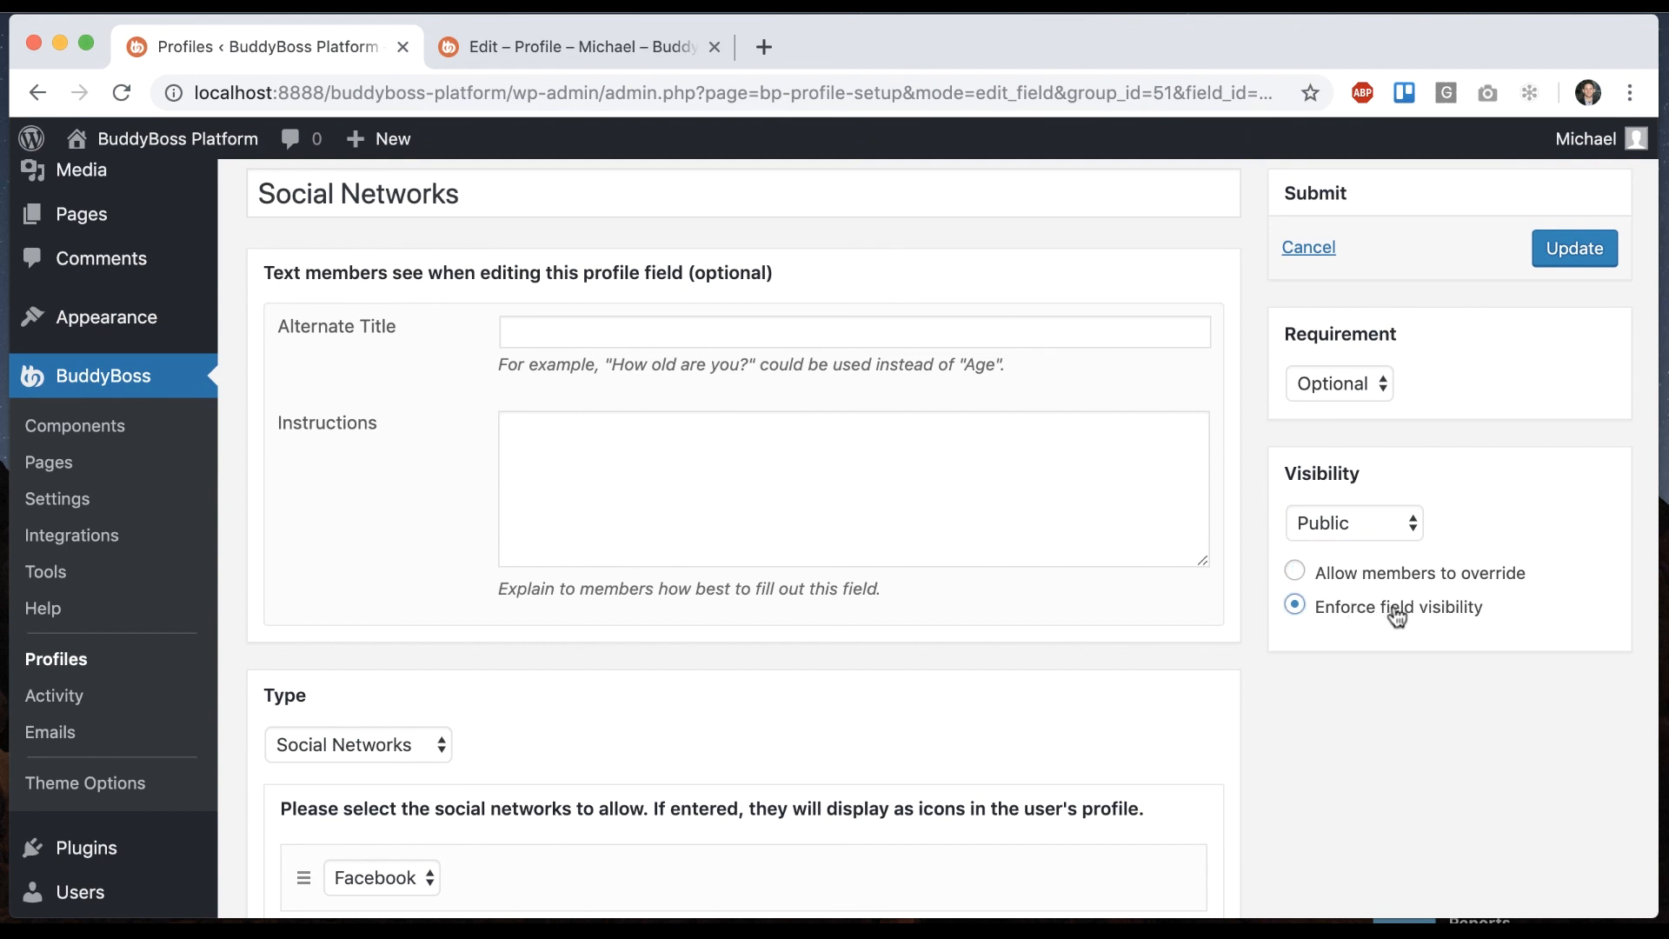
pyautogui.moveTo(716, 82)
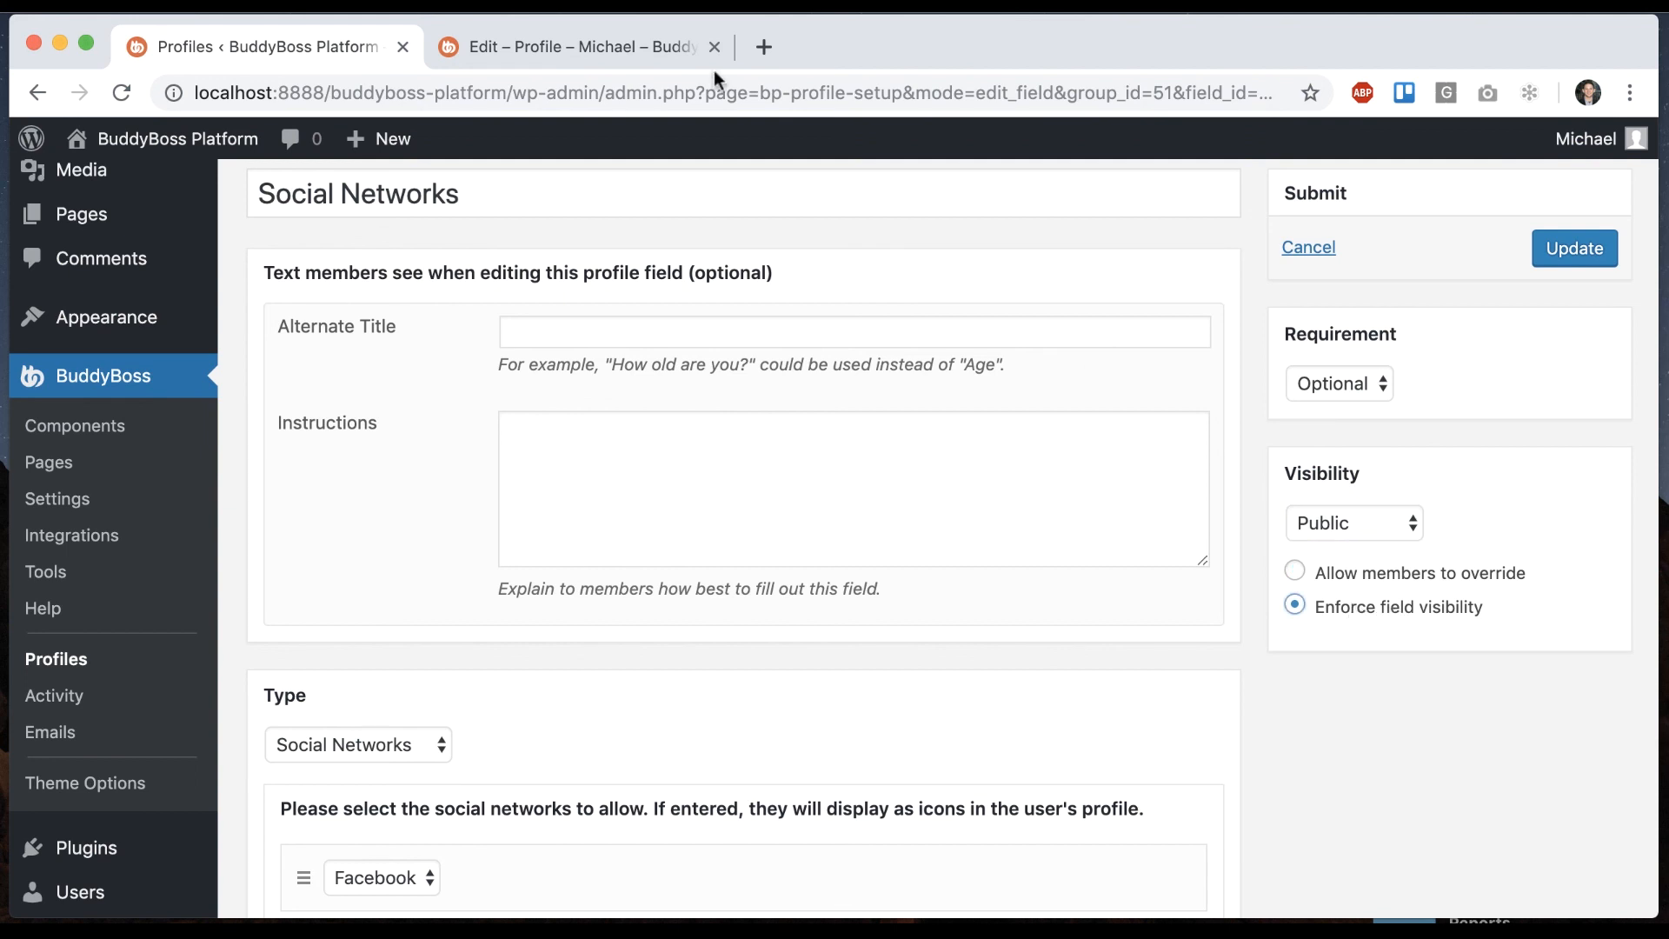
pyautogui.click(261, 46)
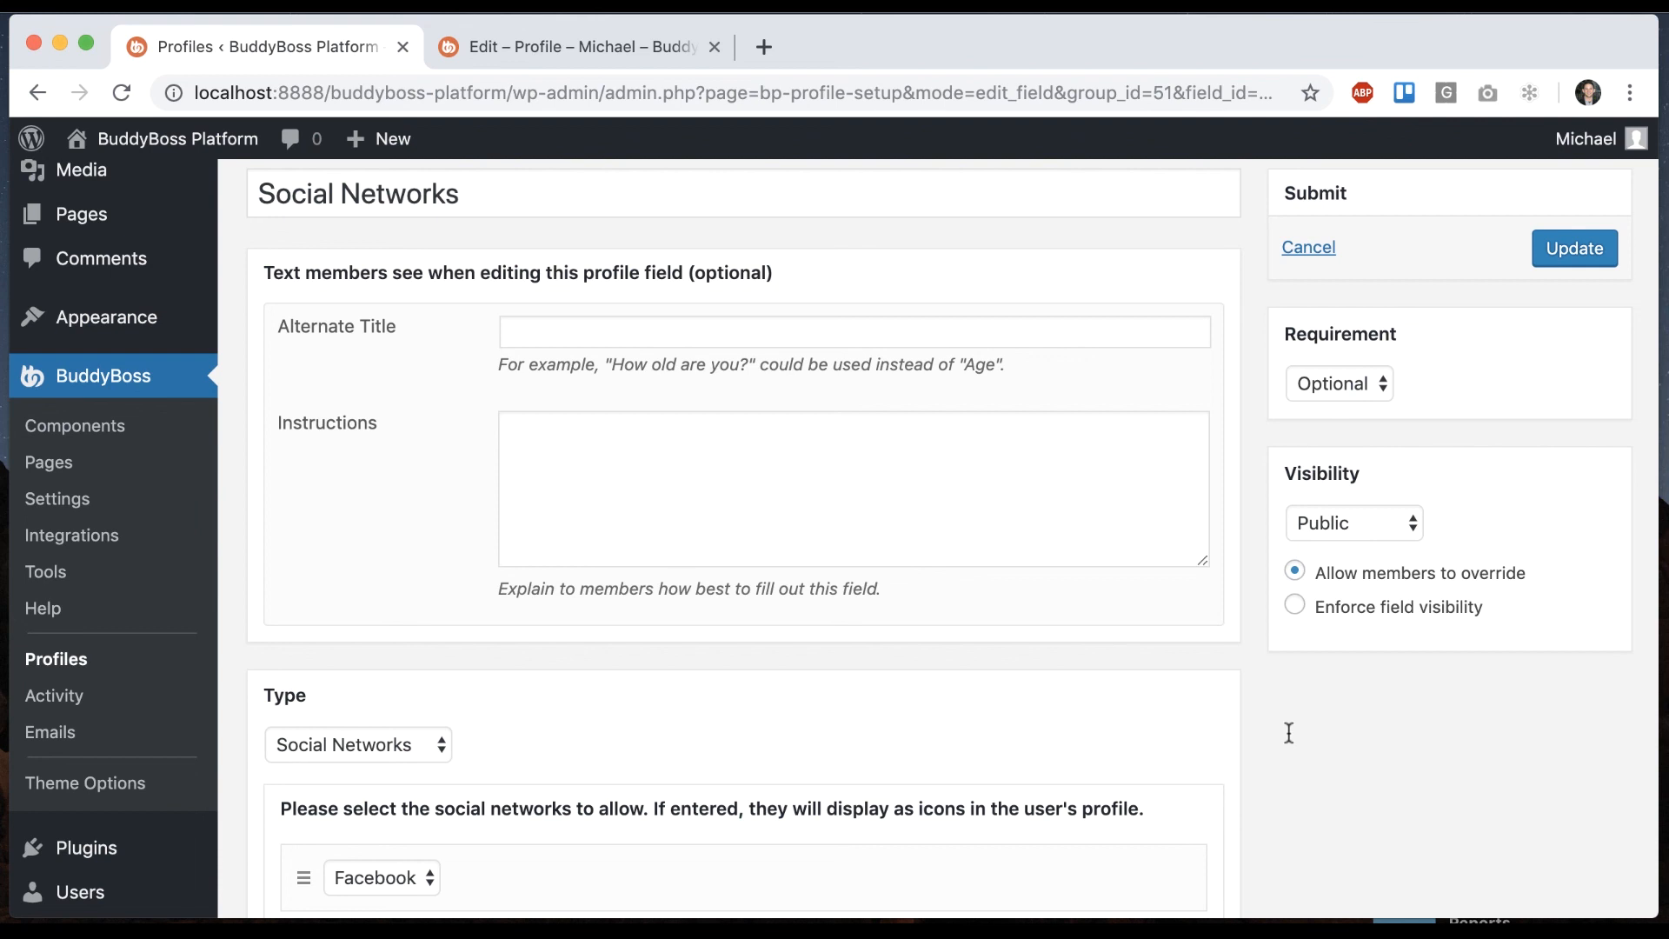
pyautogui.moveTo(820, 578)
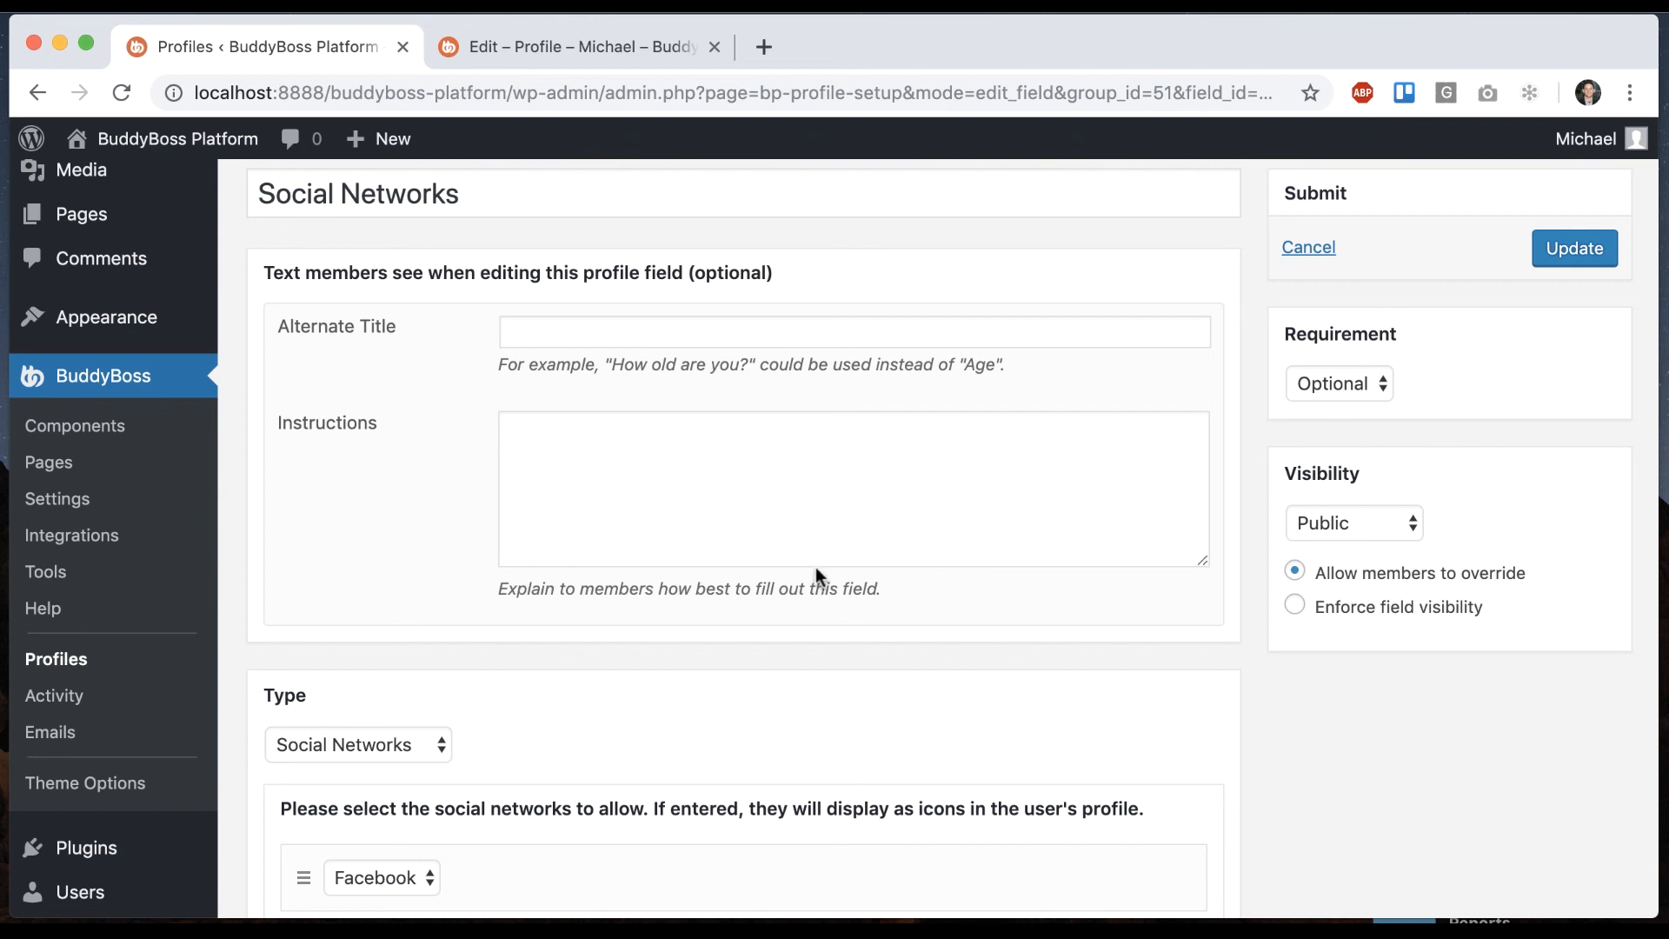